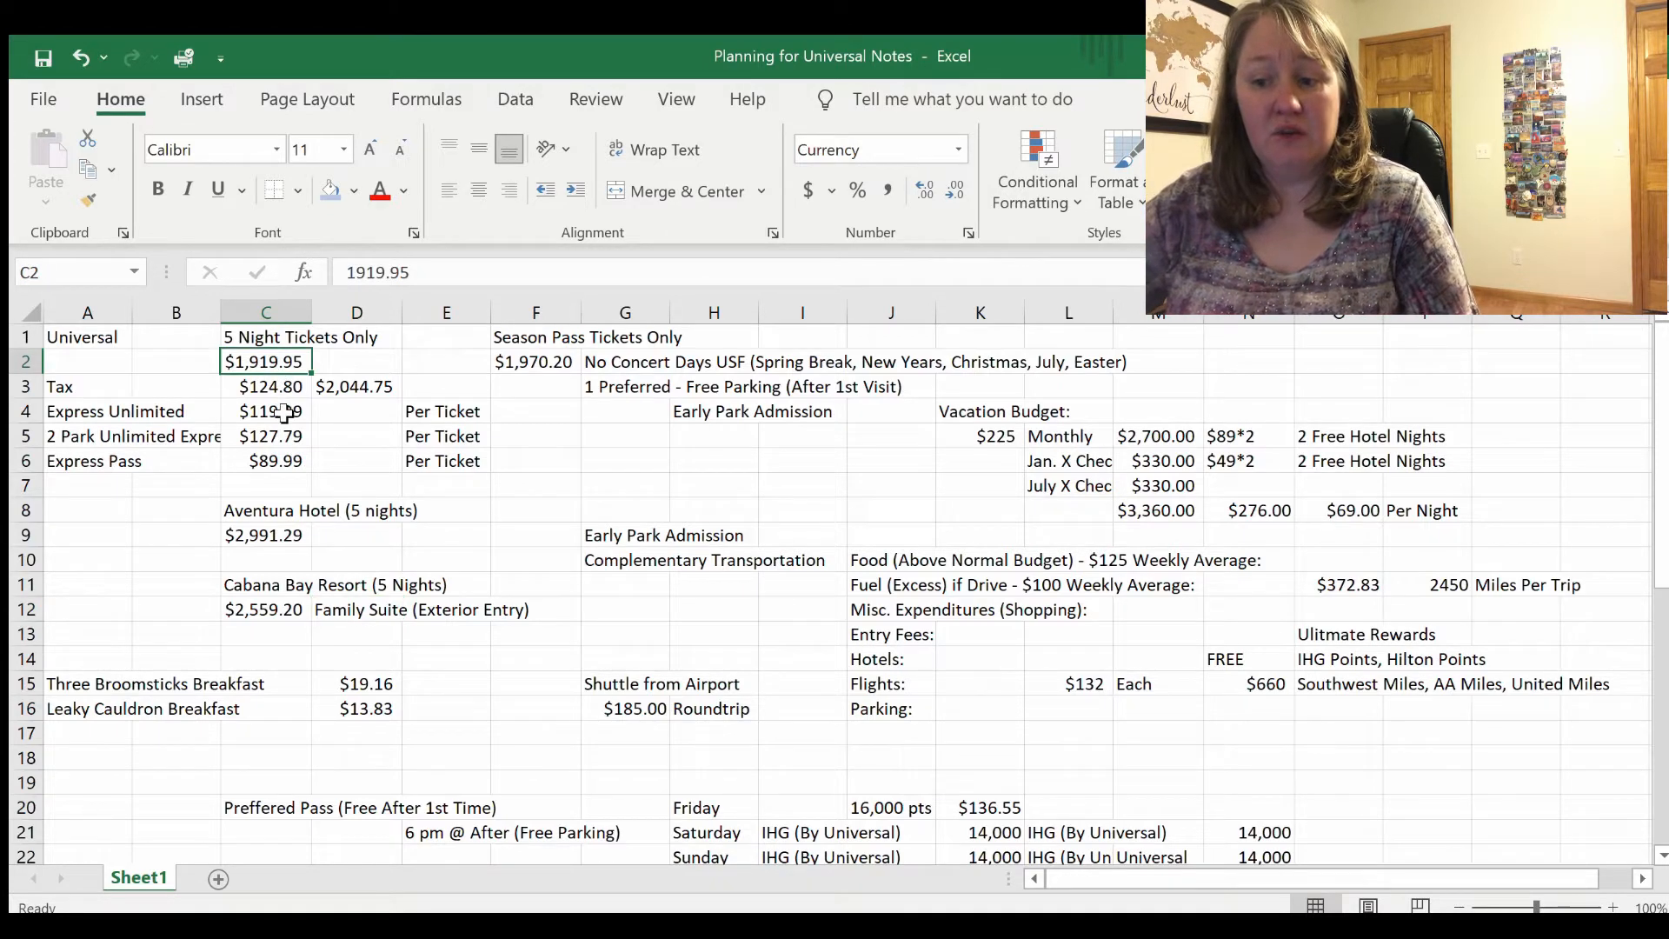
# Step: Review the ticket tax, the $2,044.75 ticket total, season pass price and the parking and blockout notes
pyautogui.click(266, 386)
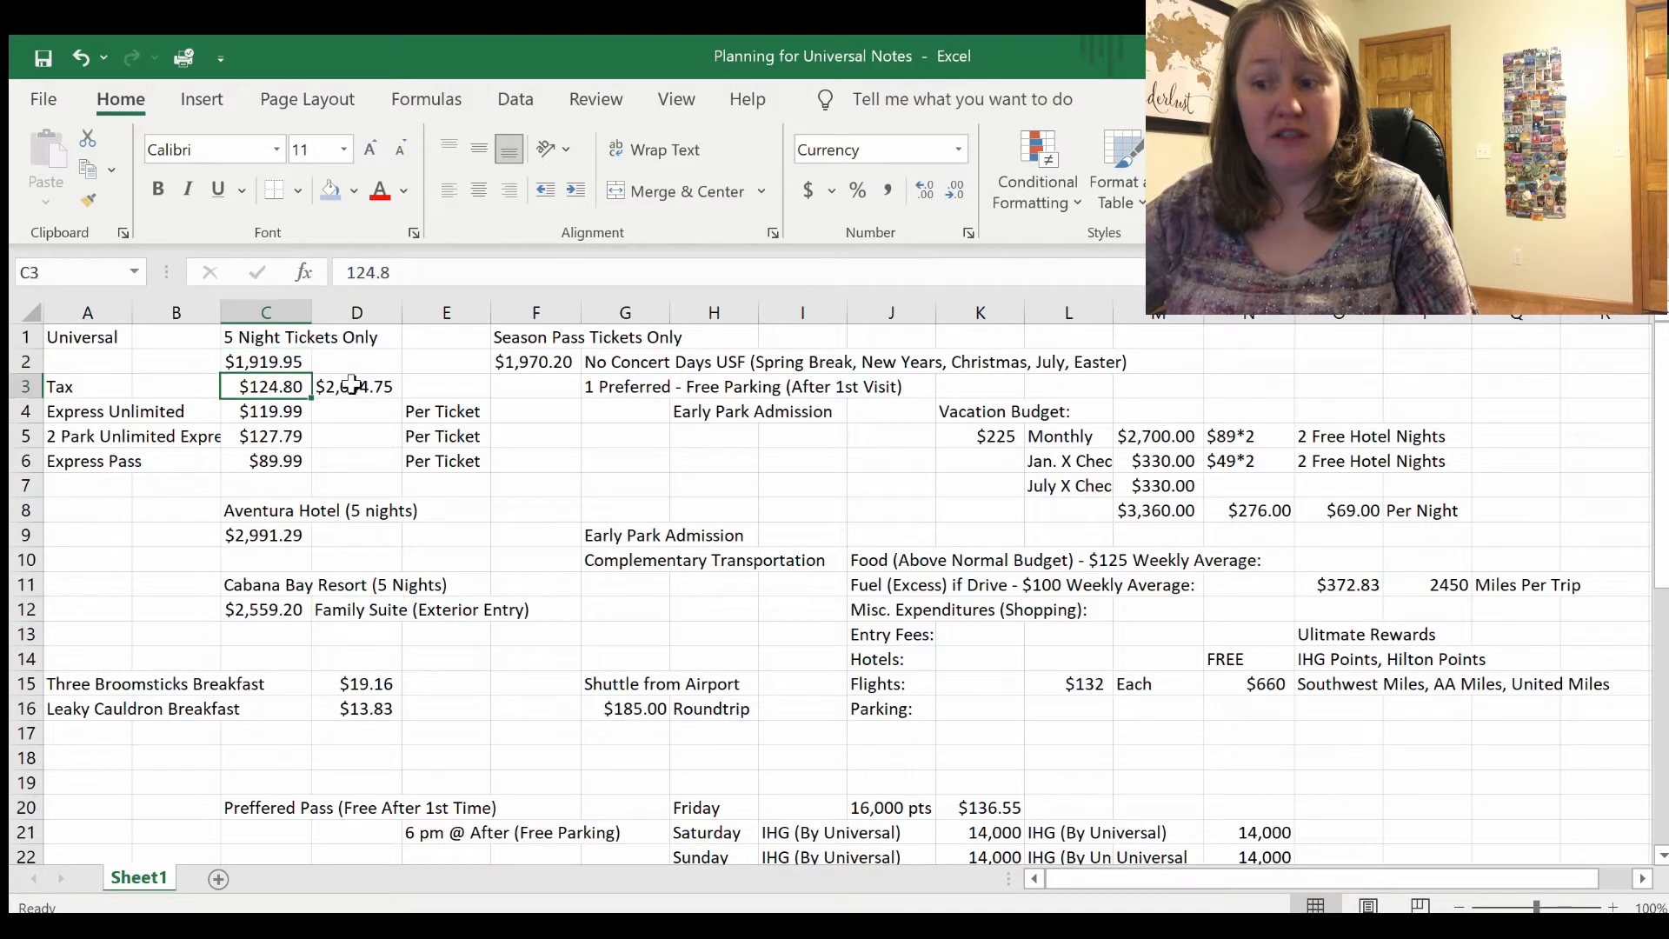
pyautogui.click(357, 386)
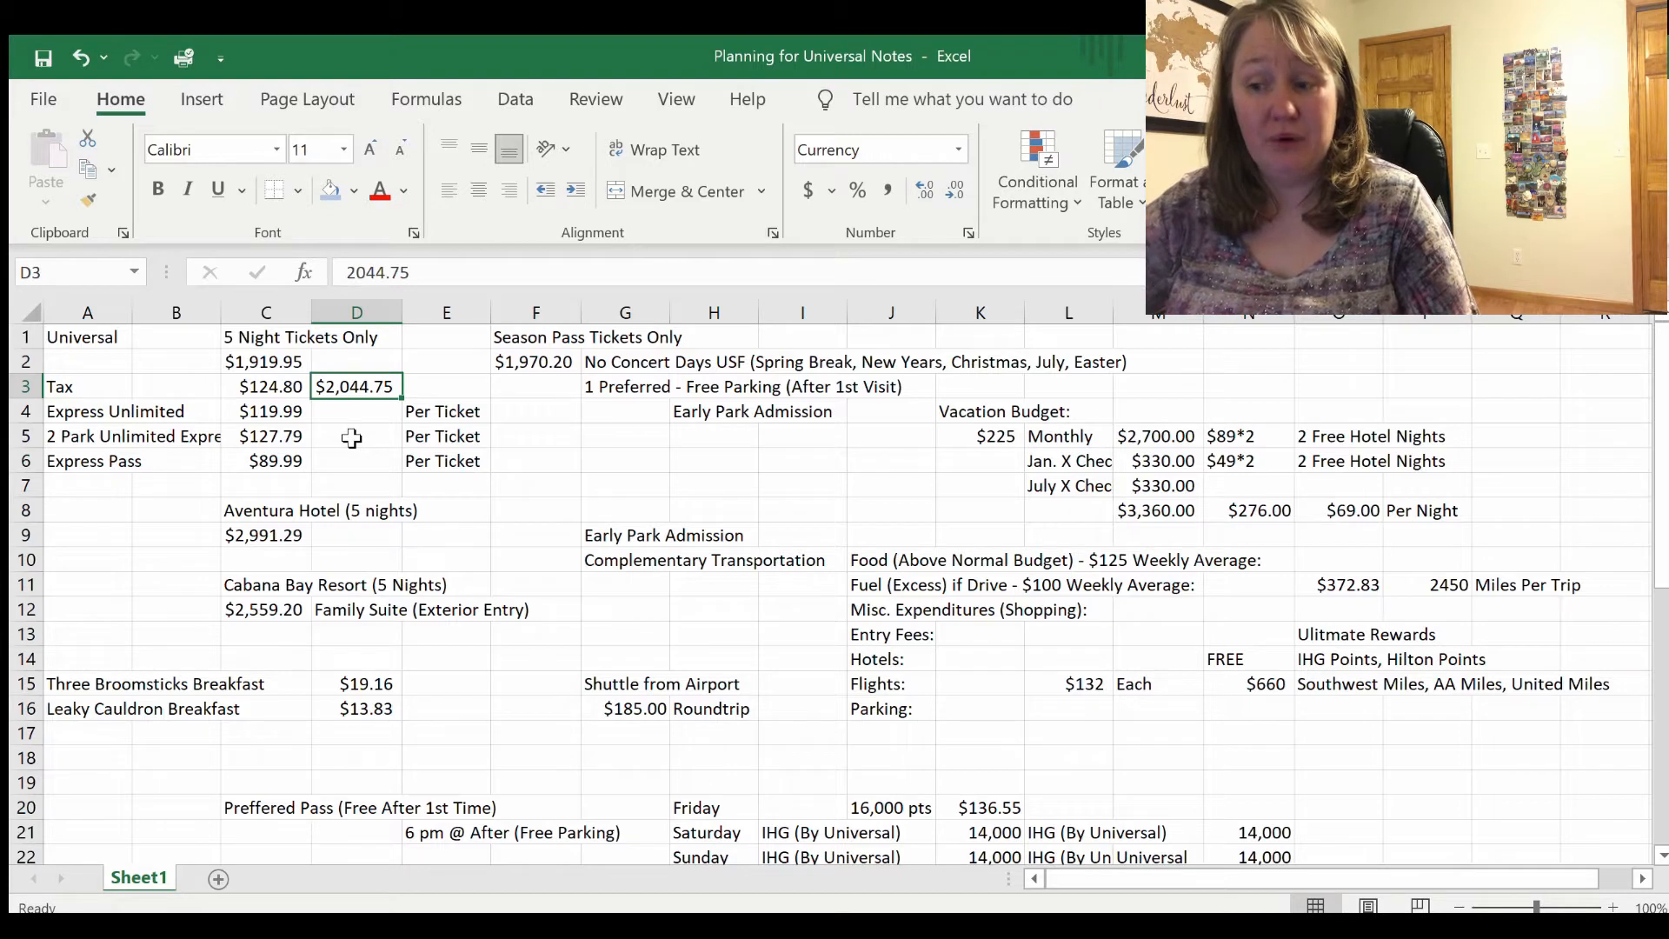
pyautogui.click(536, 362)
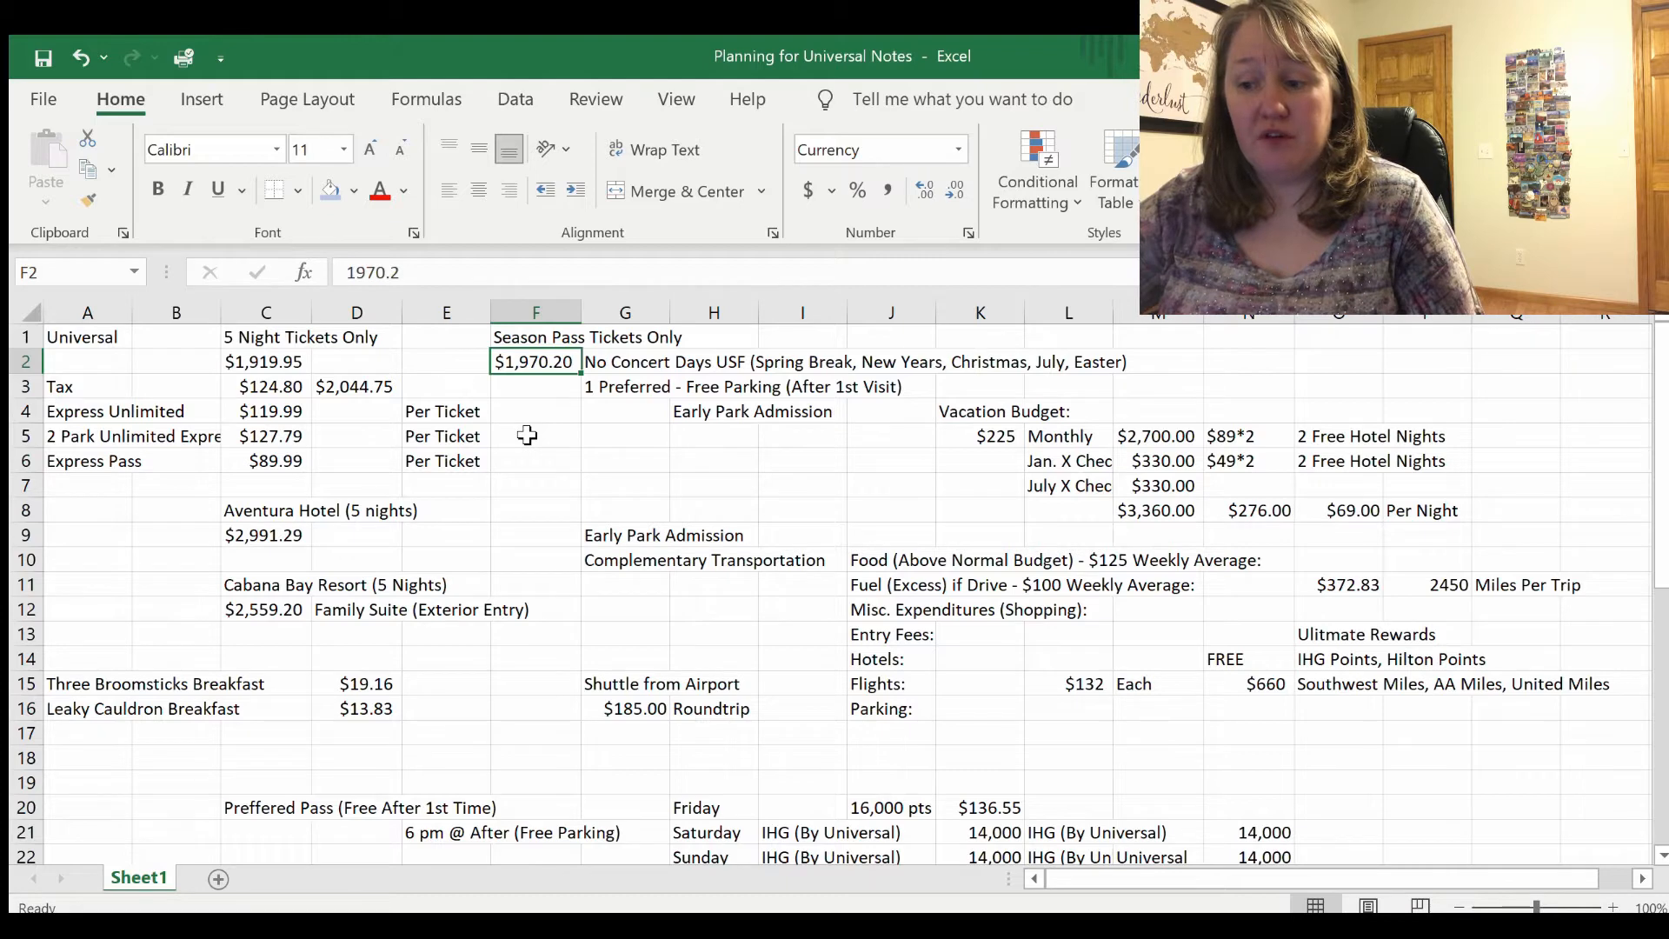
pyautogui.moveTo(628, 424)
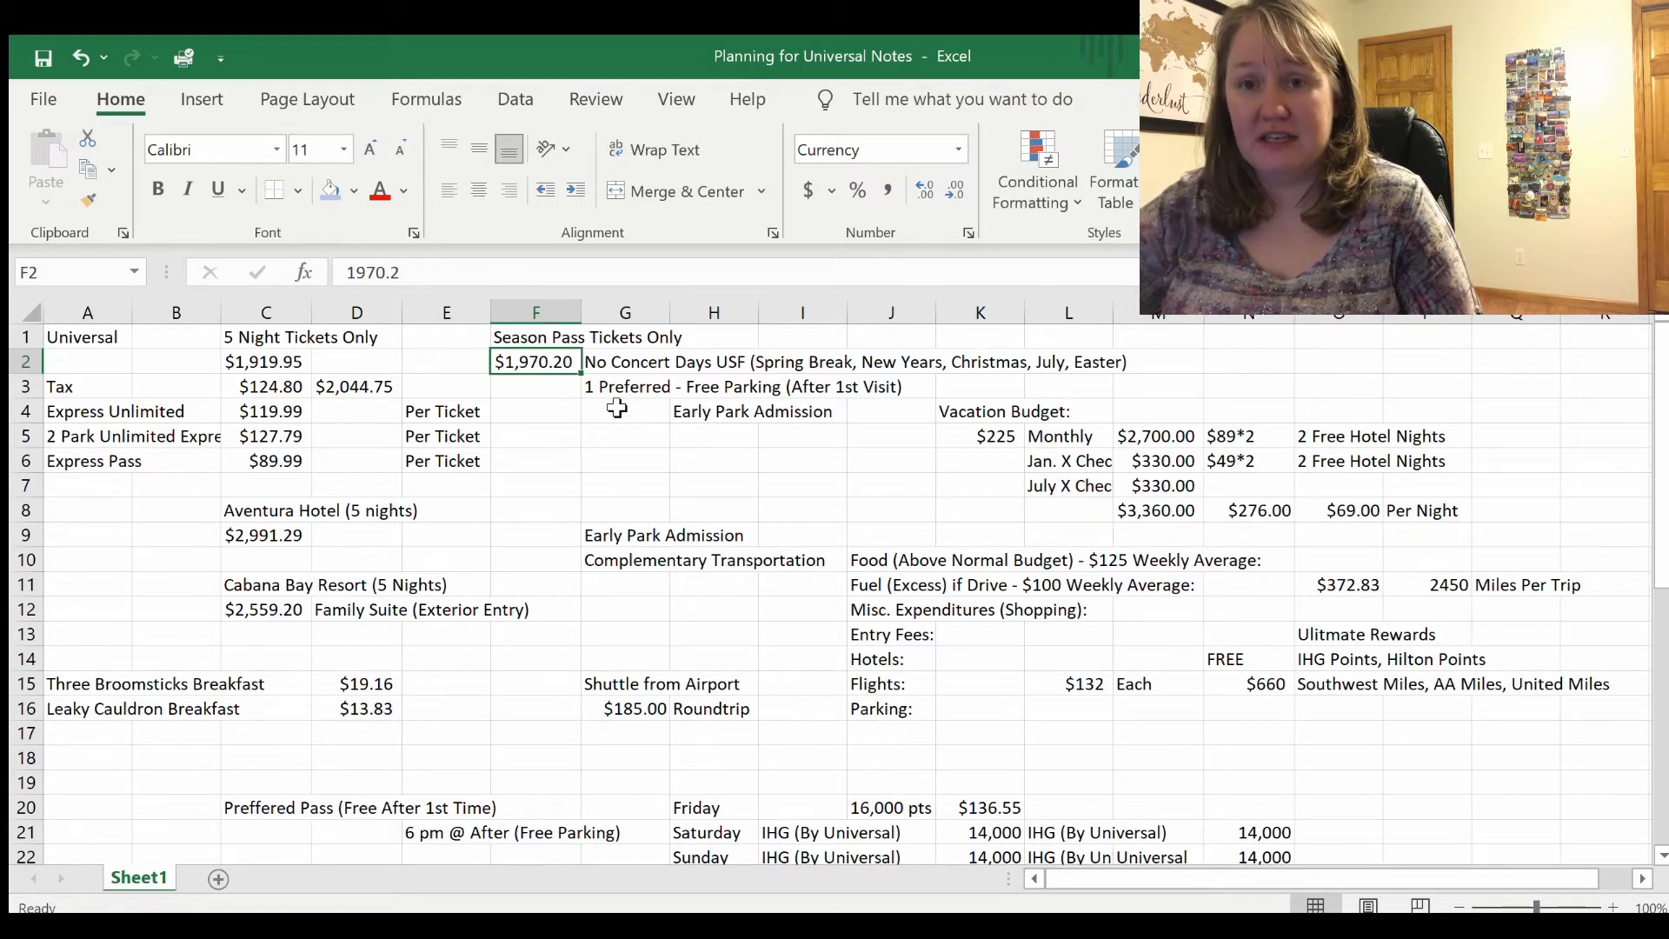
pyautogui.click(624, 386)
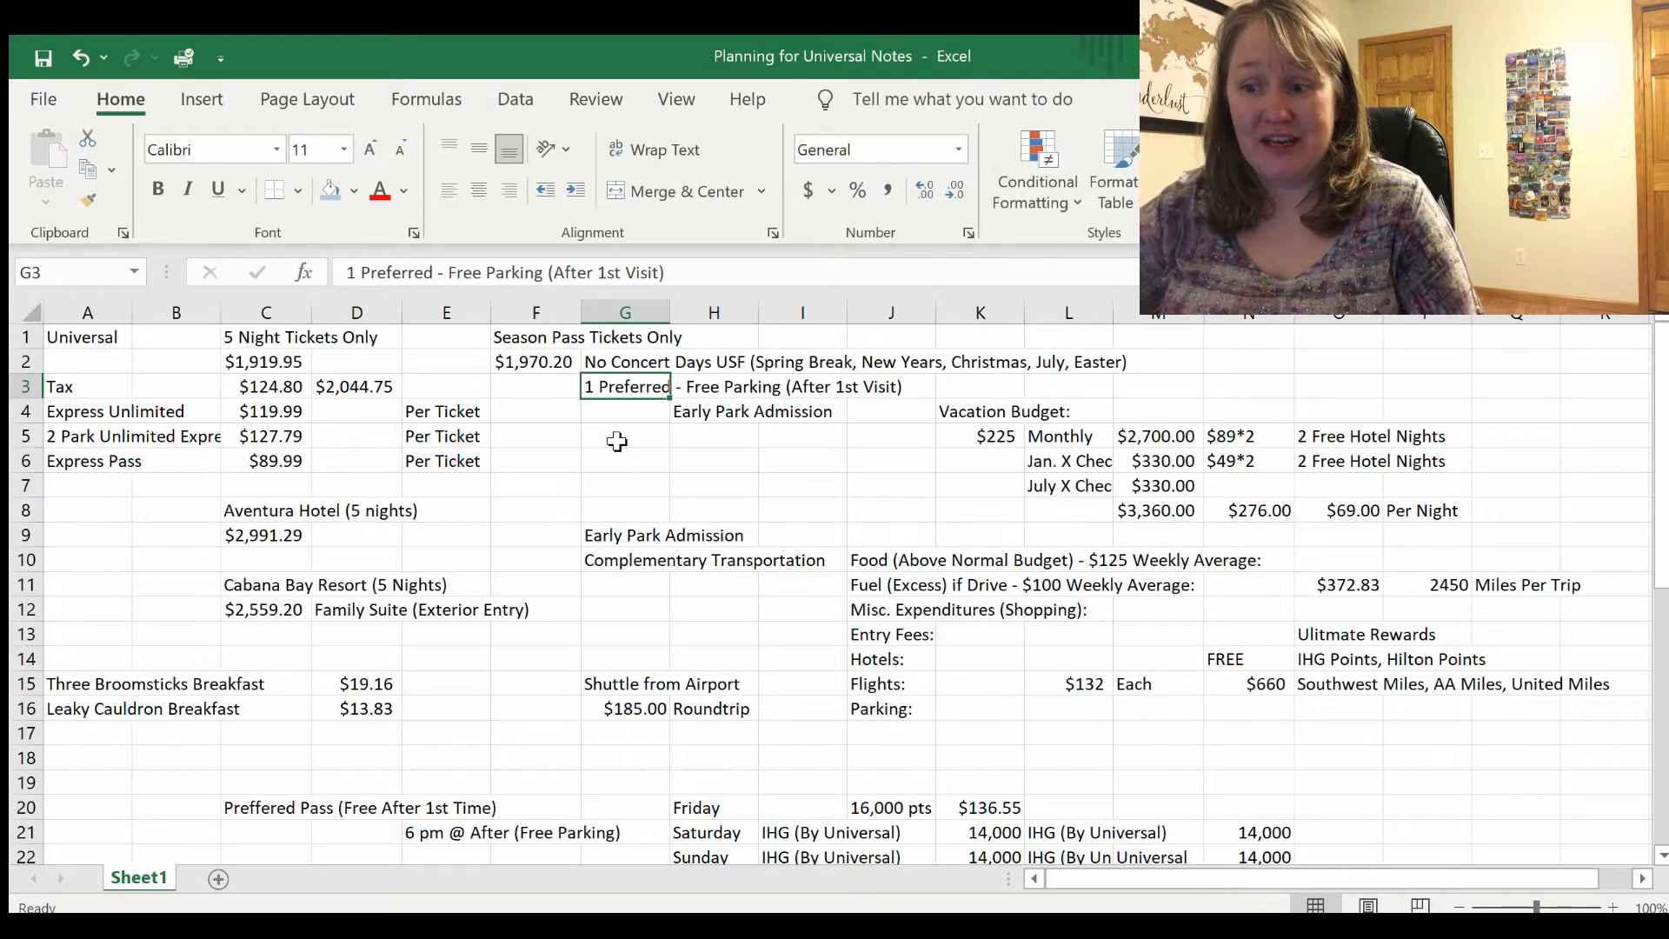
pyautogui.moveTo(776, 407)
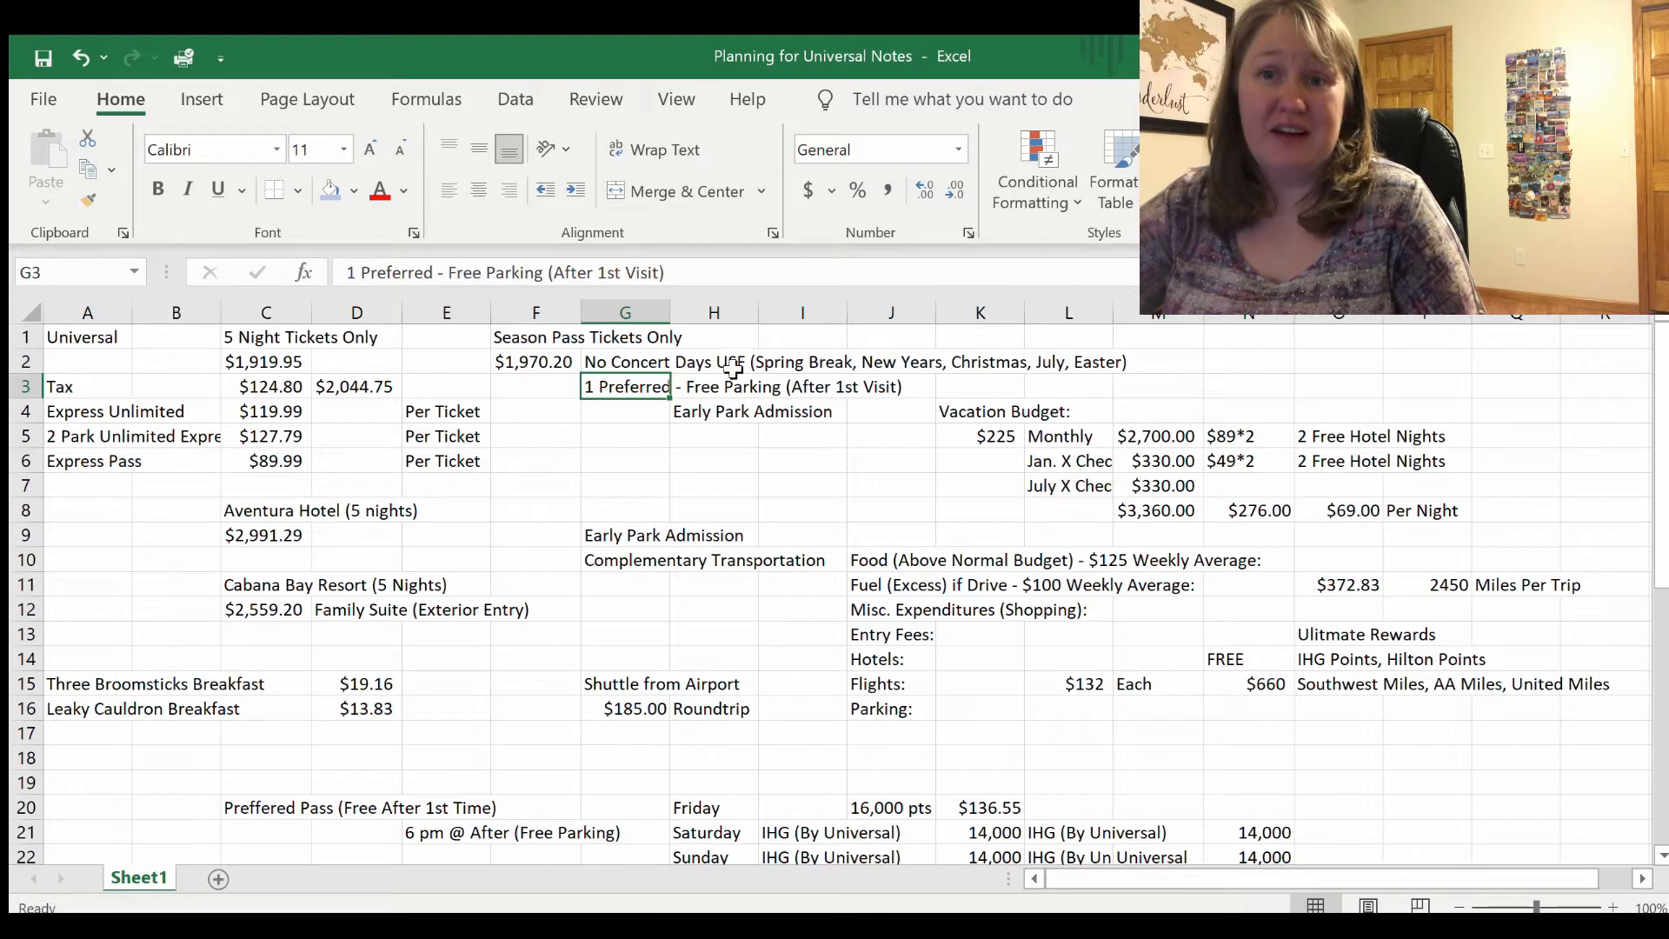
pyautogui.click(625, 362)
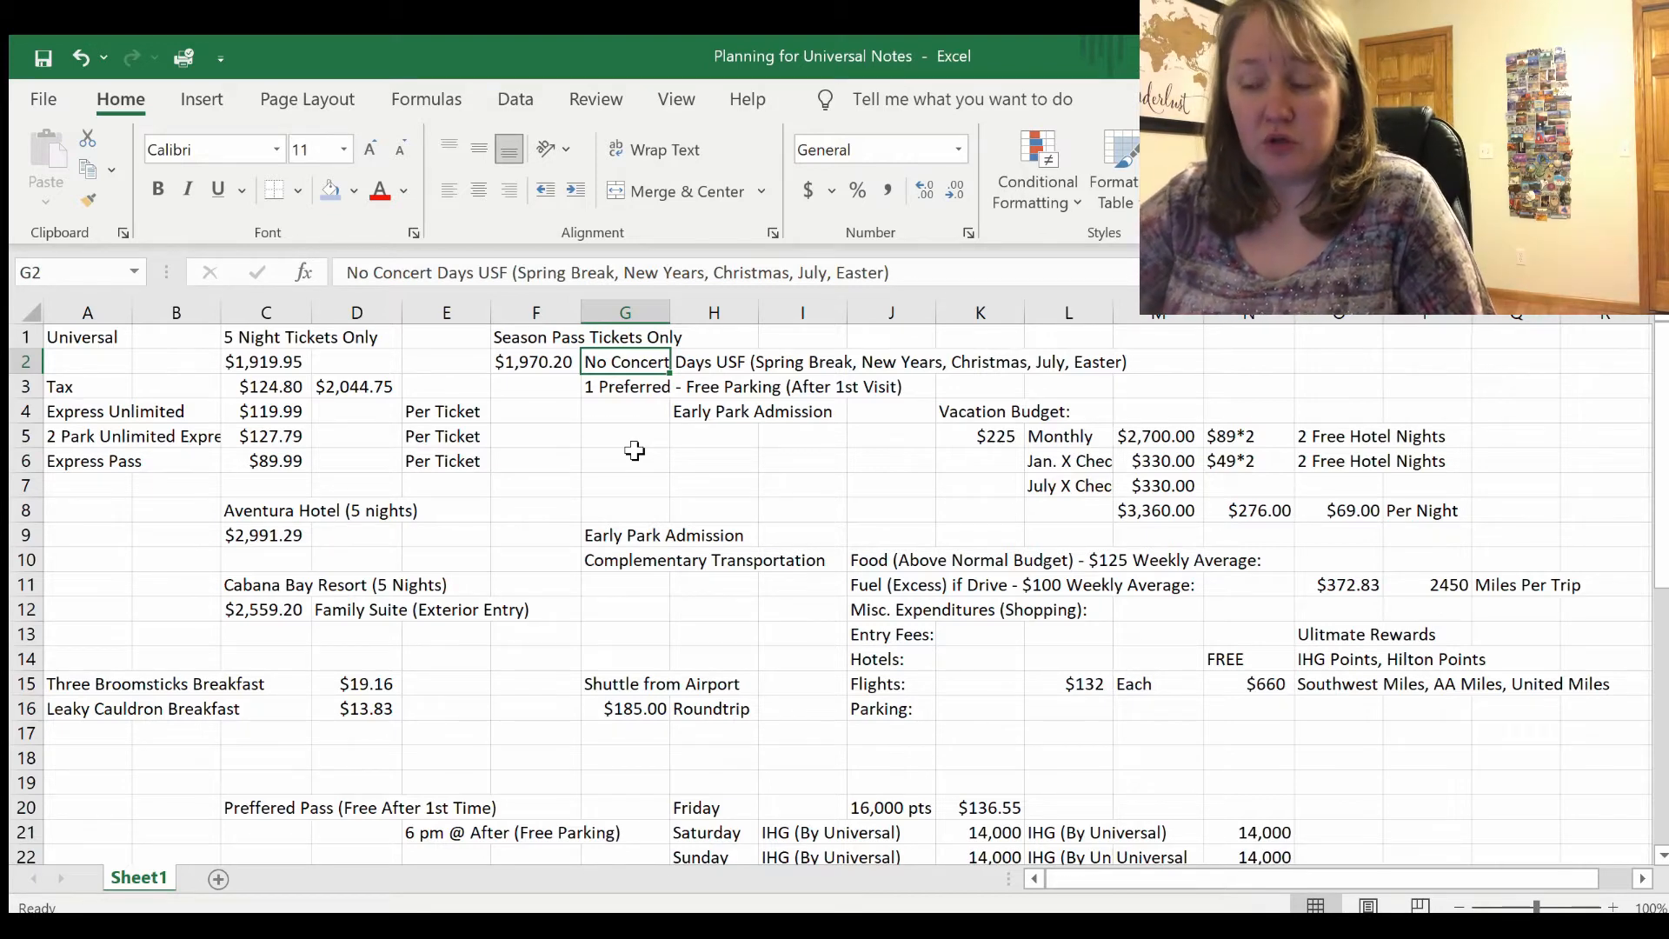
# Step: Enter =M8/5 in L8 to show $672.00, one fifth of the $3,360 budget
pyautogui.click(1156, 435)
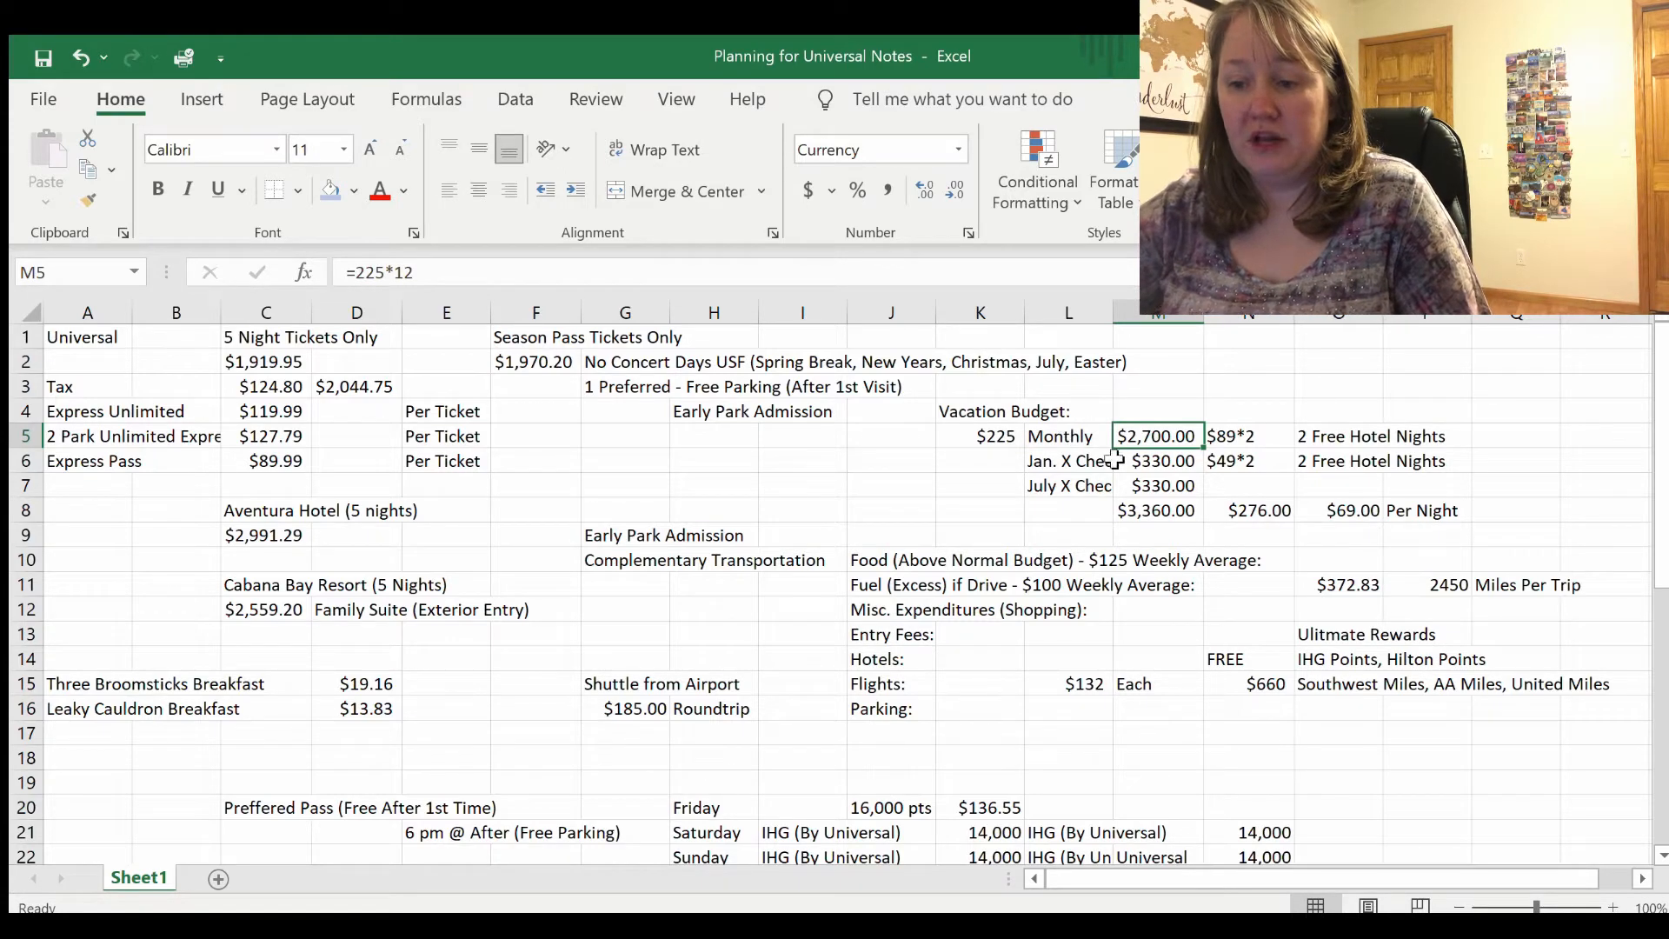
pyautogui.click(1156, 461)
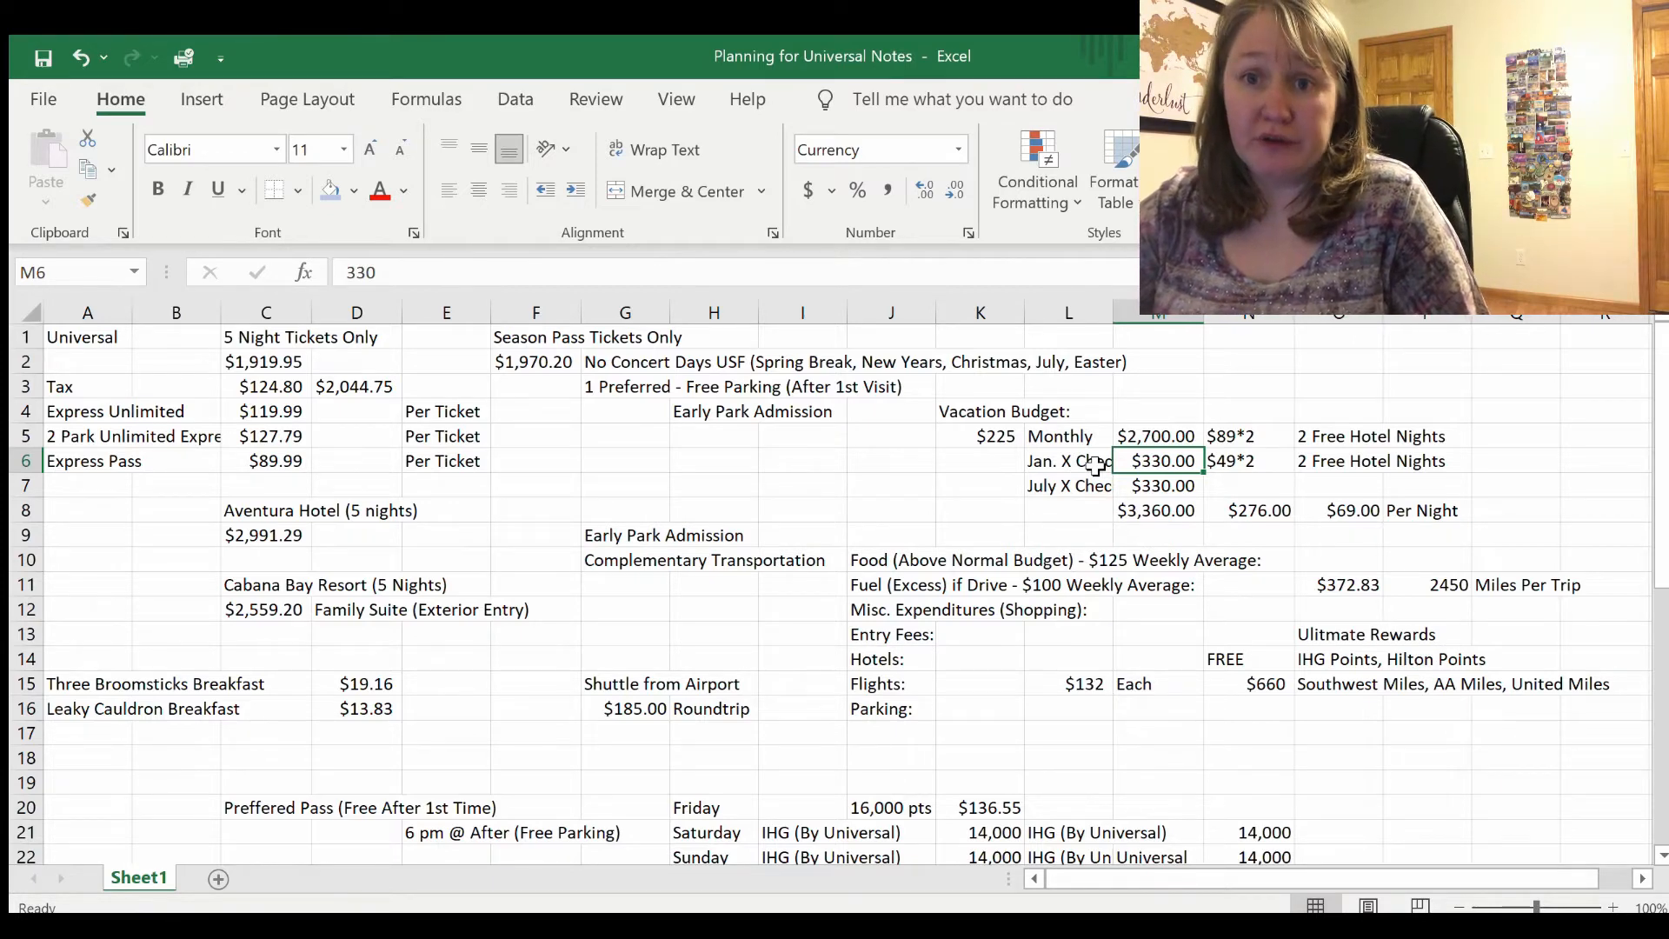
pyautogui.moveTo(1117, 486)
pyautogui.write('=')
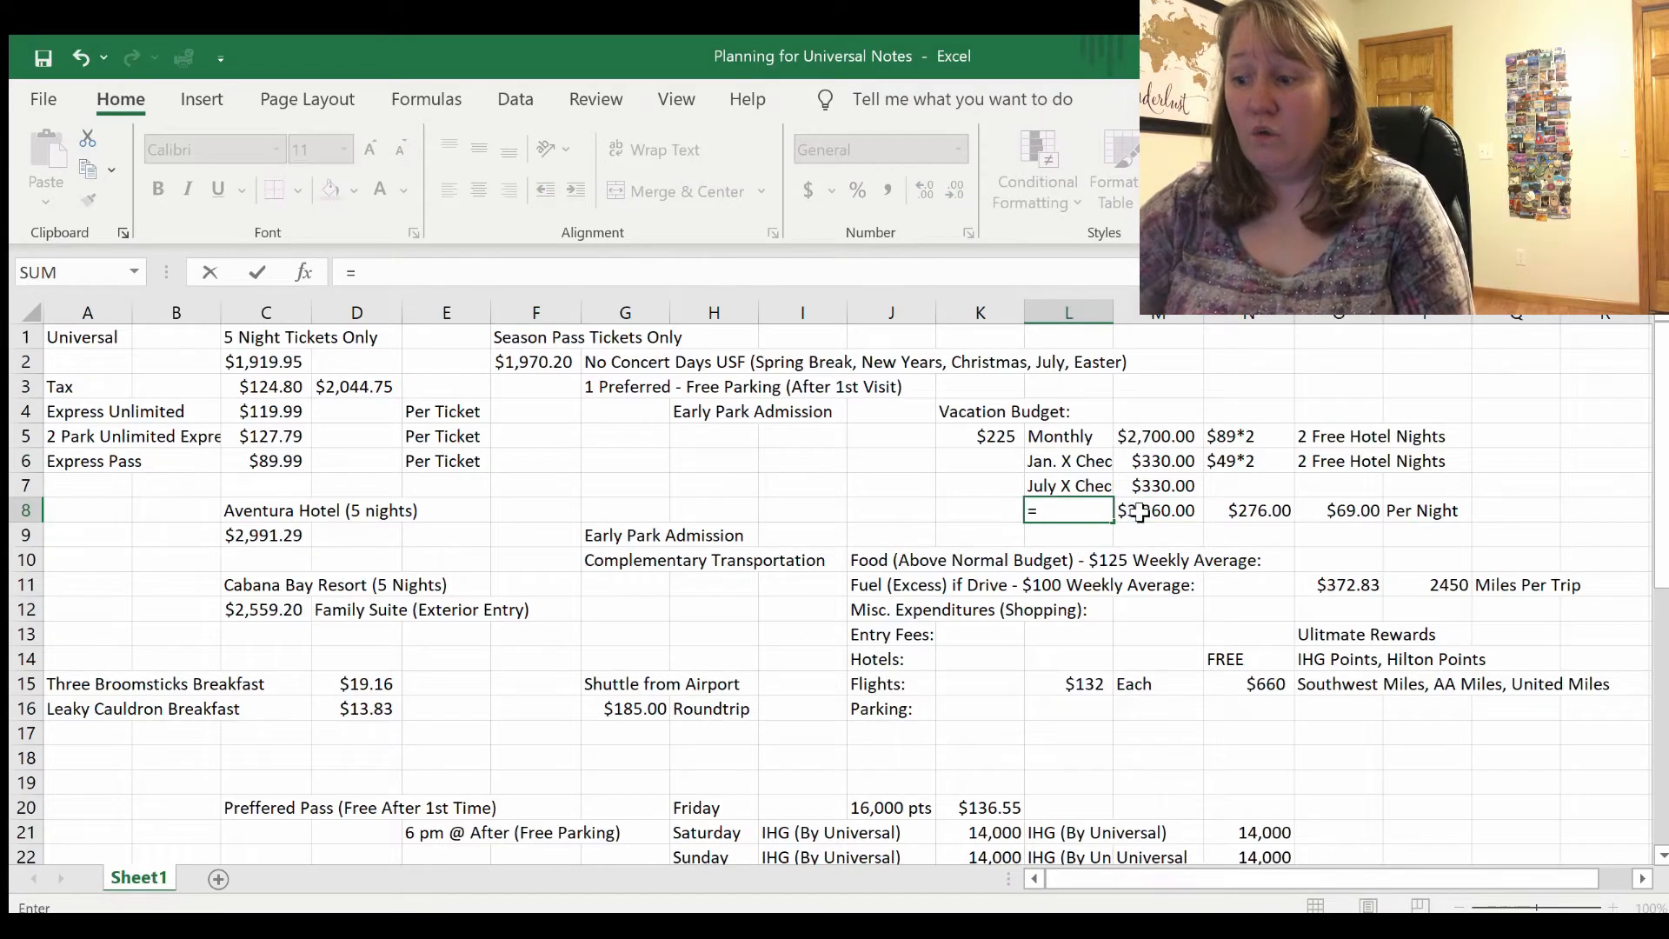
pyautogui.write('M8/5')
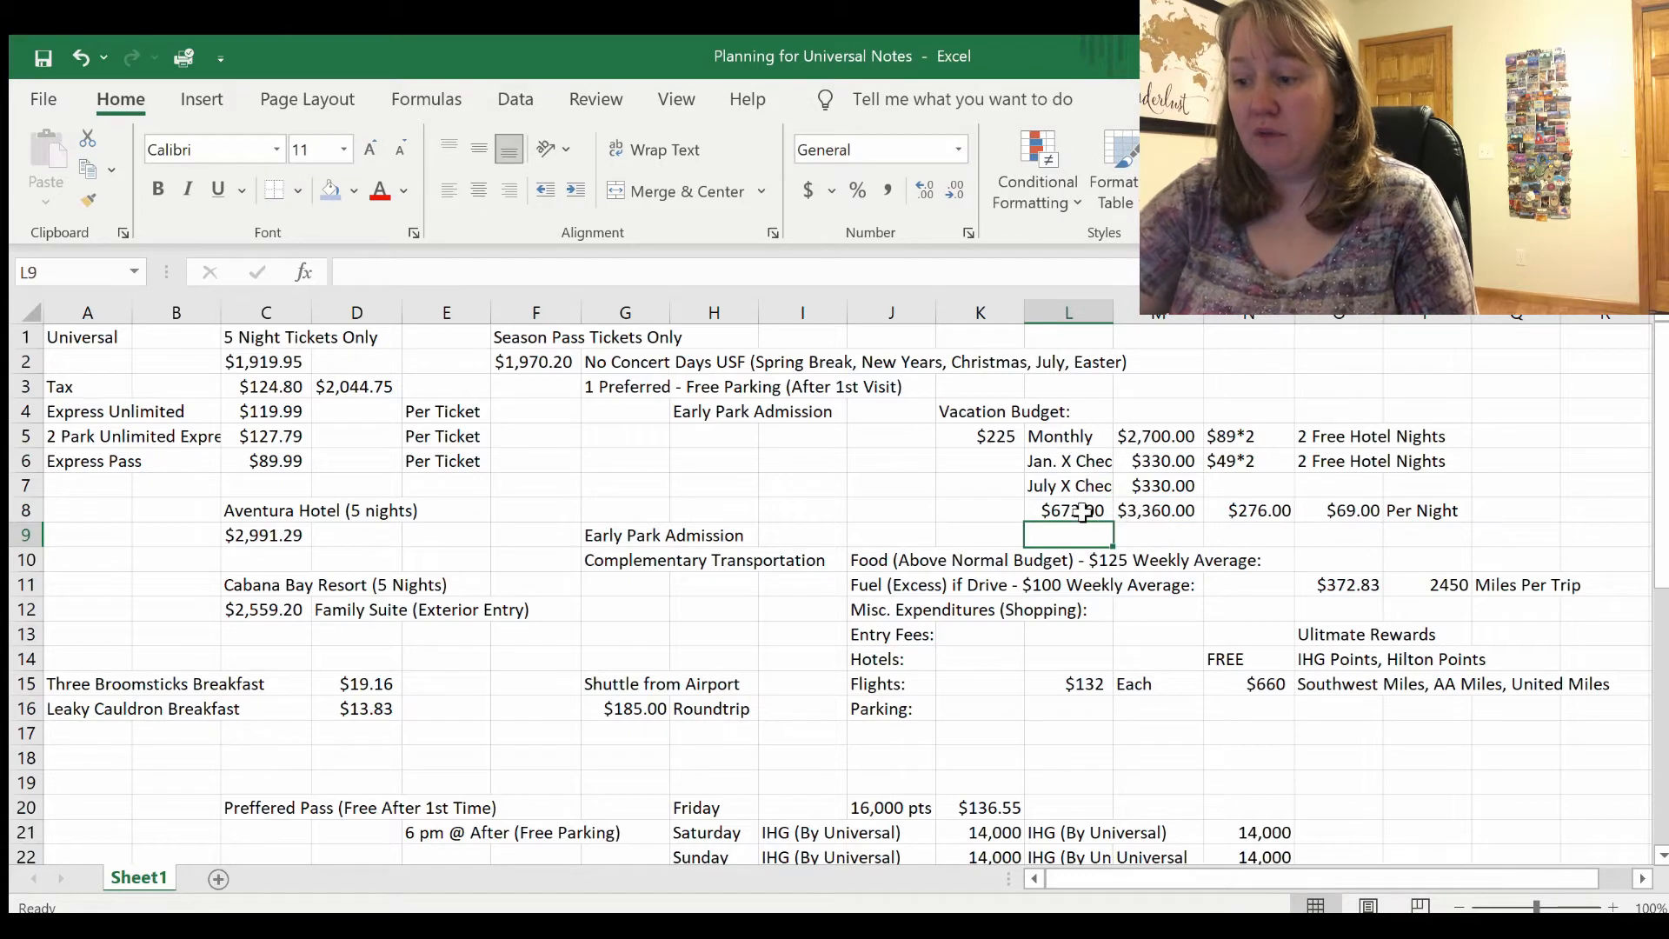
pyautogui.click(1068, 509)
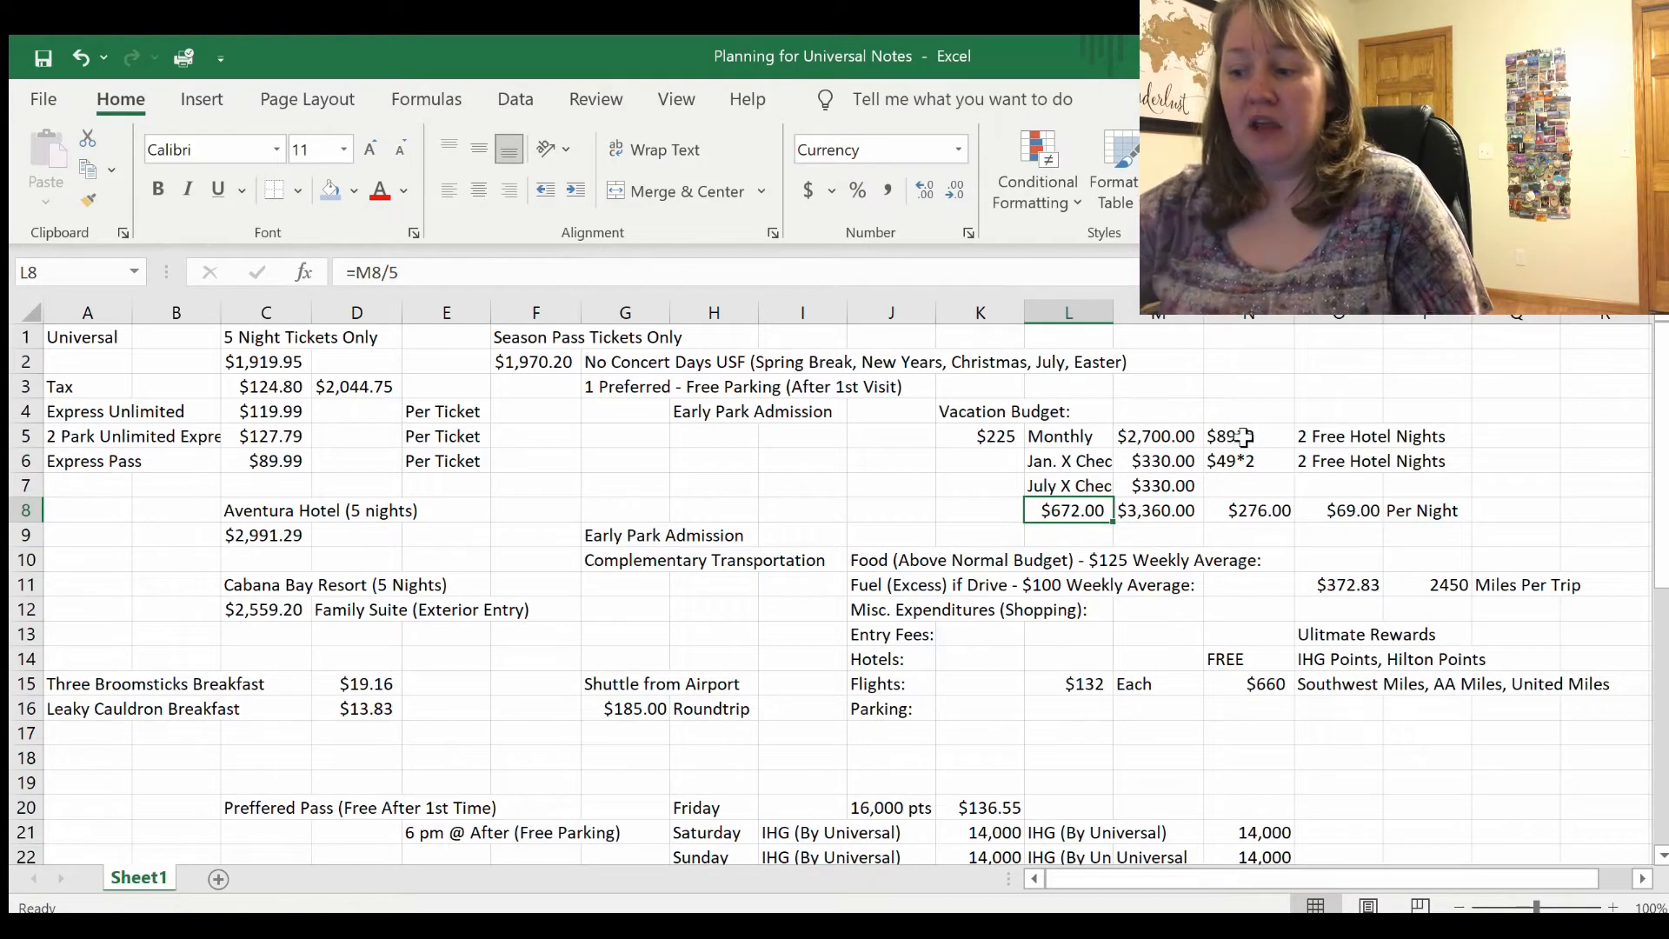
pyautogui.click(1248, 435)
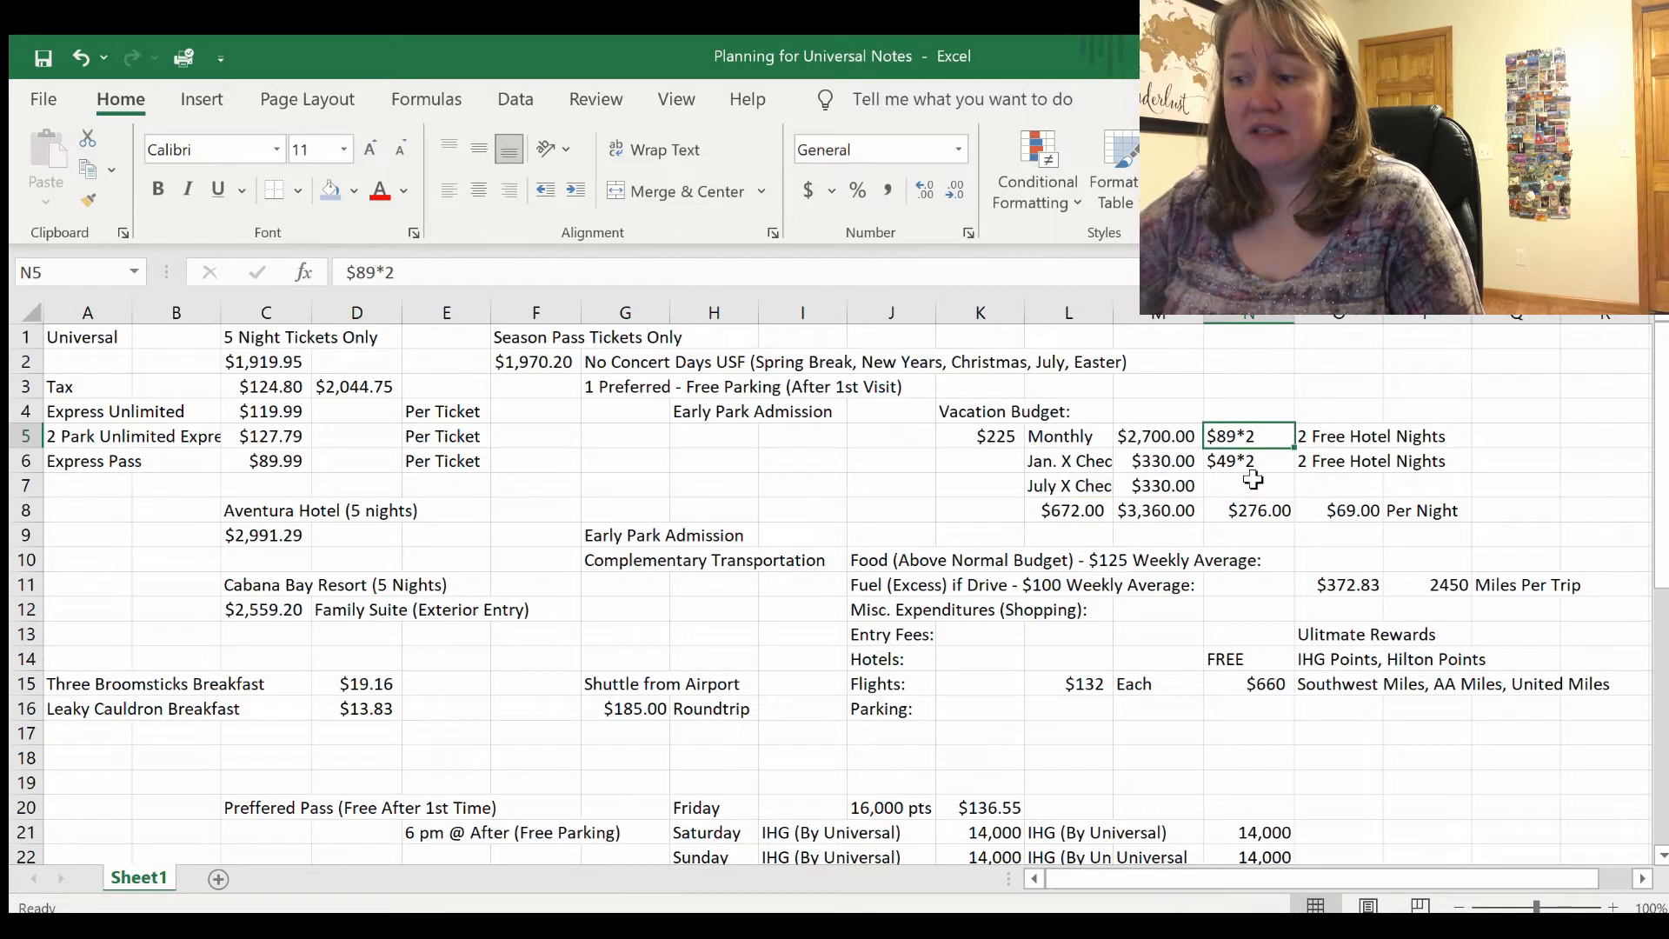
pyautogui.click(1372, 434)
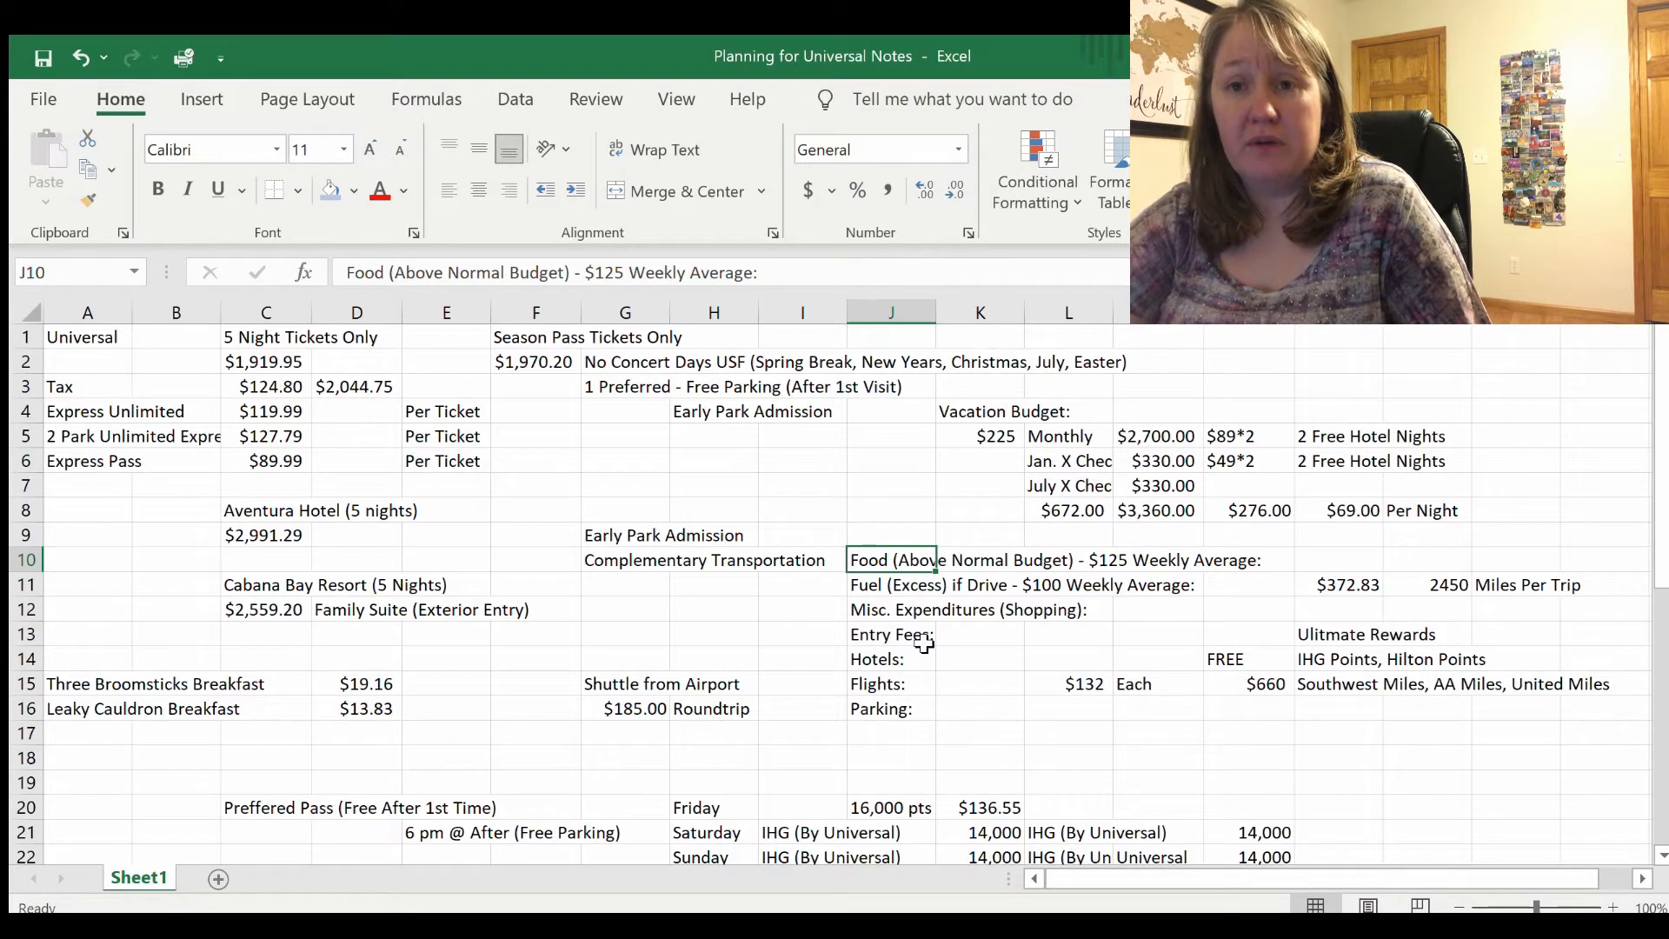
pyautogui.moveTo(902, 585)
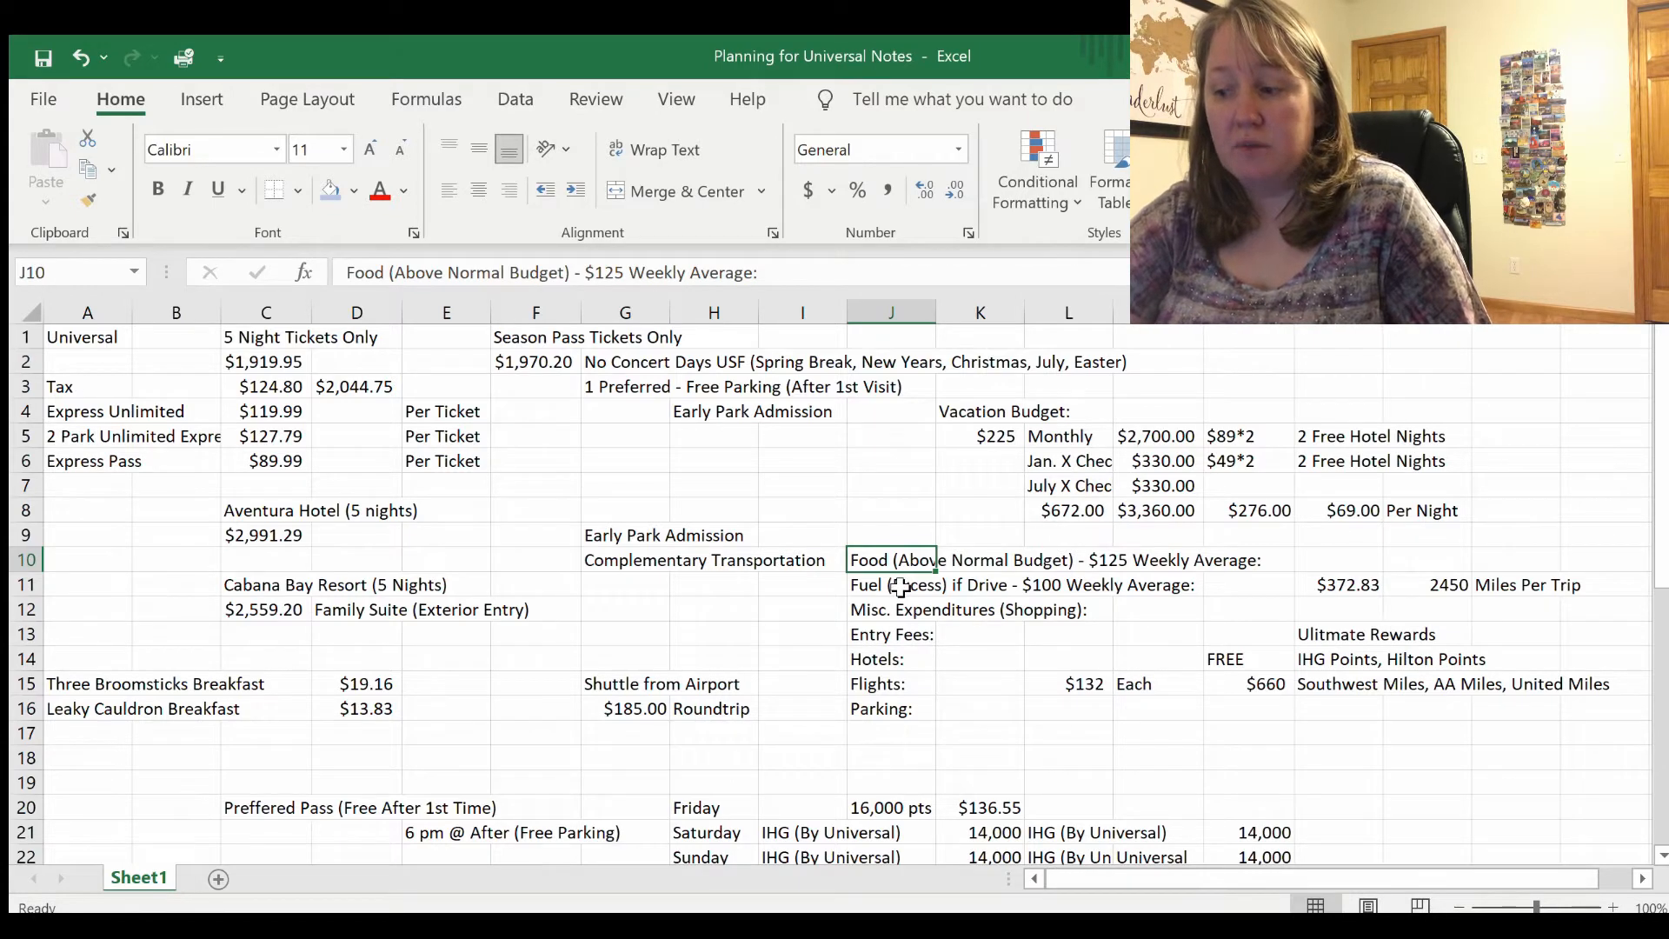
# Step: Compute fuel in O11 as =P11/23*3.5 from the 2450-mile trip, giving $372.83
pyautogui.click(892, 584)
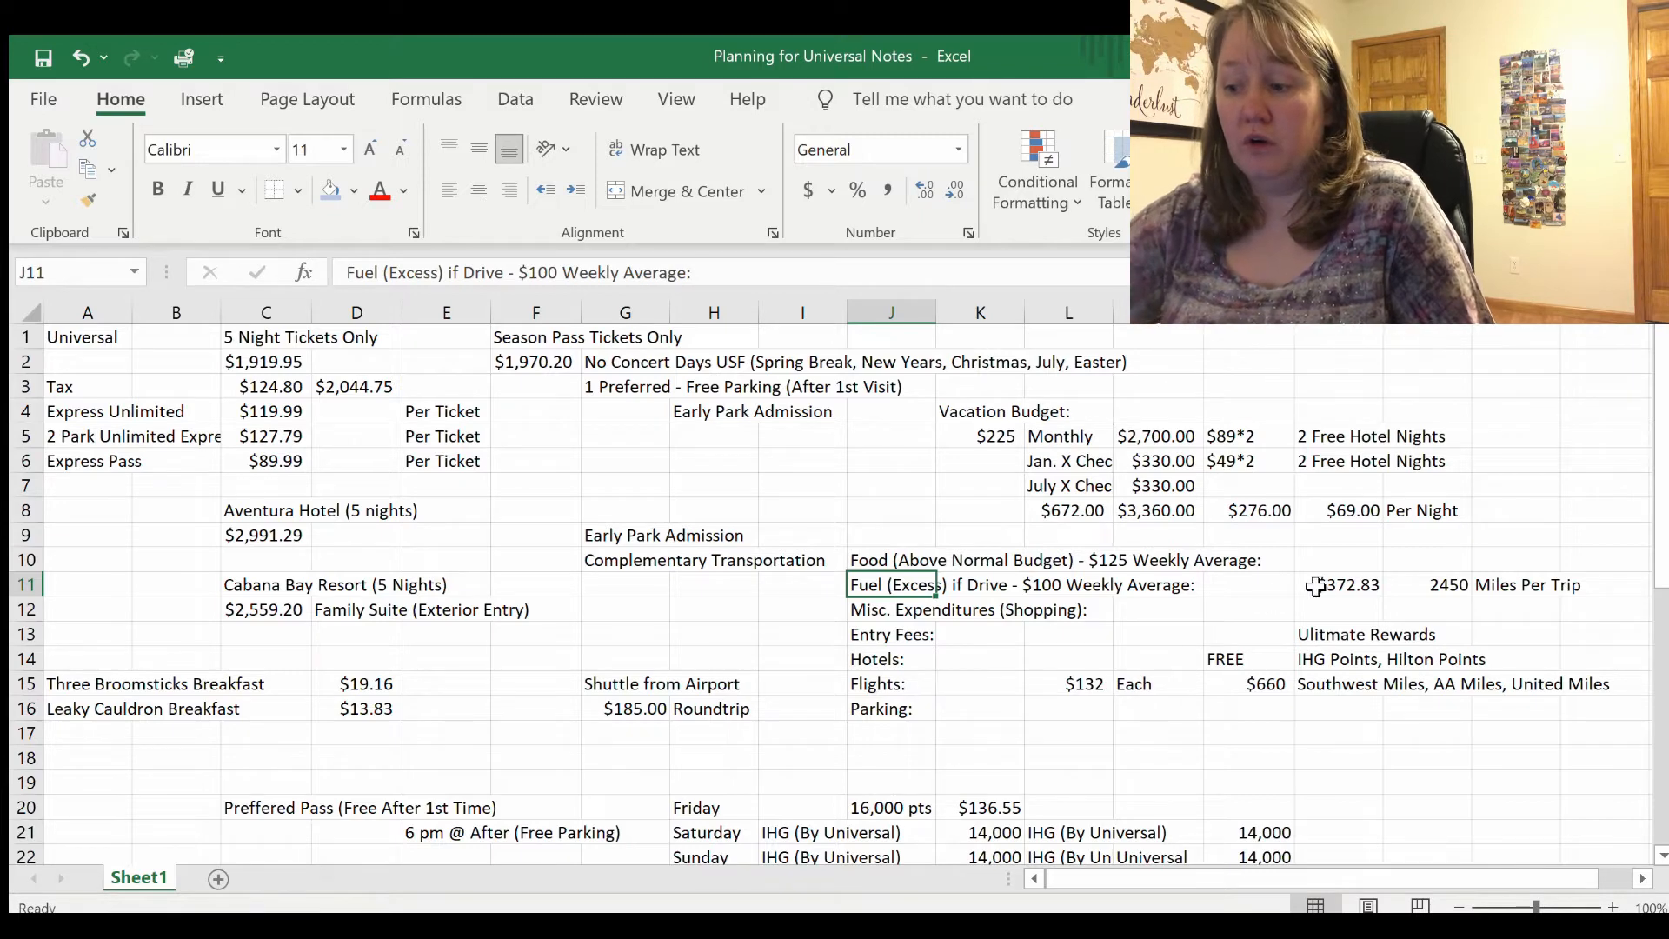
pyautogui.click(1445, 584)
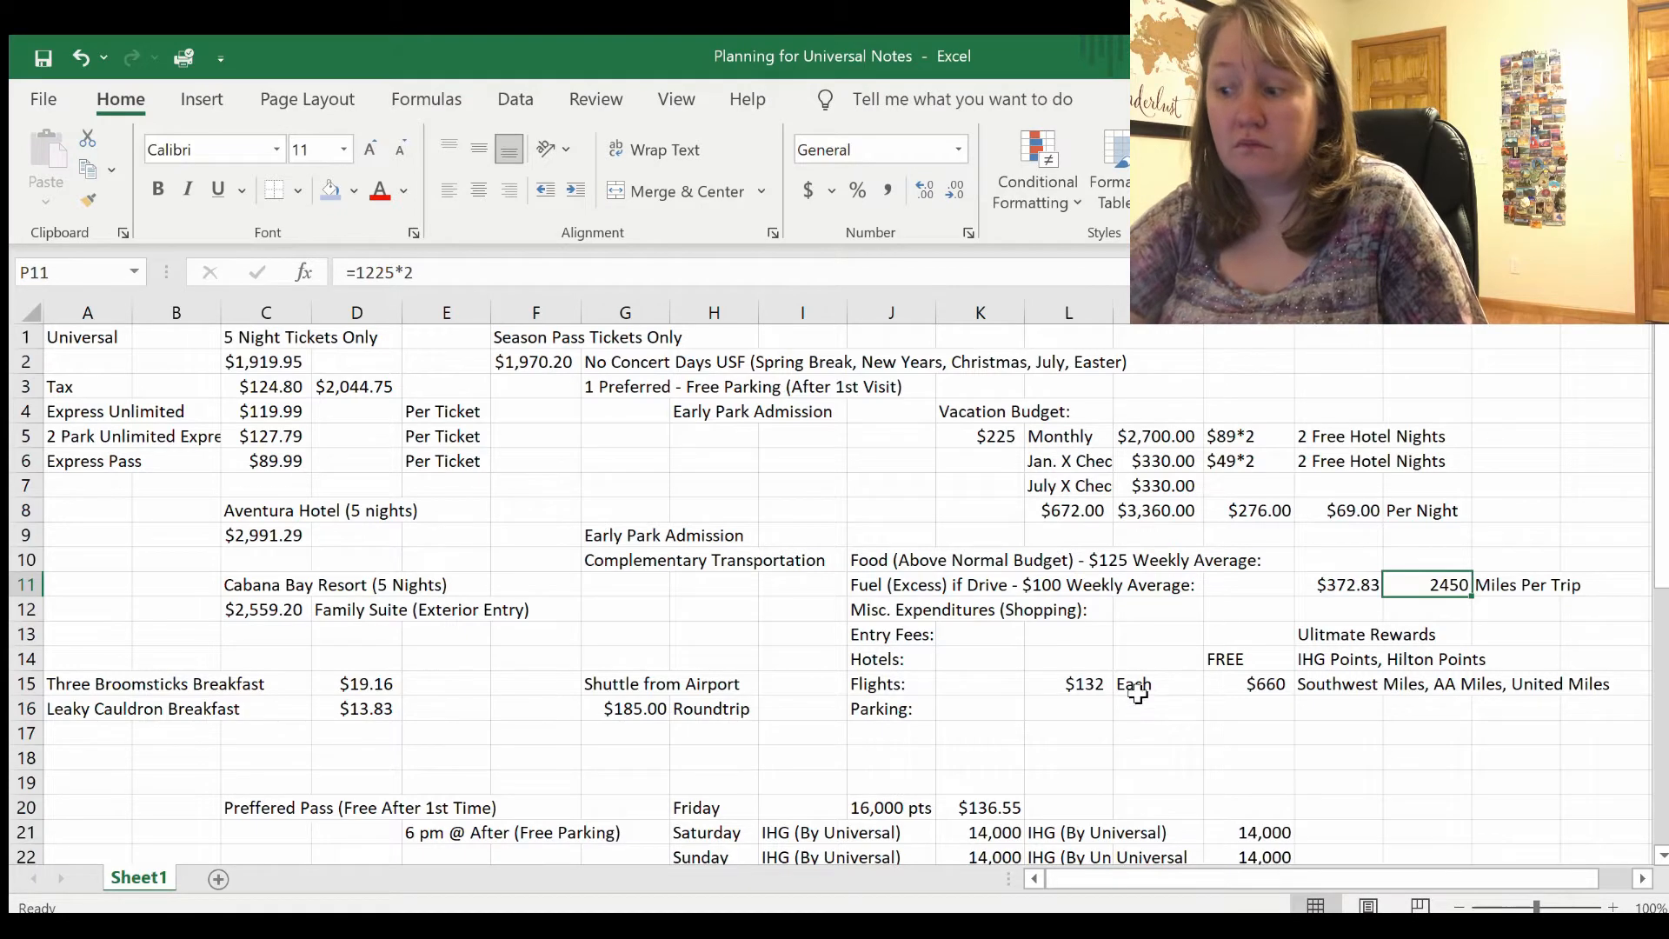
pyautogui.click(1344, 584)
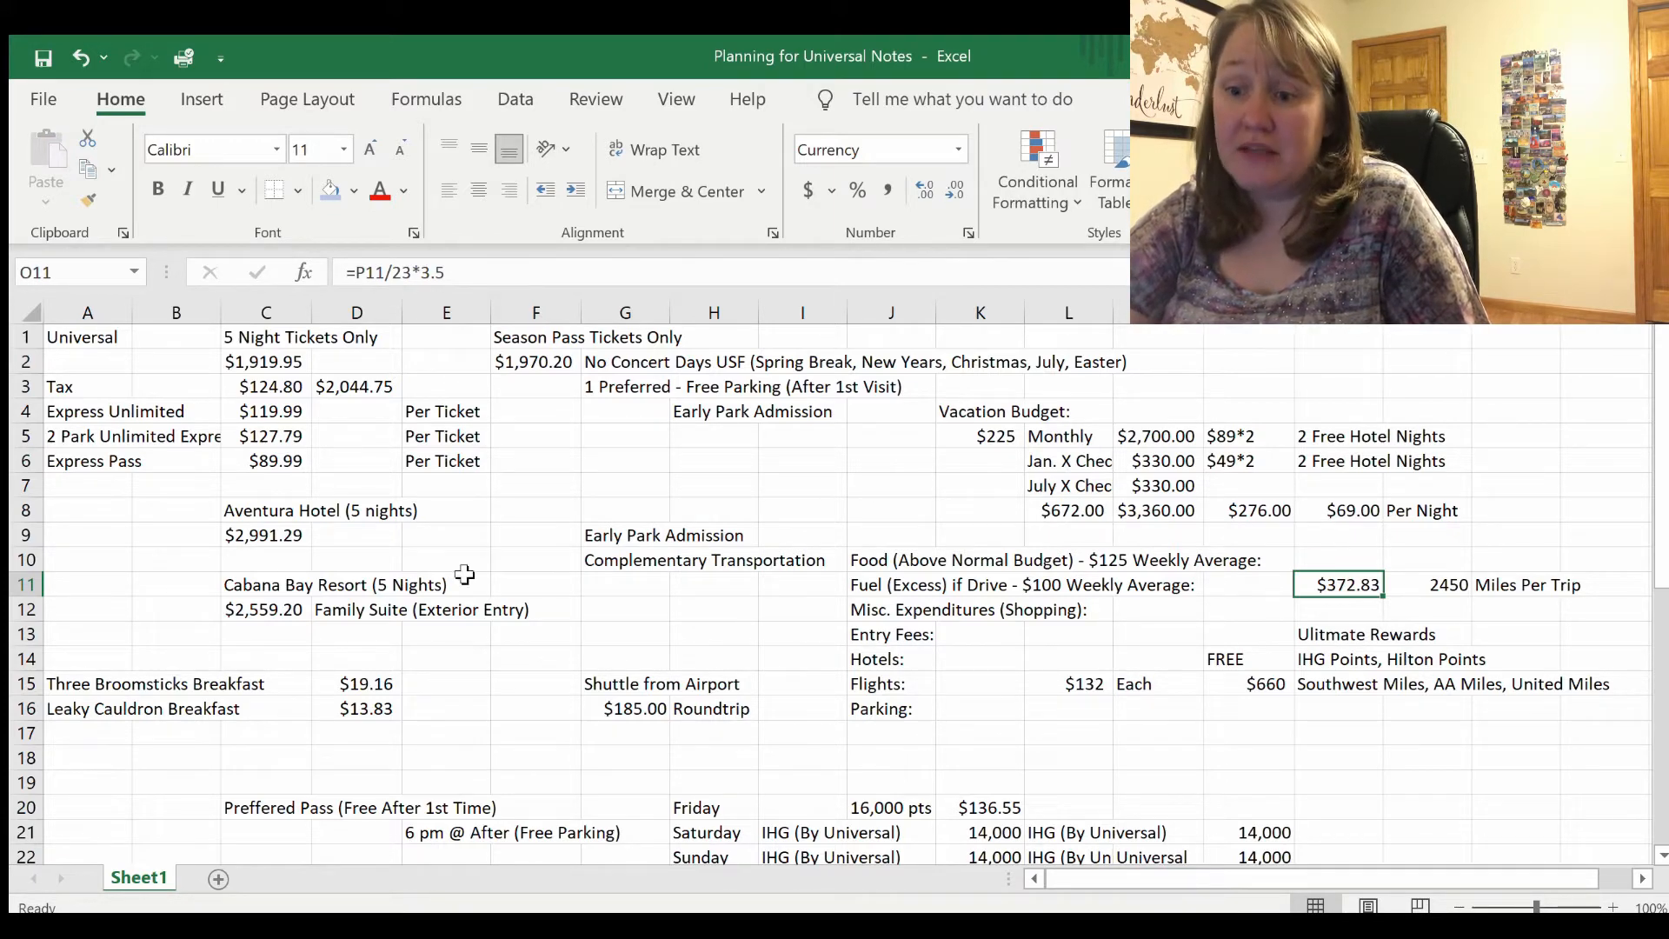
pyautogui.click(264, 534)
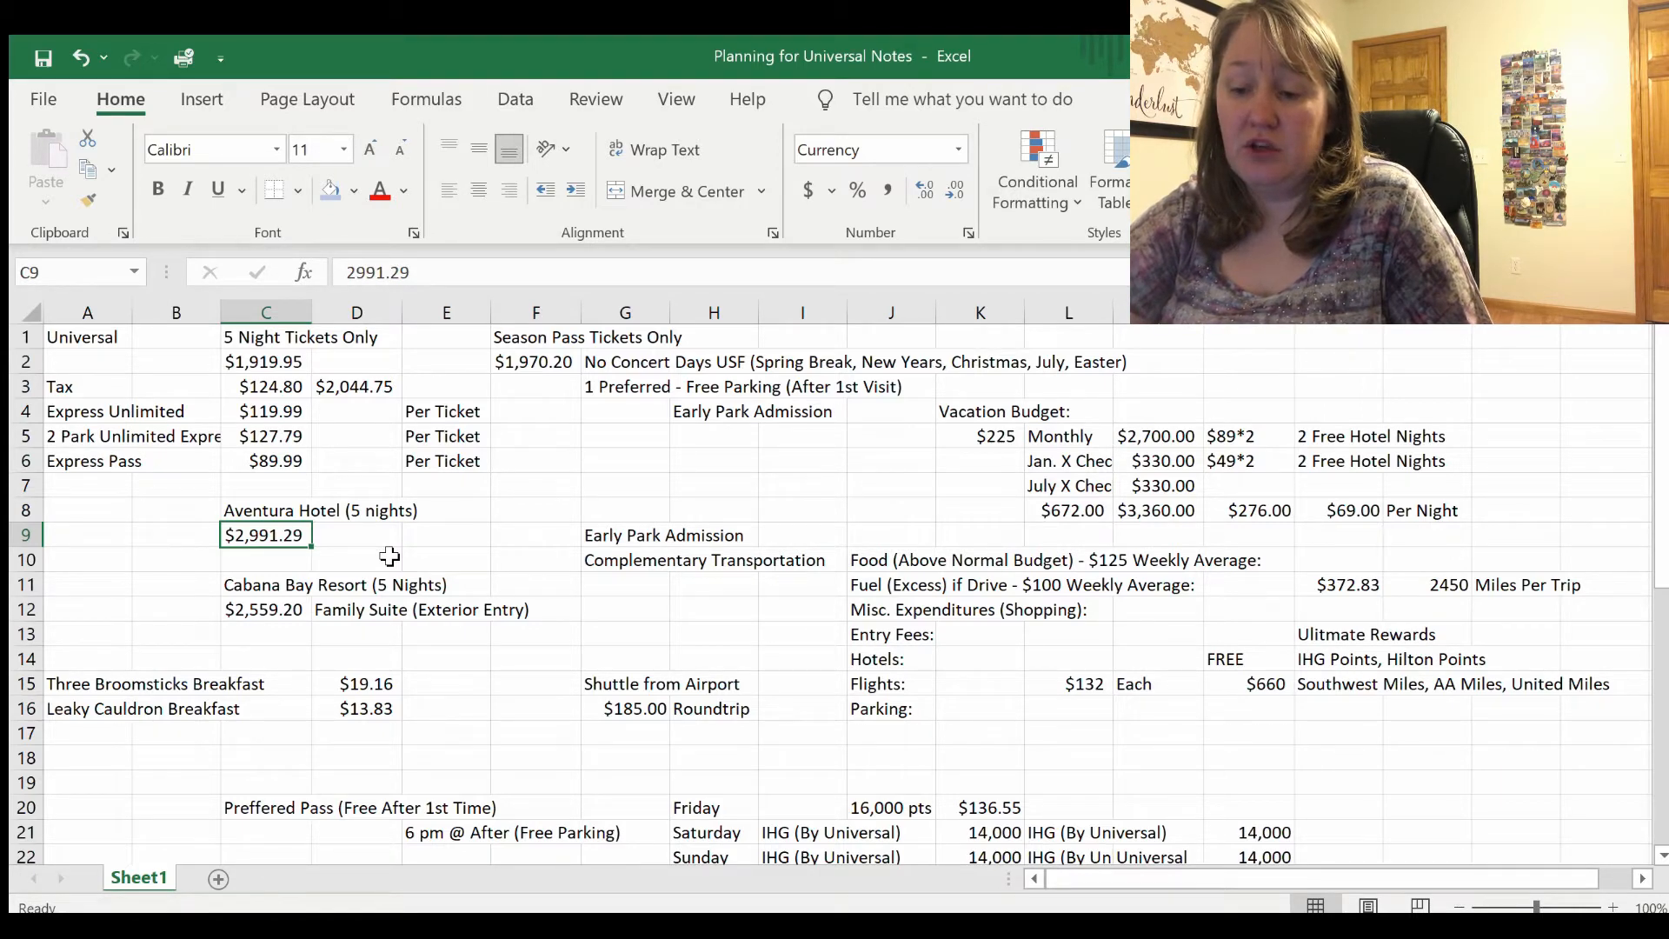
pyautogui.click(264, 608)
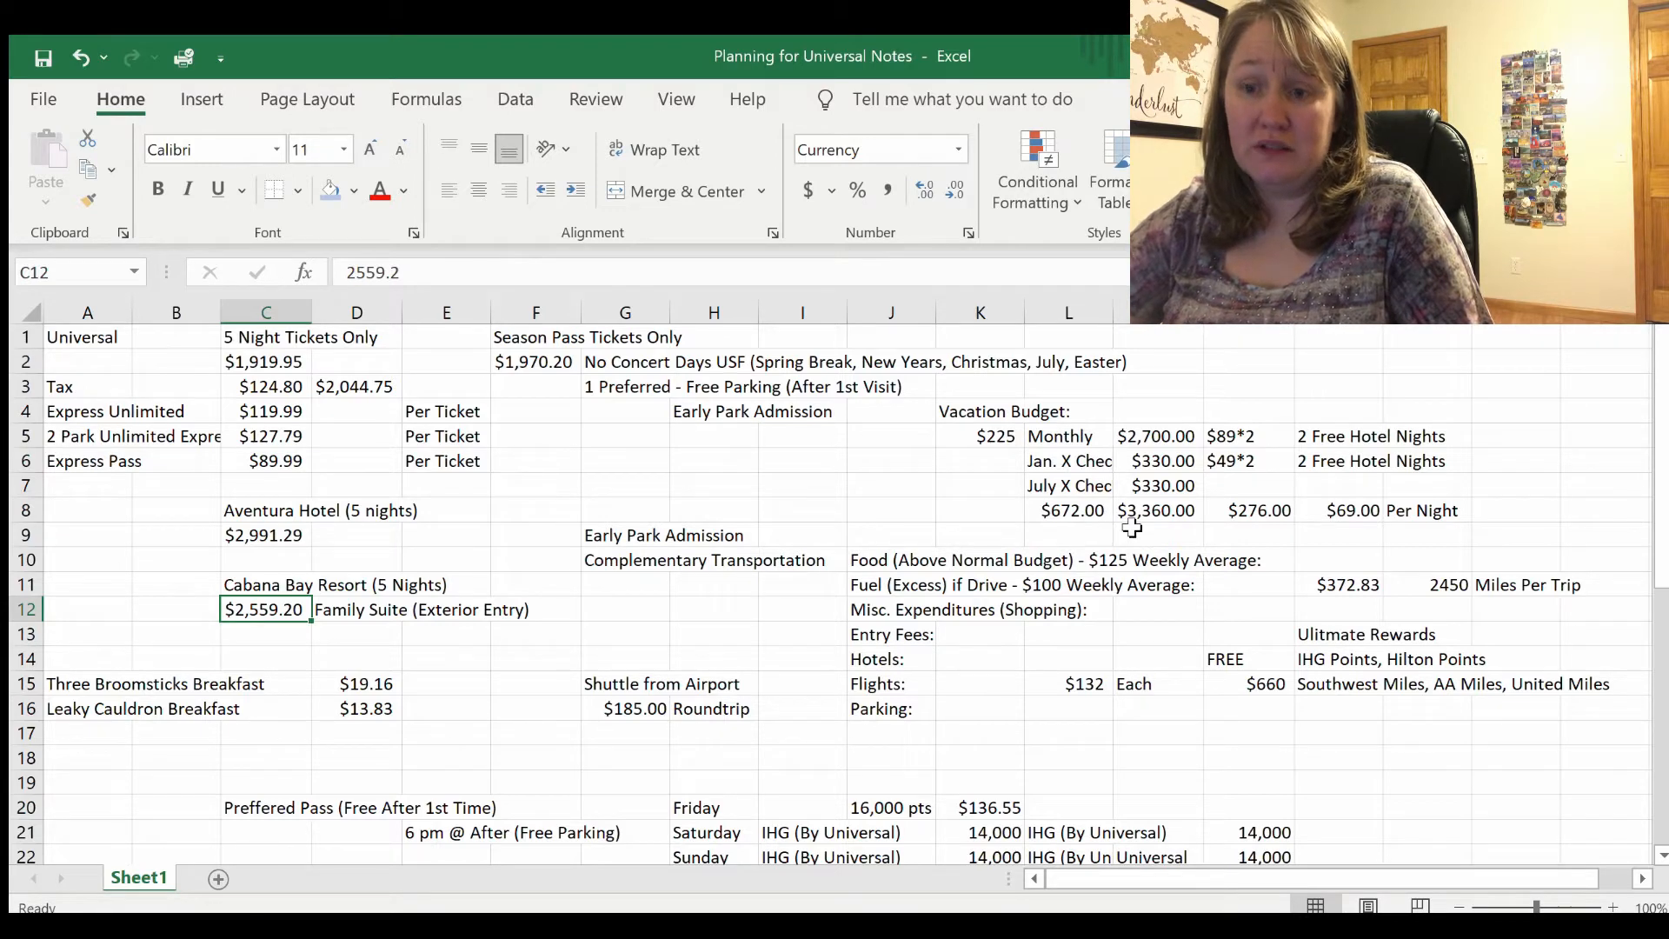
pyautogui.click(1158, 510)
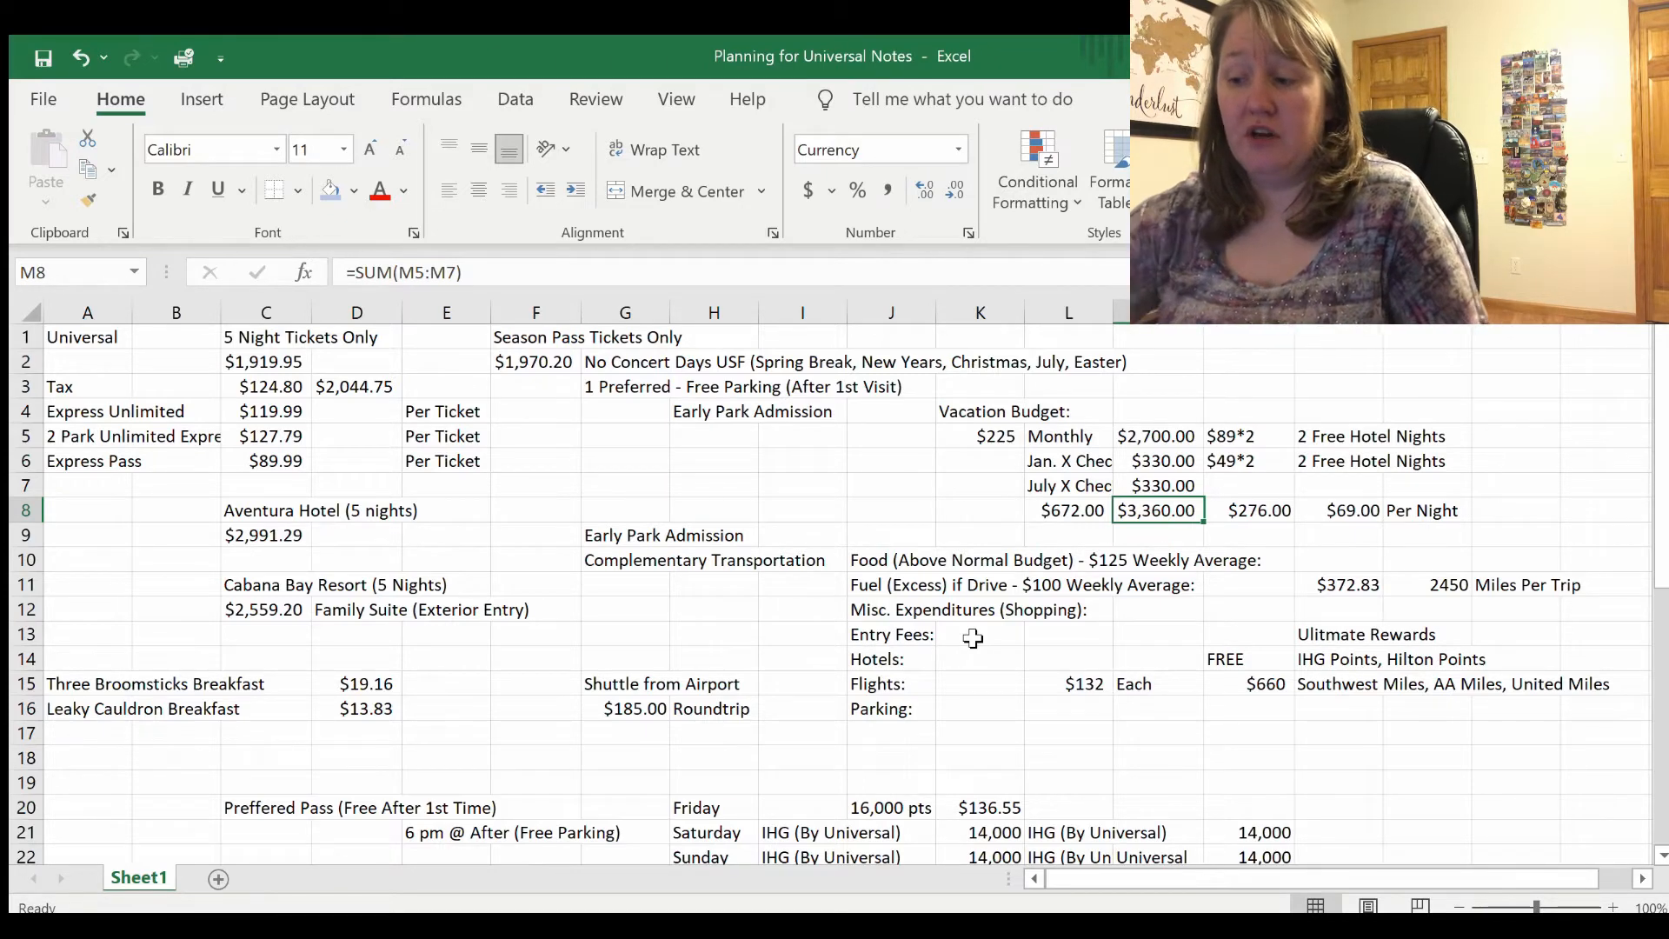
pyautogui.click(891, 683)
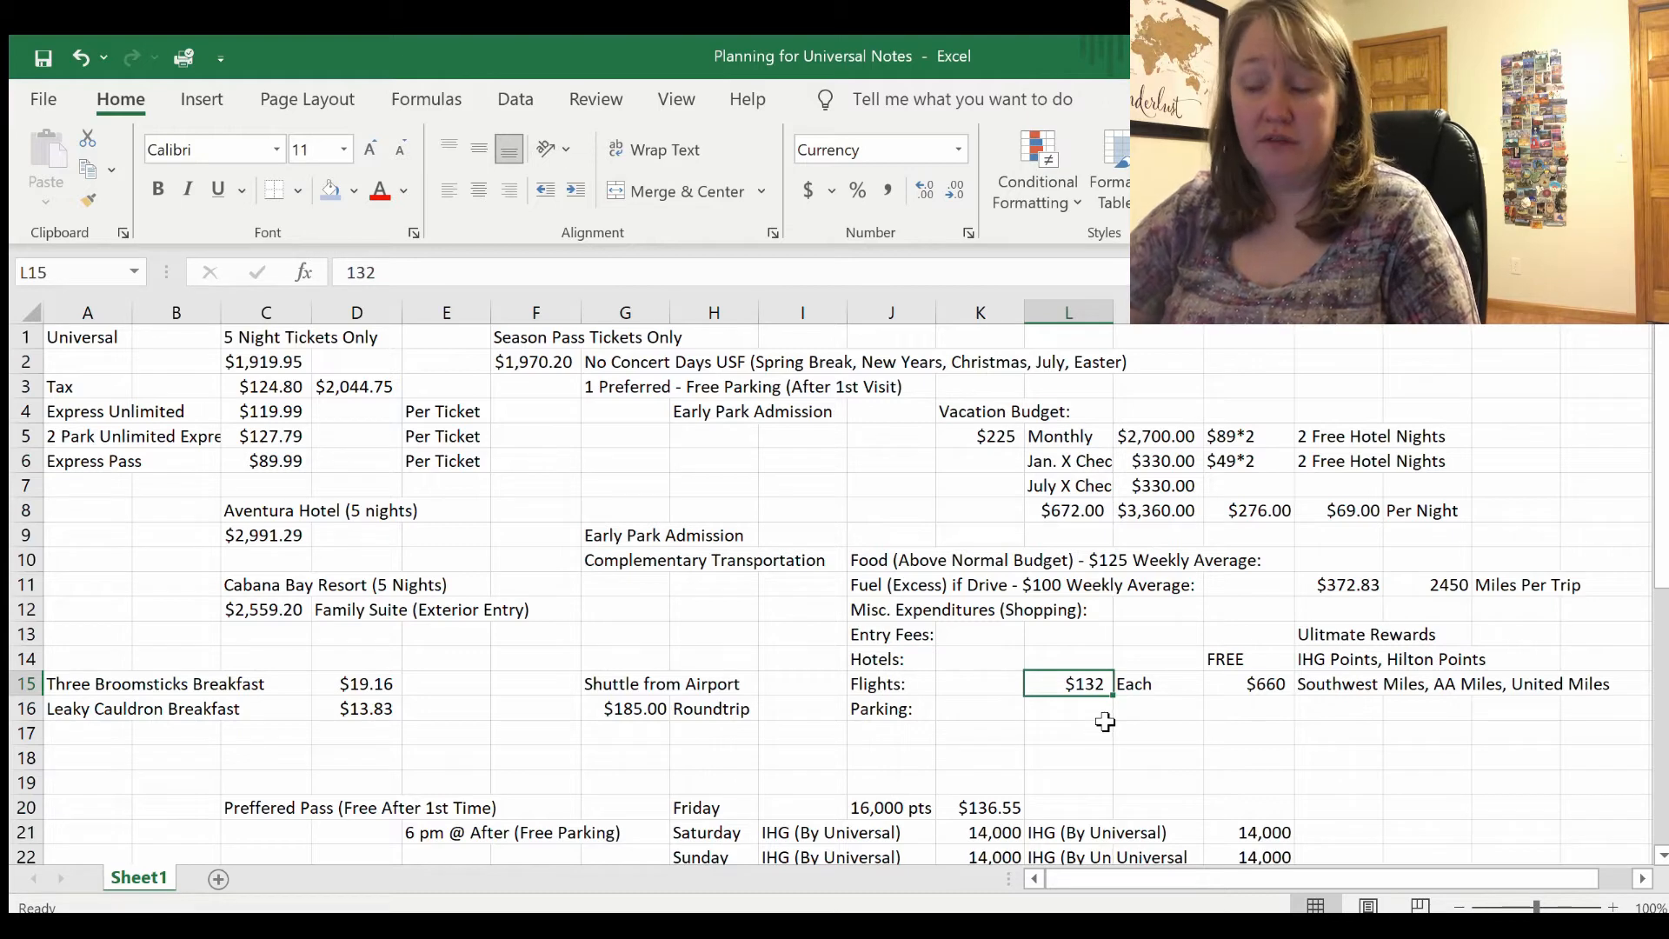
pyautogui.moveTo(953, 707)
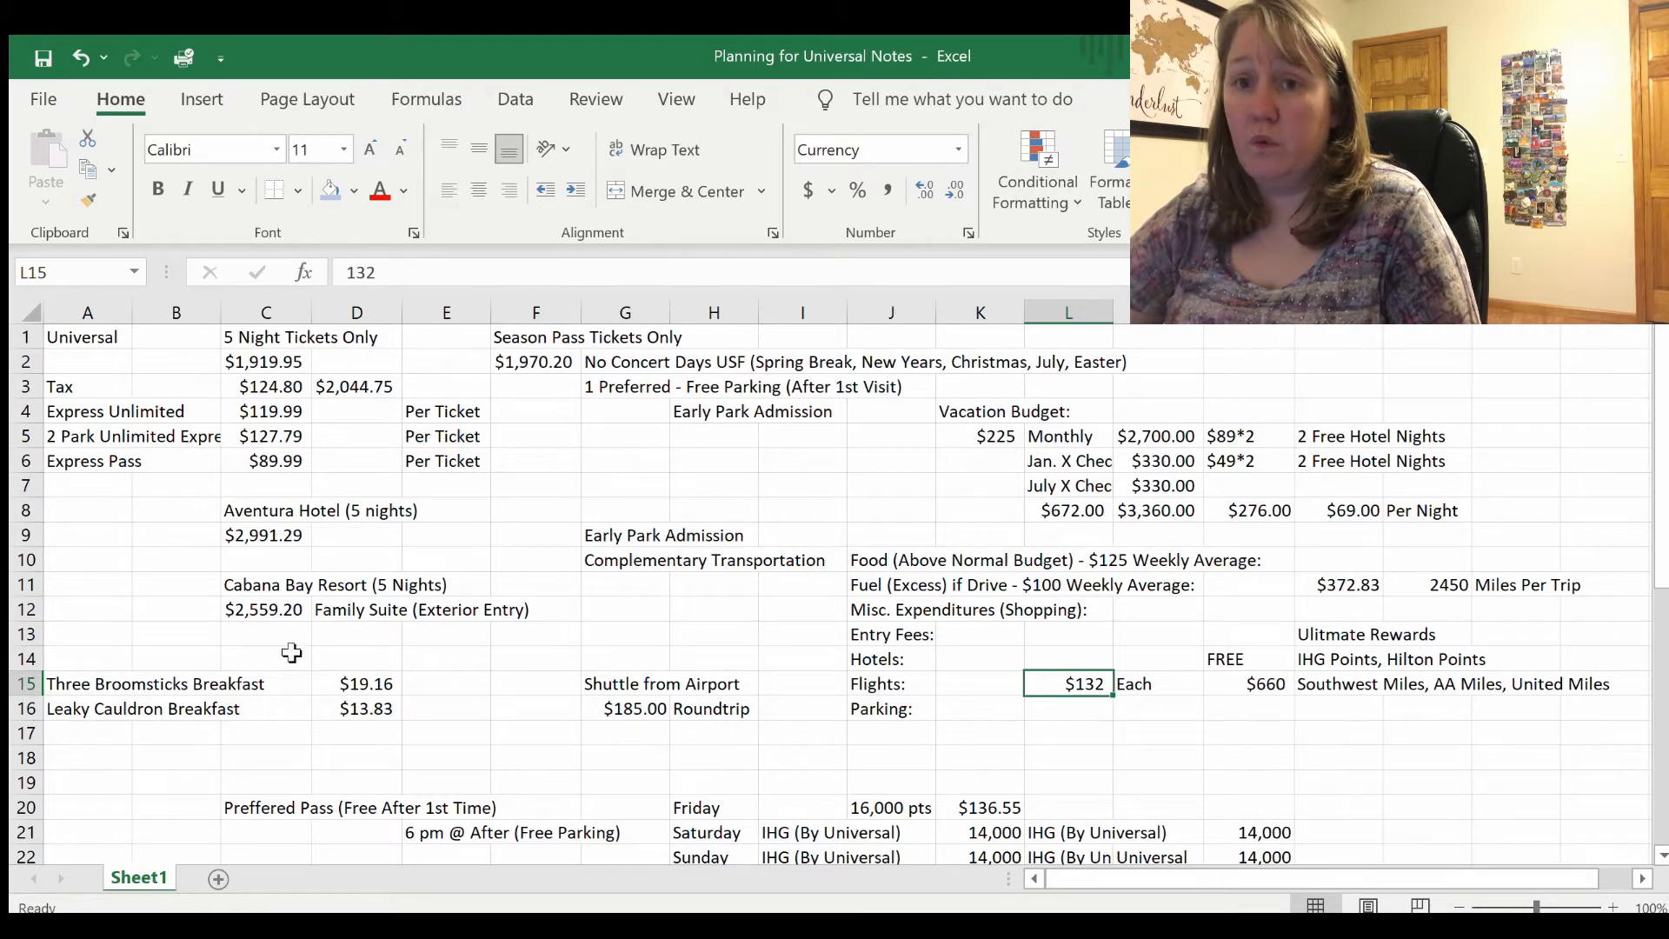
pyautogui.click(265, 608)
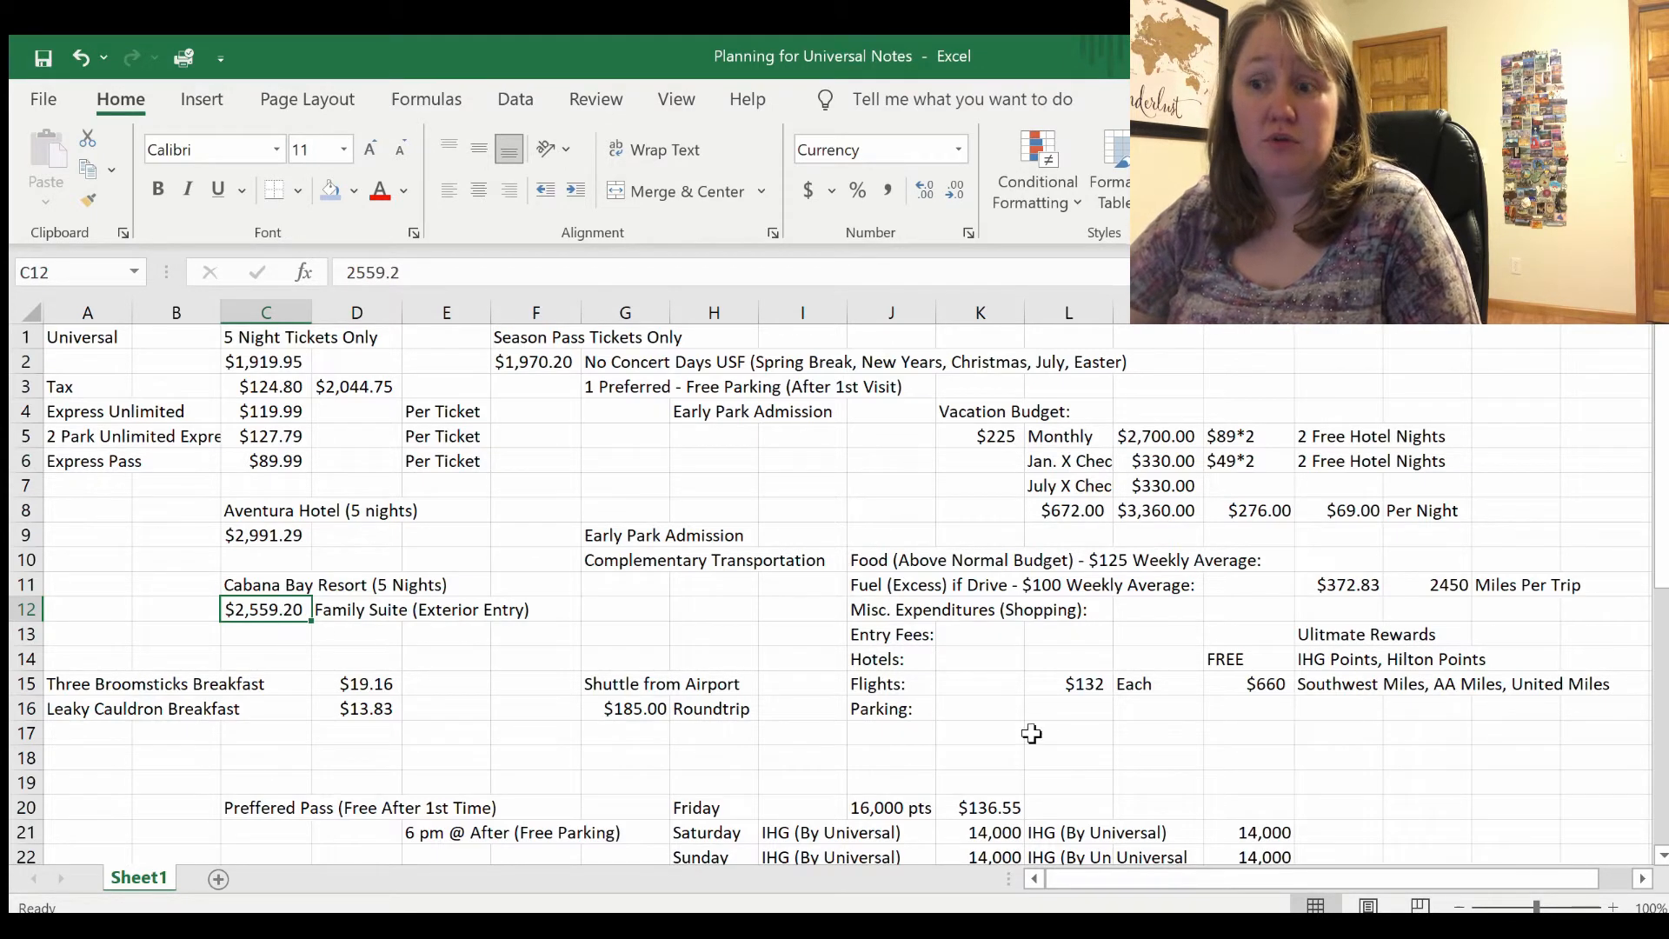
pyautogui.click(1339, 657)
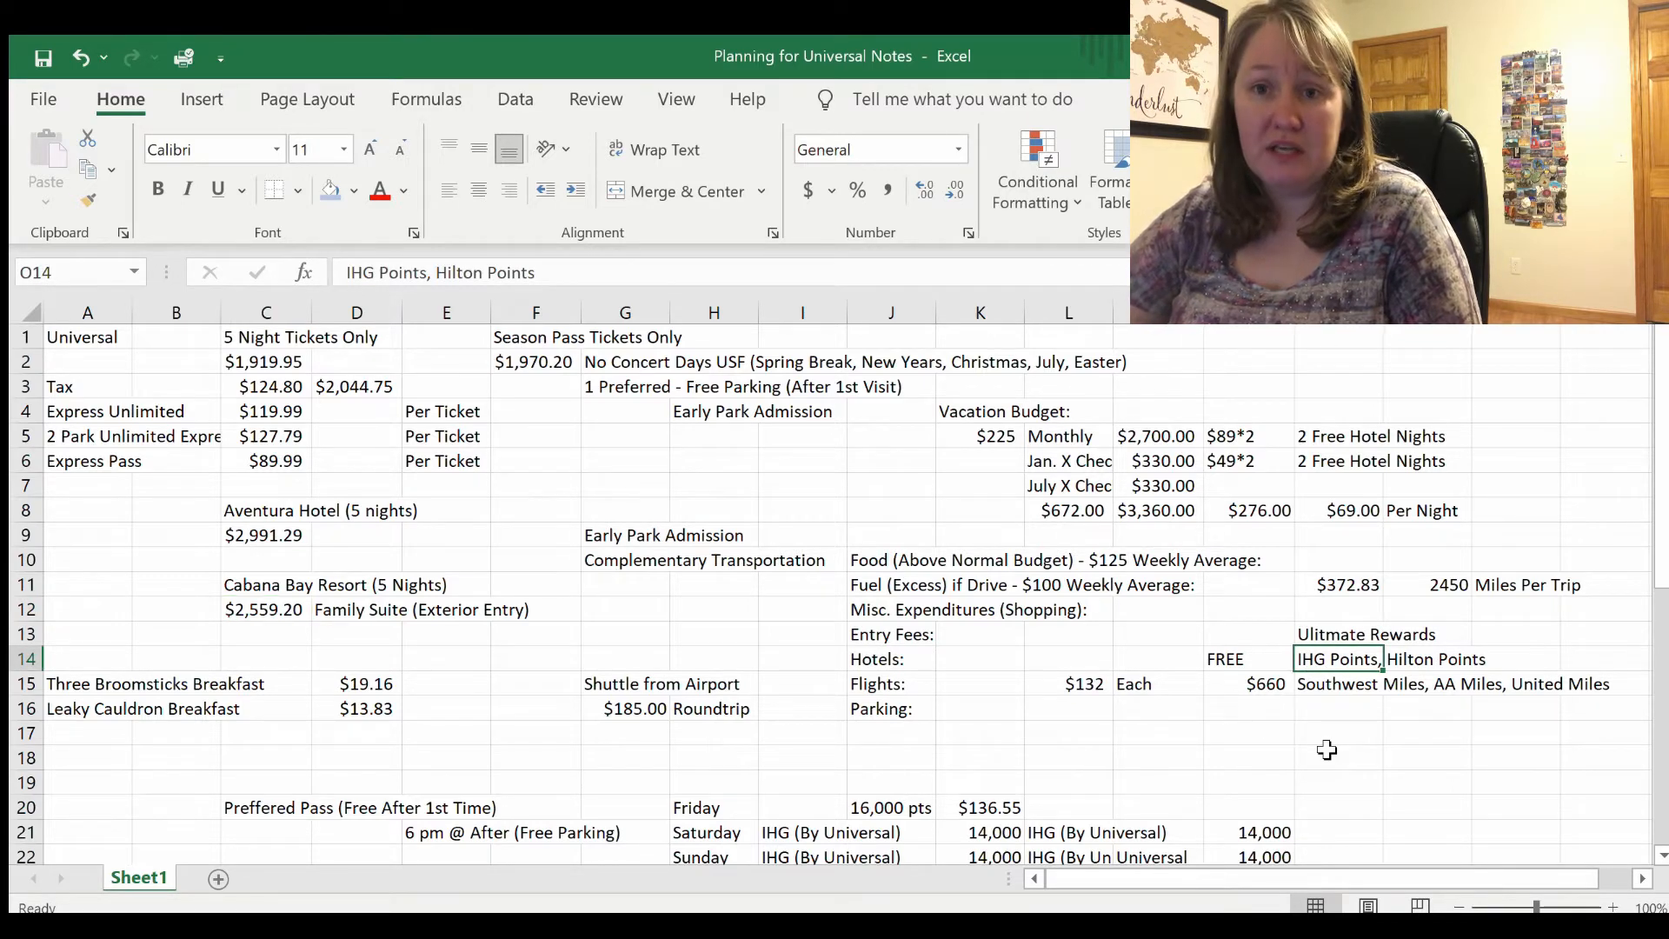
pyautogui.click(1336, 684)
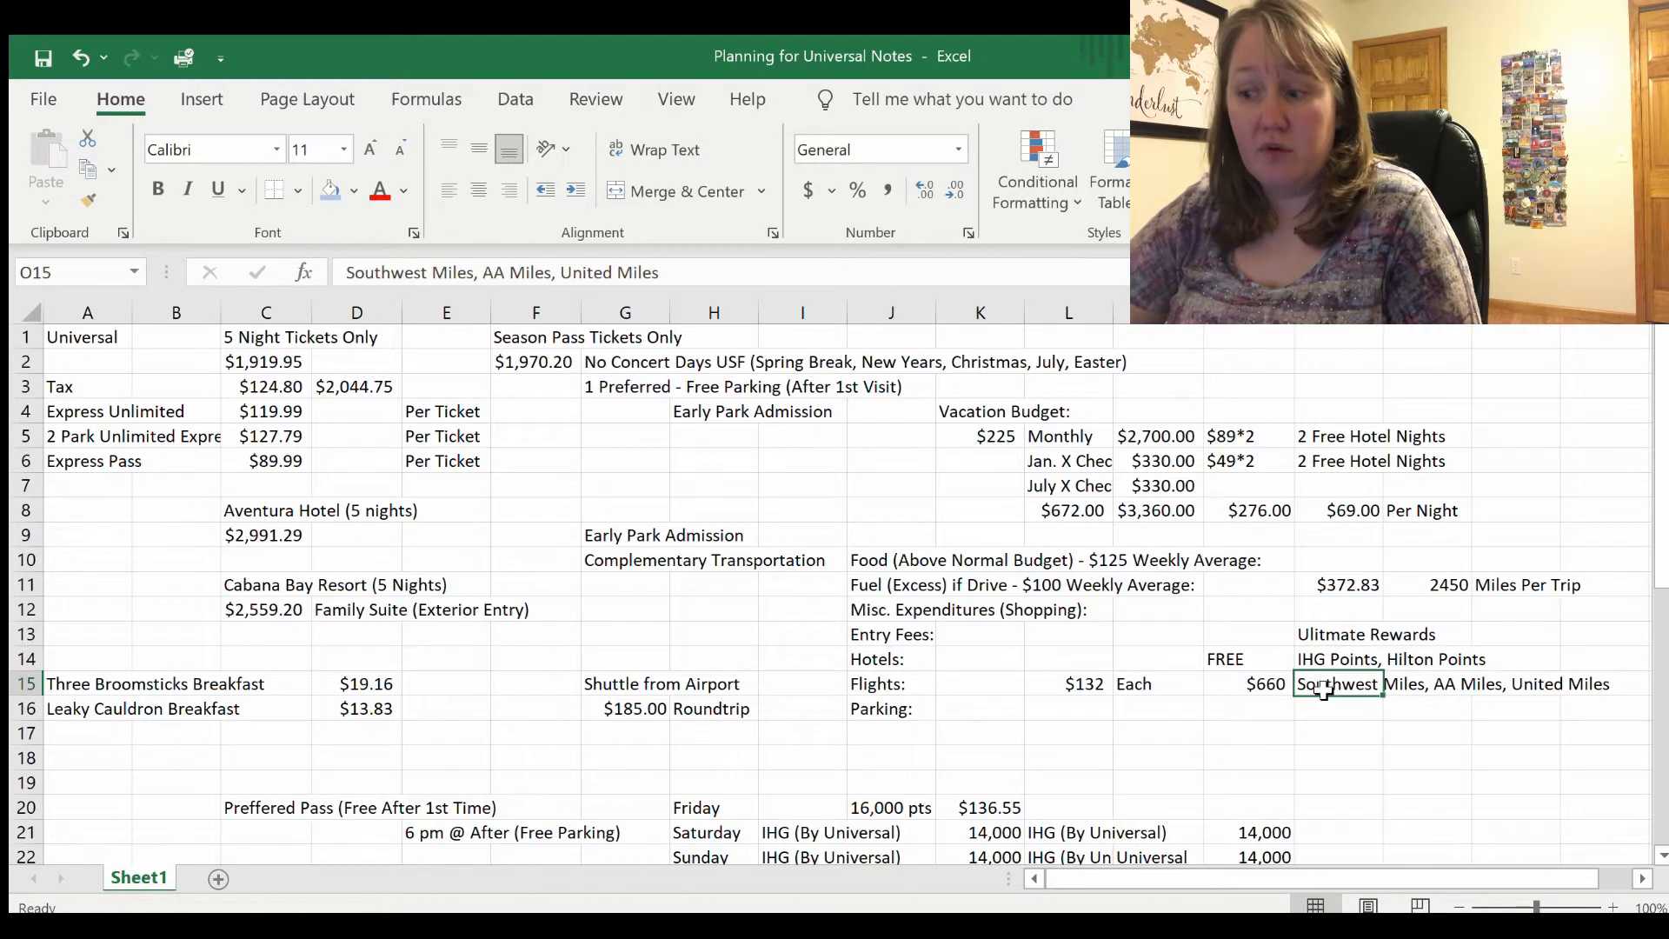
pyautogui.moveTo(1323, 723)
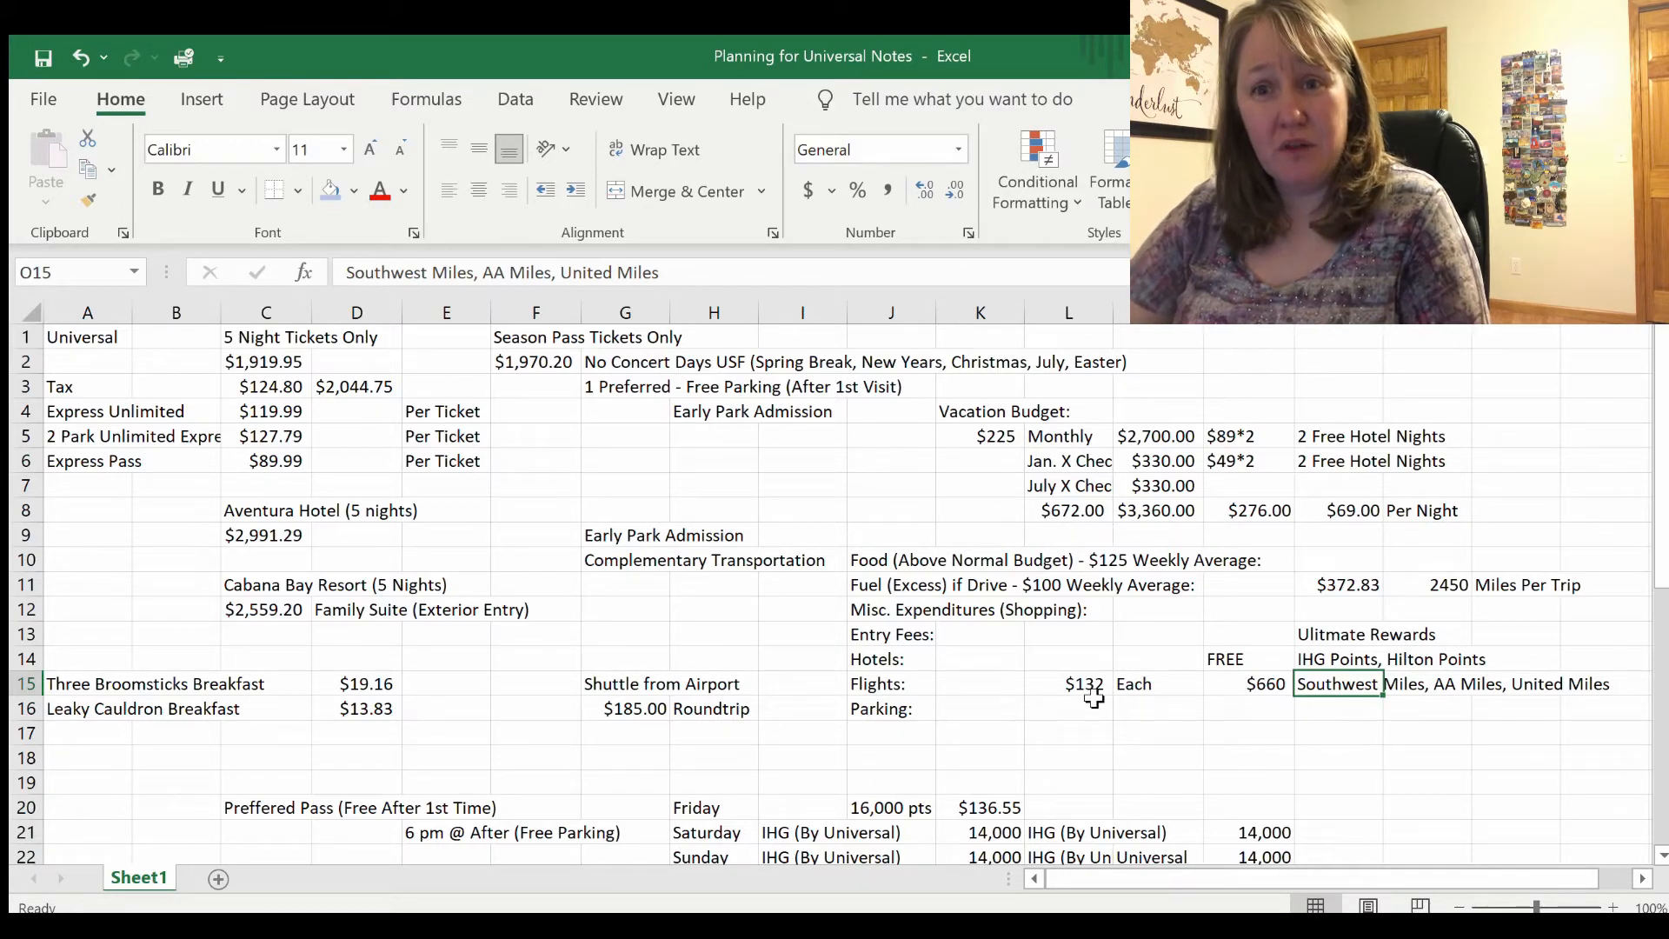
pyautogui.click(1067, 683)
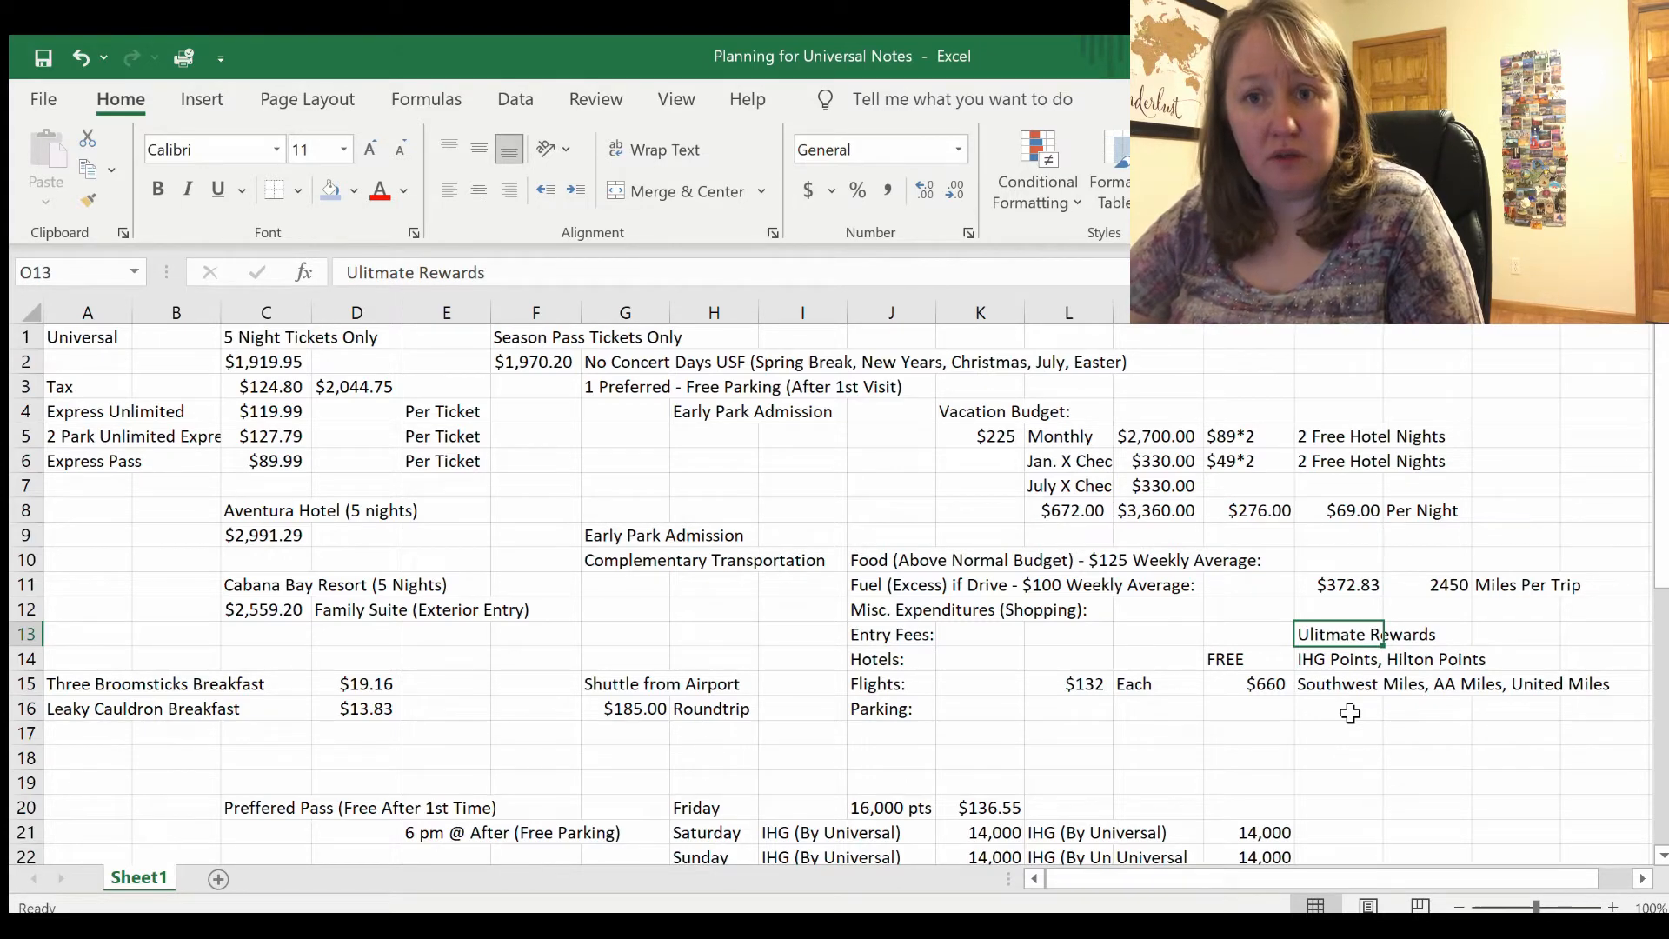
# Step: Enter the $1,970 entry fees amount in N13, matching the season pass cost
pyautogui.click(1349, 708)
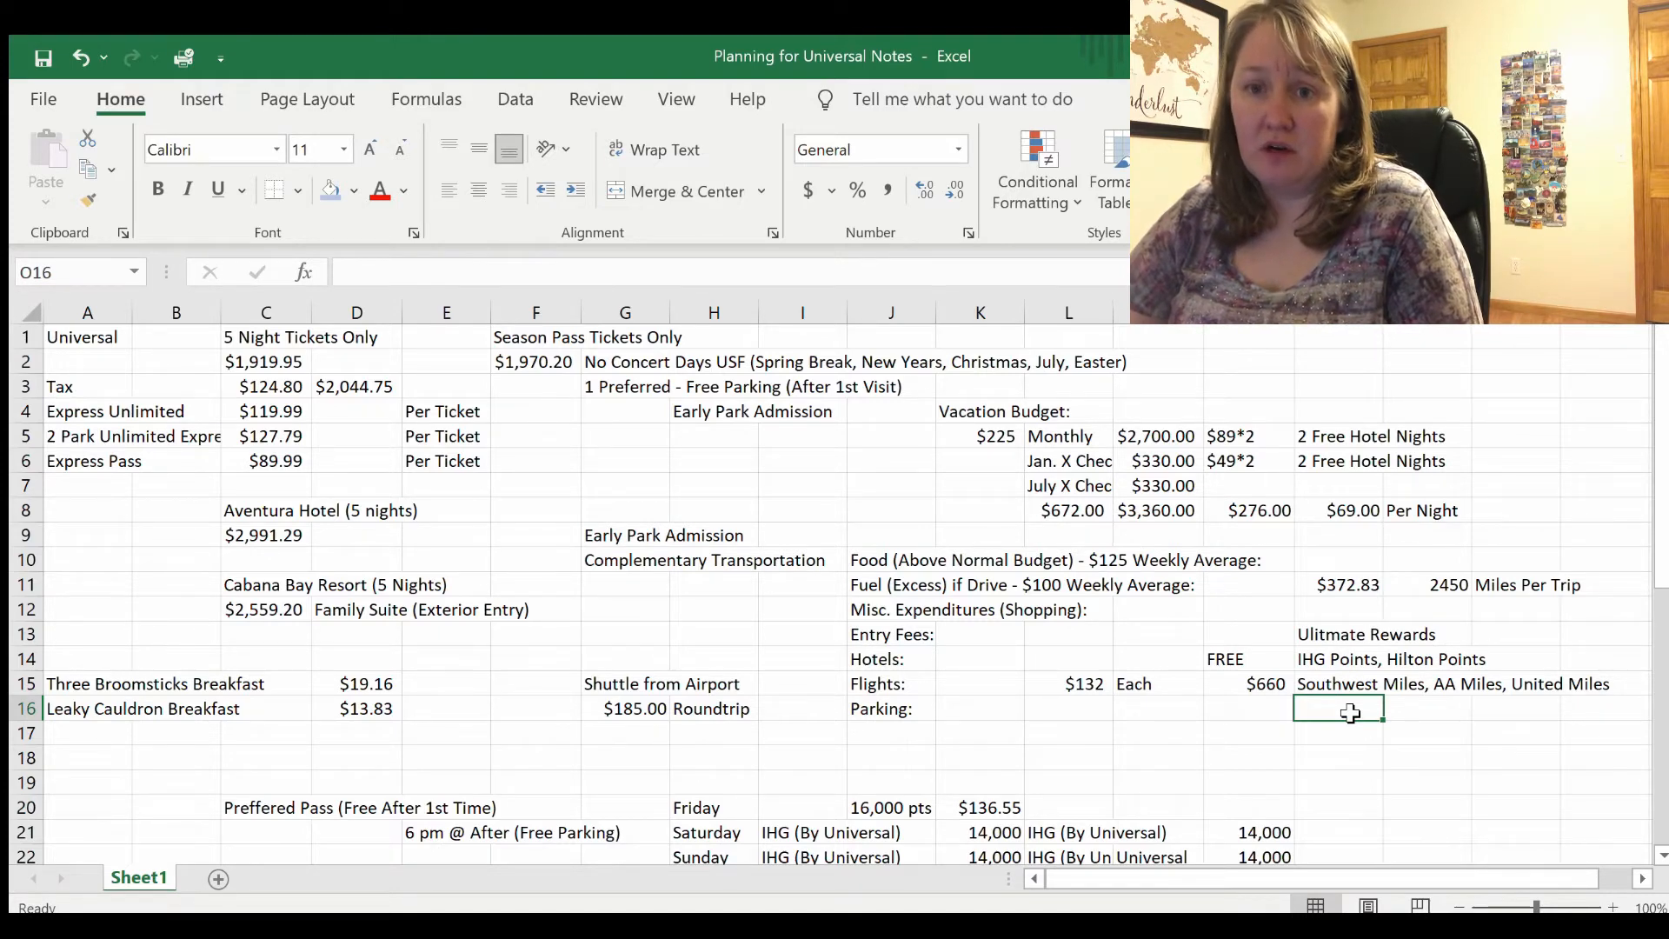
pyautogui.moveTo(1368, 728)
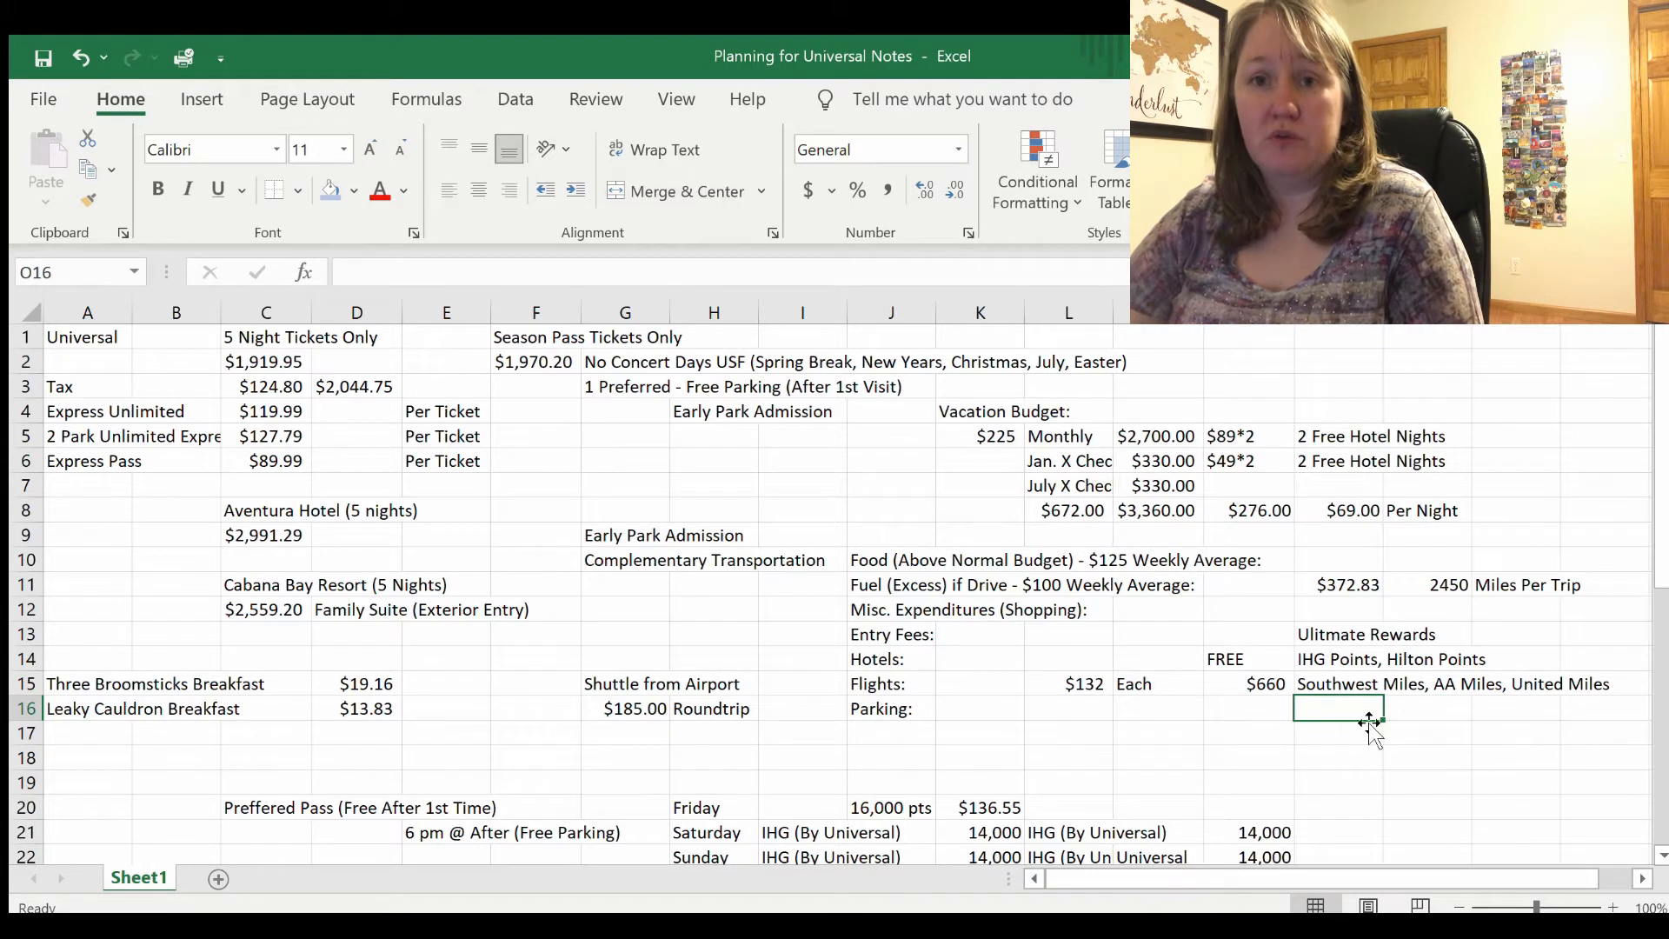
pyautogui.click(1426, 732)
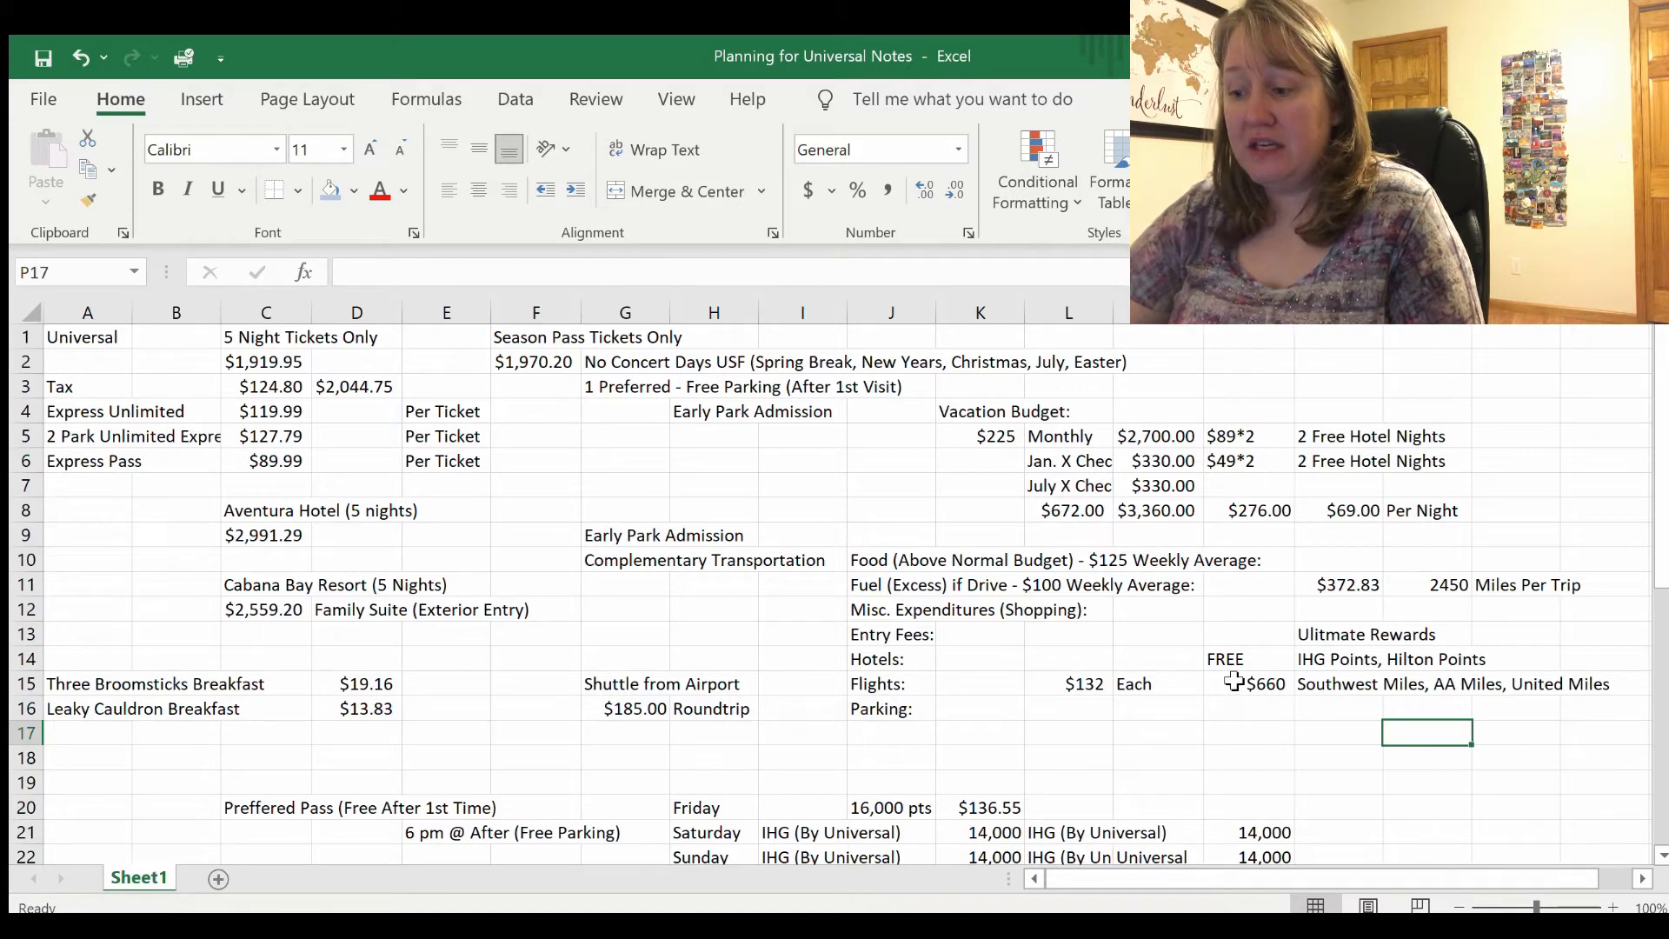
pyautogui.click(1249, 633)
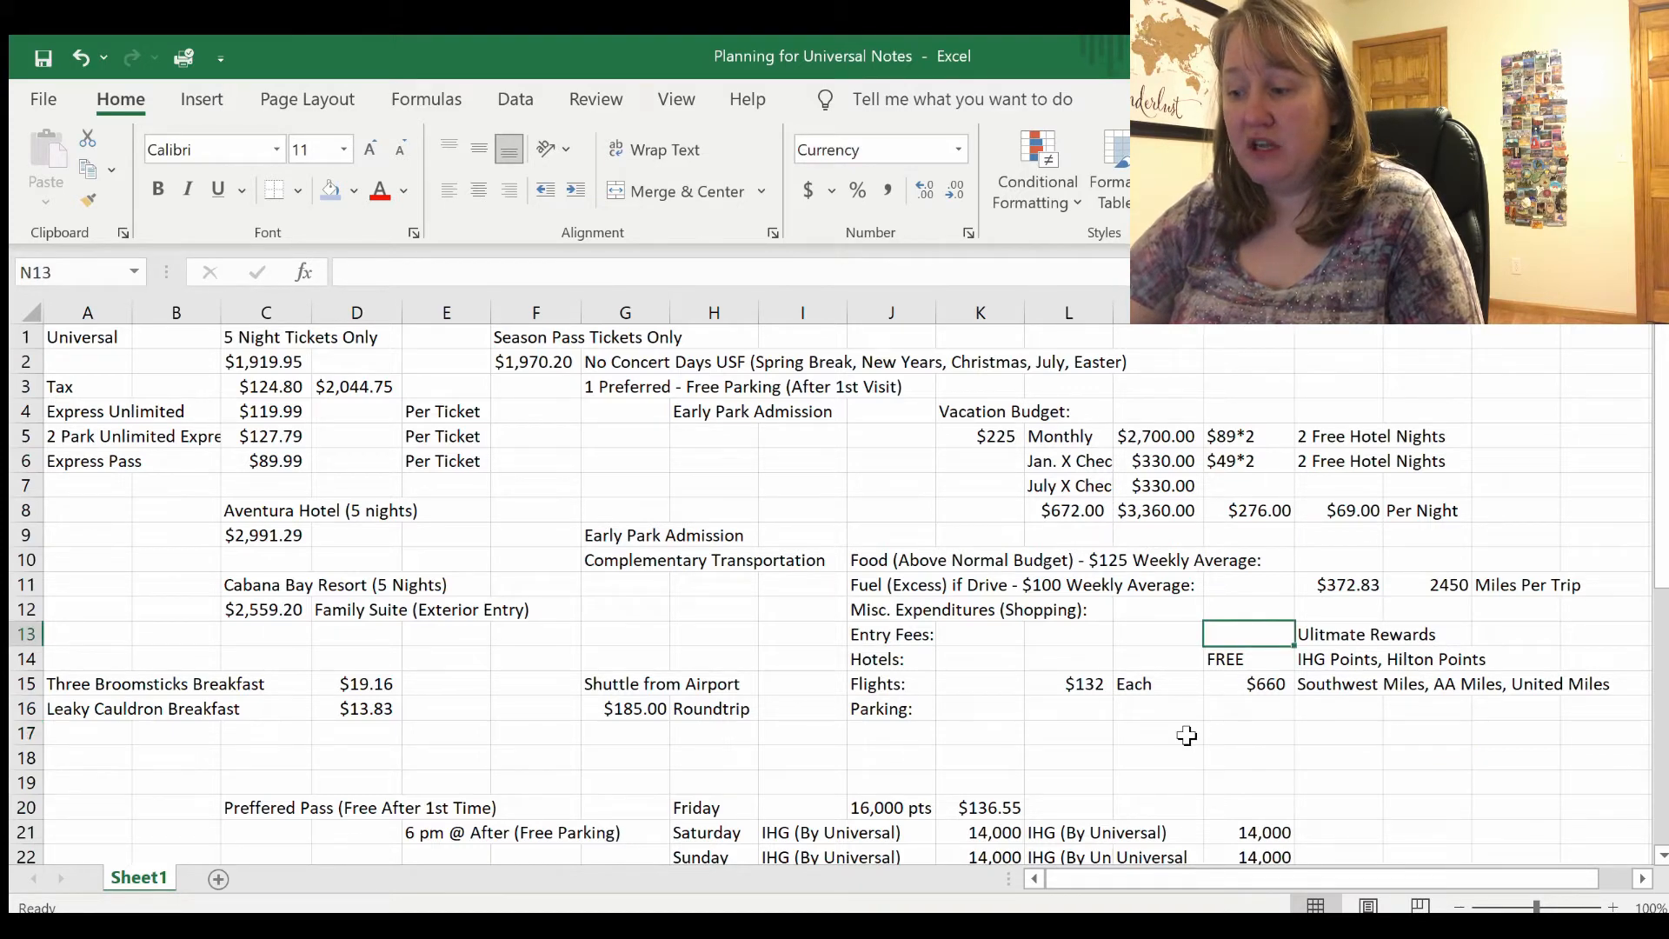
pyautogui.write('$1,970')
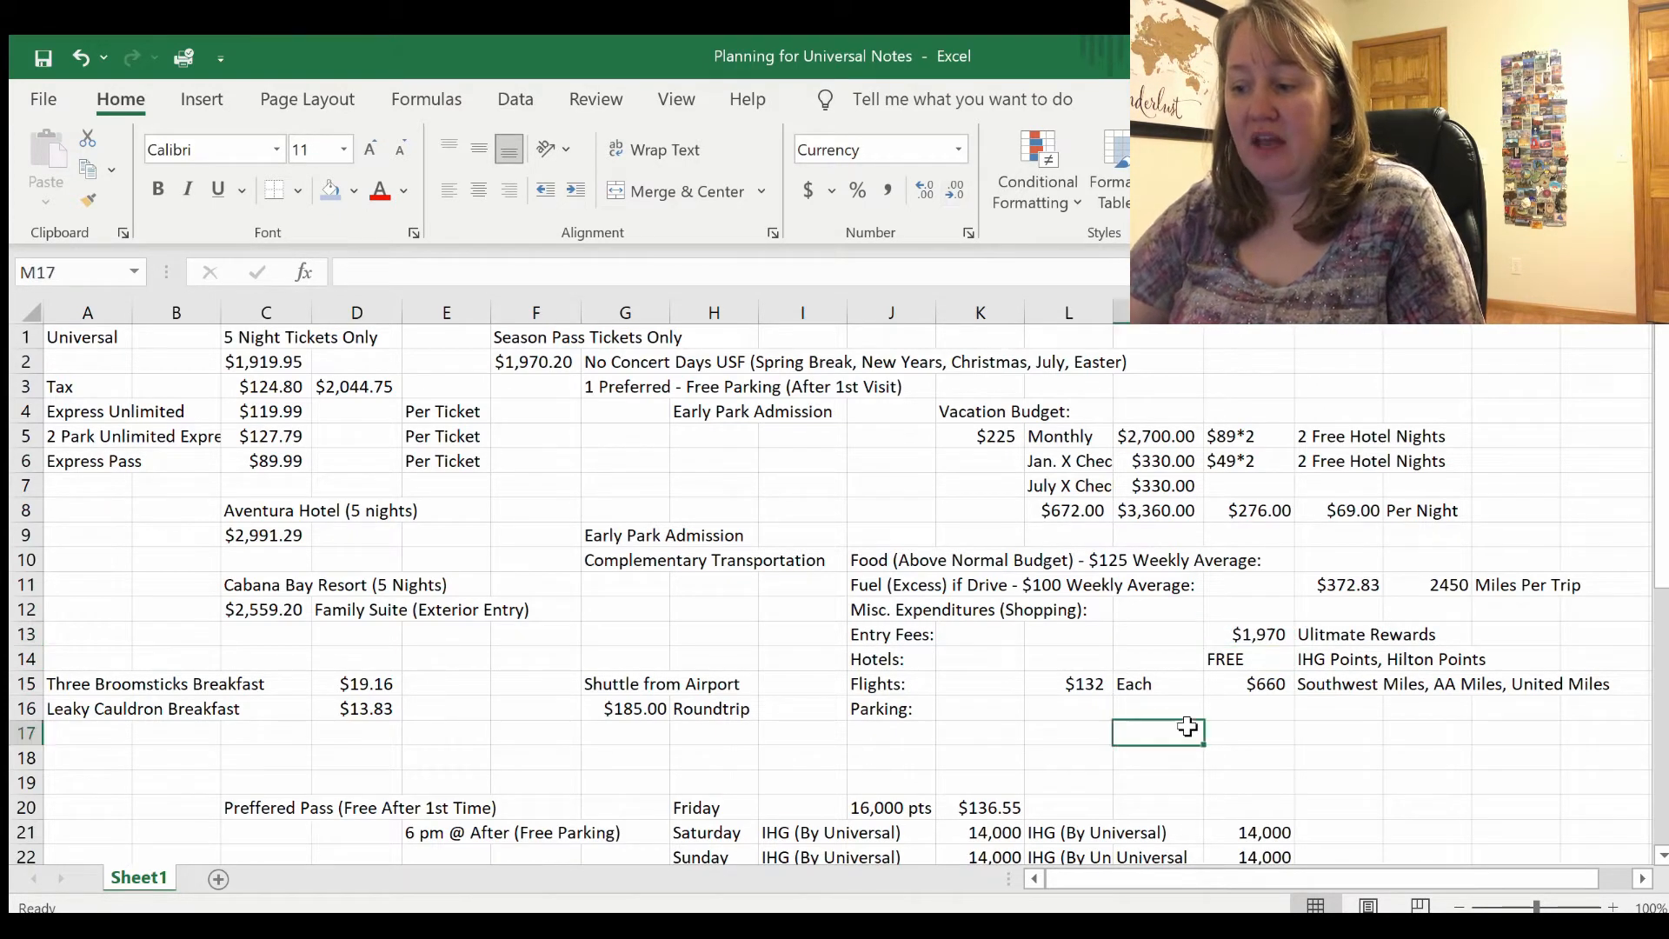
# Step: Enter =(O11-100)*3 in the Fuel cell N11, giving $818
pyautogui.click(1248, 585)
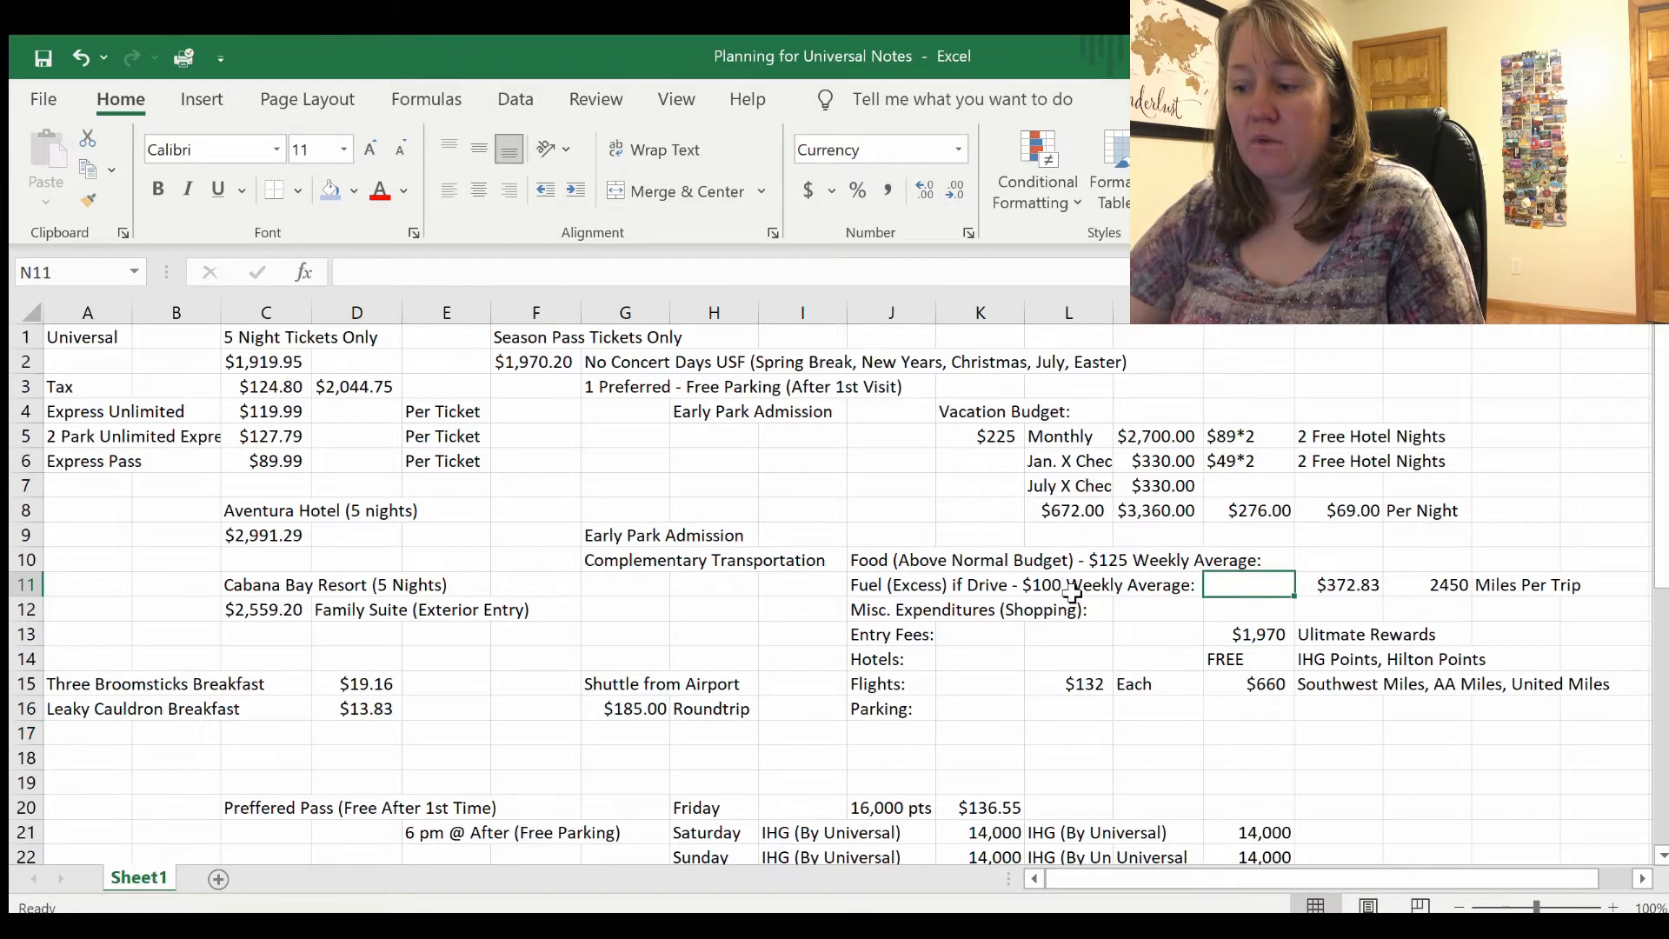
pyautogui.write('=')
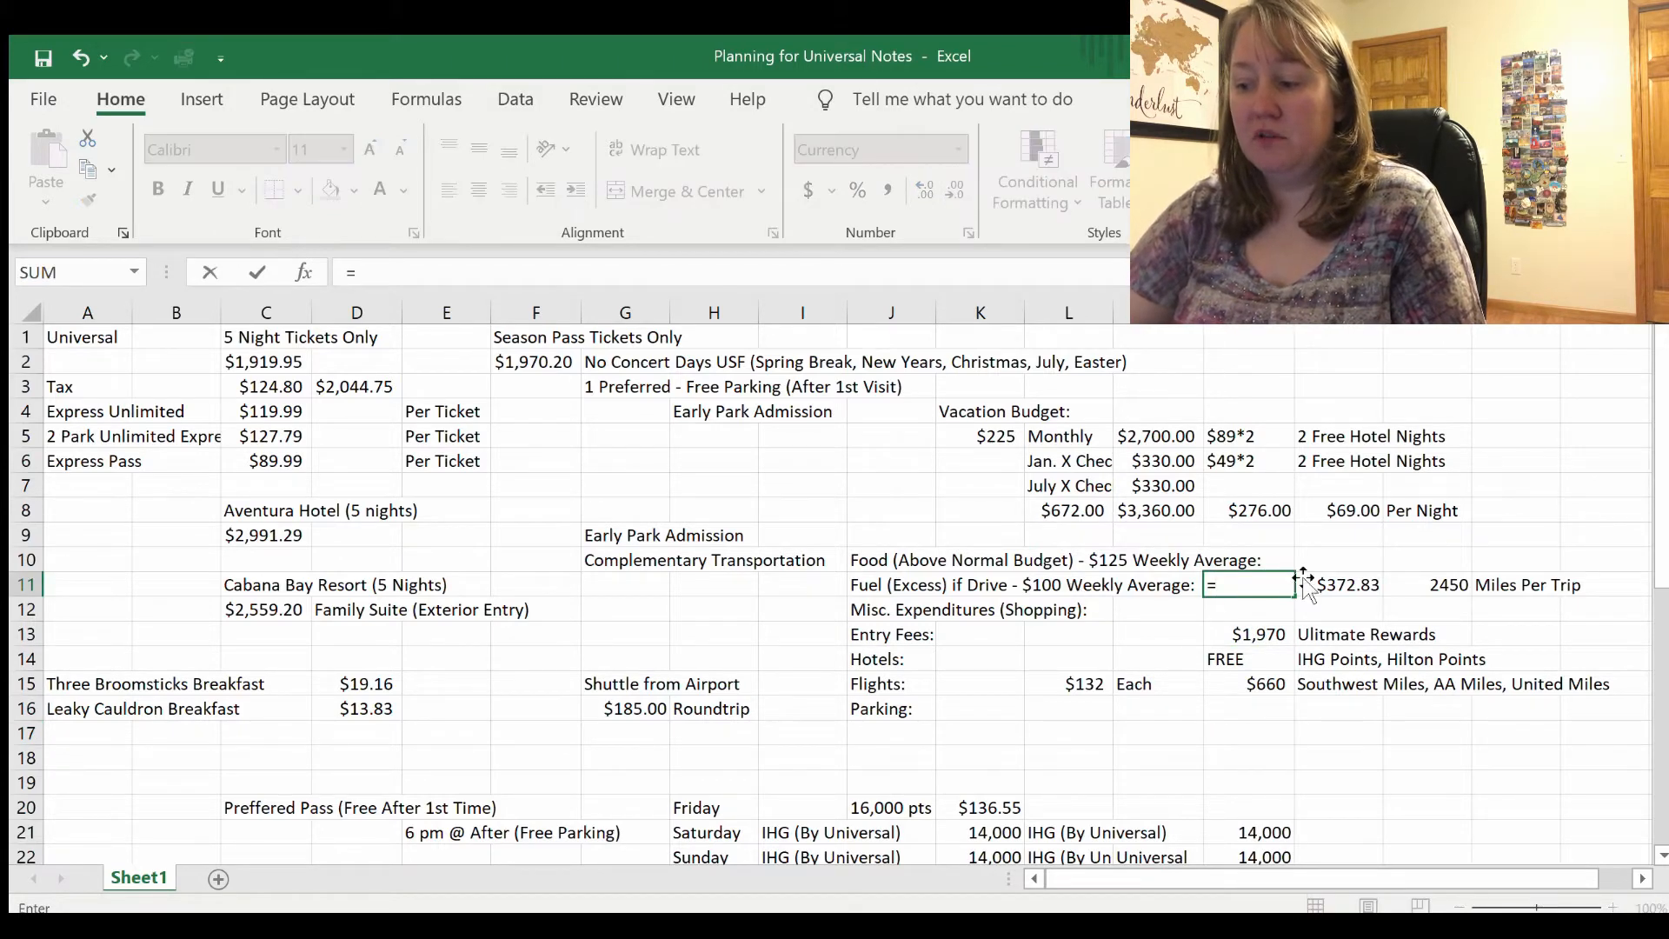
pyautogui.click(1350, 584)
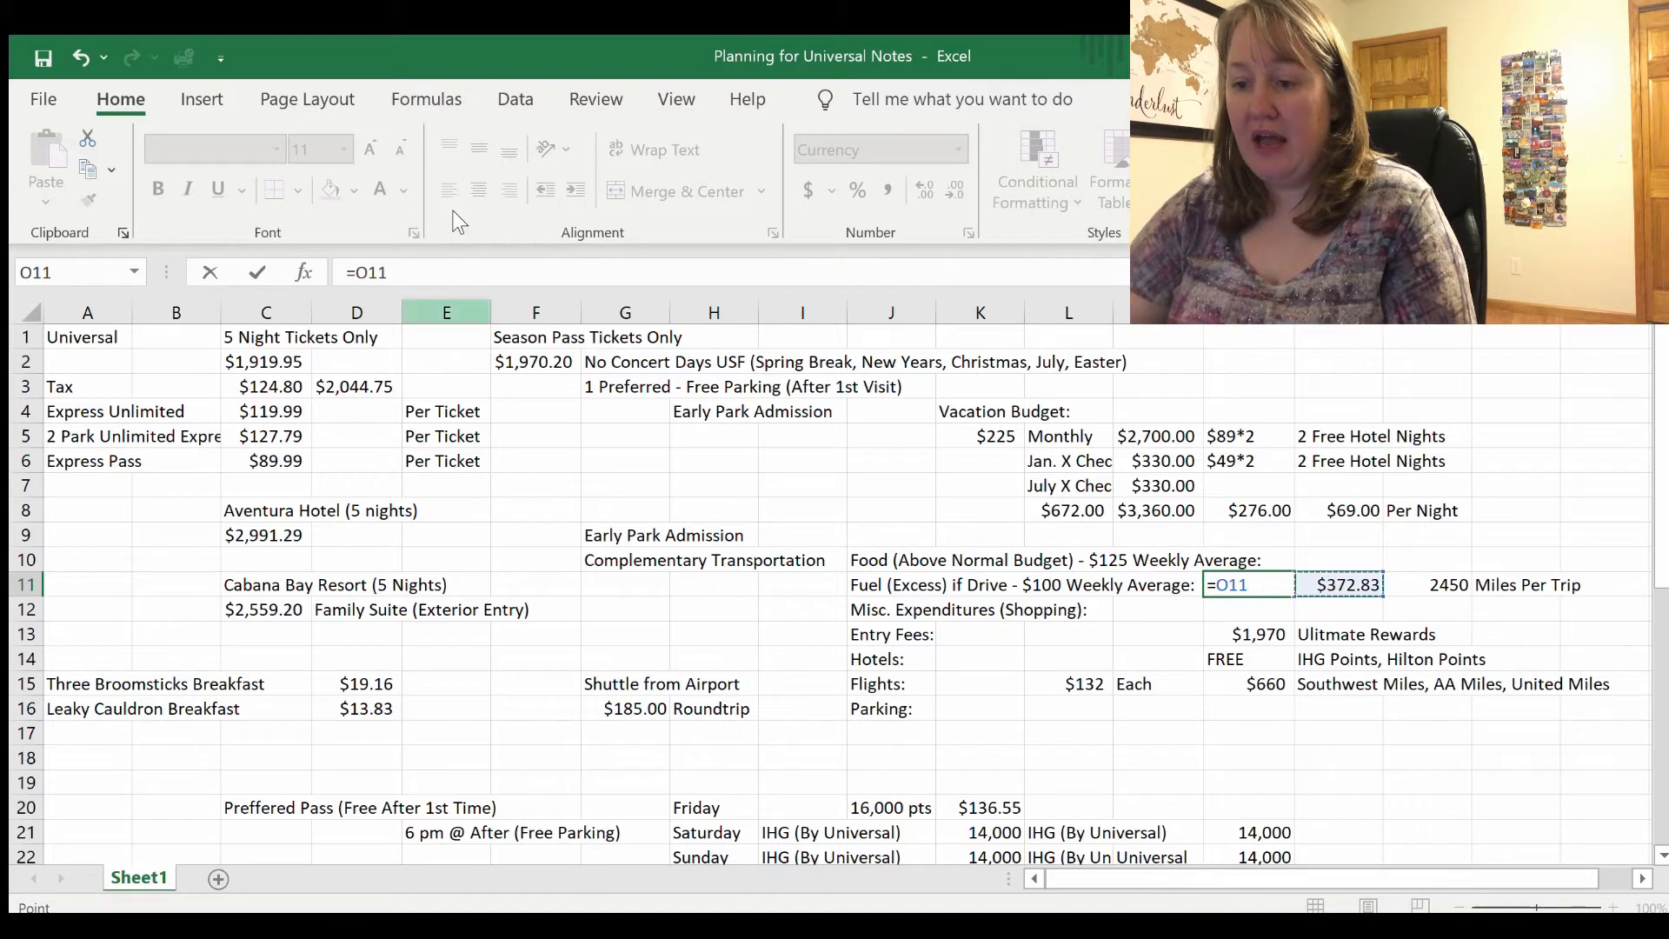
pyautogui.write('-')
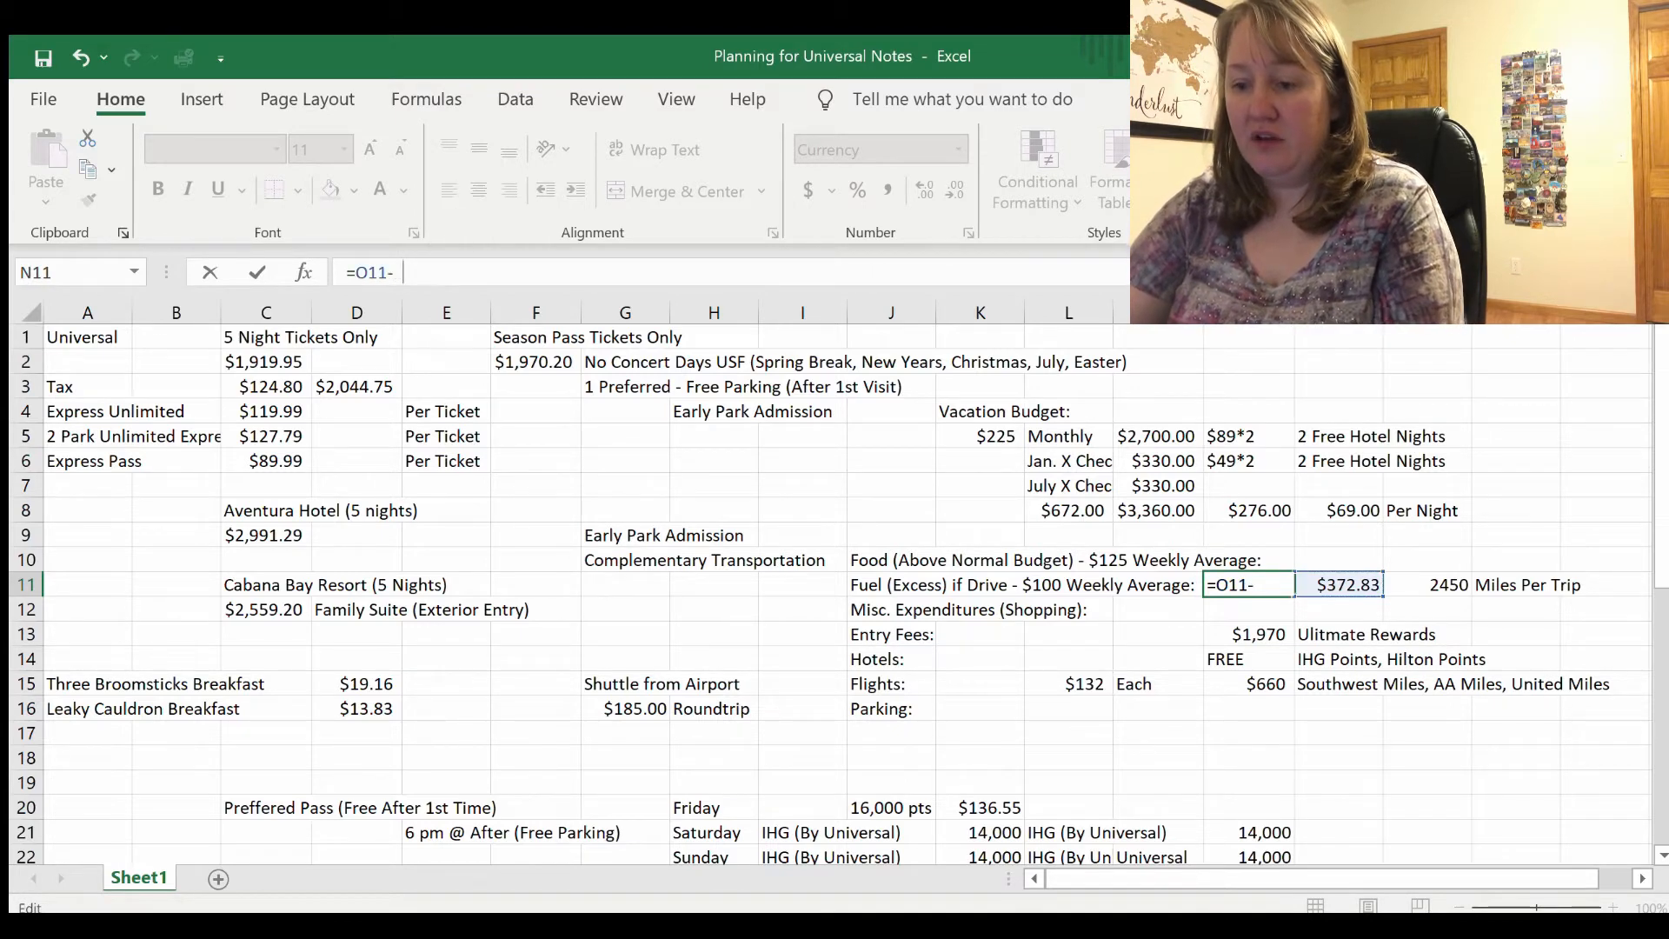
pyautogui.write('100)')
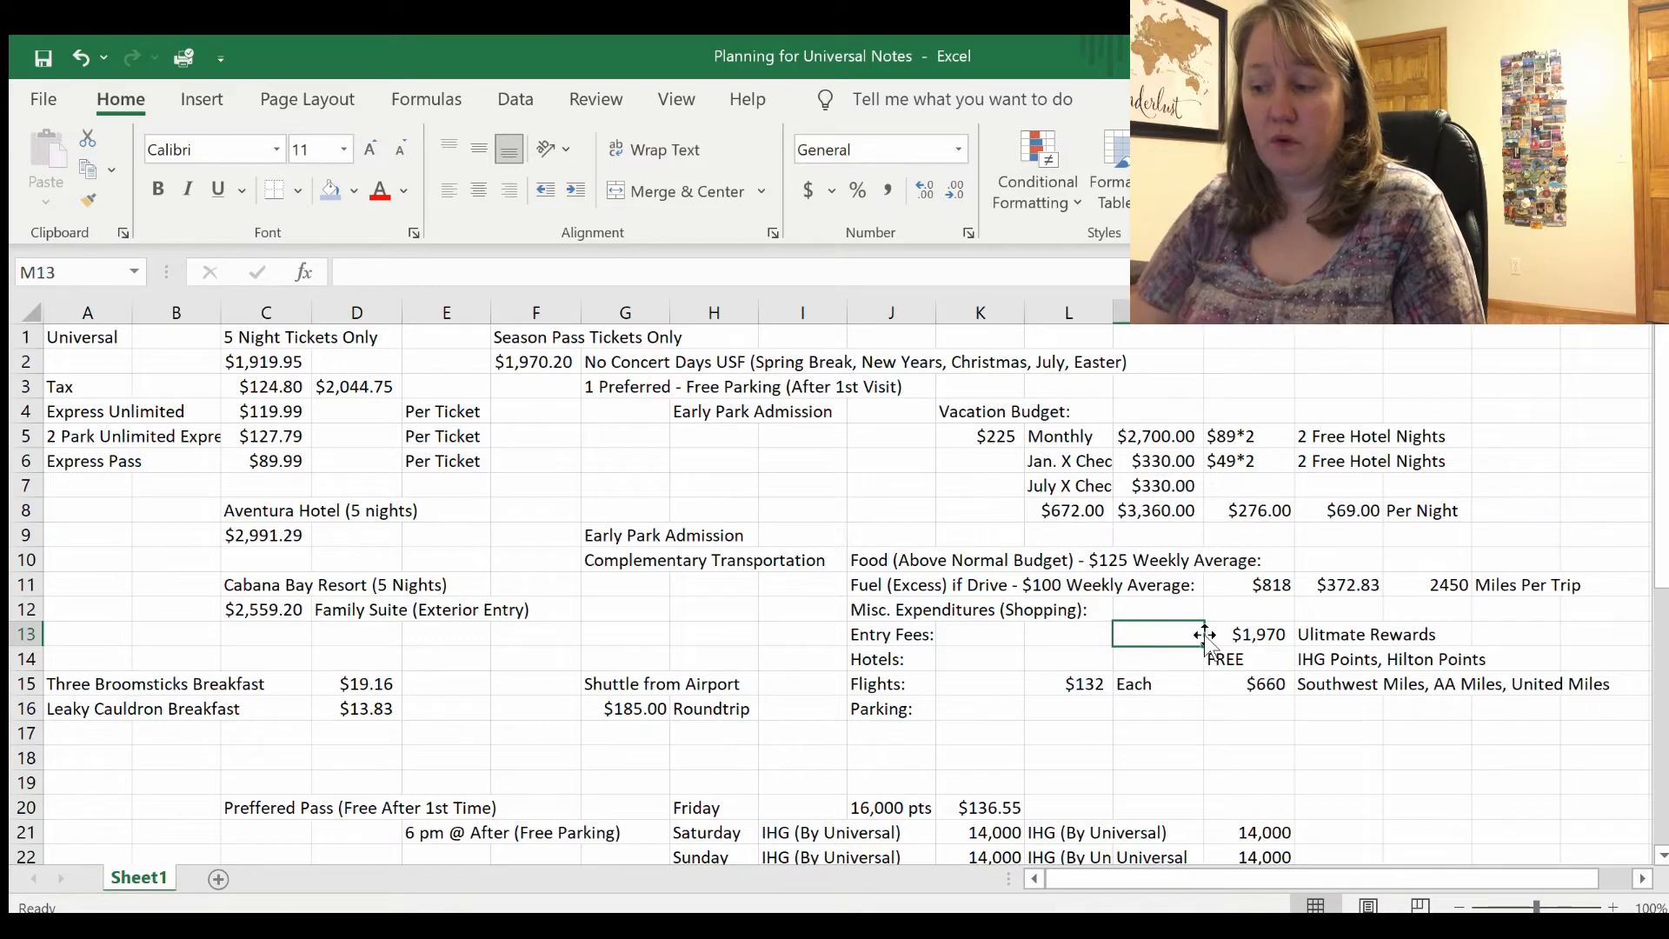
pyautogui.click(1249, 584)
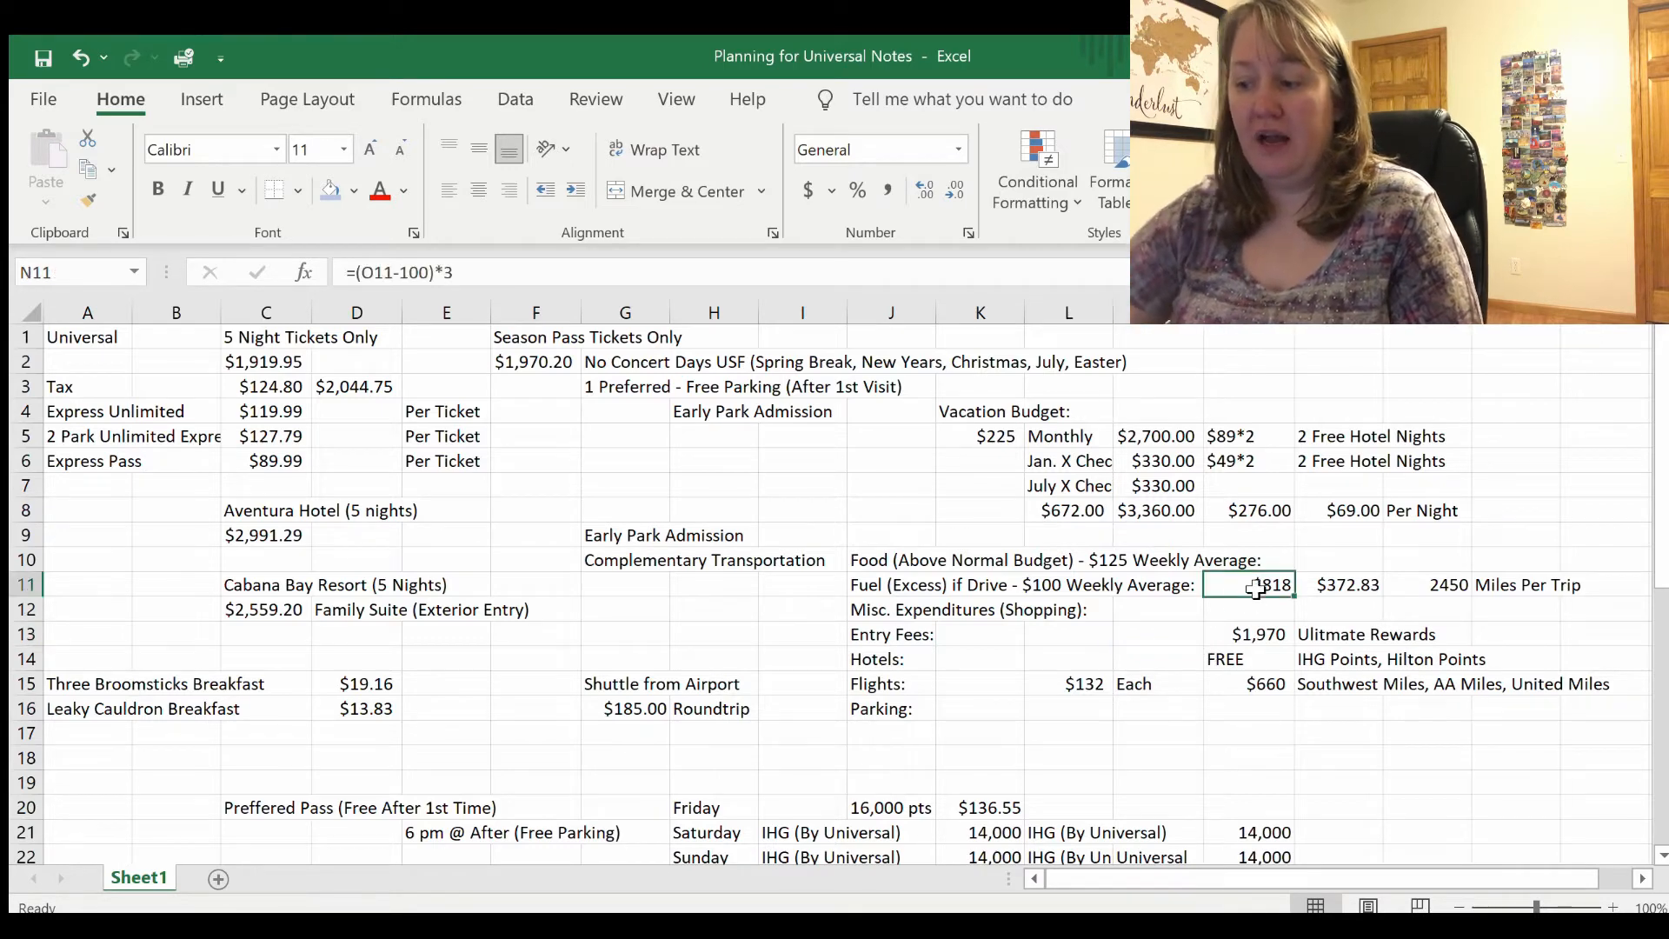
pyautogui.click(878, 149)
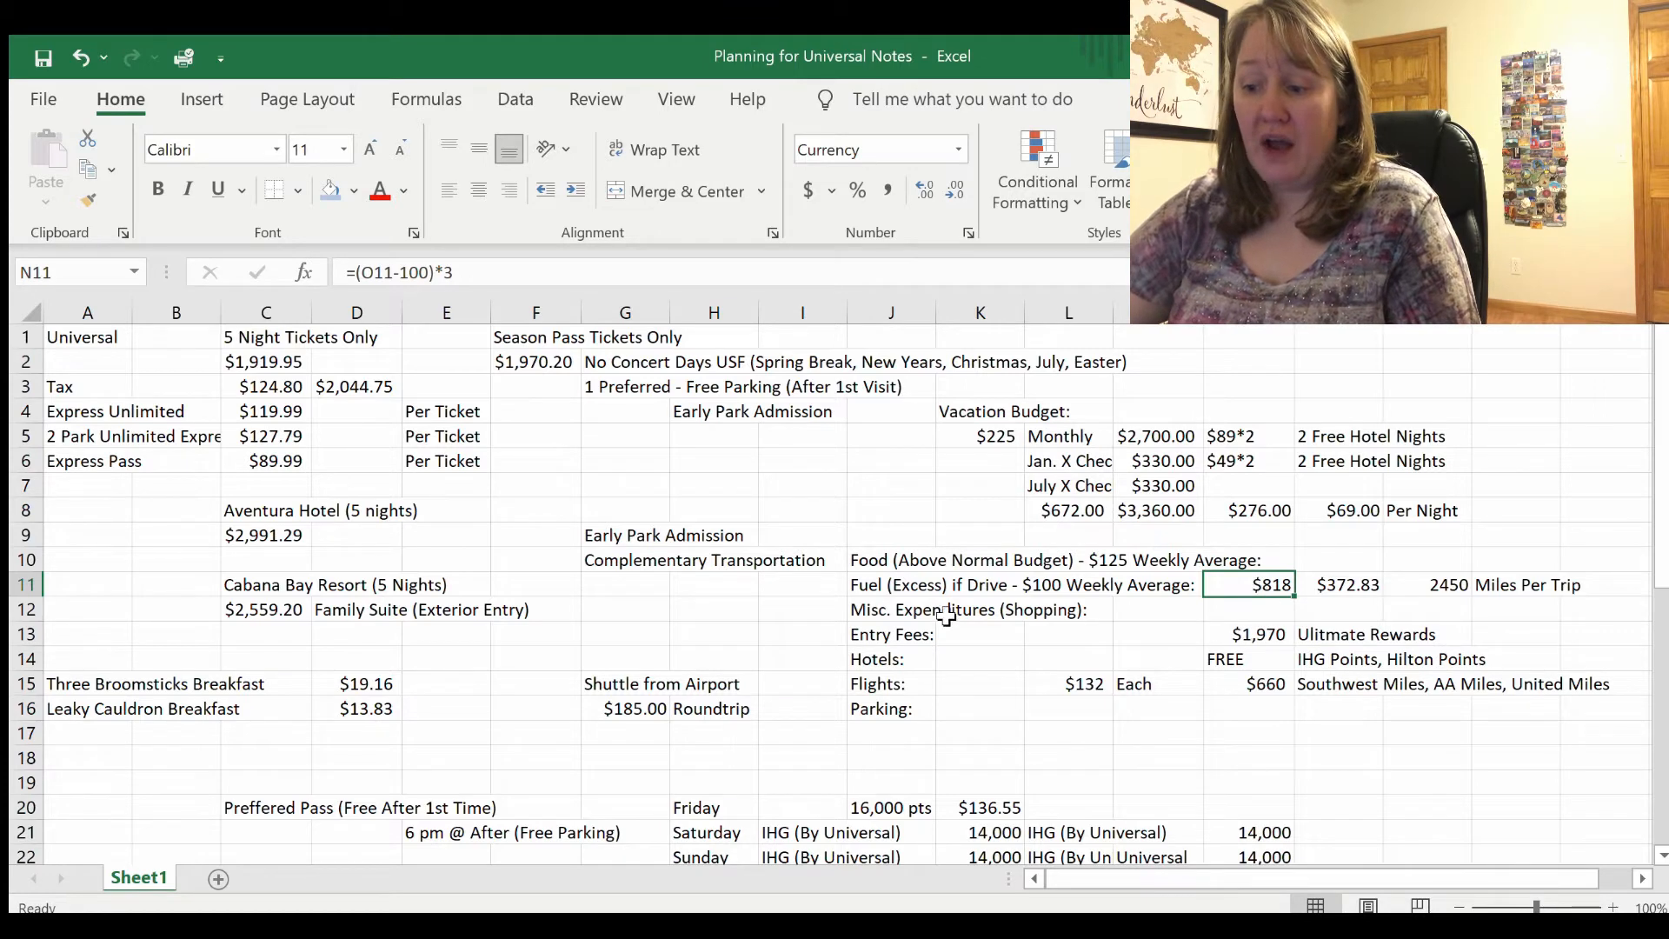
pyautogui.click(892, 609)
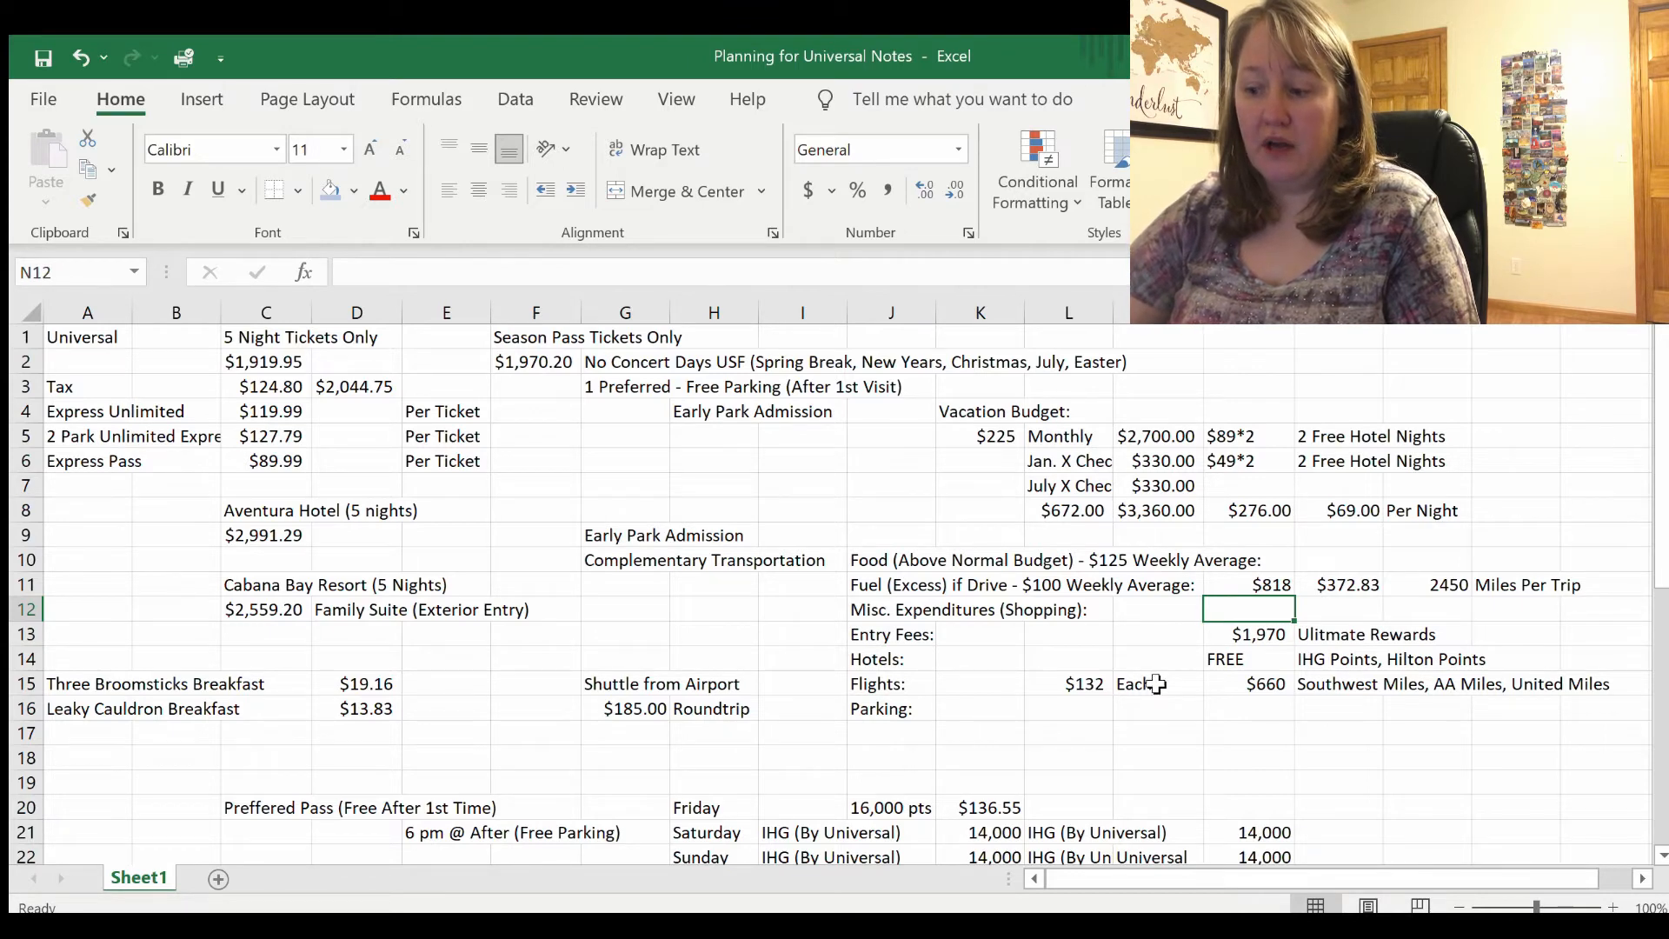
pyautogui.click(1249, 658)
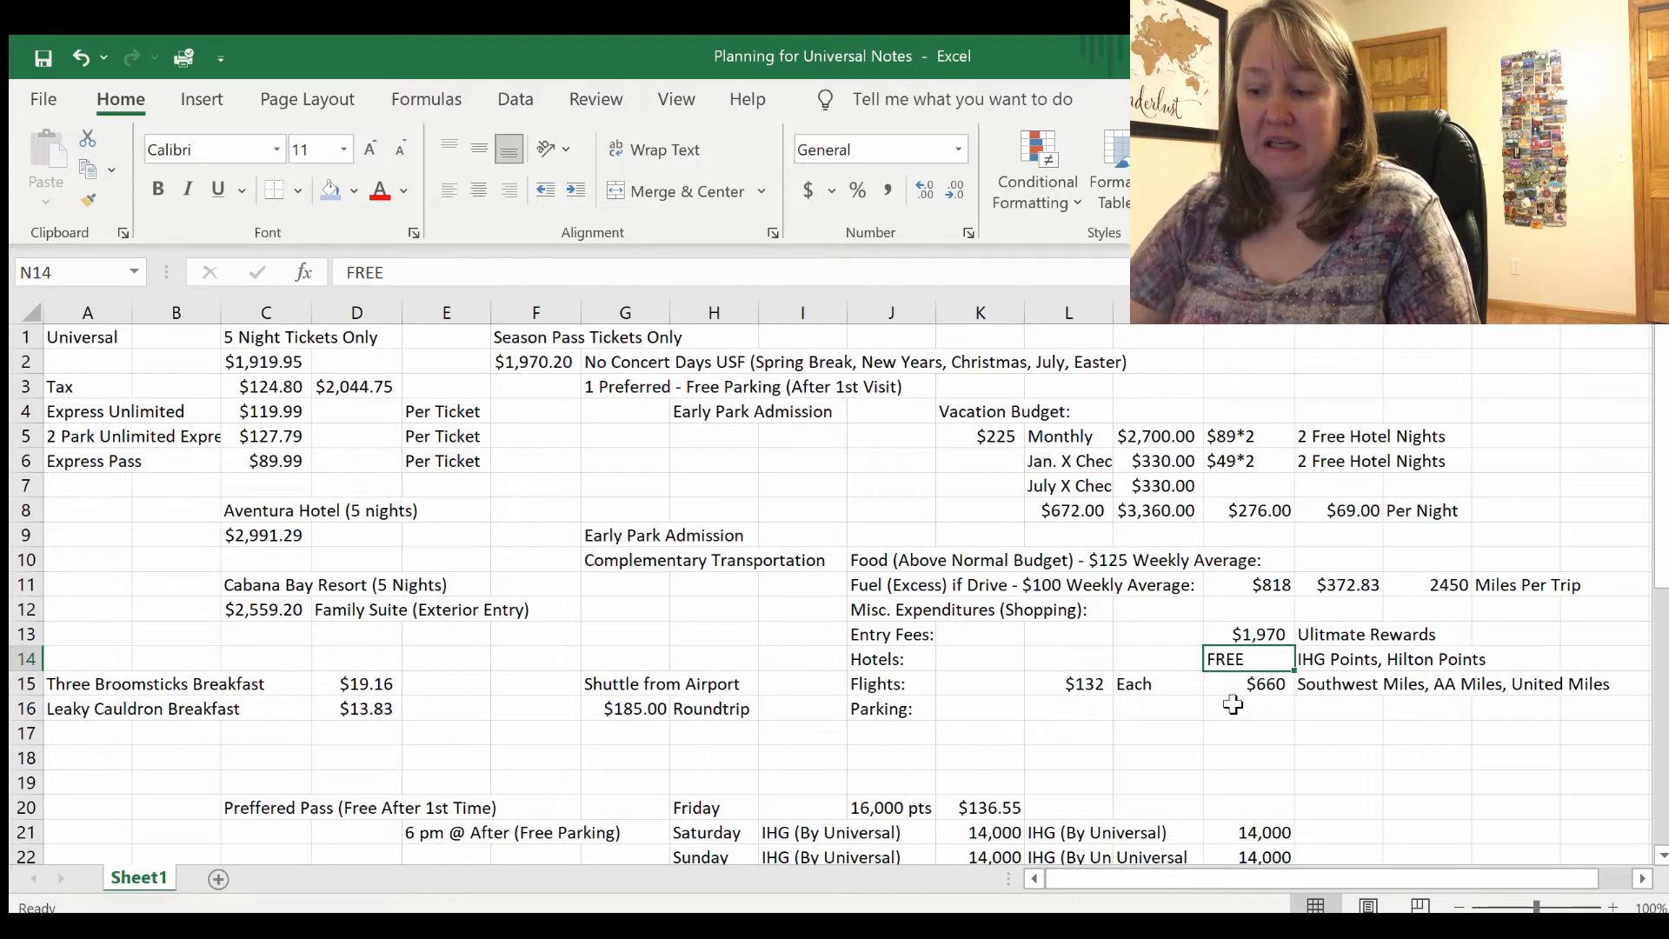
pyautogui.click(1250, 684)
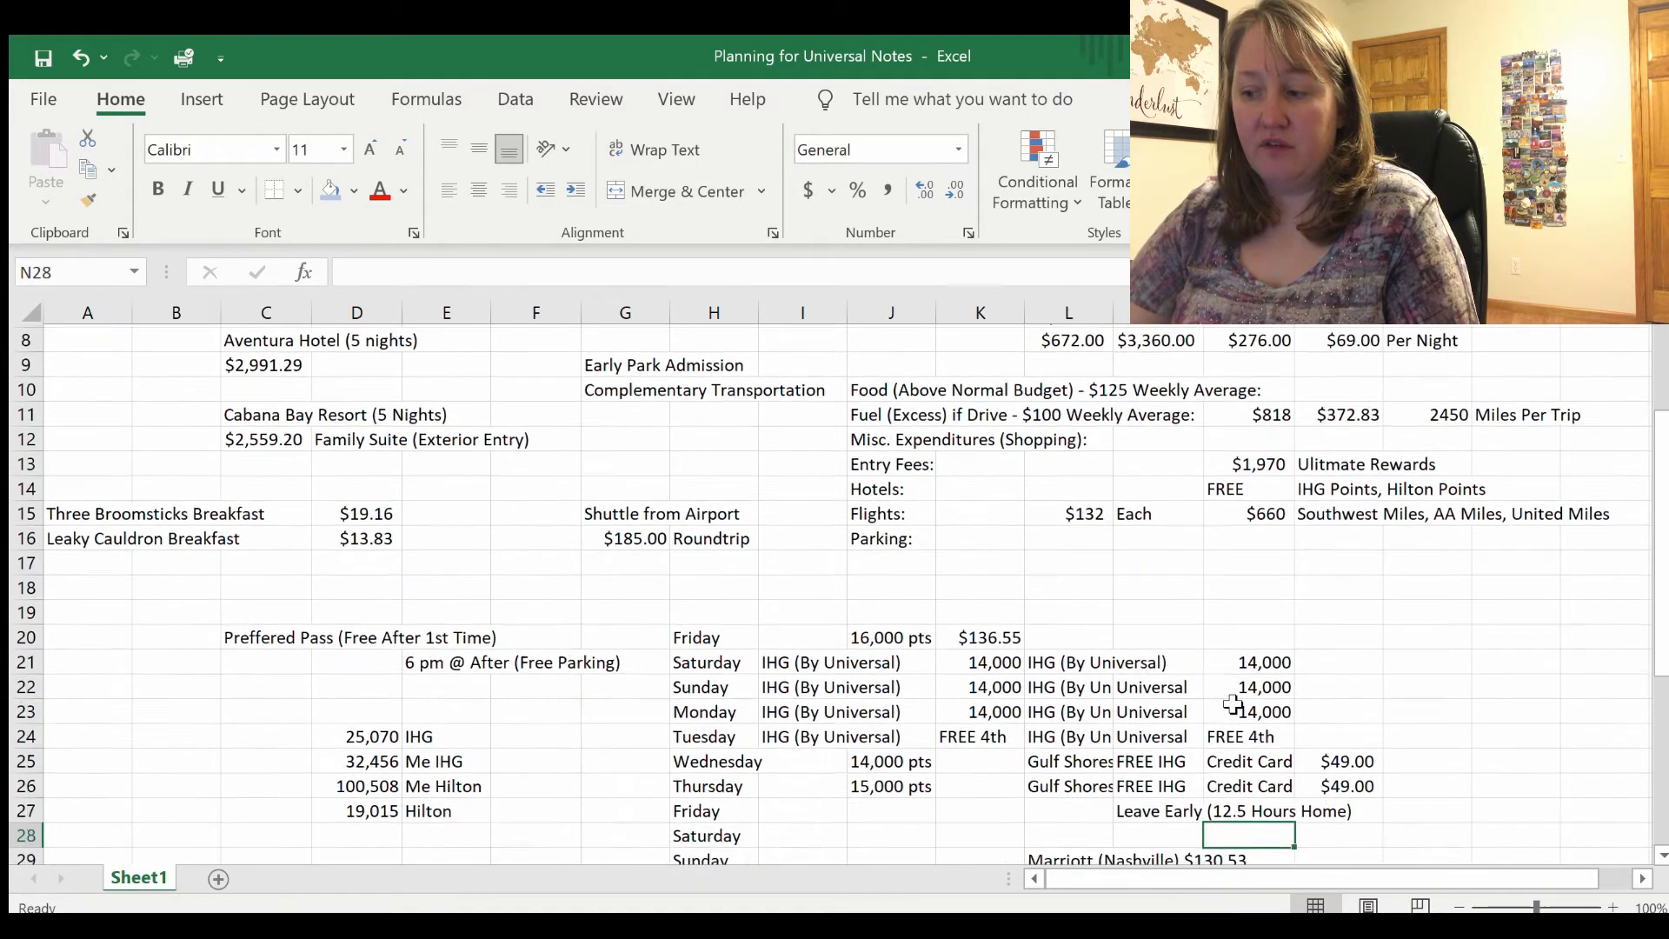
pyautogui.scroll(-3)
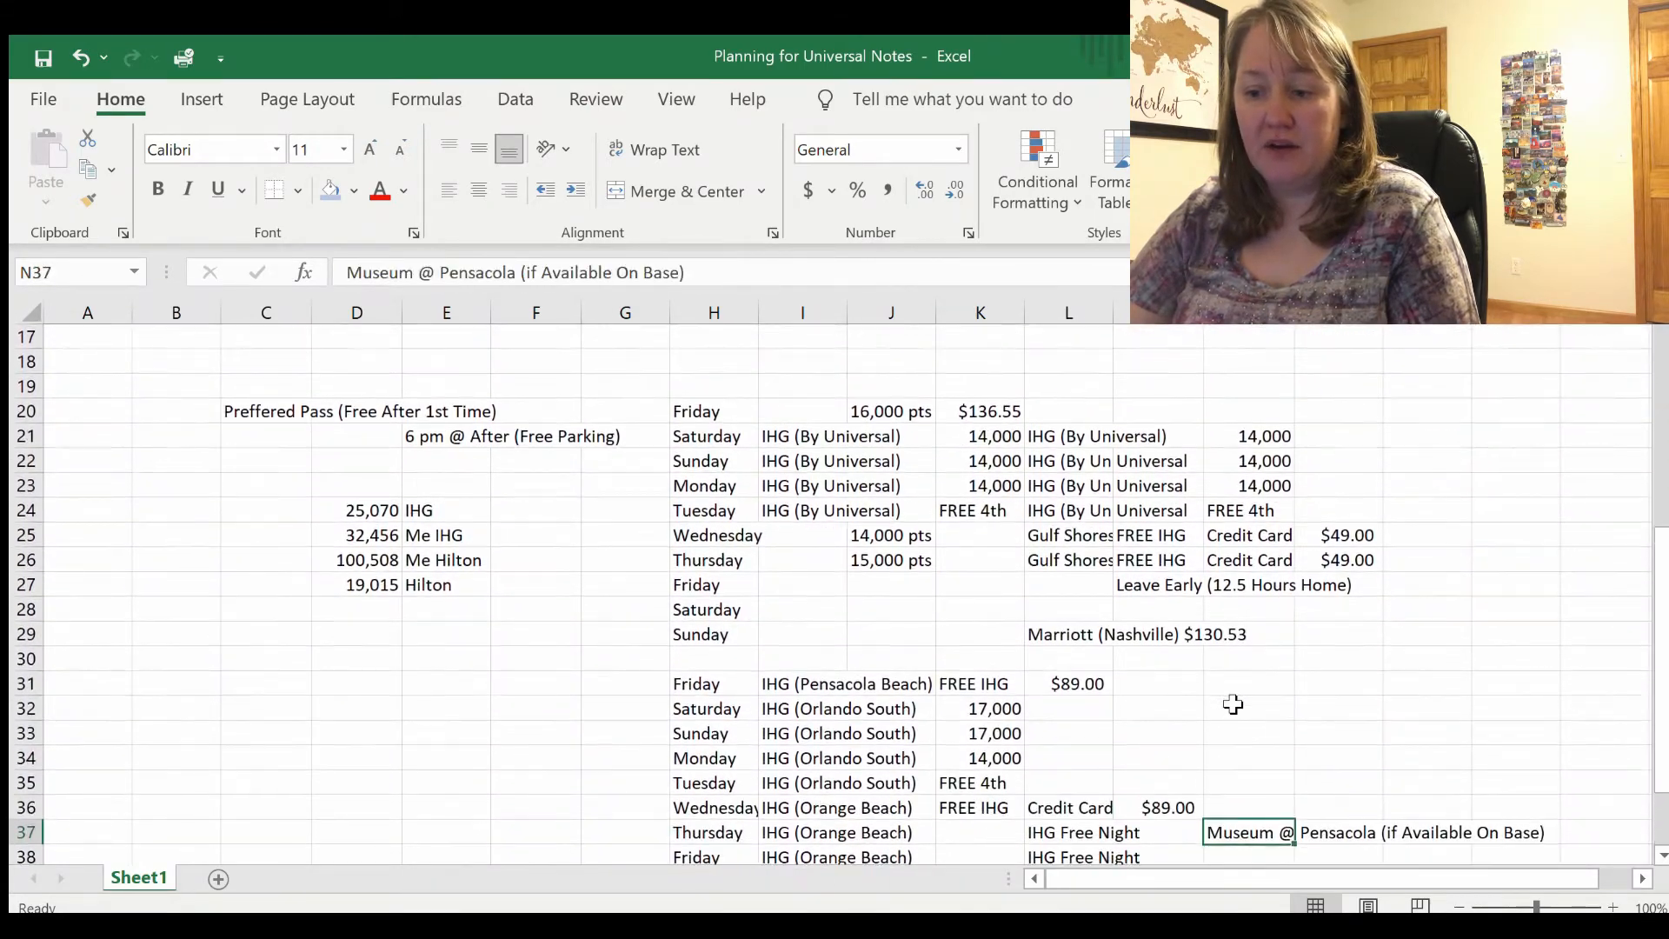
pyautogui.scroll(-3)
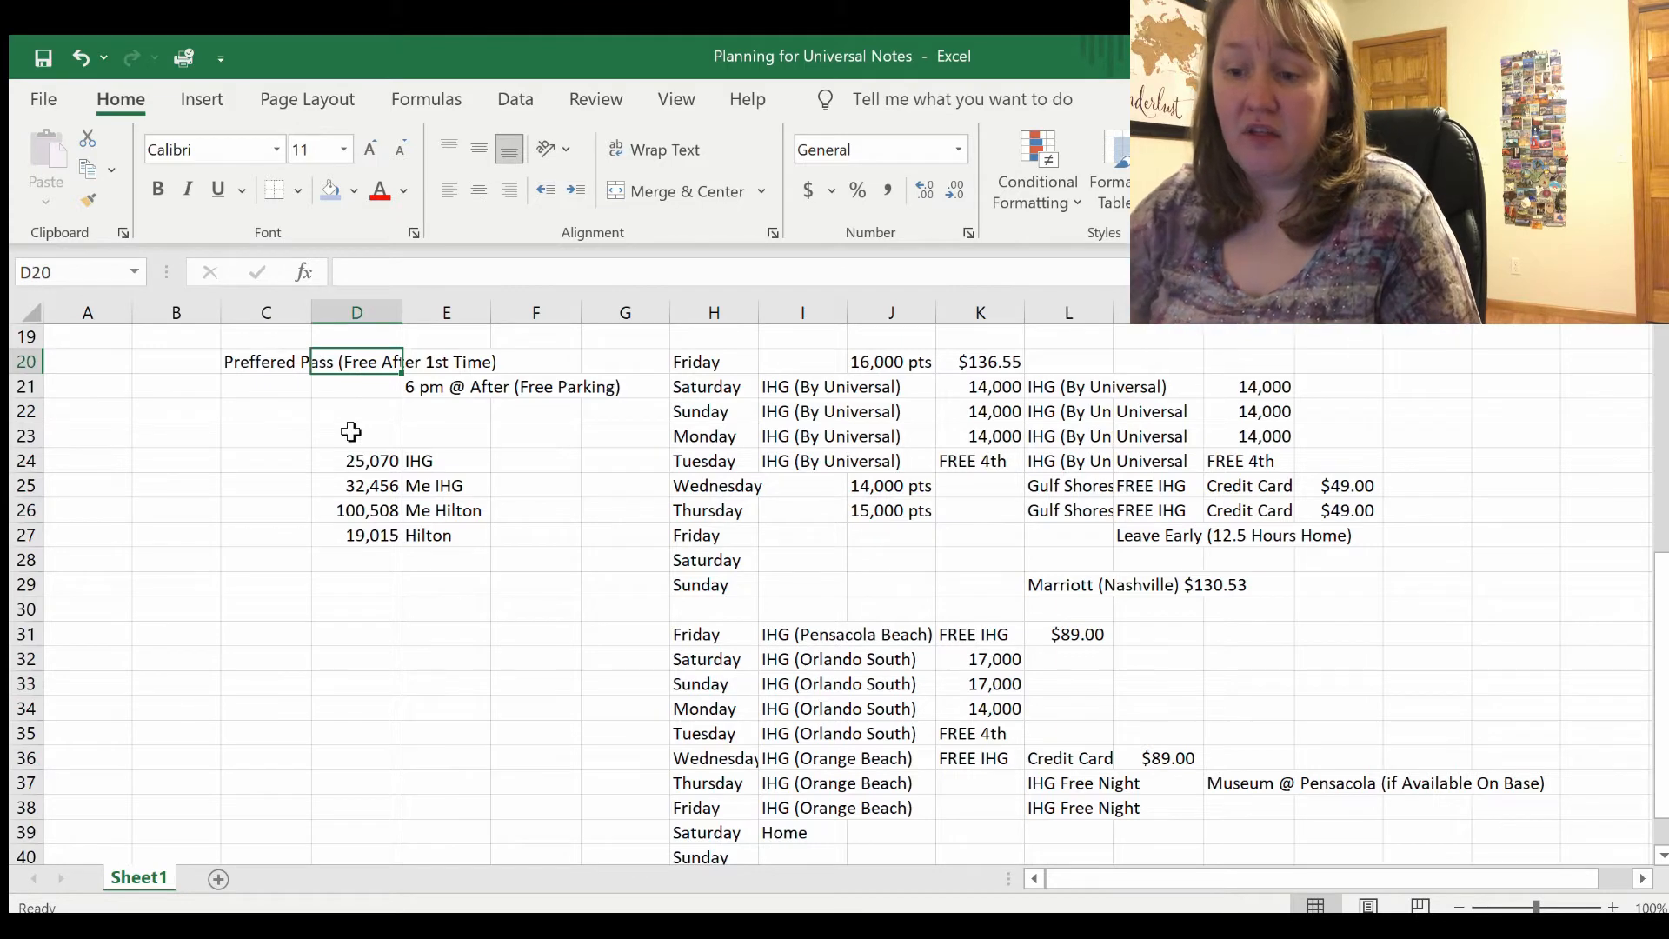
pyautogui.click(595, 99)
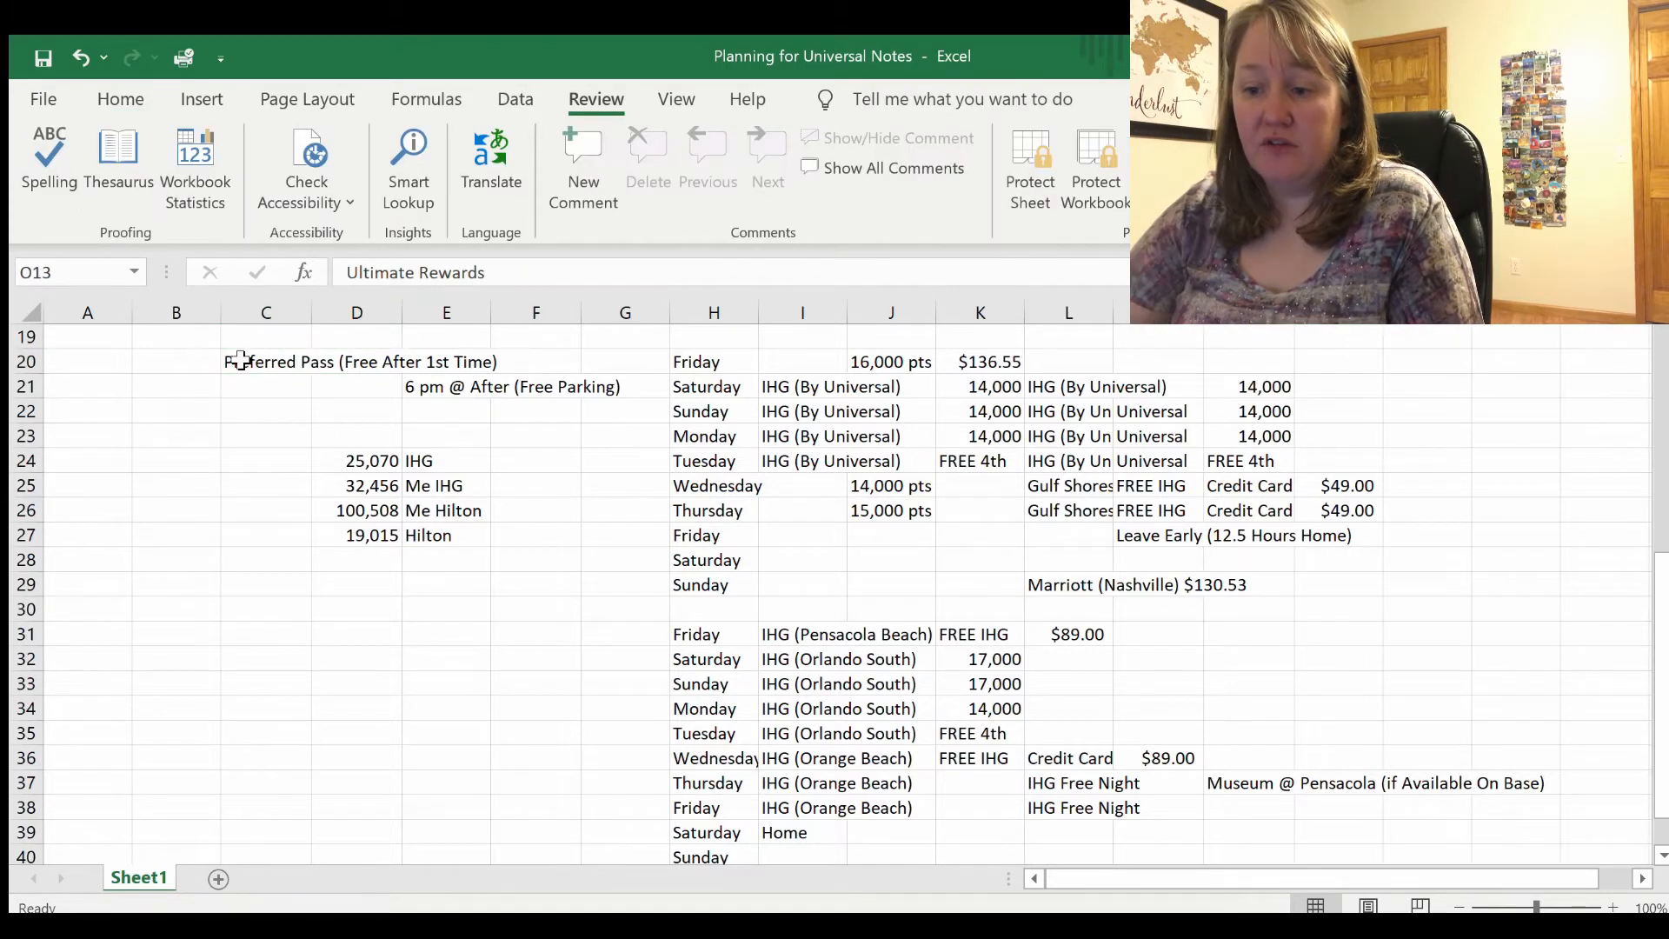
pyautogui.click(447, 386)
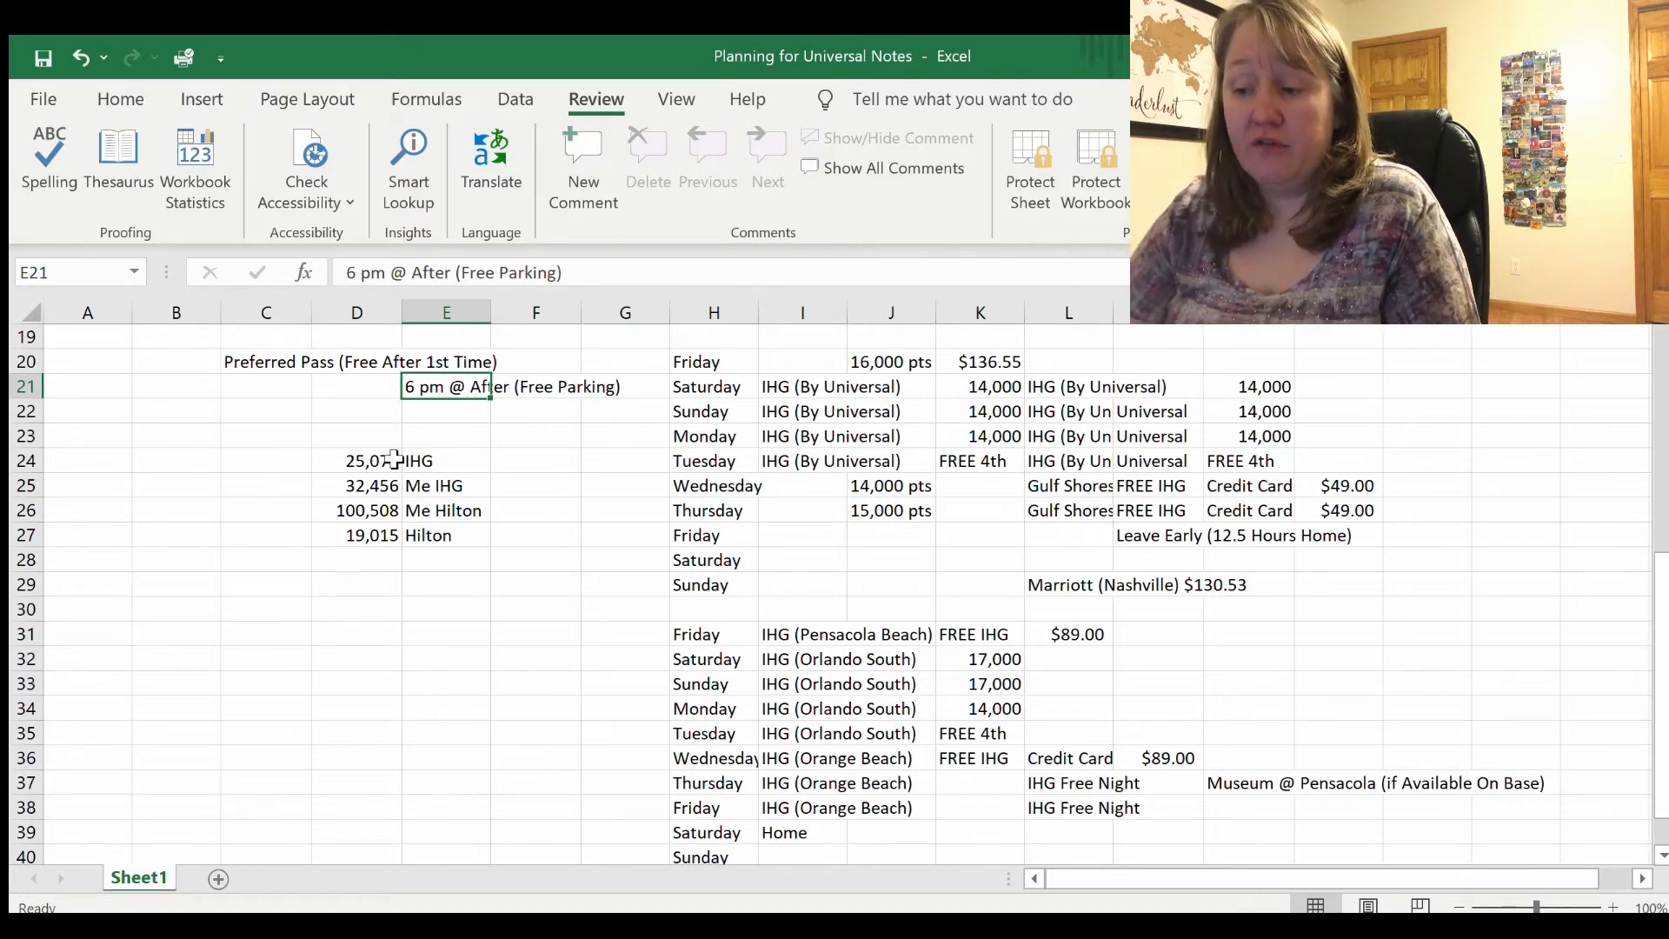
pyautogui.click(713, 386)
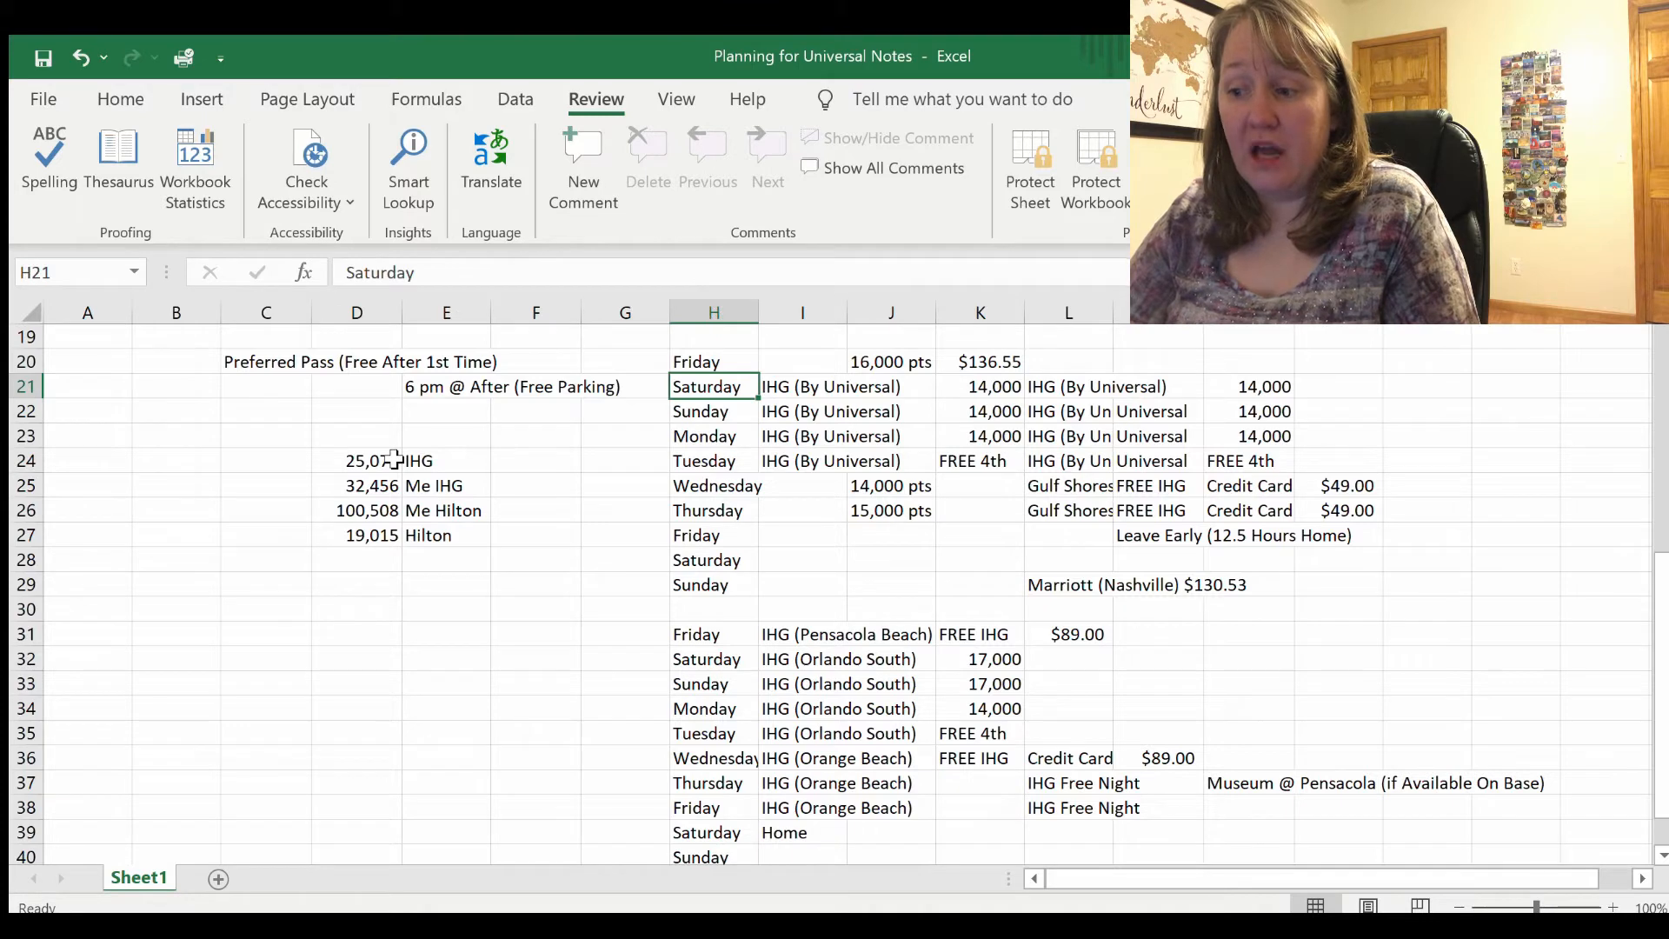
pyautogui.click(801, 361)
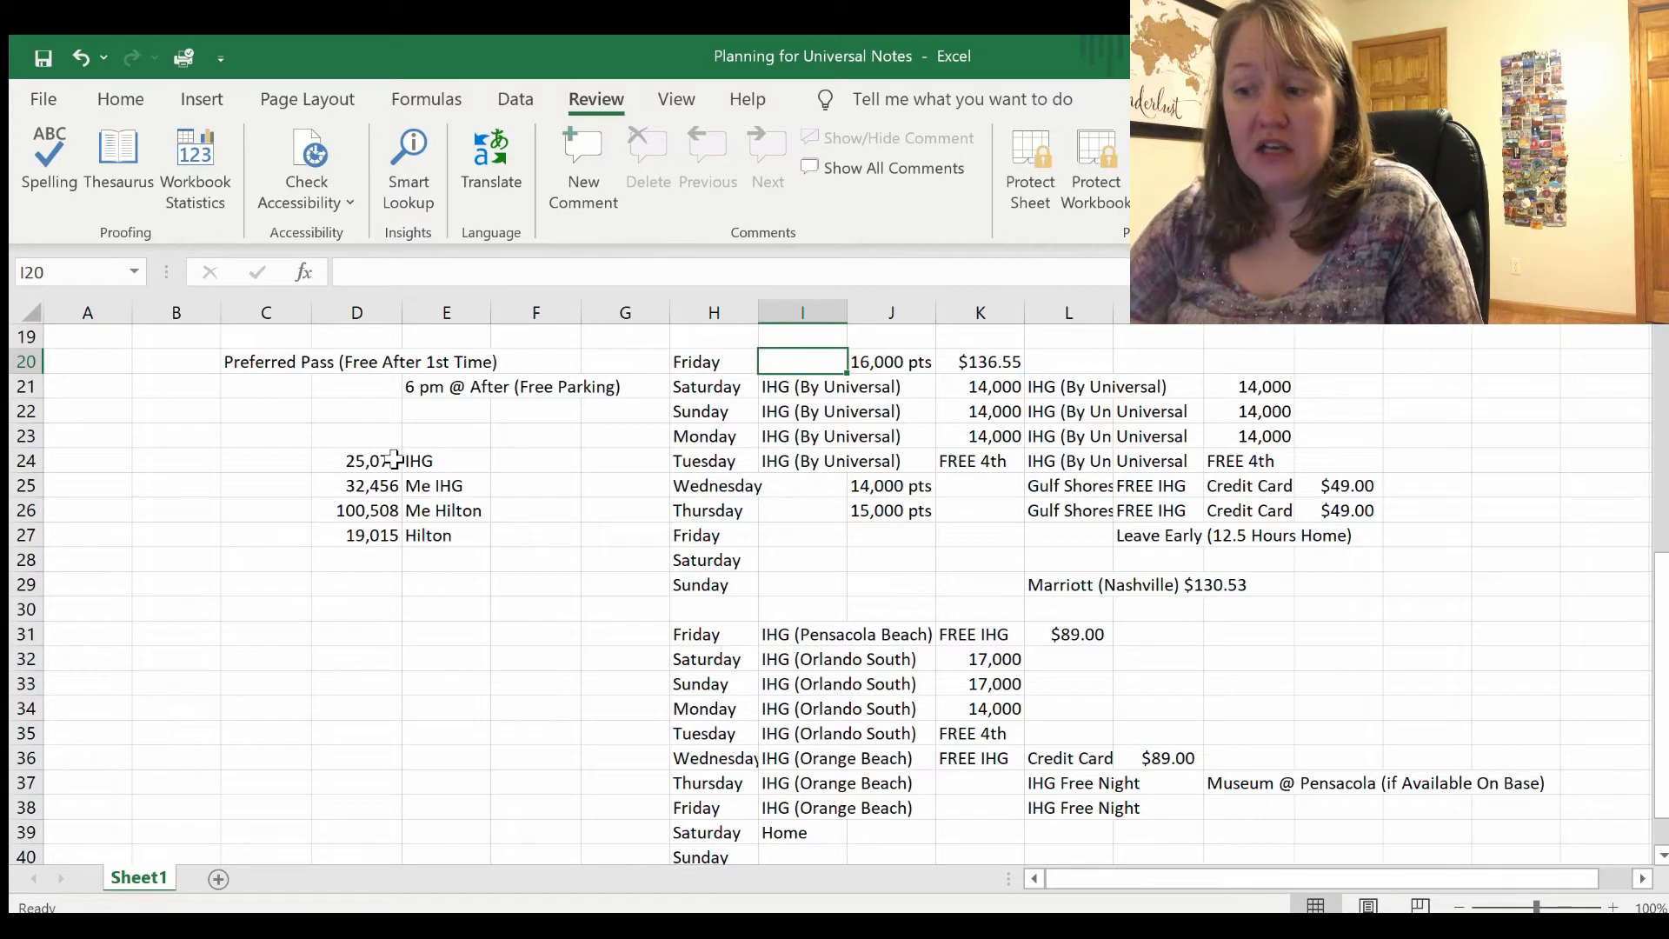
pyautogui.click(891, 362)
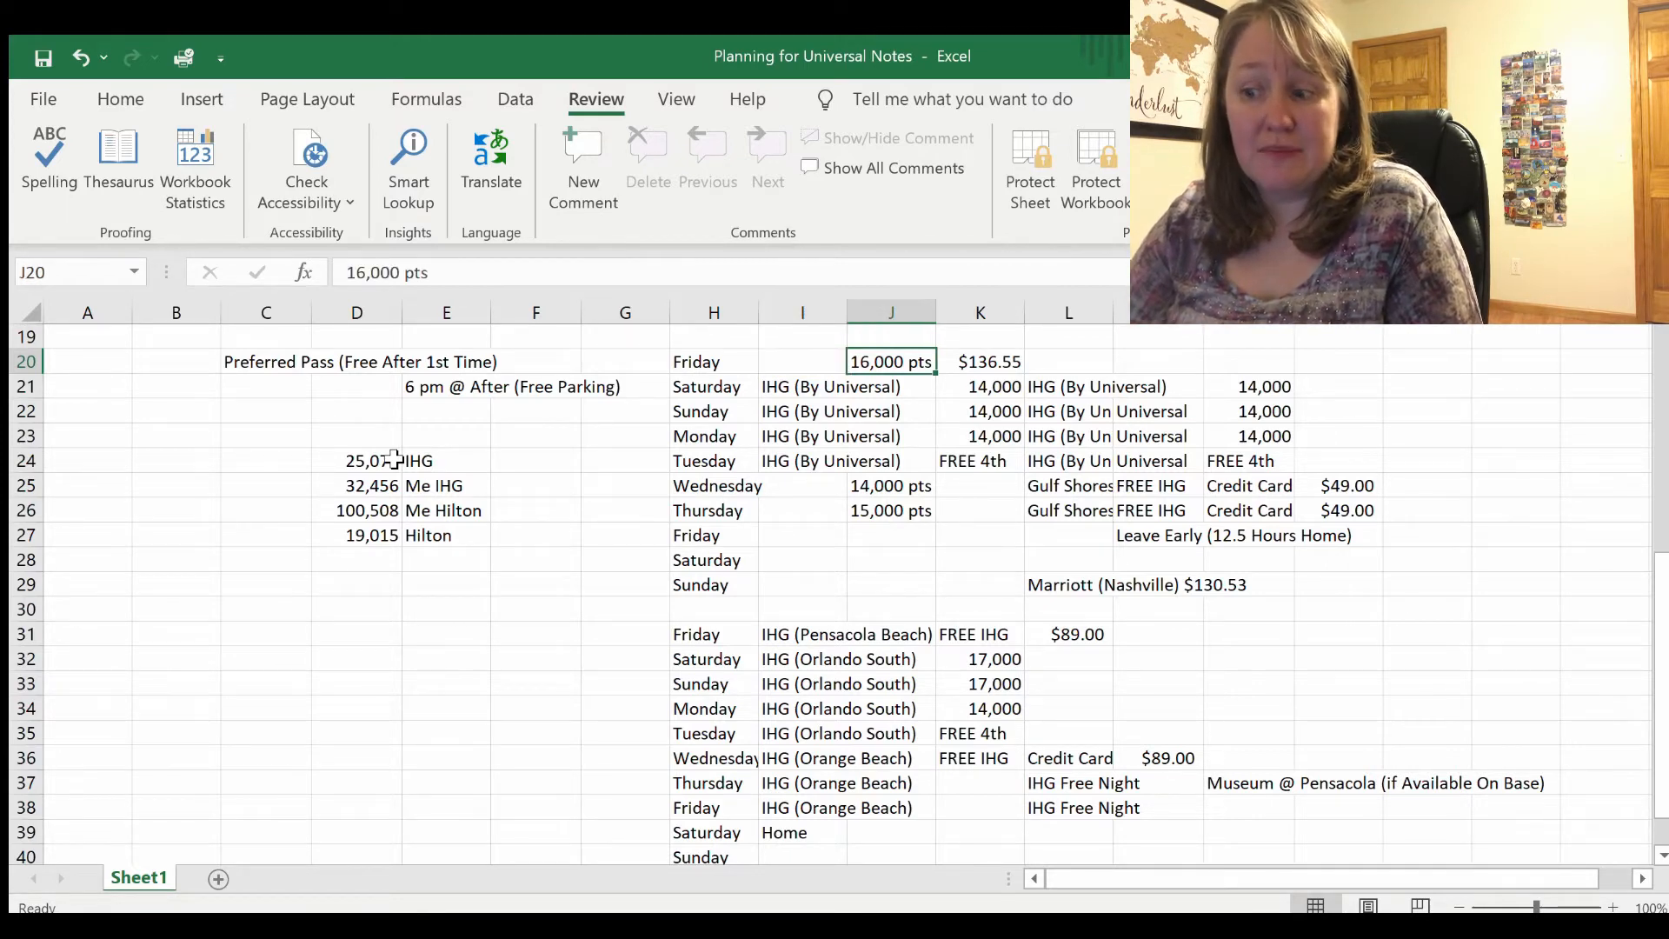
pyautogui.click(978, 361)
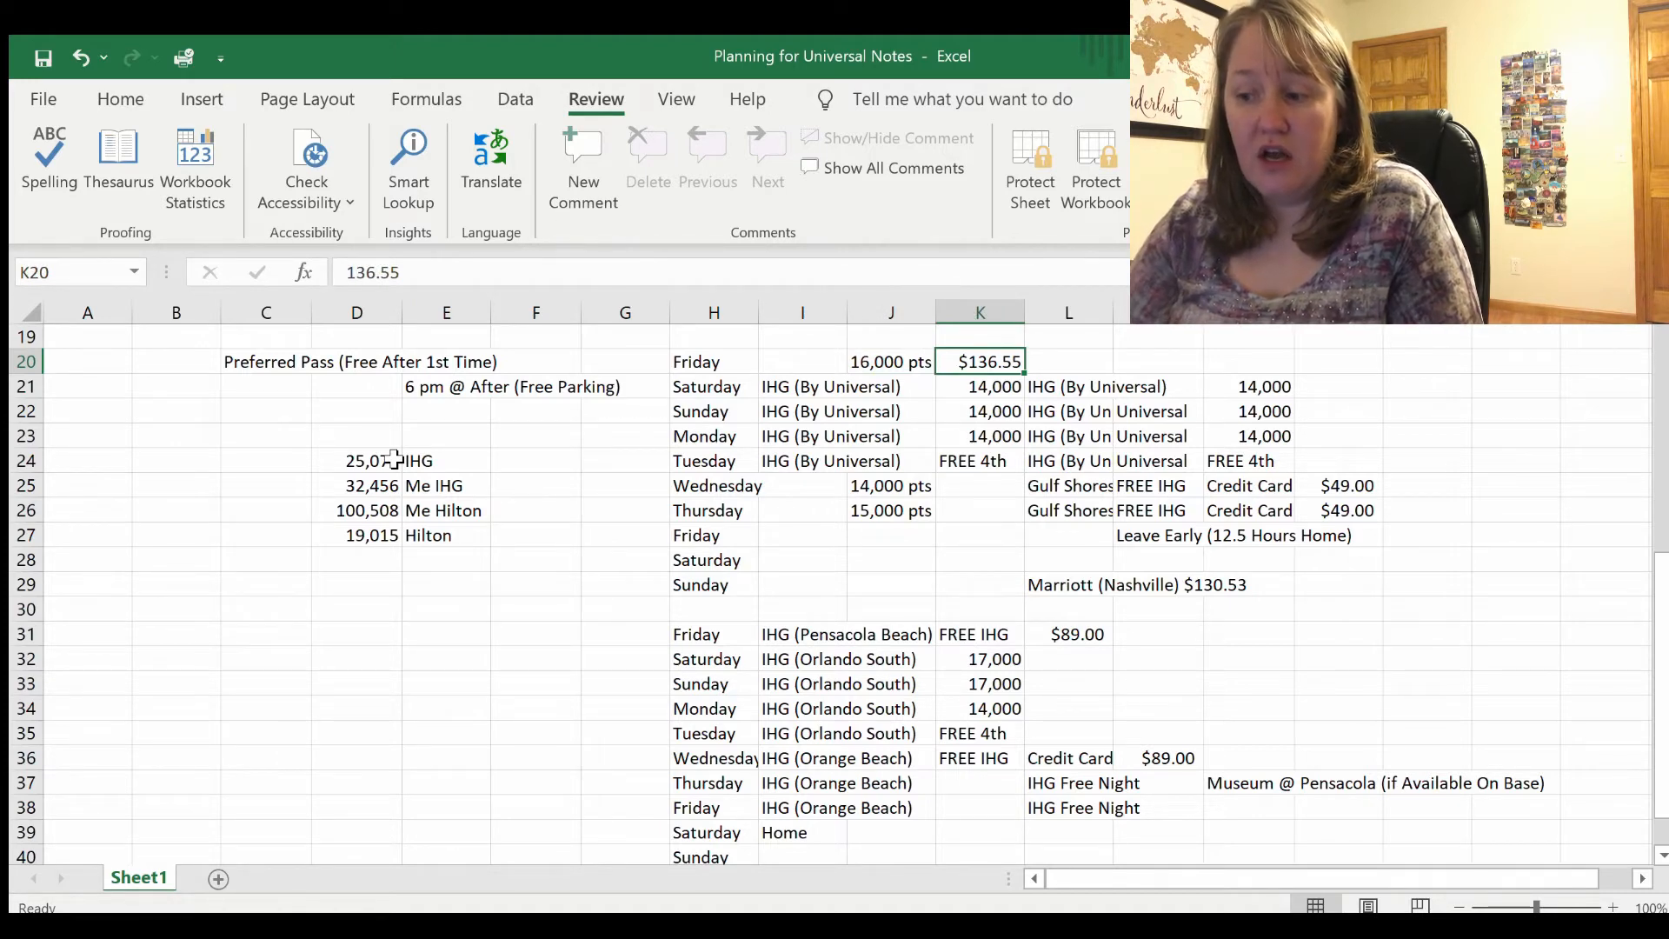
pyautogui.click(979, 410)
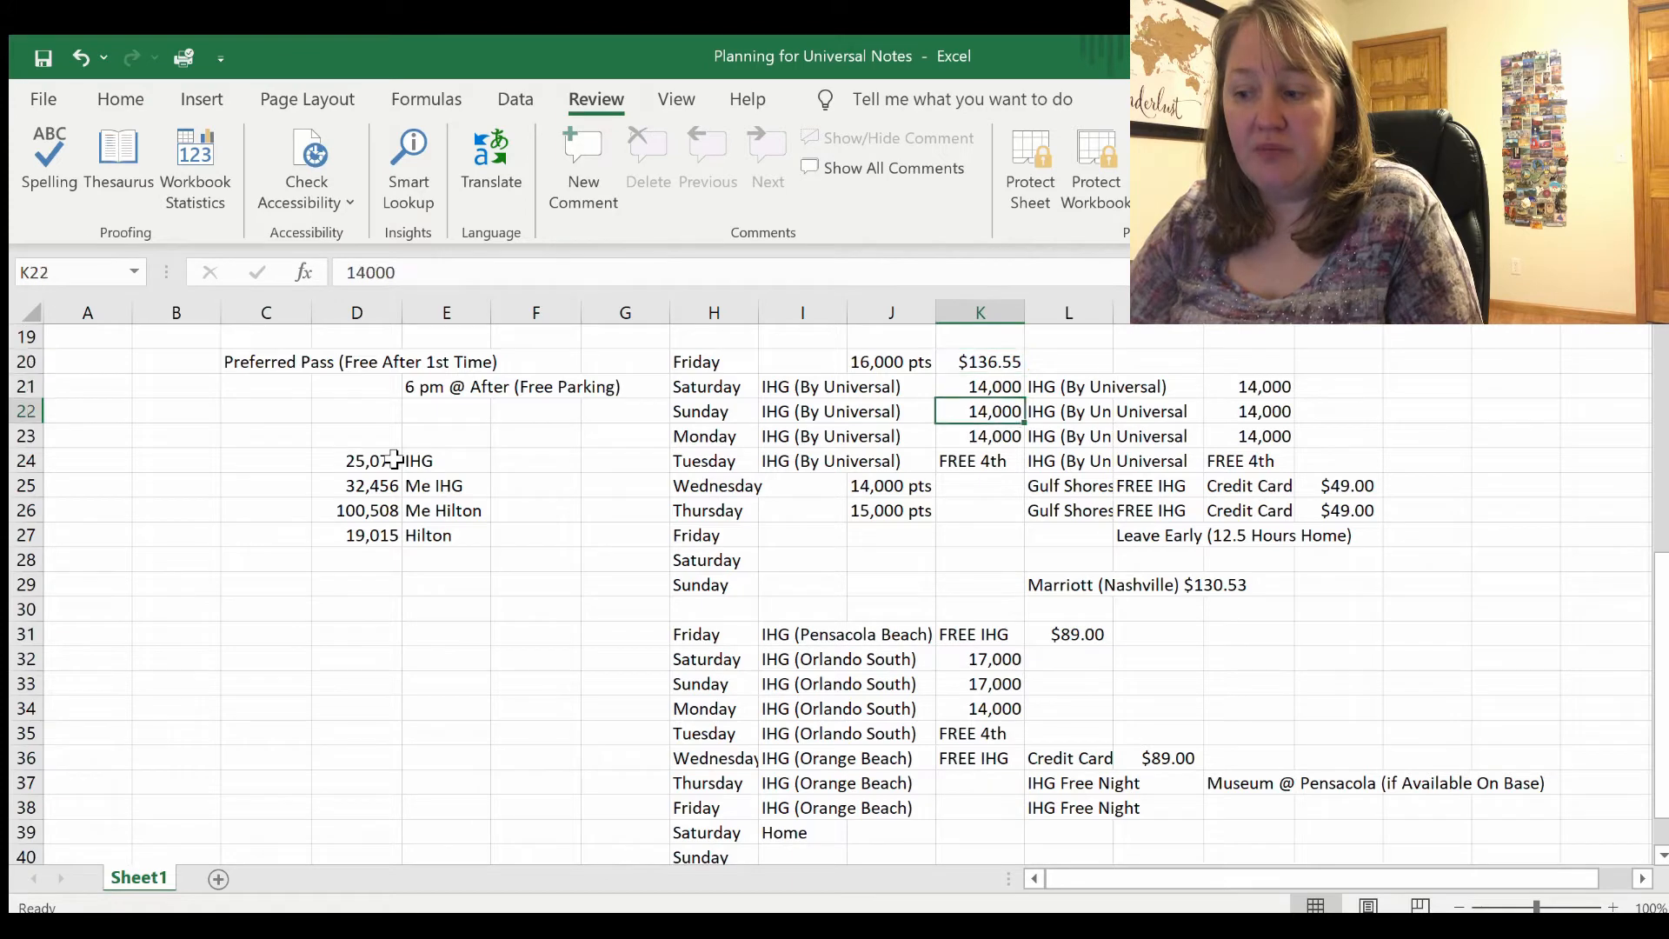
pyautogui.click(891, 485)
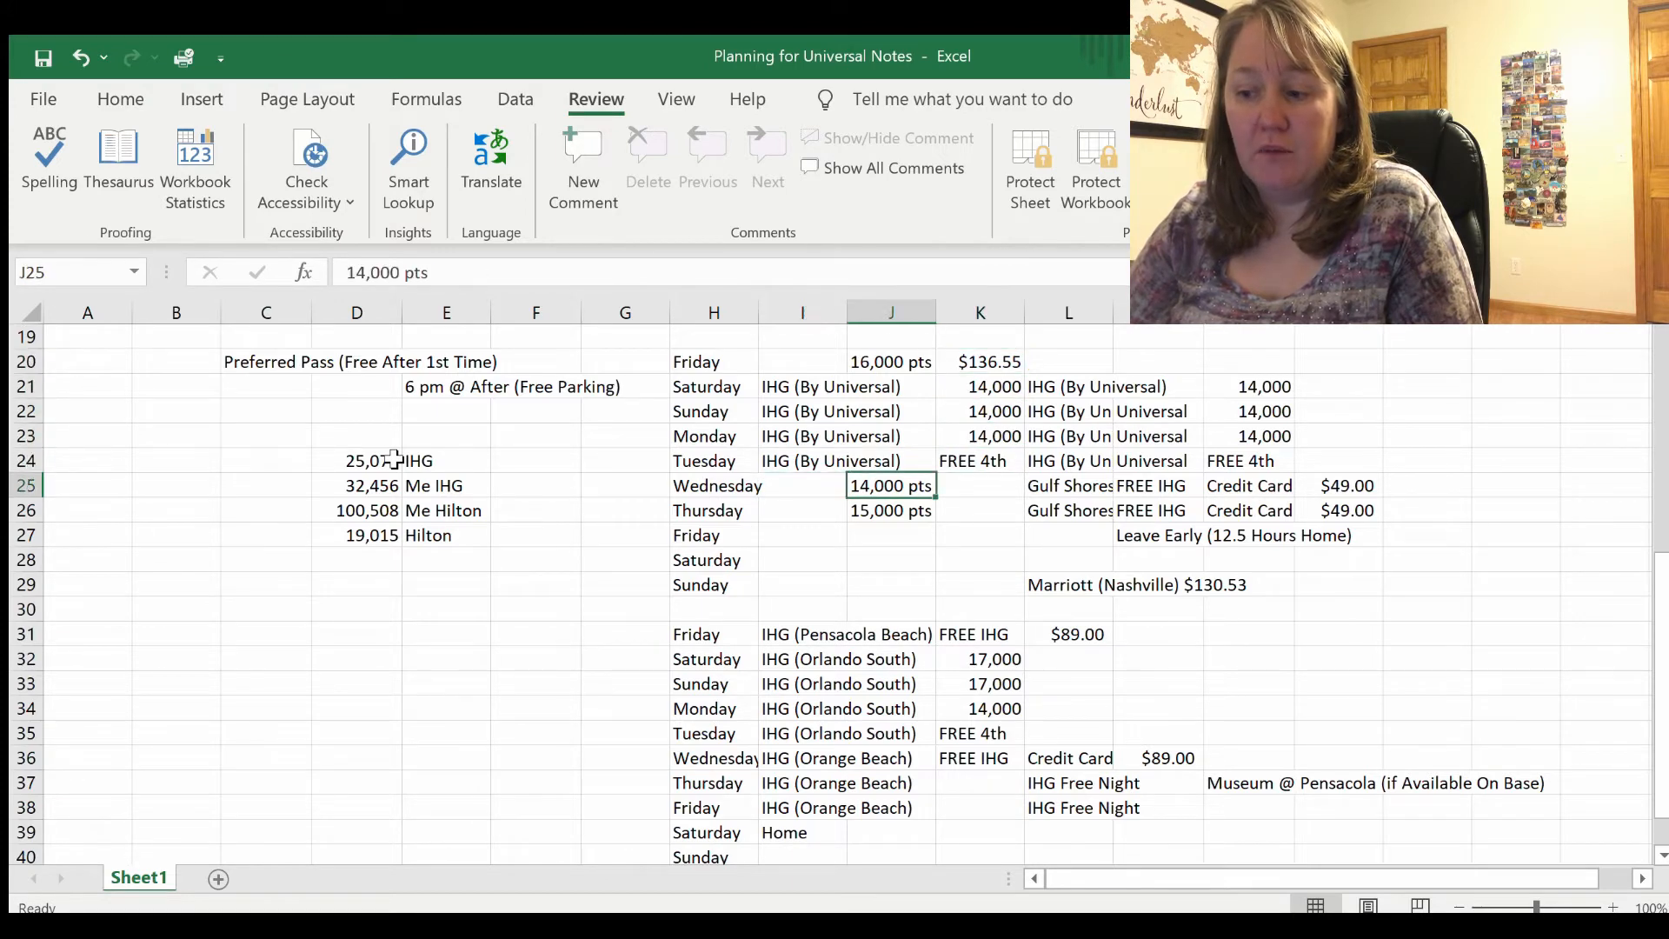
pyautogui.click(890, 509)
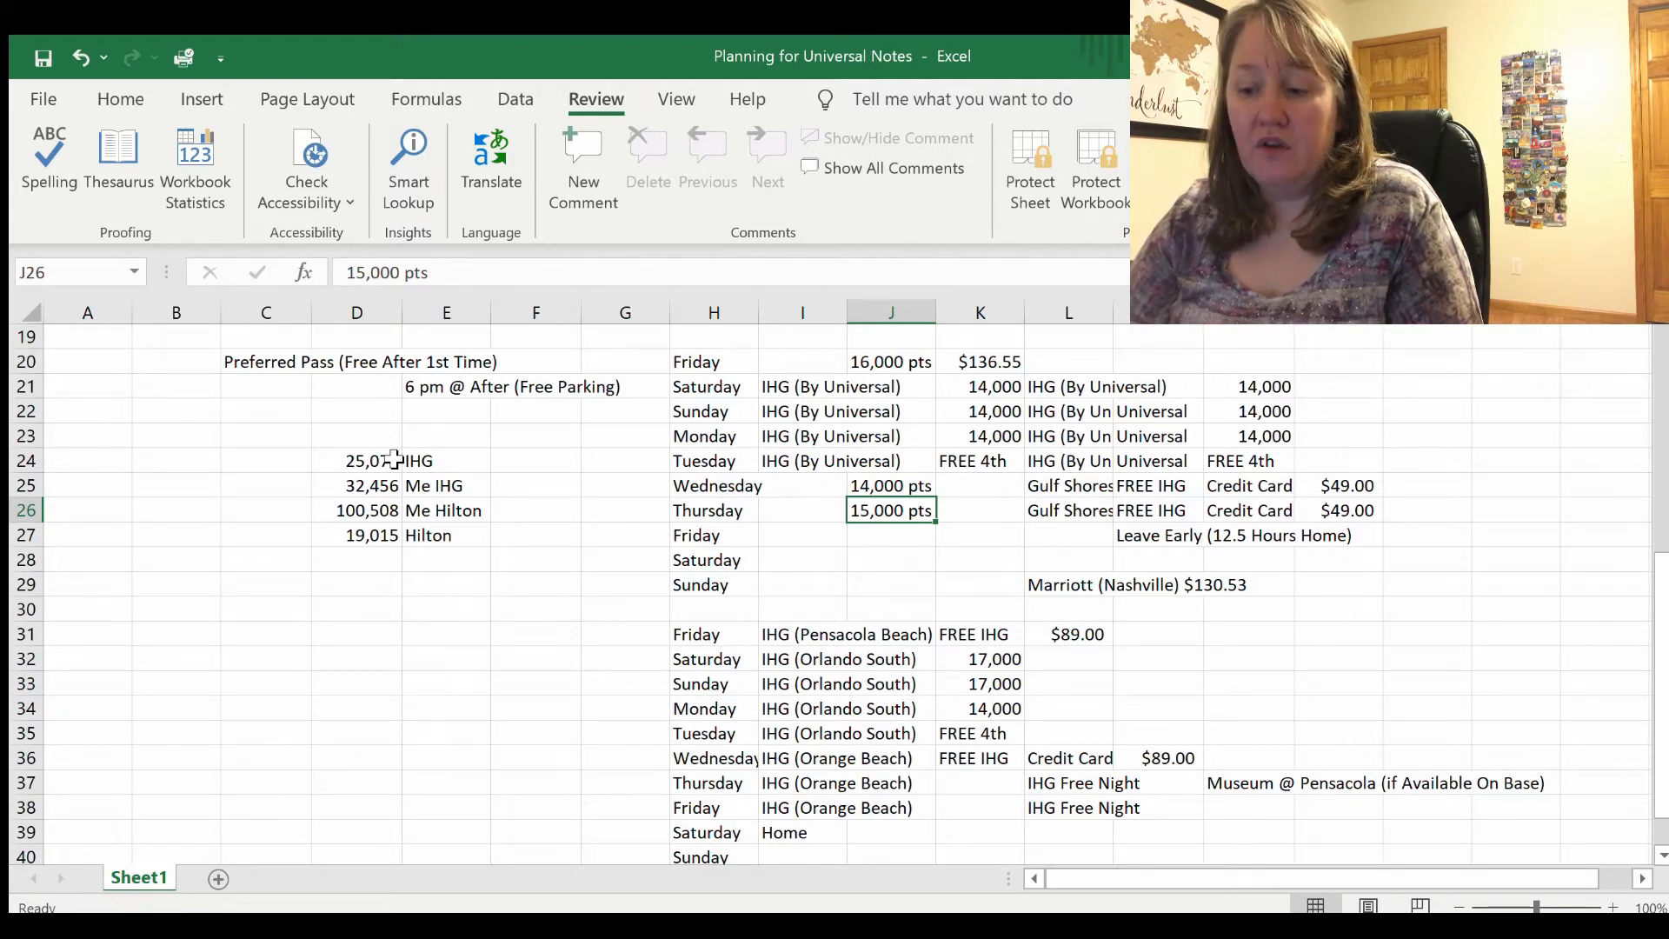
pyautogui.click(803, 510)
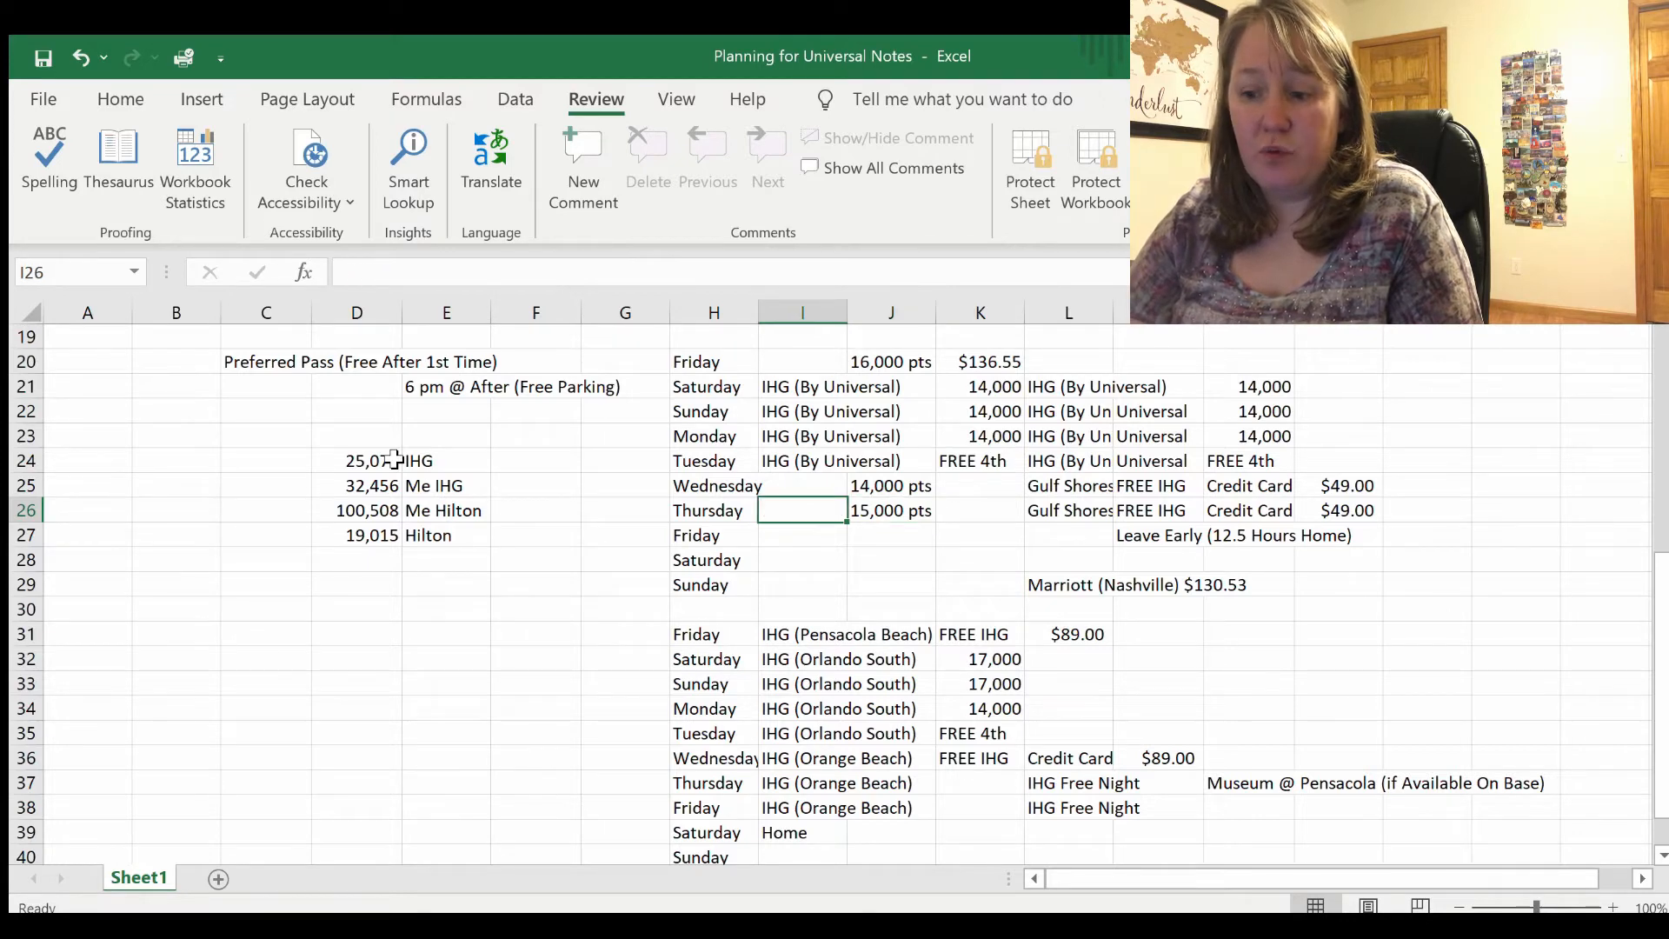
# Step: Fill the Universal, Orlando South and Orange Beach hotel-stay blocks with light blue
pyautogui.click(357, 460)
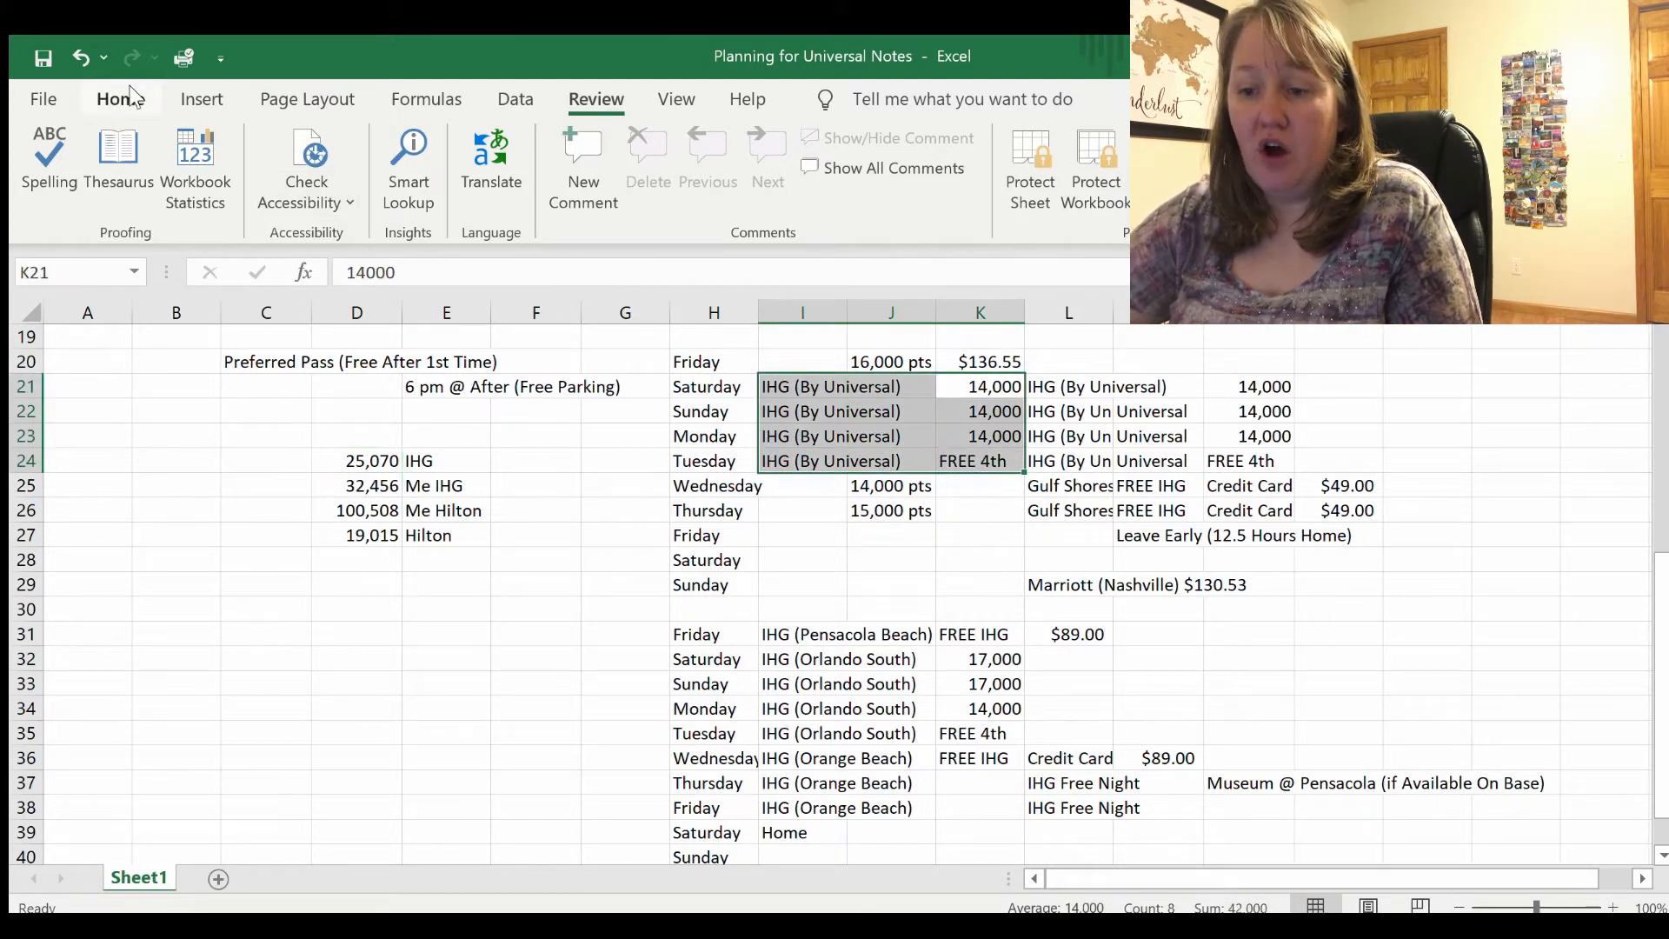
pyautogui.click(120, 99)
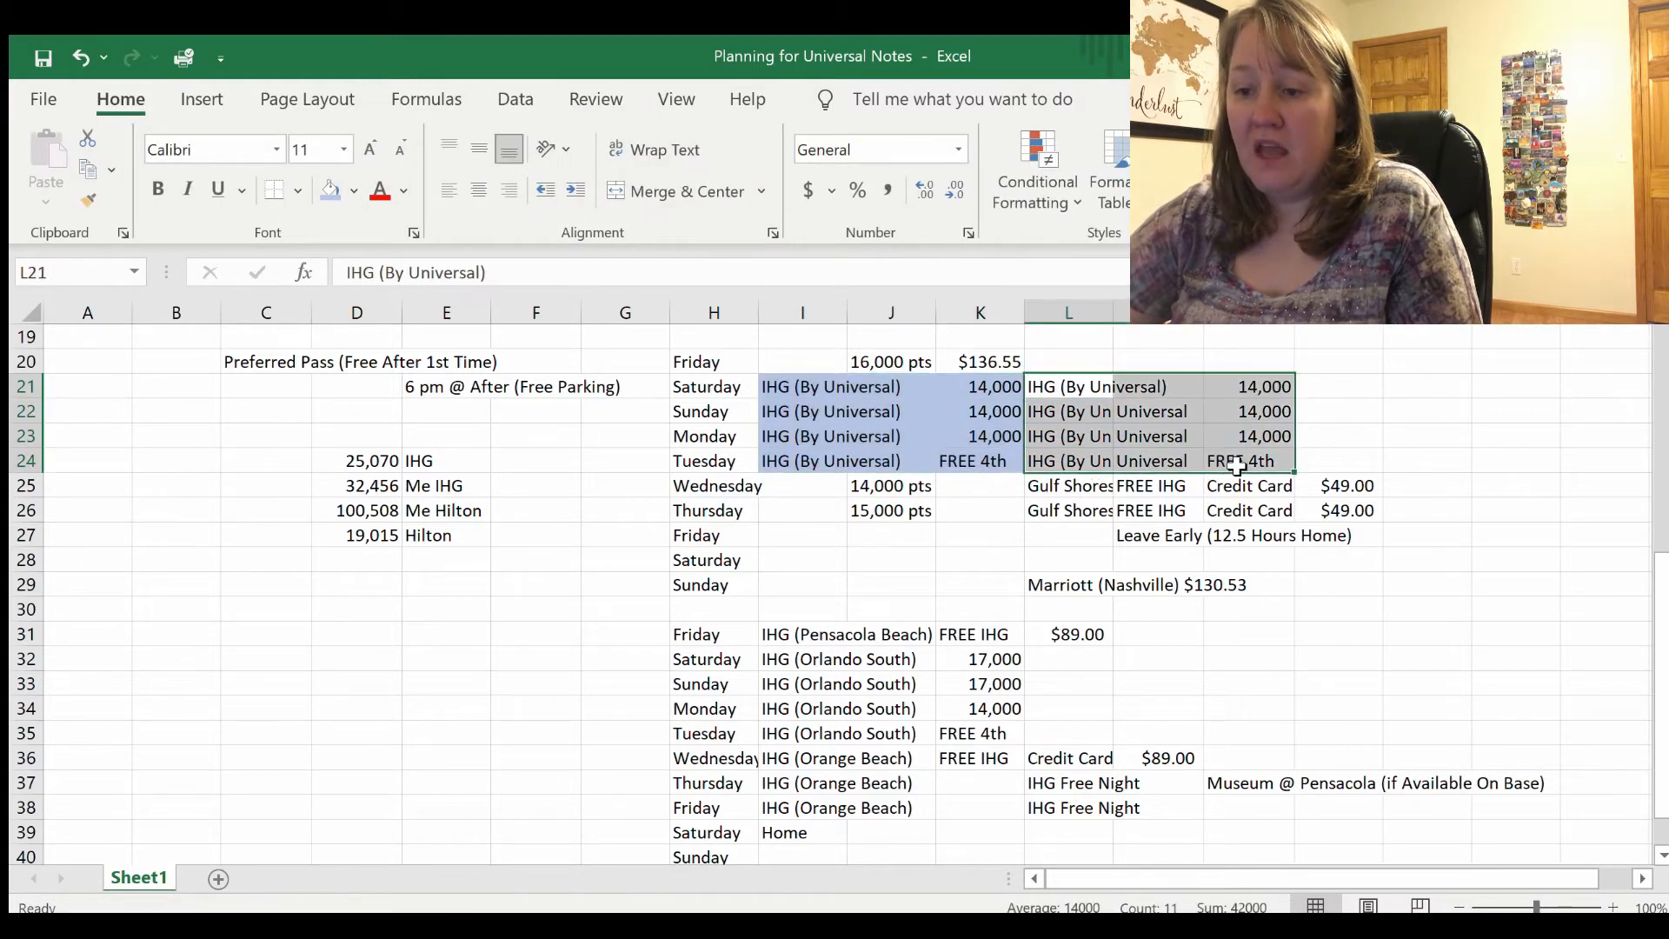
pyautogui.click(1067, 509)
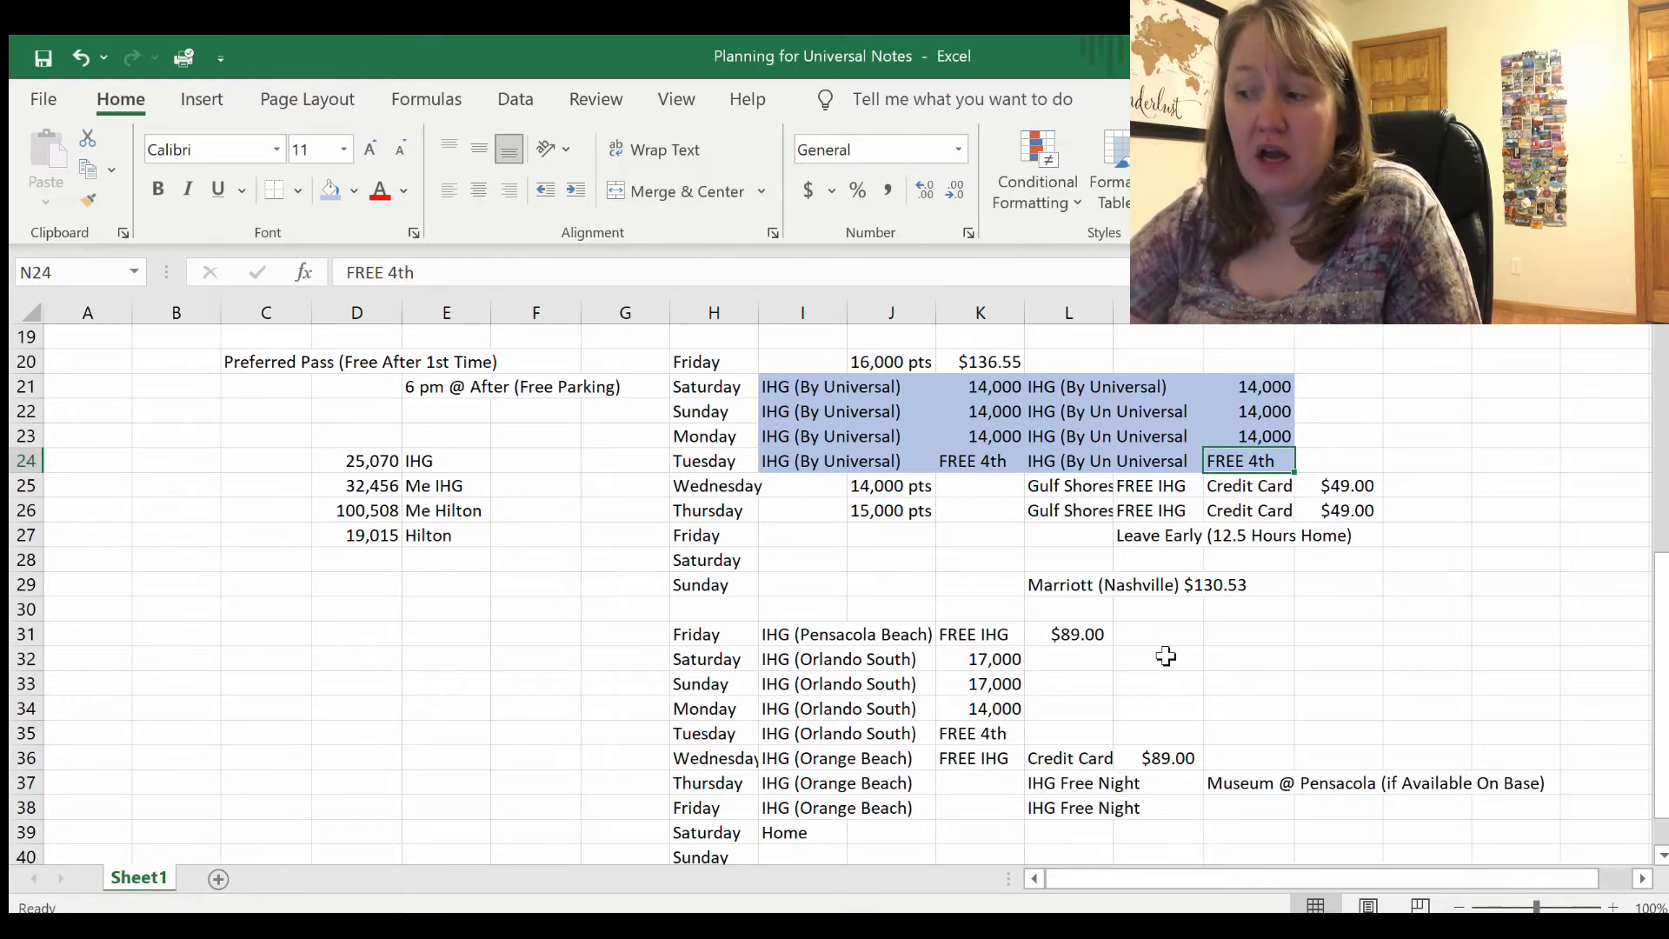
pyautogui.moveTo(1488, 539)
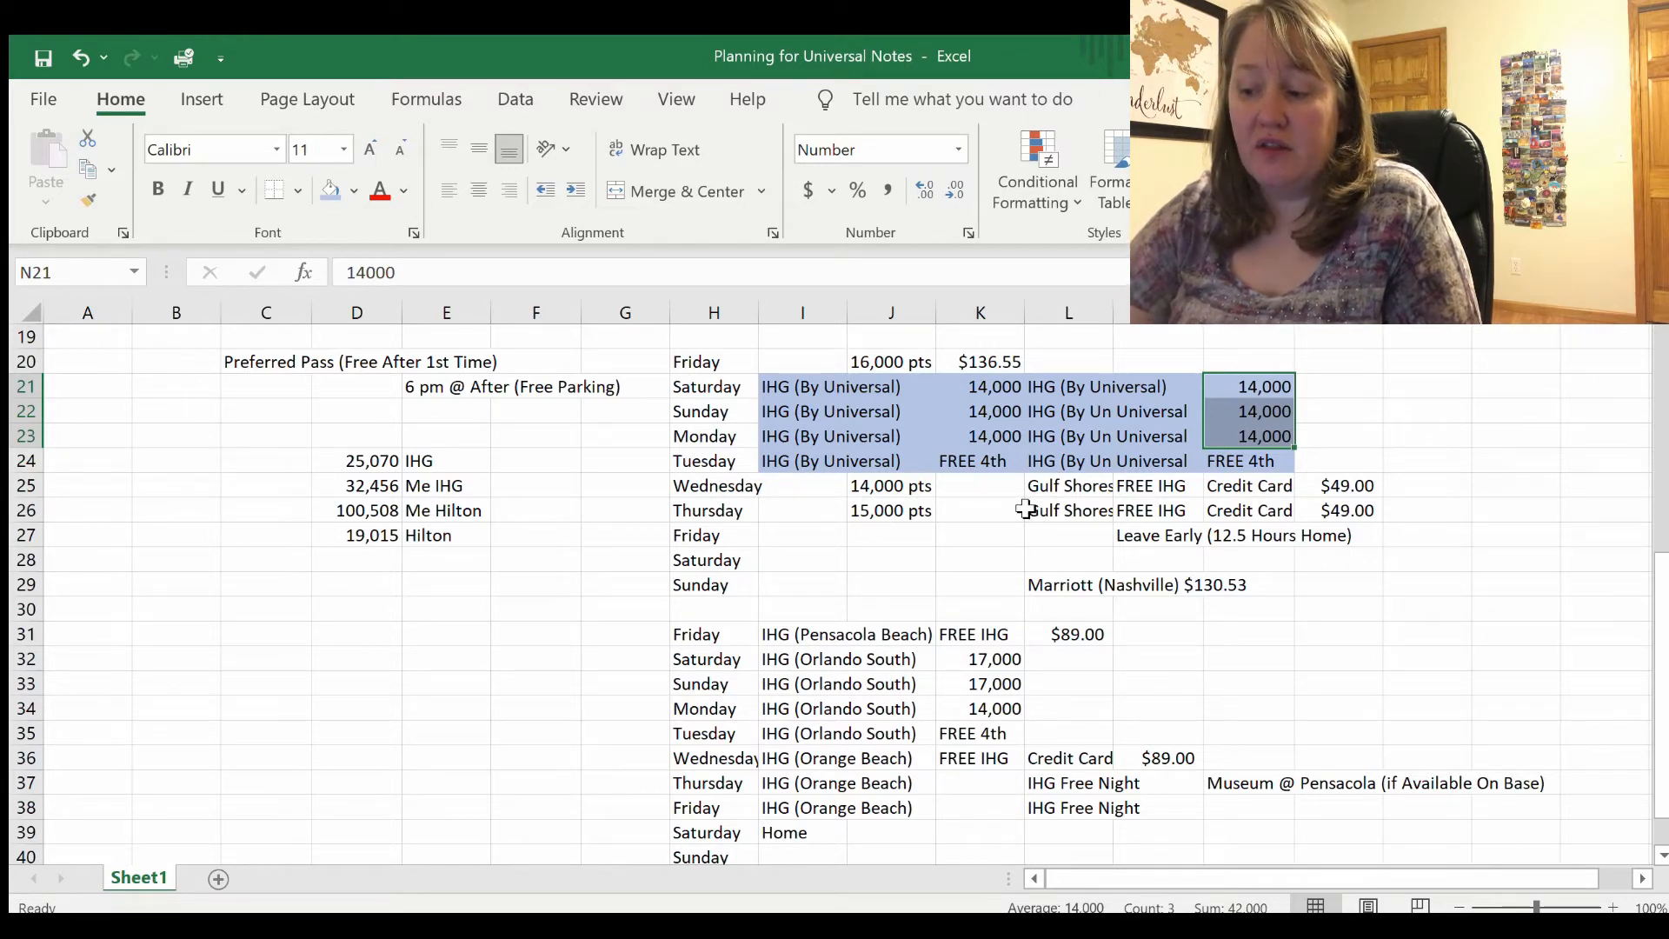
pyautogui.moveTo(921, 636)
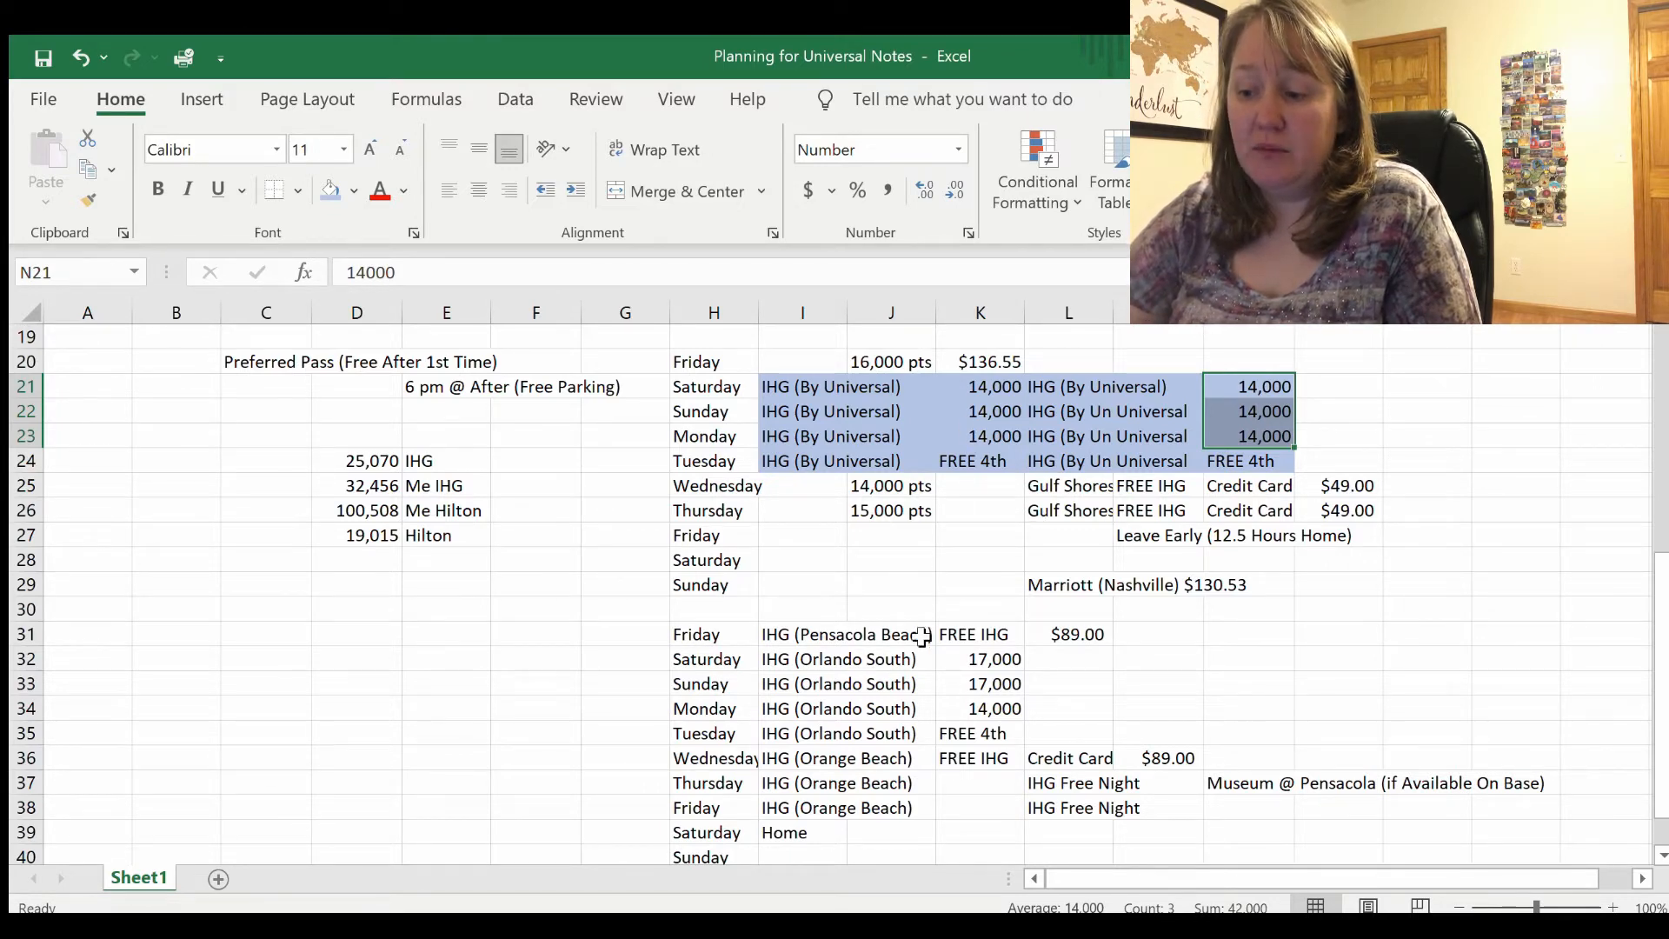
pyautogui.moveTo(963, 671)
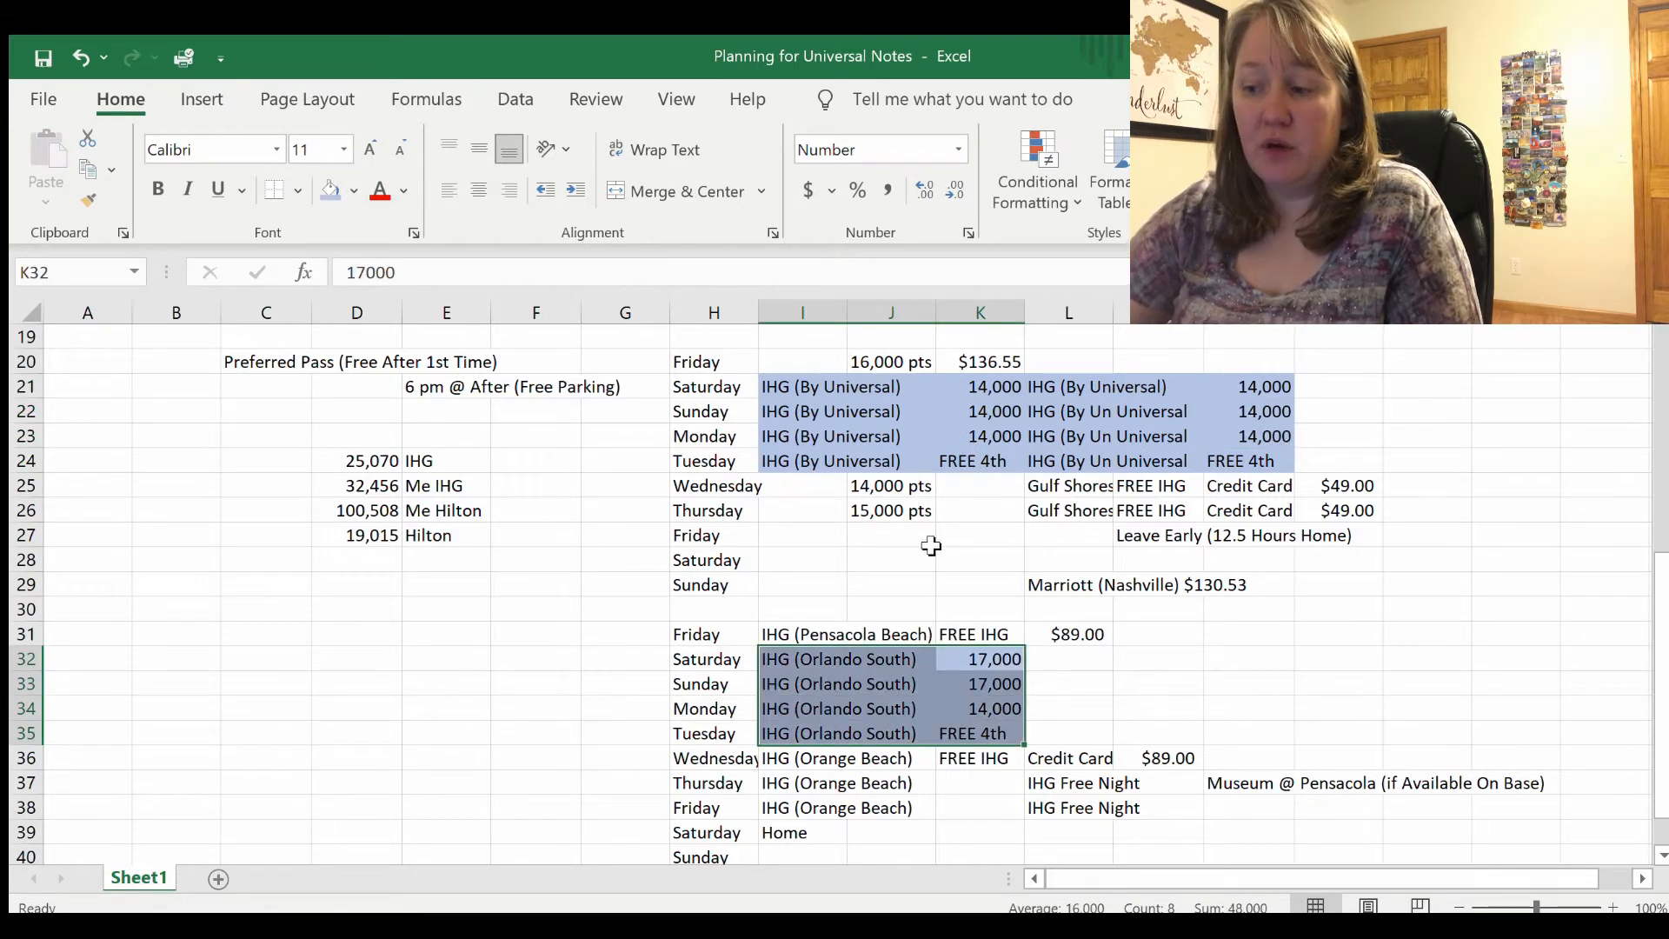
pyautogui.click(890, 534)
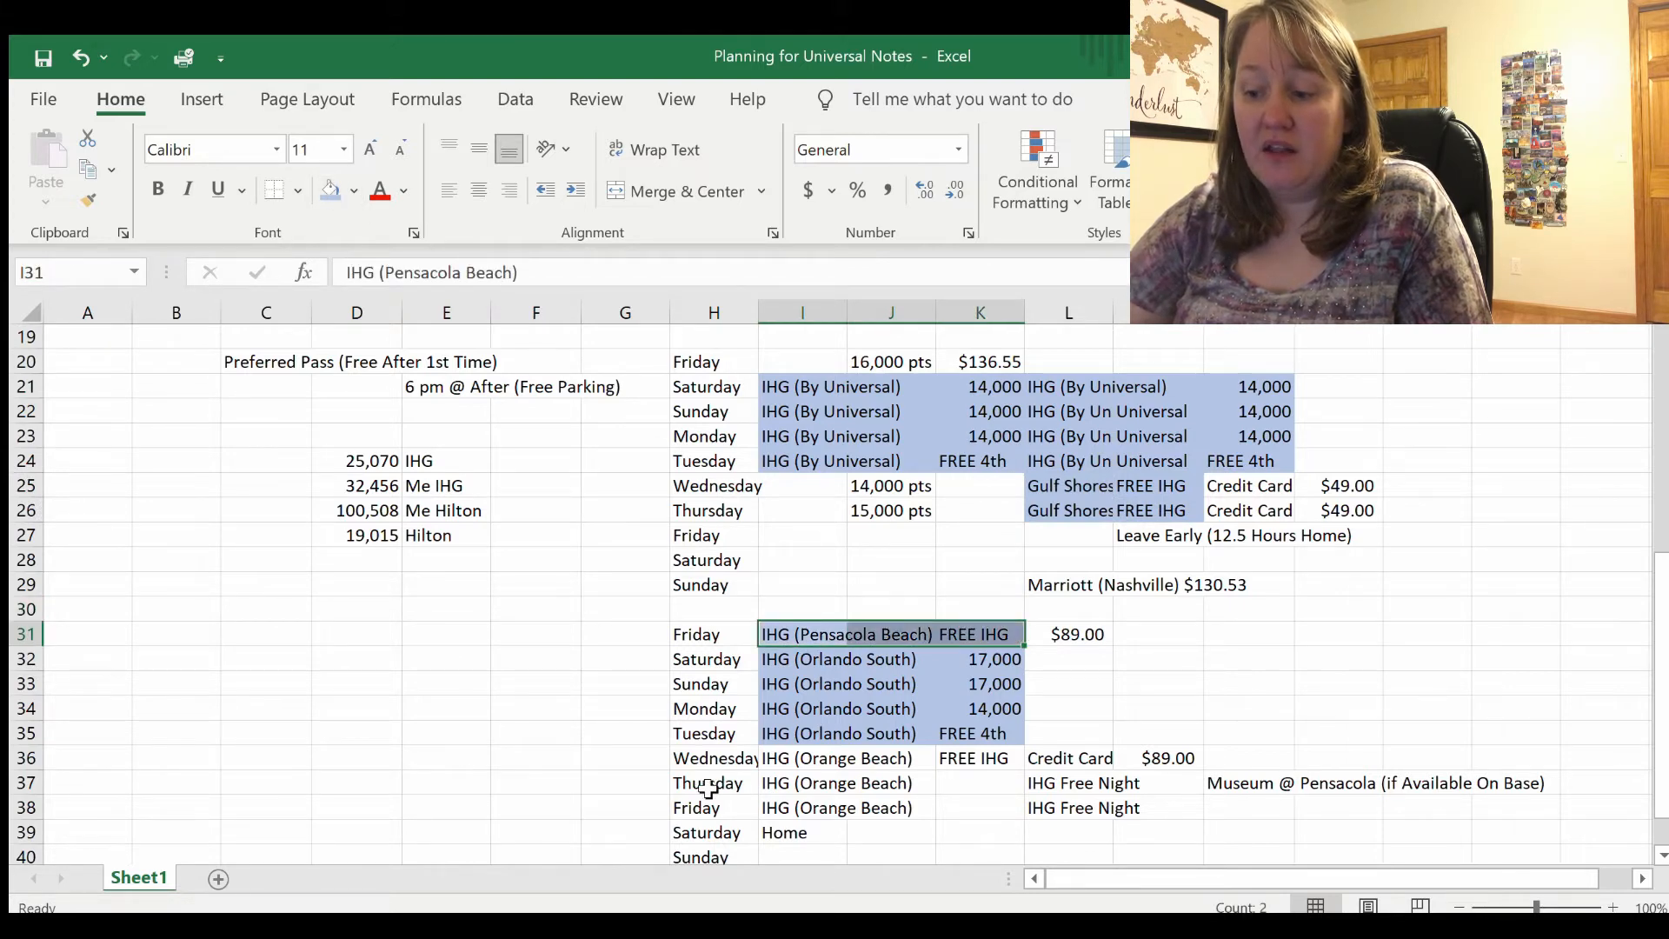
pyautogui.click(837, 759)
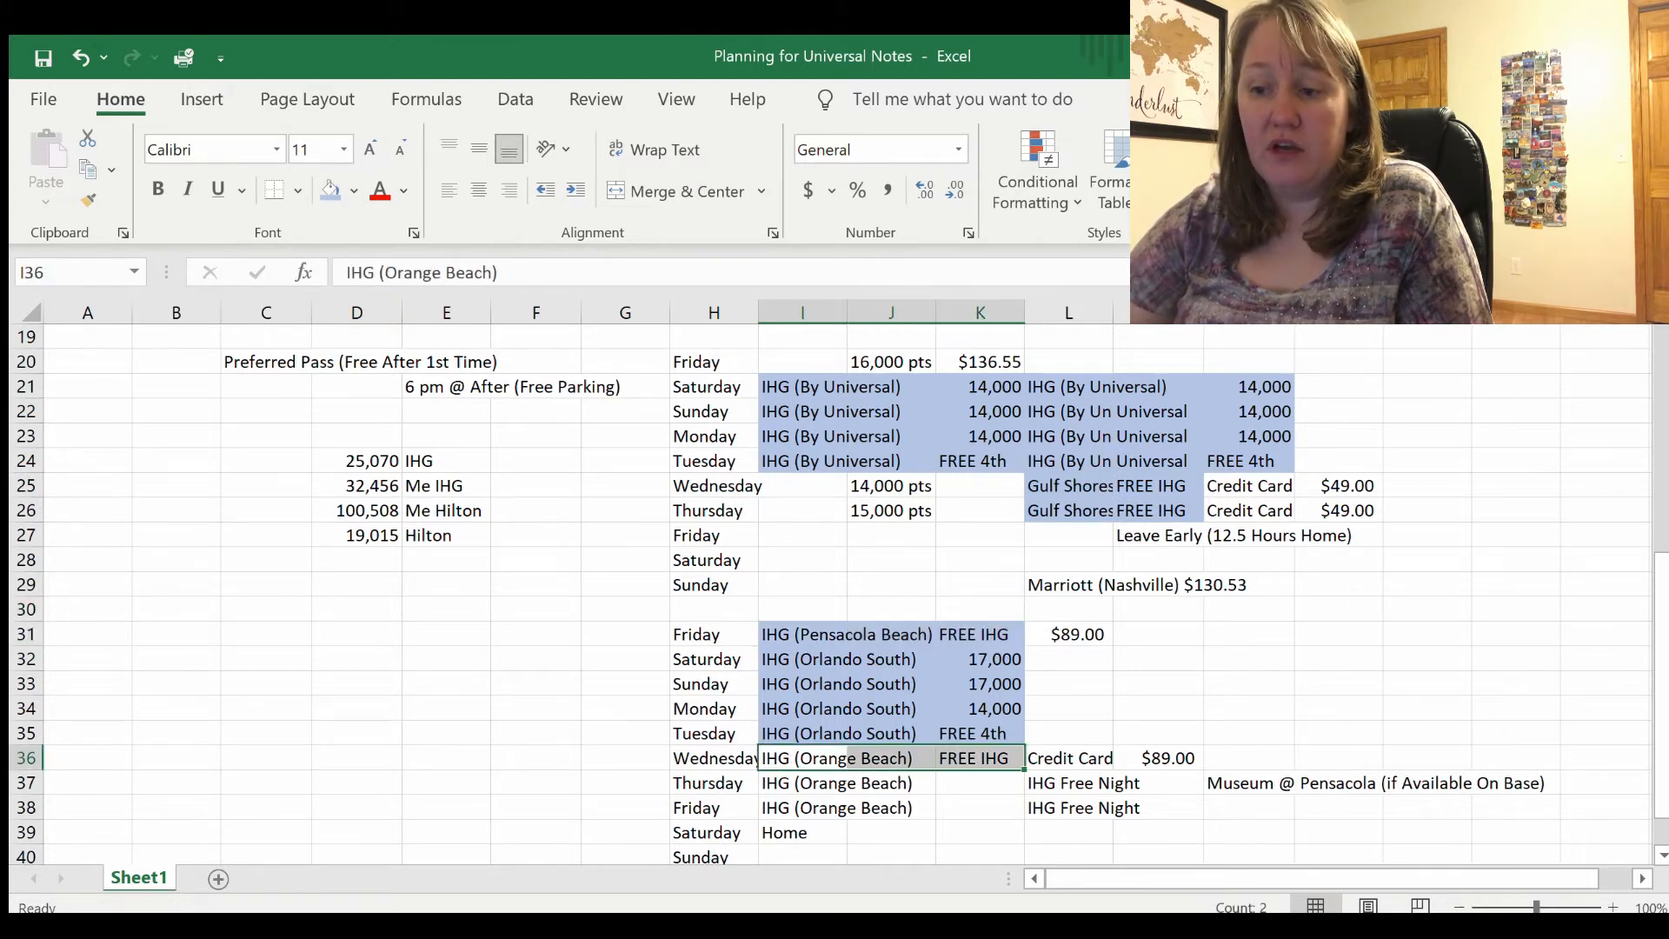
pyautogui.click(890, 585)
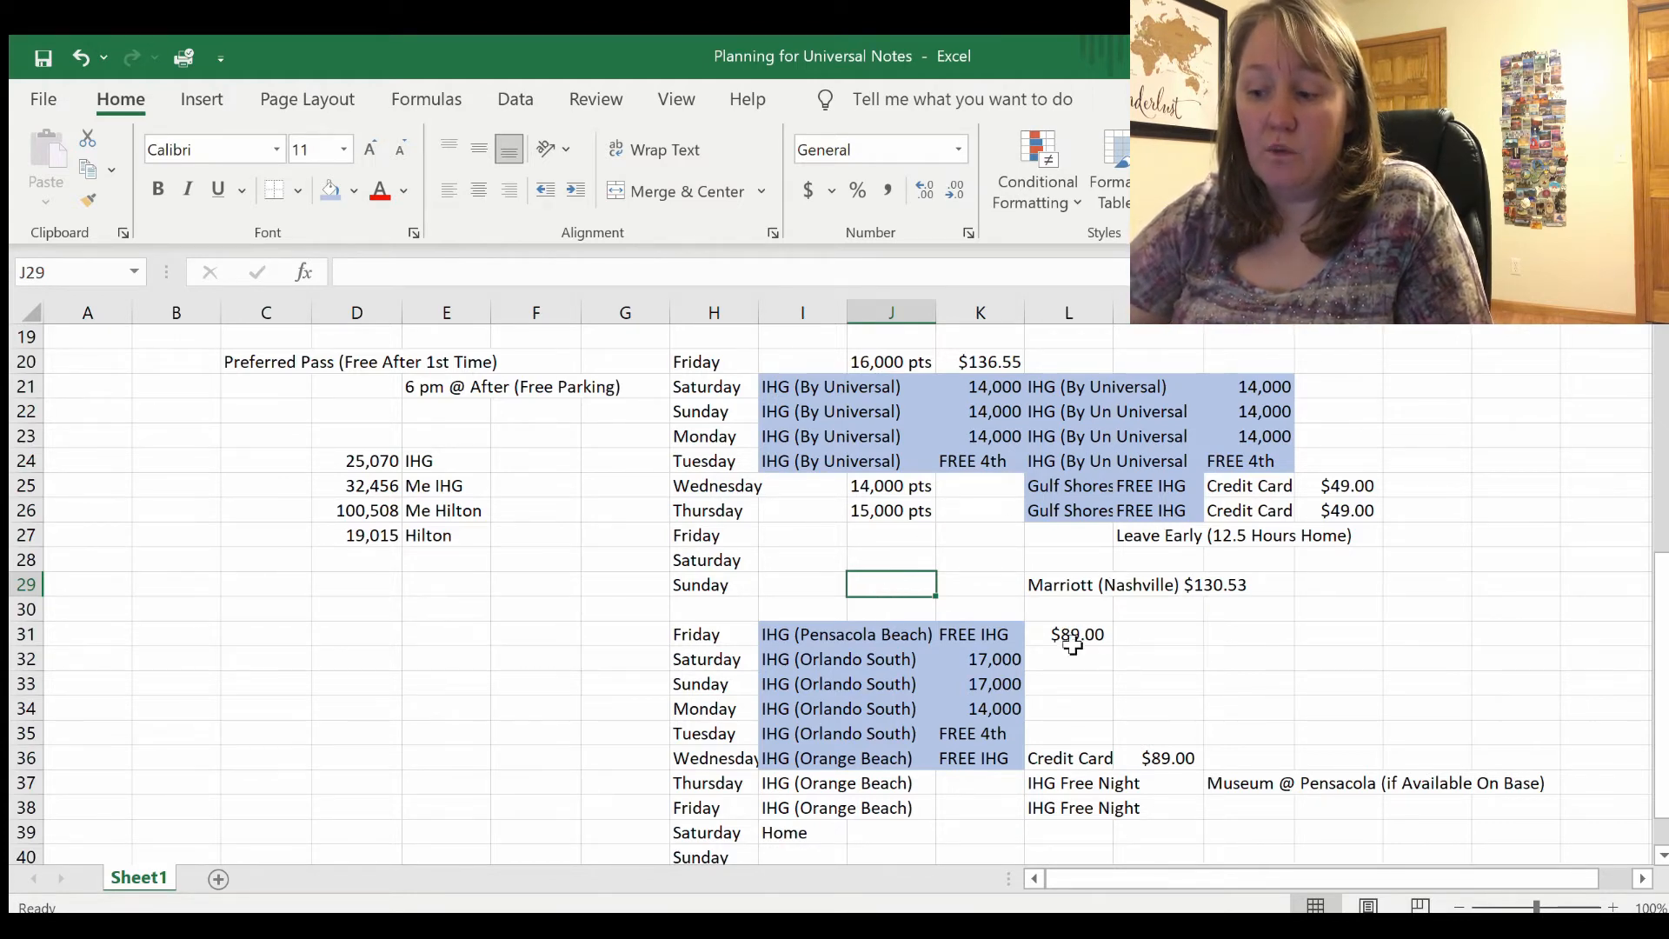
# Step: Review the Orange Beach free nights, Pensacola museum note and Hilton 16,000-point balances
pyautogui.moveTo(803, 782); pyautogui.dragTo(1067, 807)
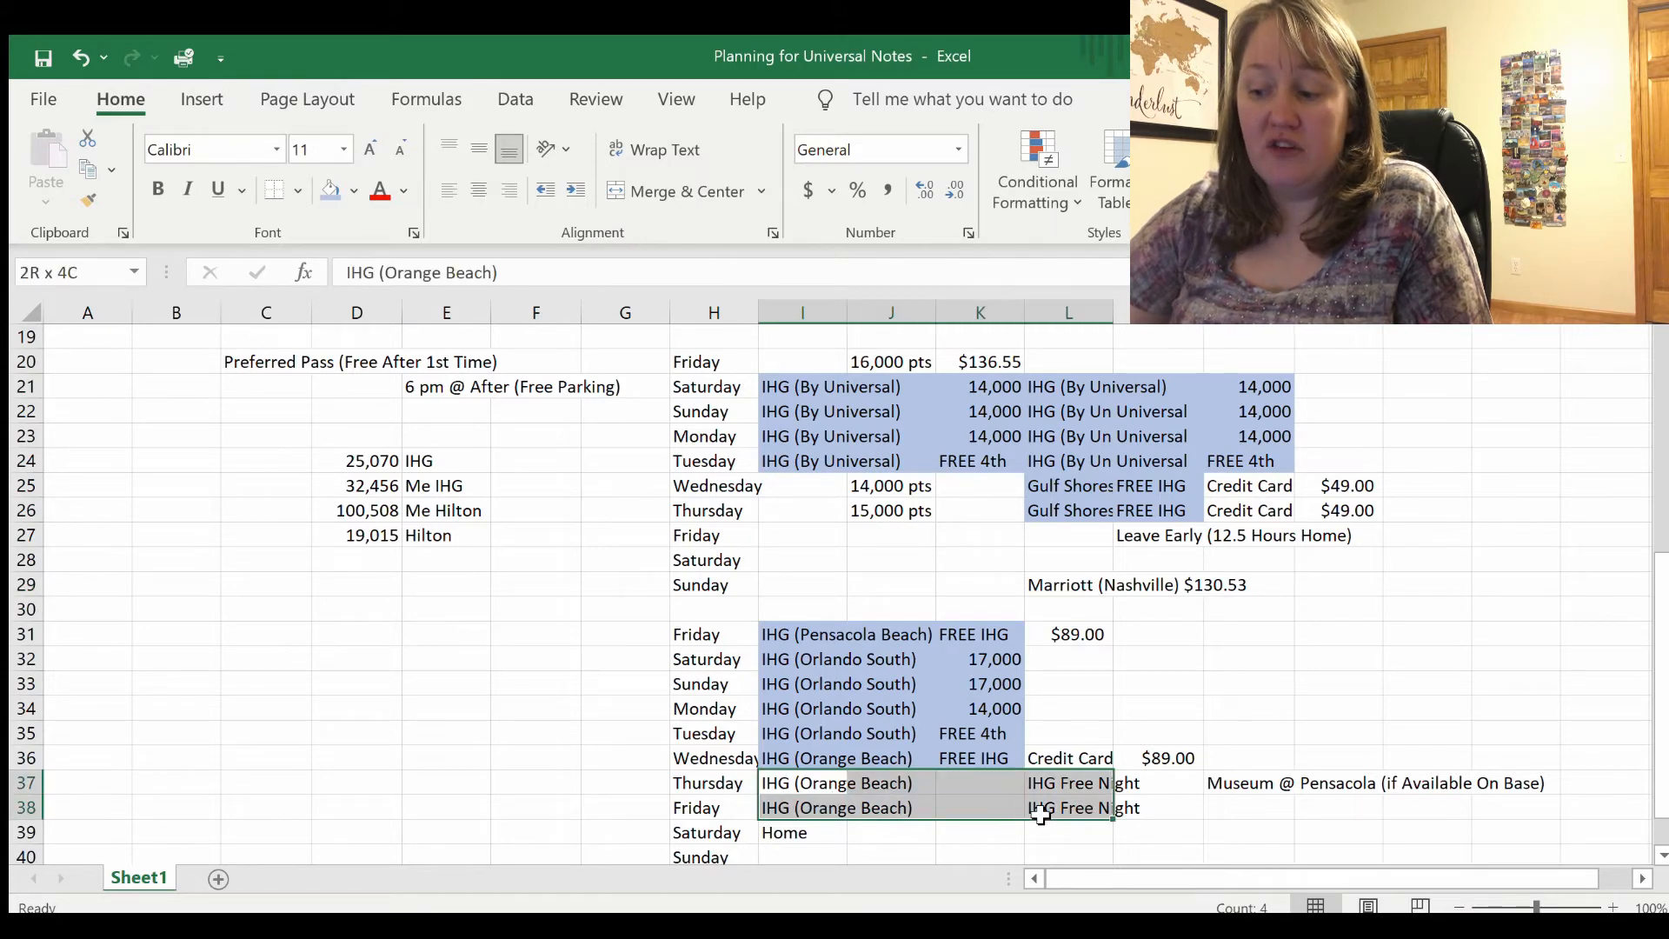
pyautogui.click(979, 831)
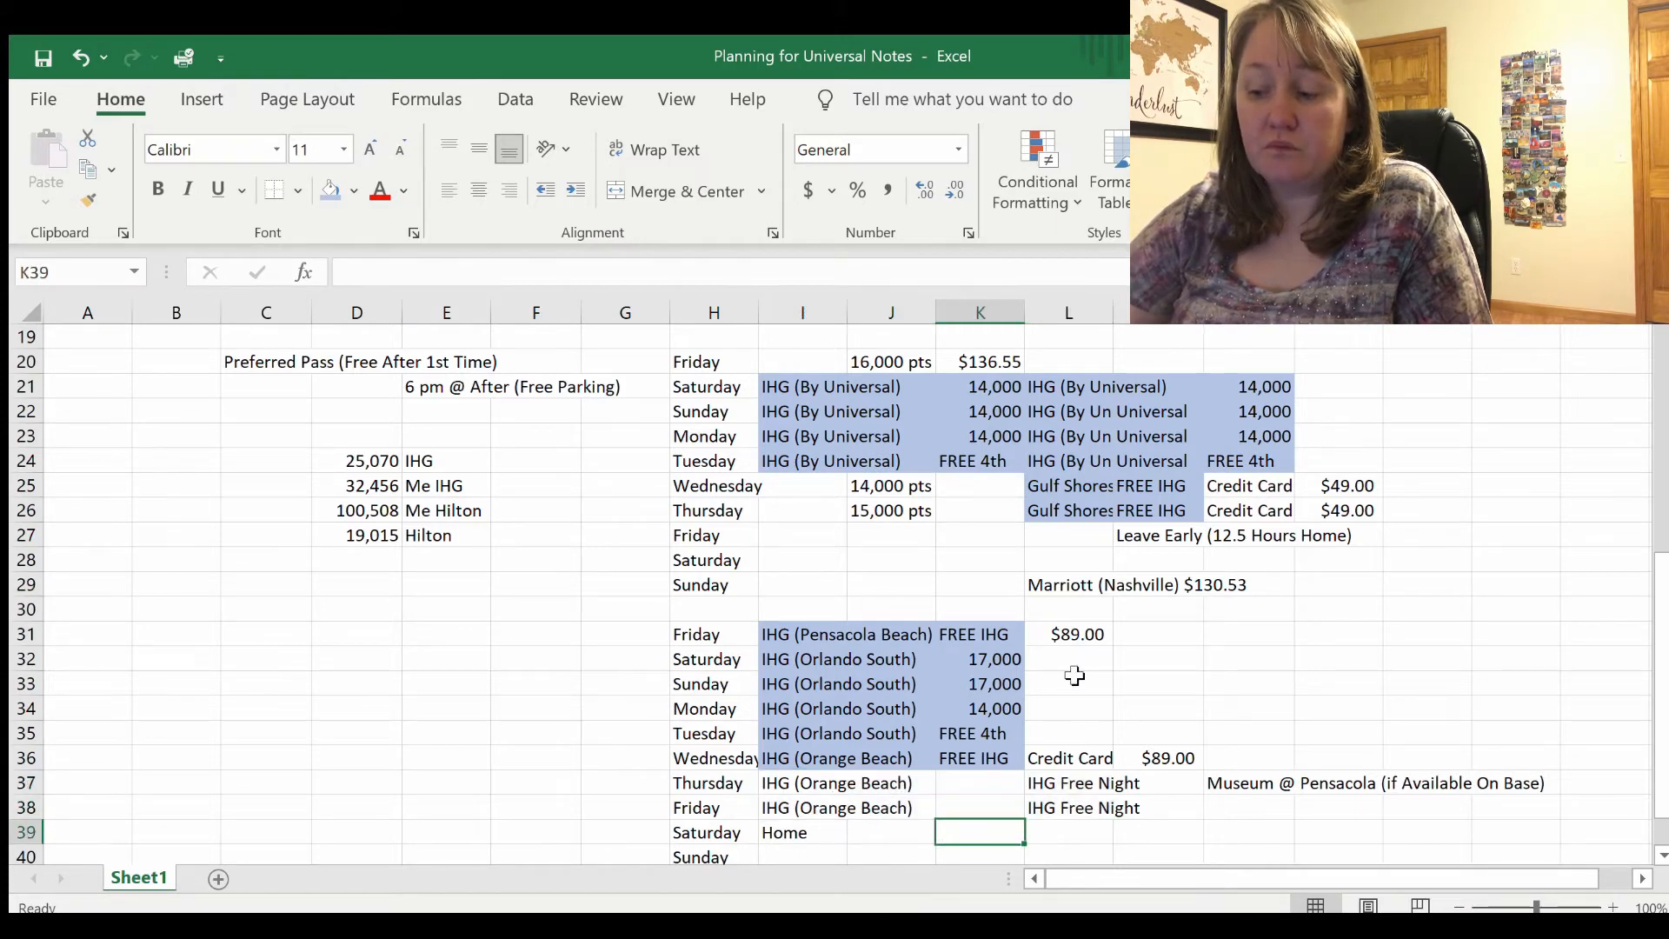
pyautogui.moveTo(927, 741)
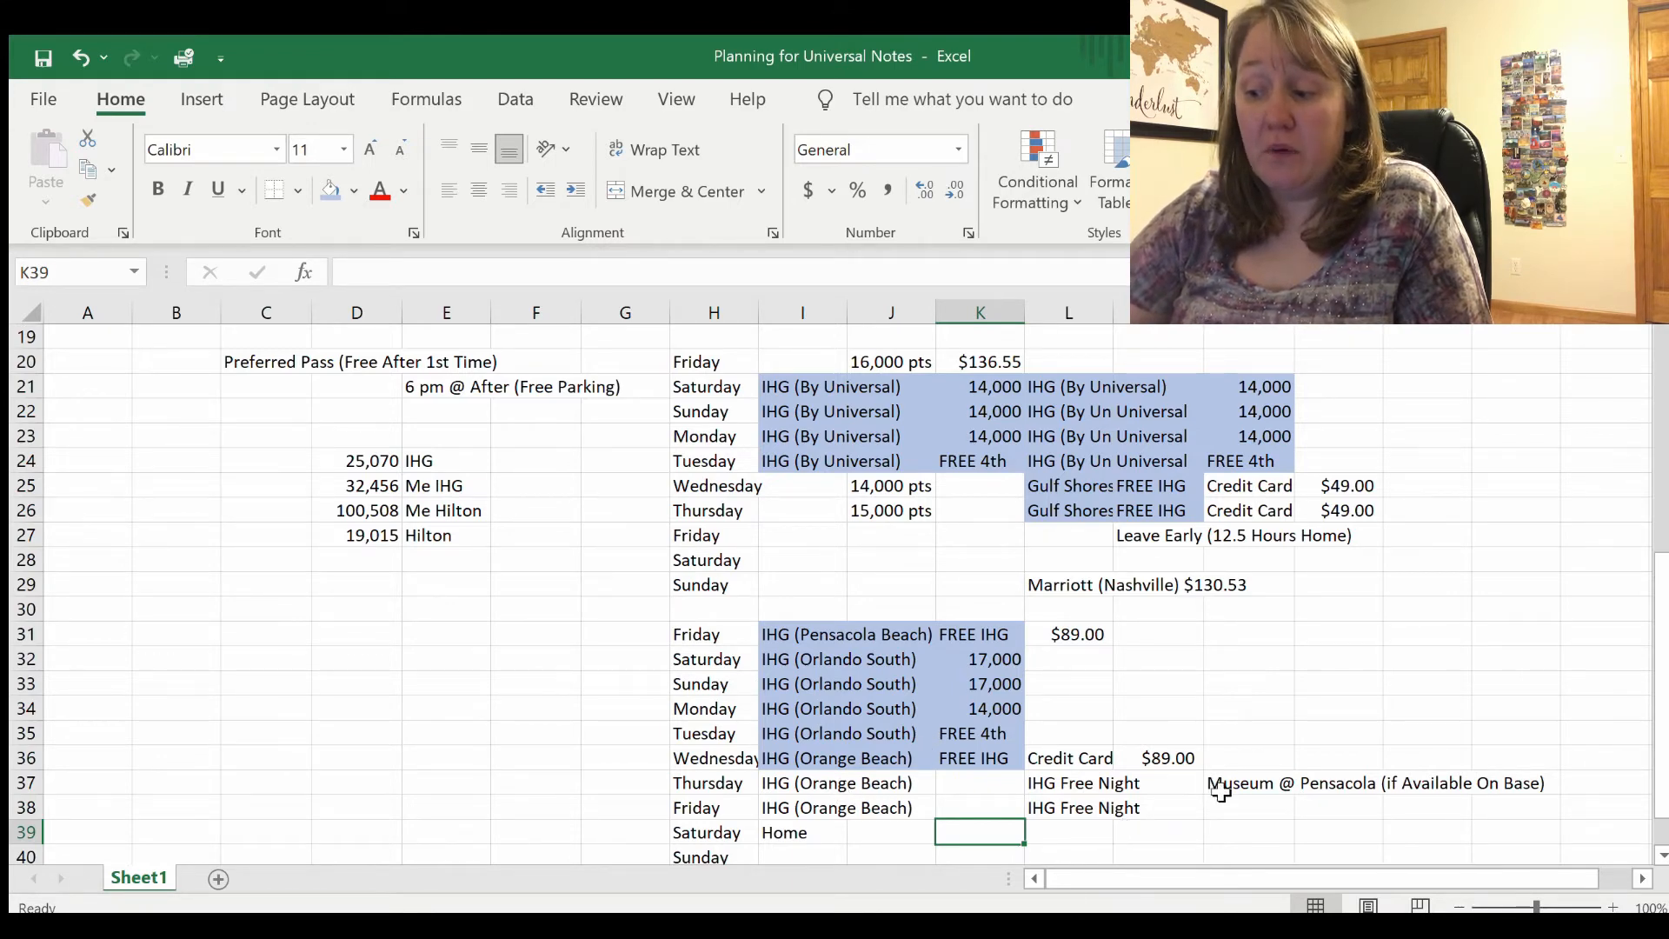
pyautogui.click(1245, 783)
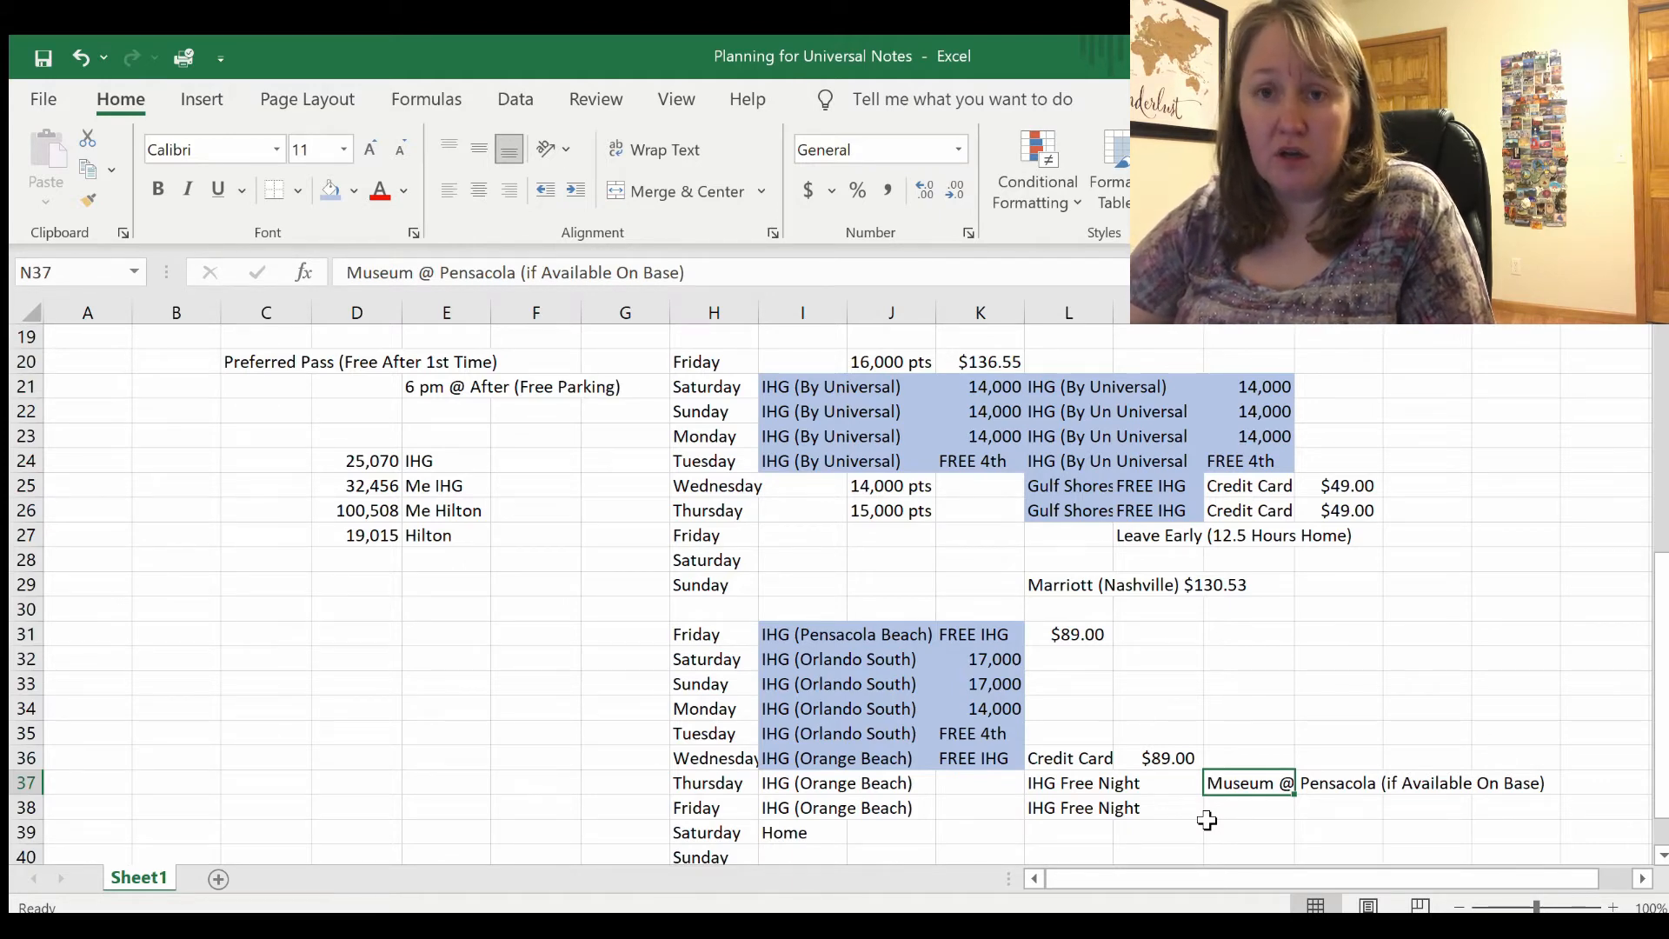
pyautogui.moveTo(1646, 641)
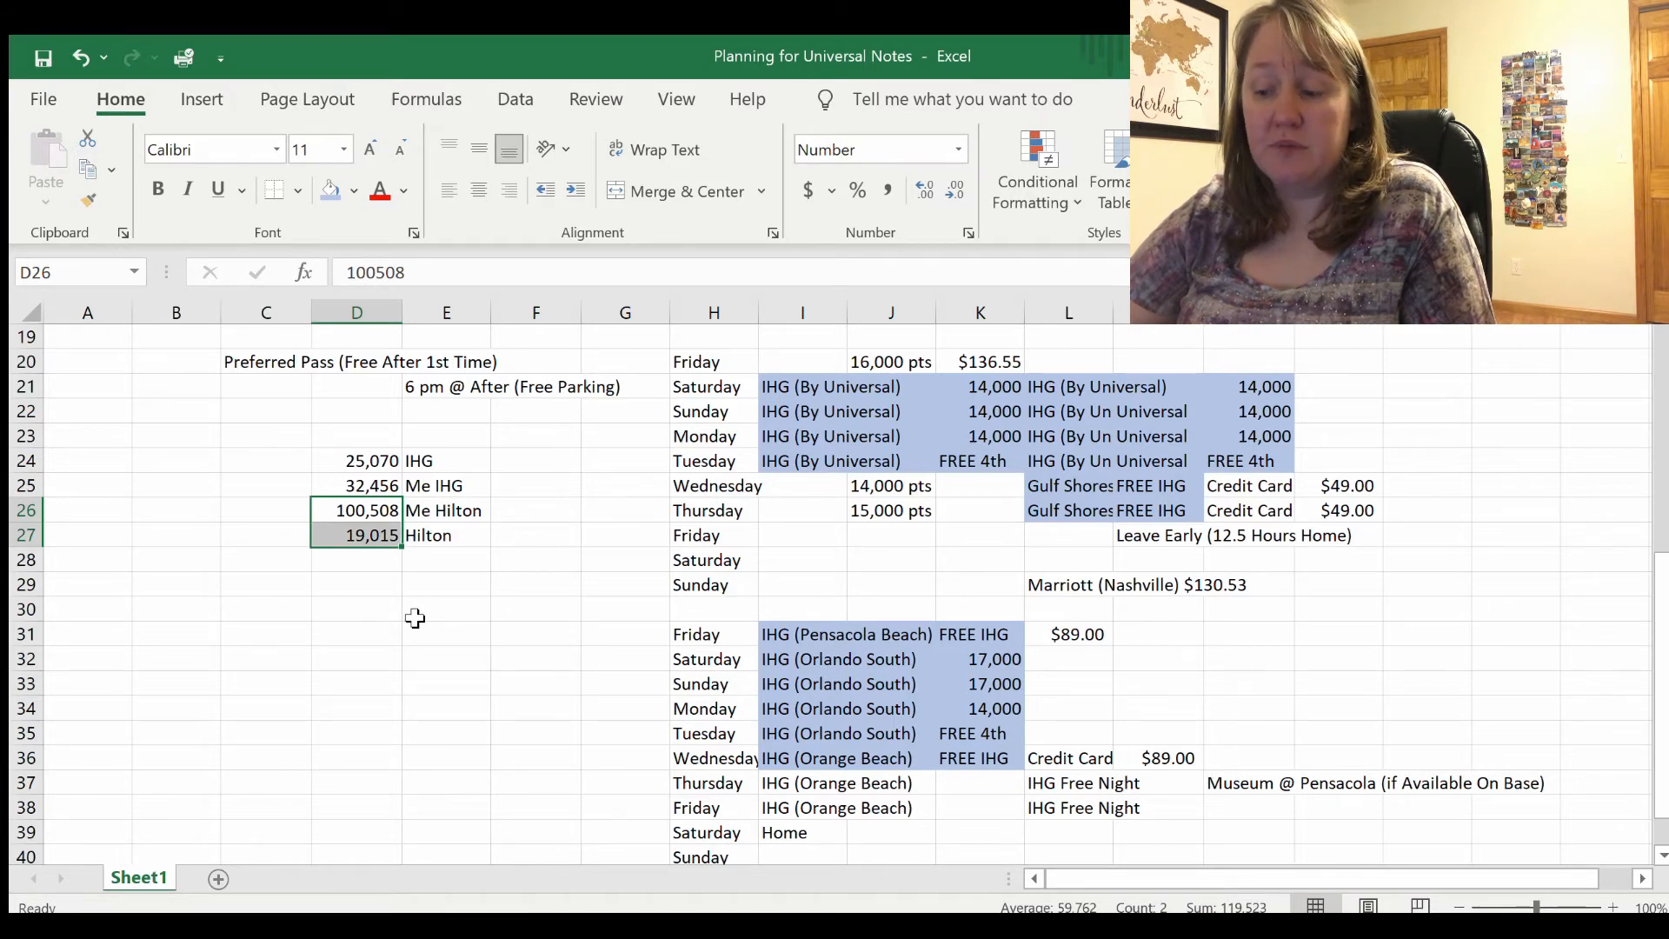
pyautogui.click(891, 362)
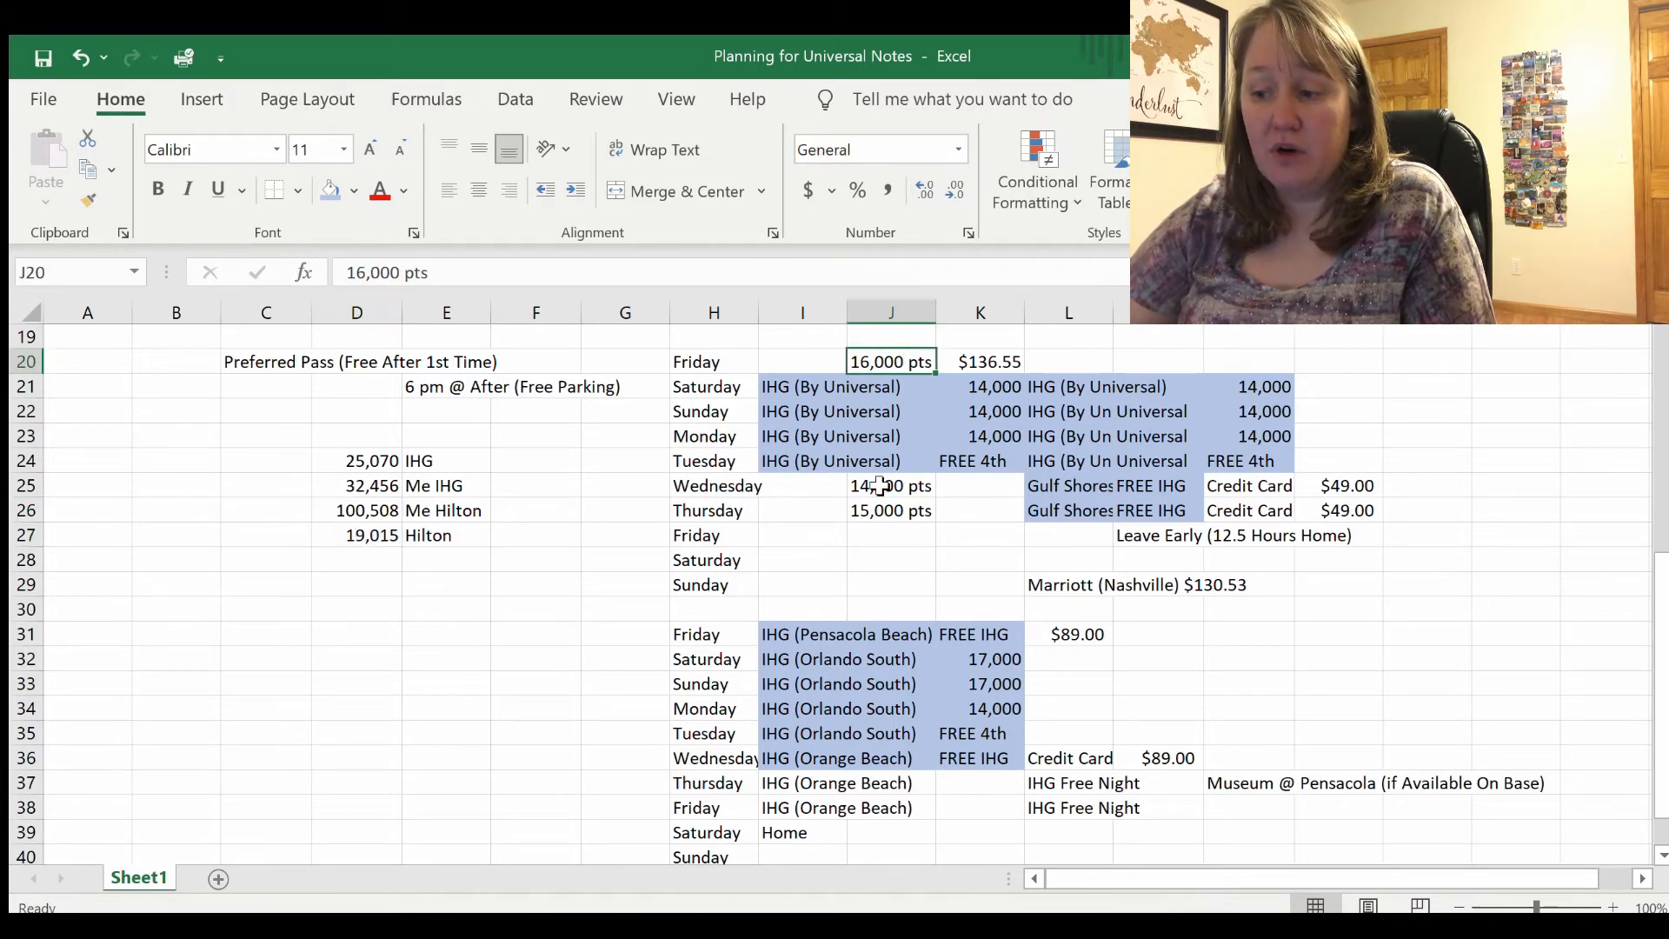
pyautogui.click(890, 534)
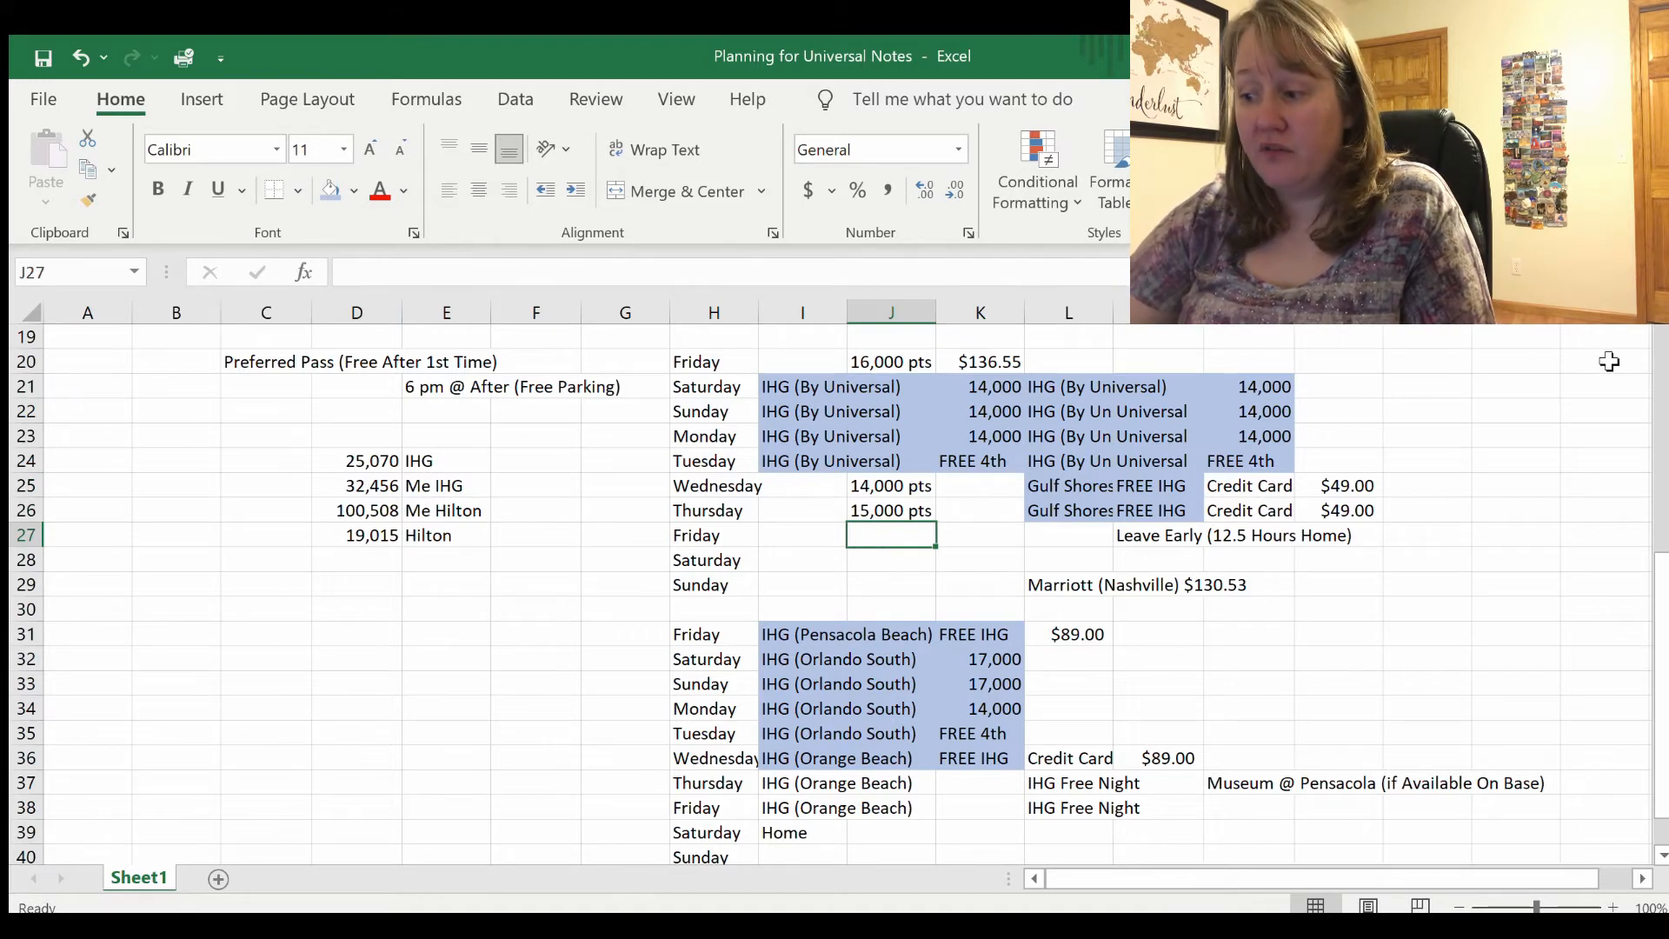
# Step: Shift the FREE hotels label one column left to M14
pyautogui.scroll(-3)
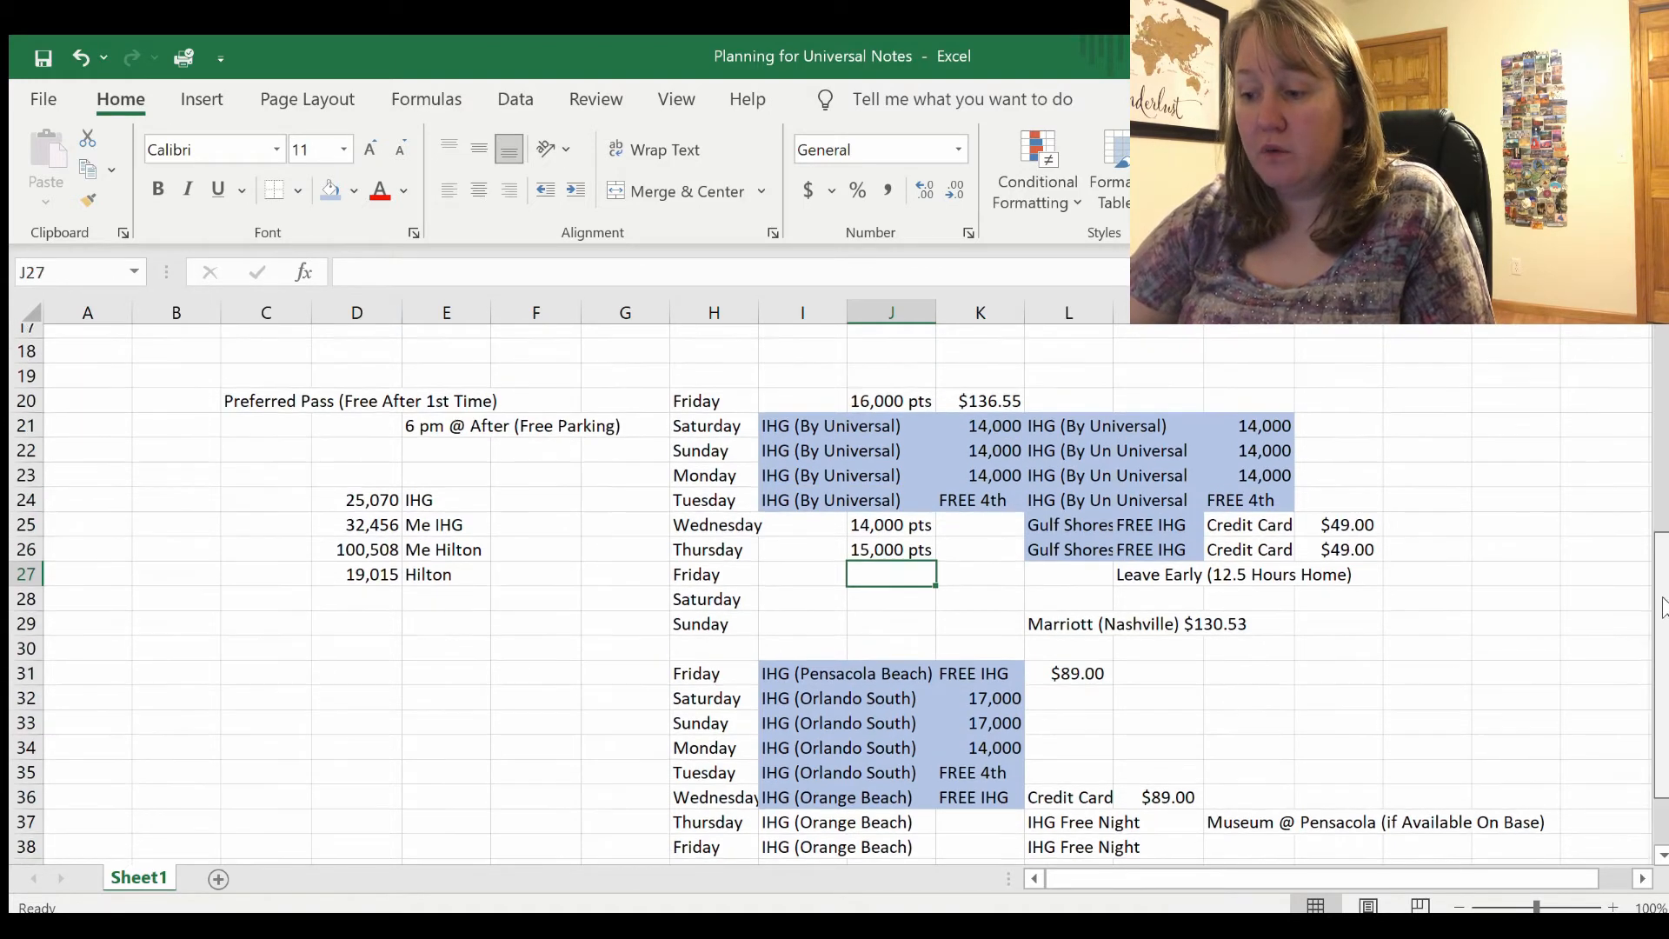
pyautogui.scroll(-3)
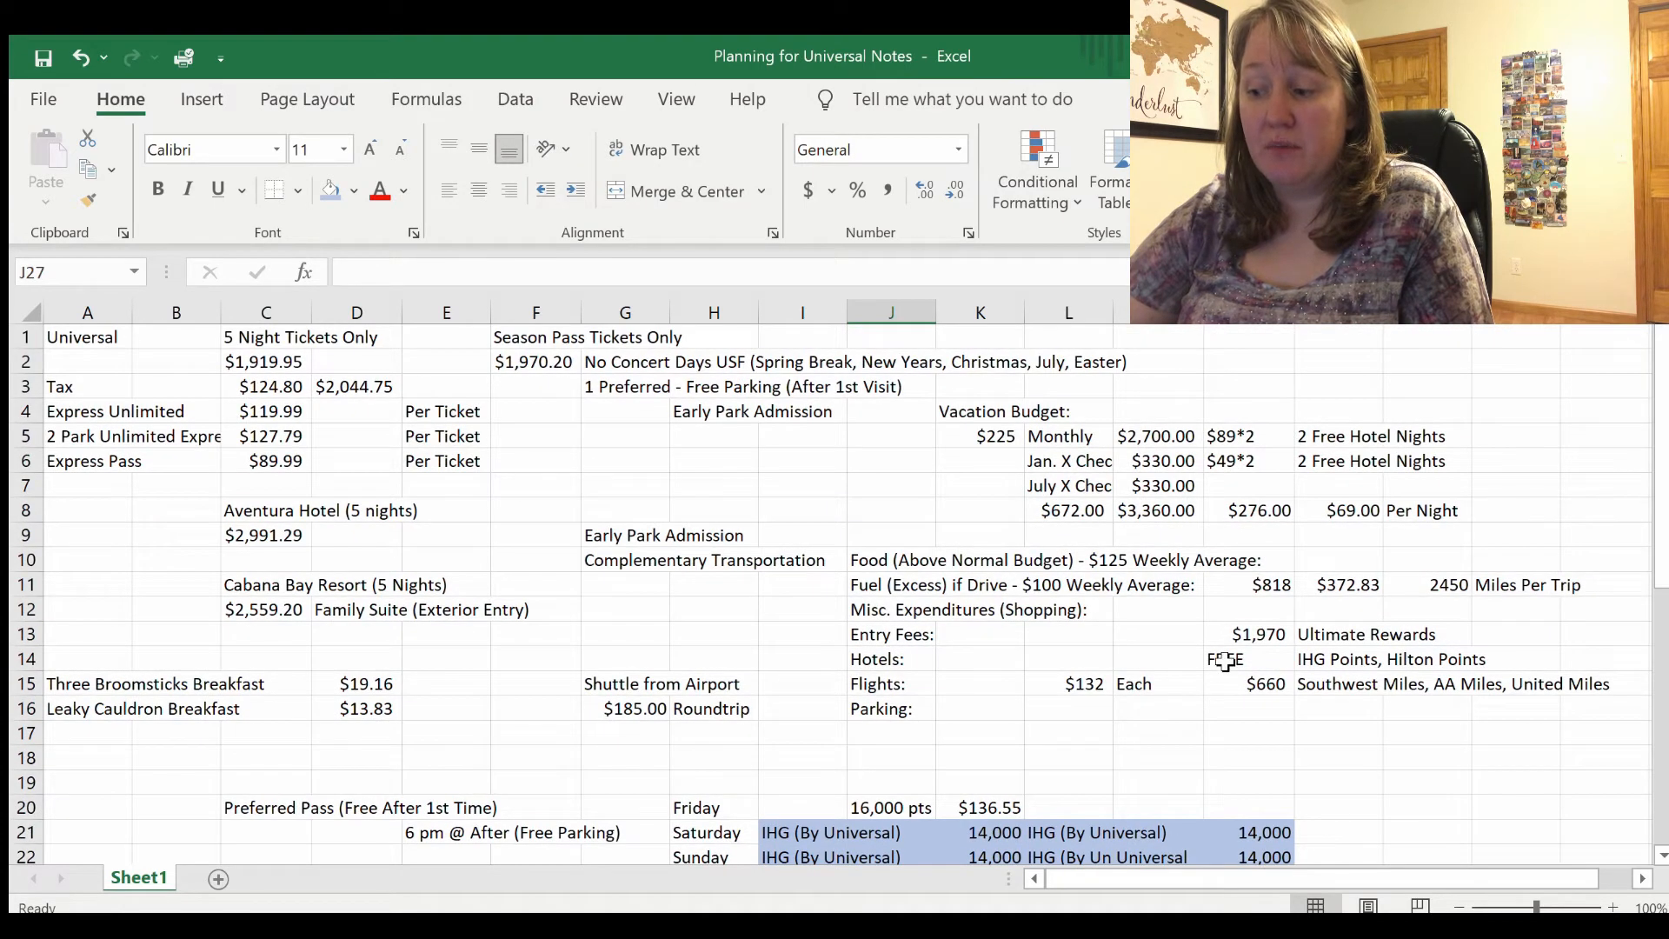
pyautogui.click(1249, 657)
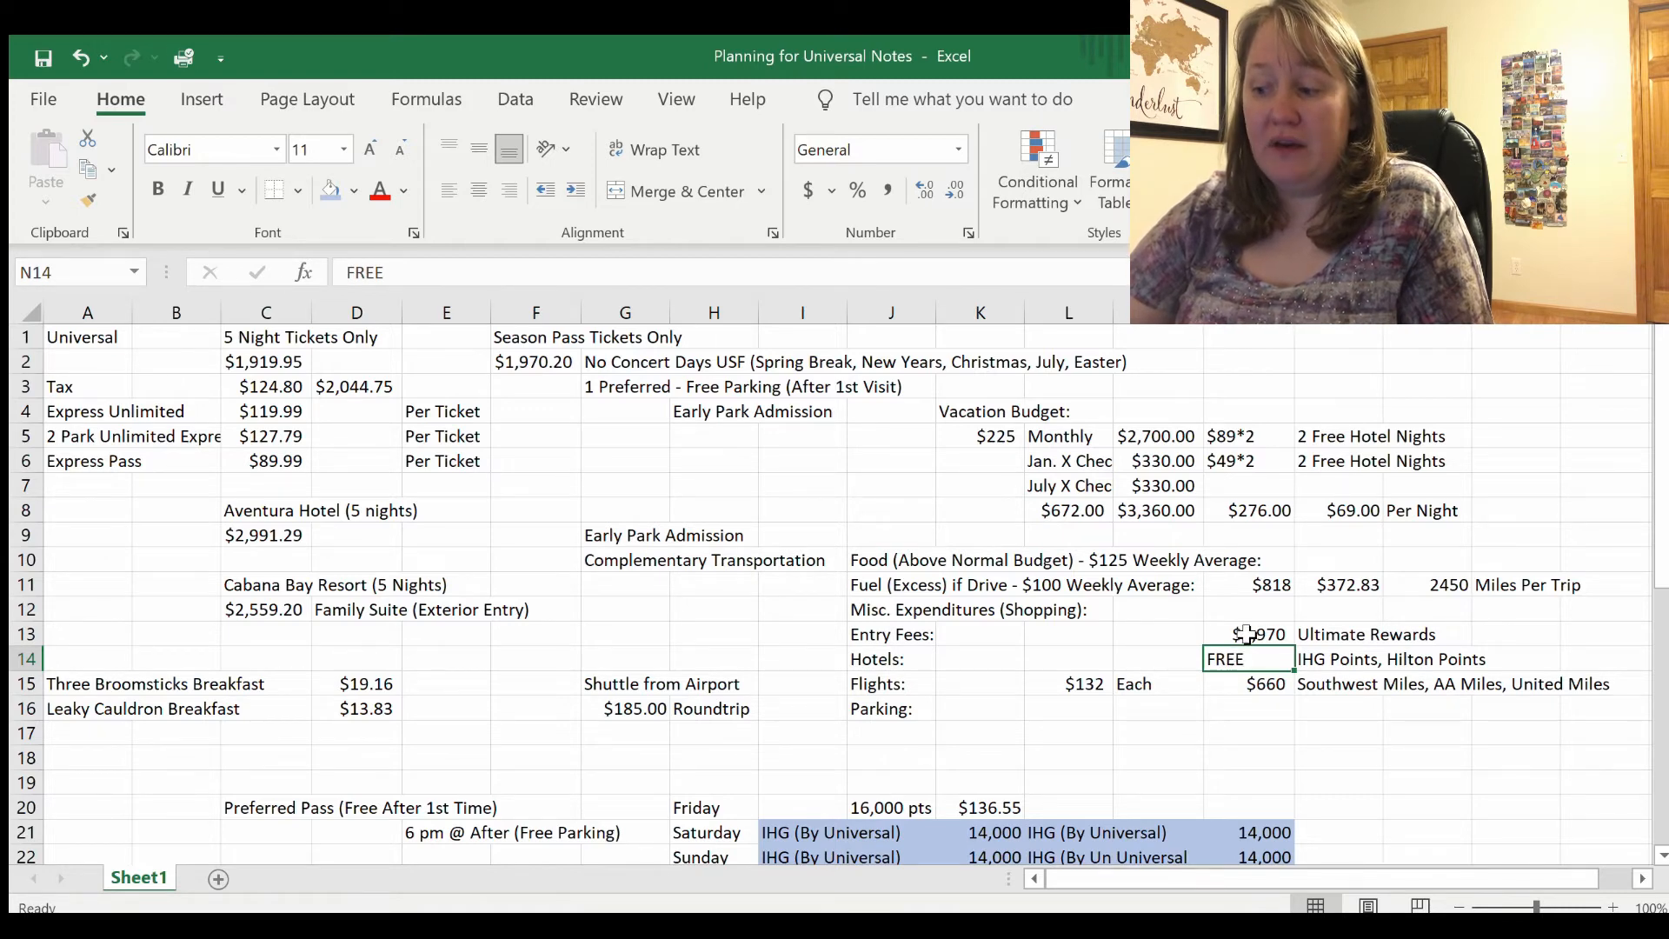
pyautogui.click(1251, 584)
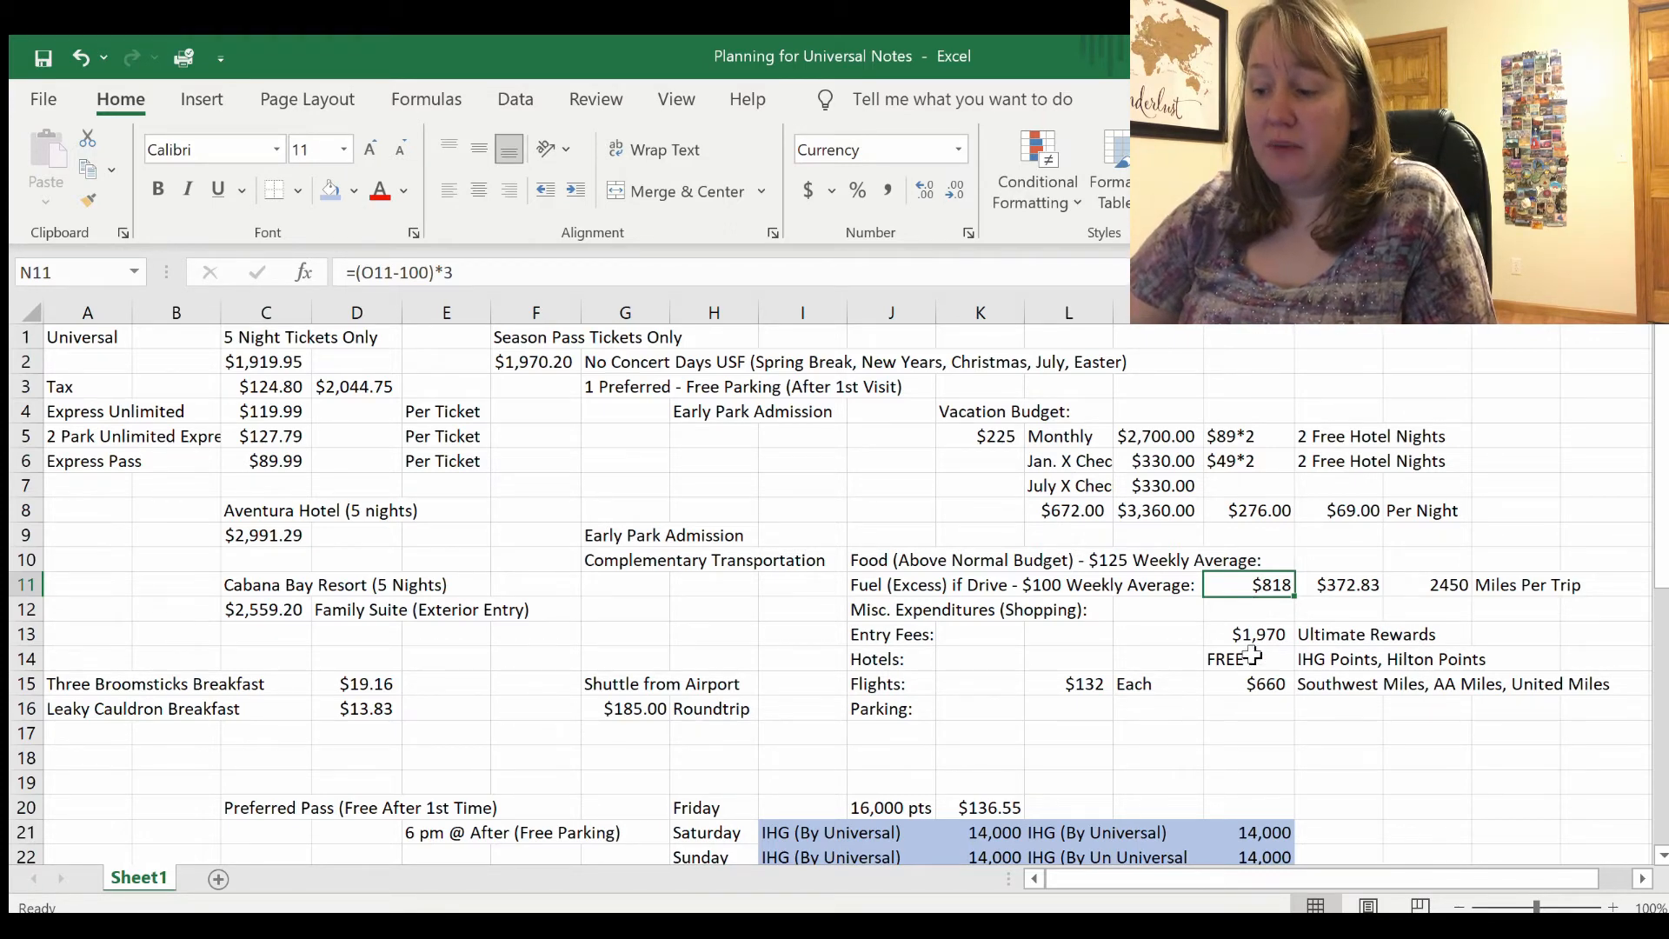
pyautogui.moveTo(1007, 812)
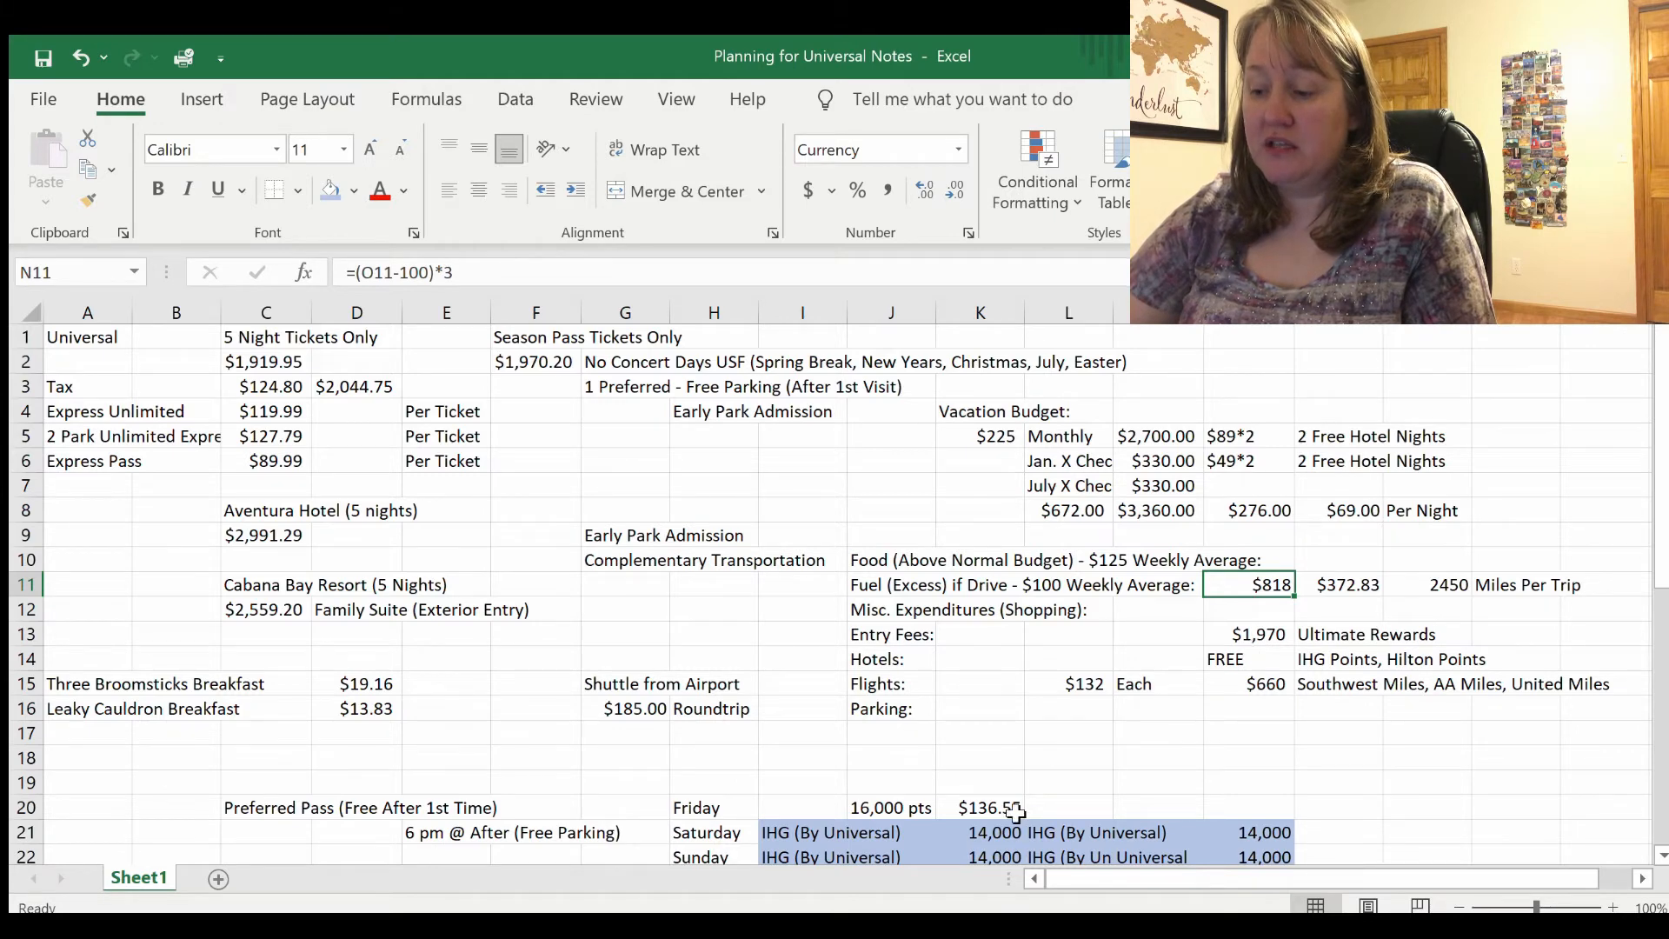
pyautogui.click(1248, 657)
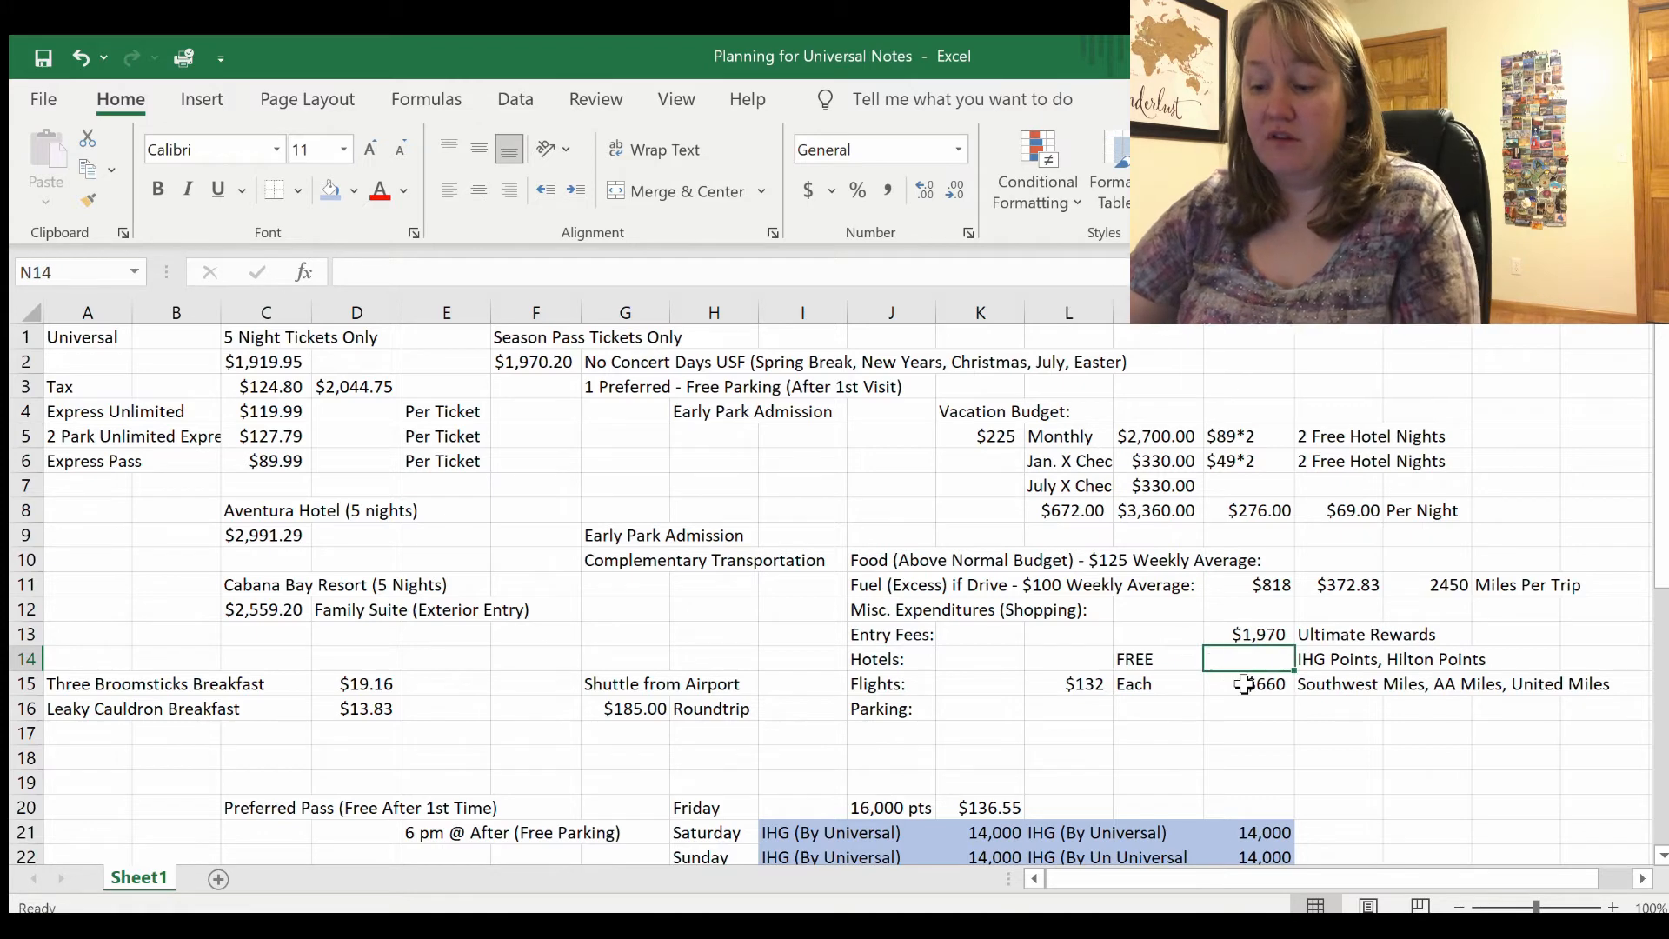
# Step: Enter =136*3 in N14 as currency without decimals, showing $408 for hotels
pyautogui.write('$136')
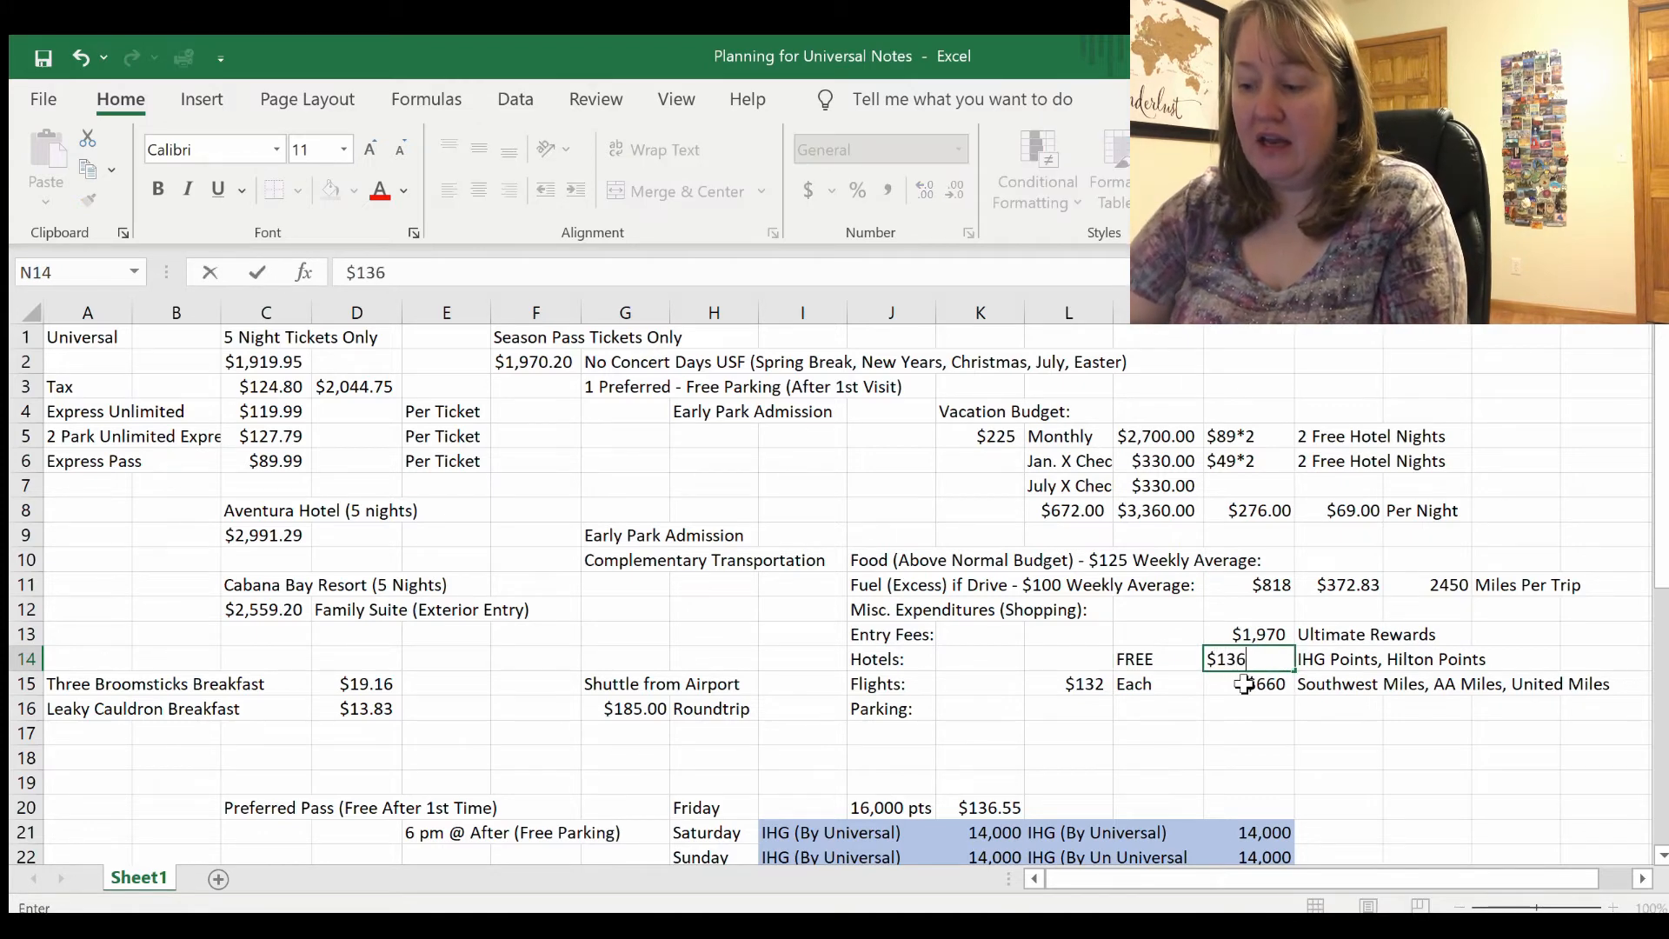
pyautogui.write('*3')
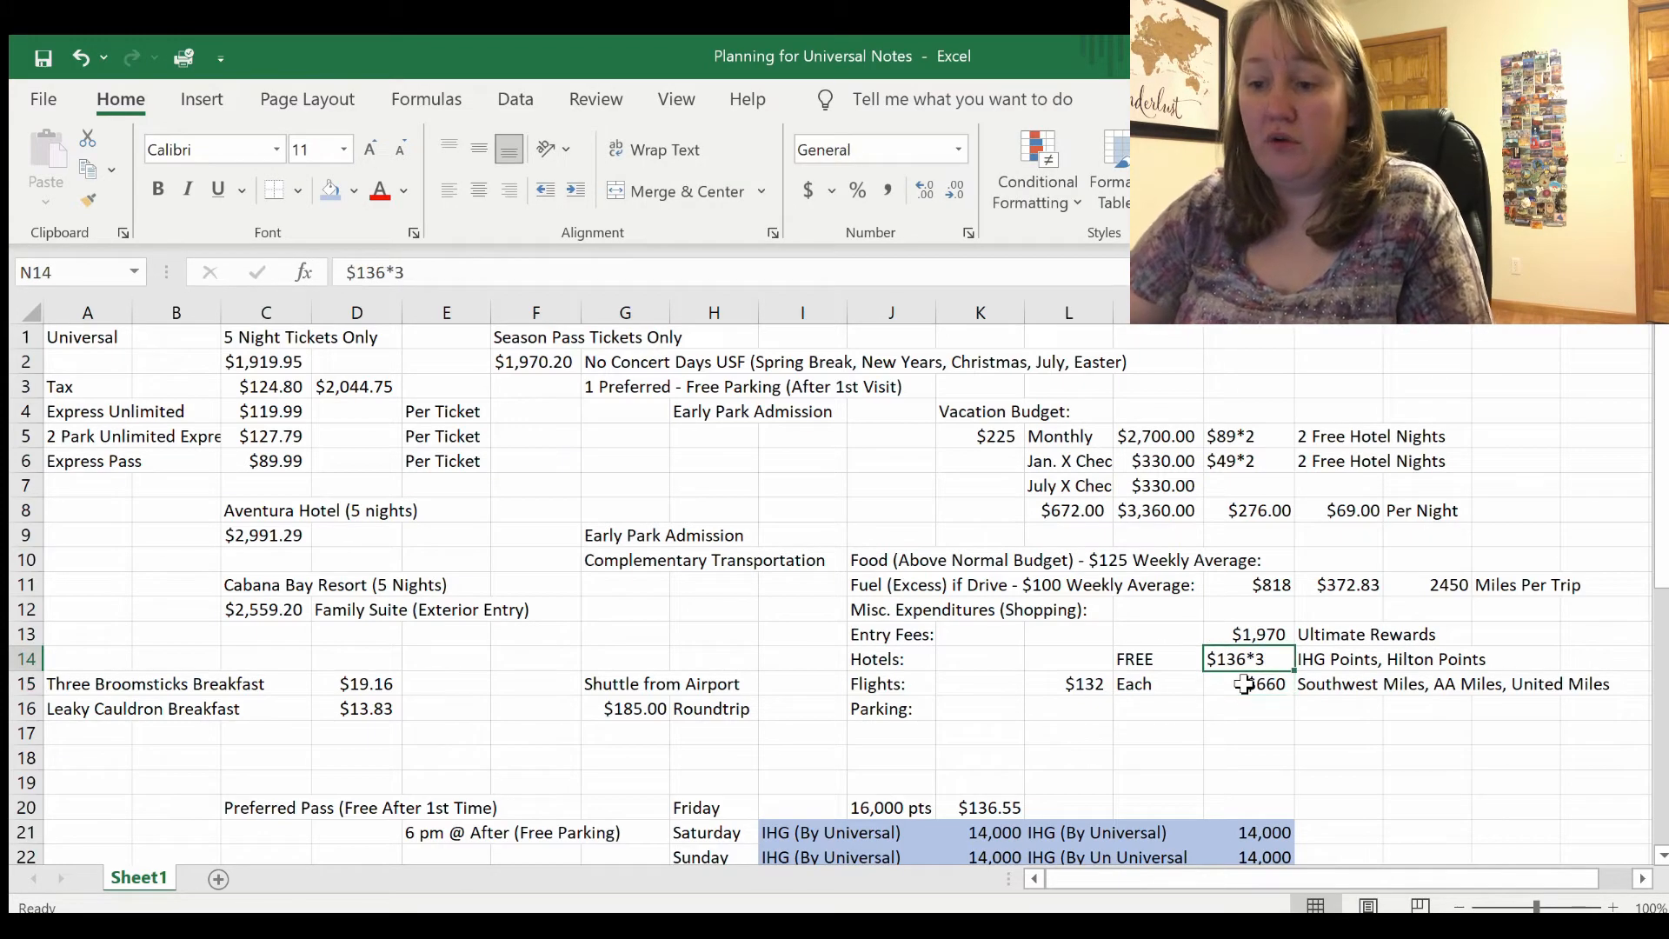
pyautogui.doubleClick(1245, 657)
pyautogui.write('408')
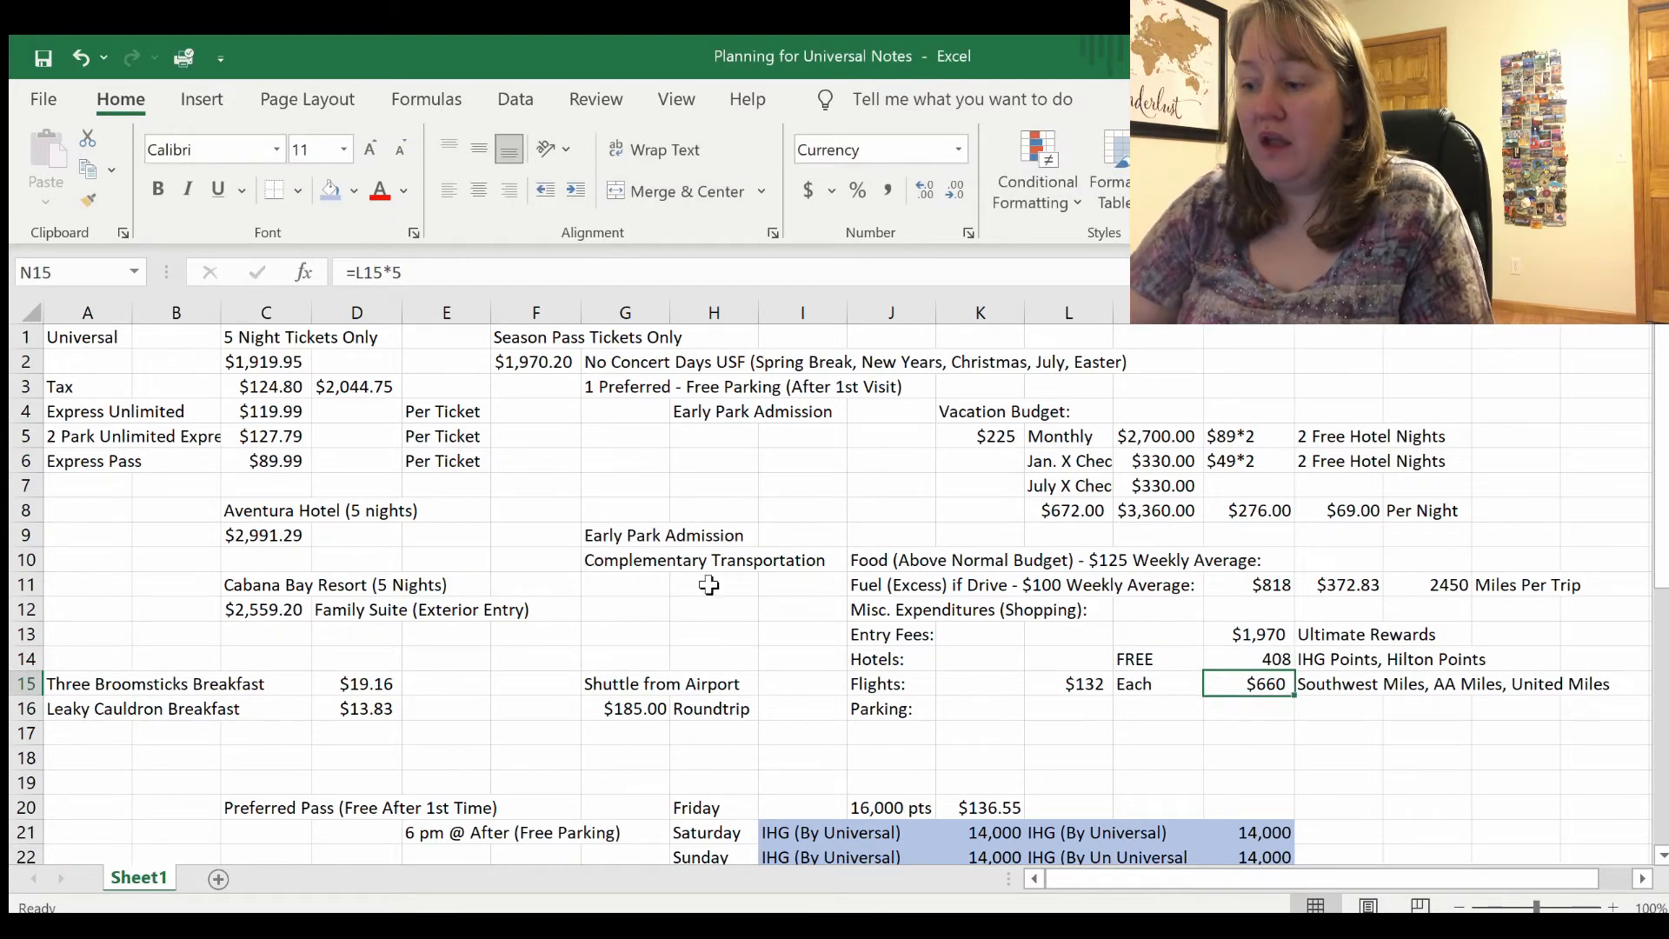
pyautogui.click(1274, 658)
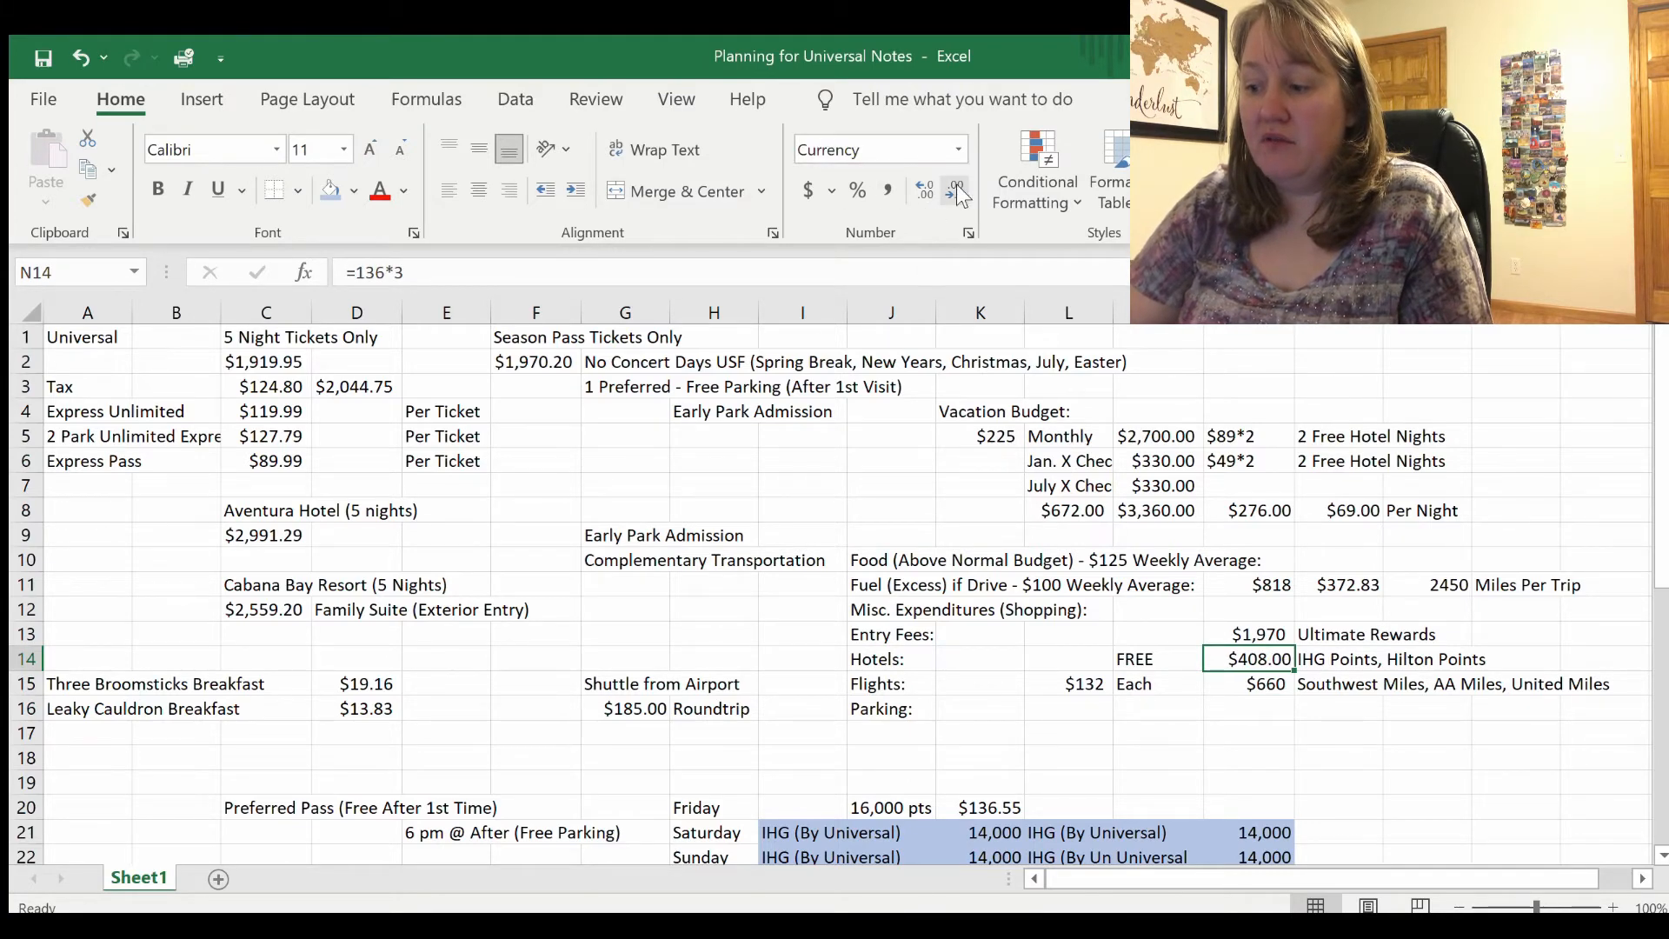
pyautogui.click(1271, 584)
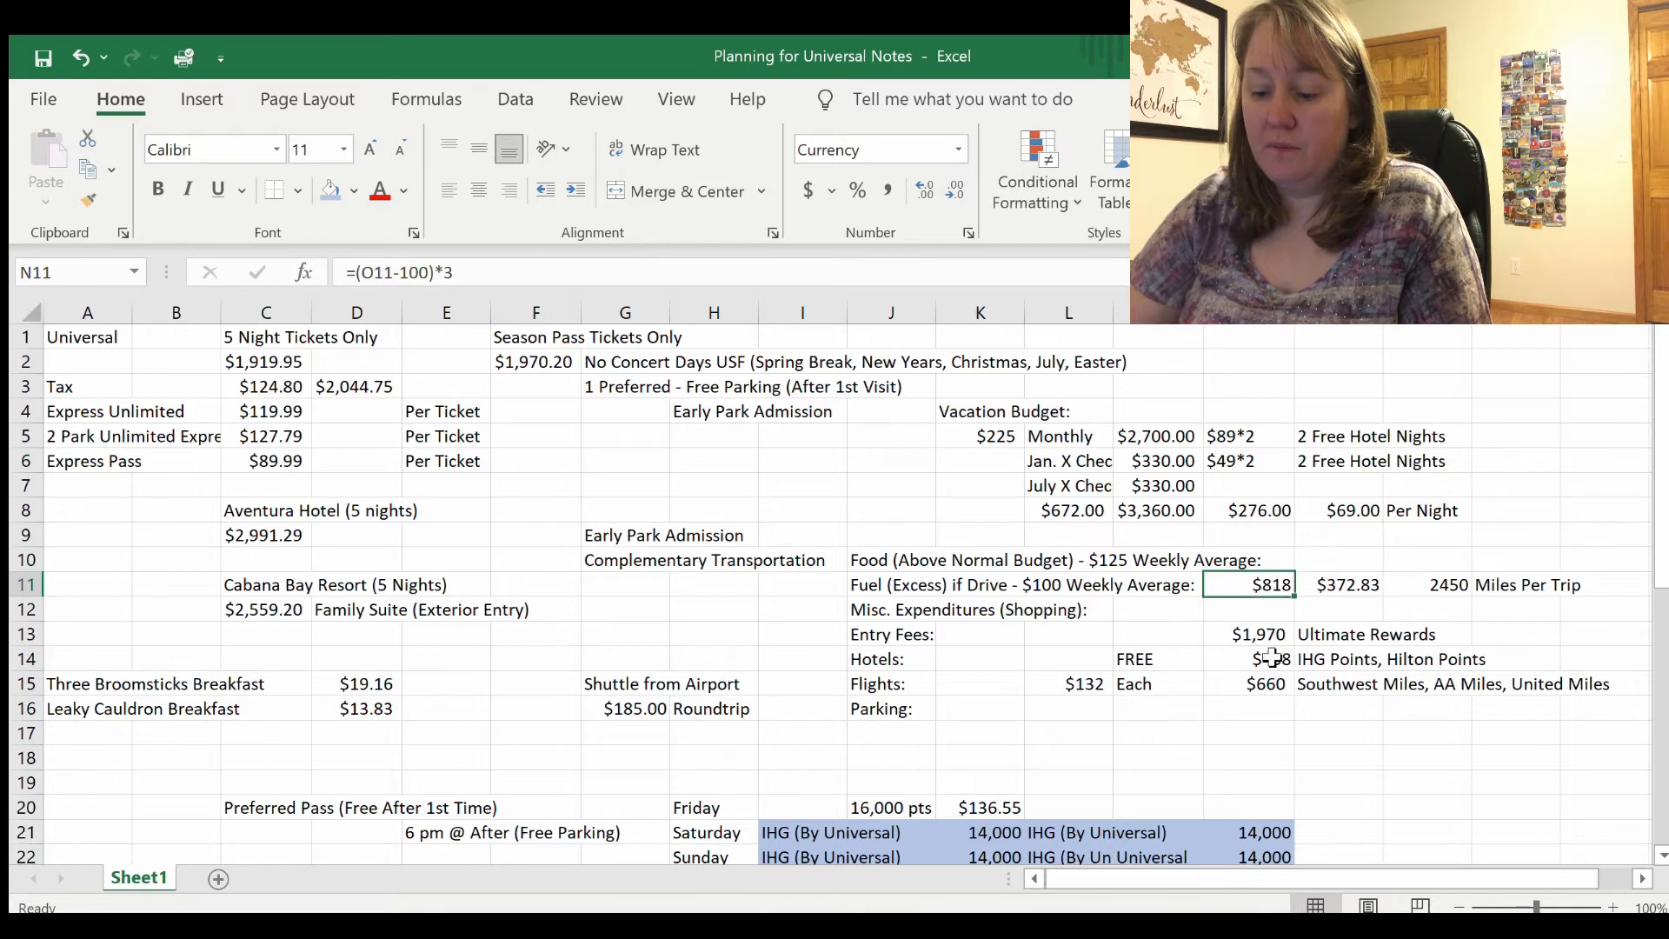
# Step: Clear the $132-each price and $660 total from the Flights row L15:N15
pyautogui.click(1269, 657)
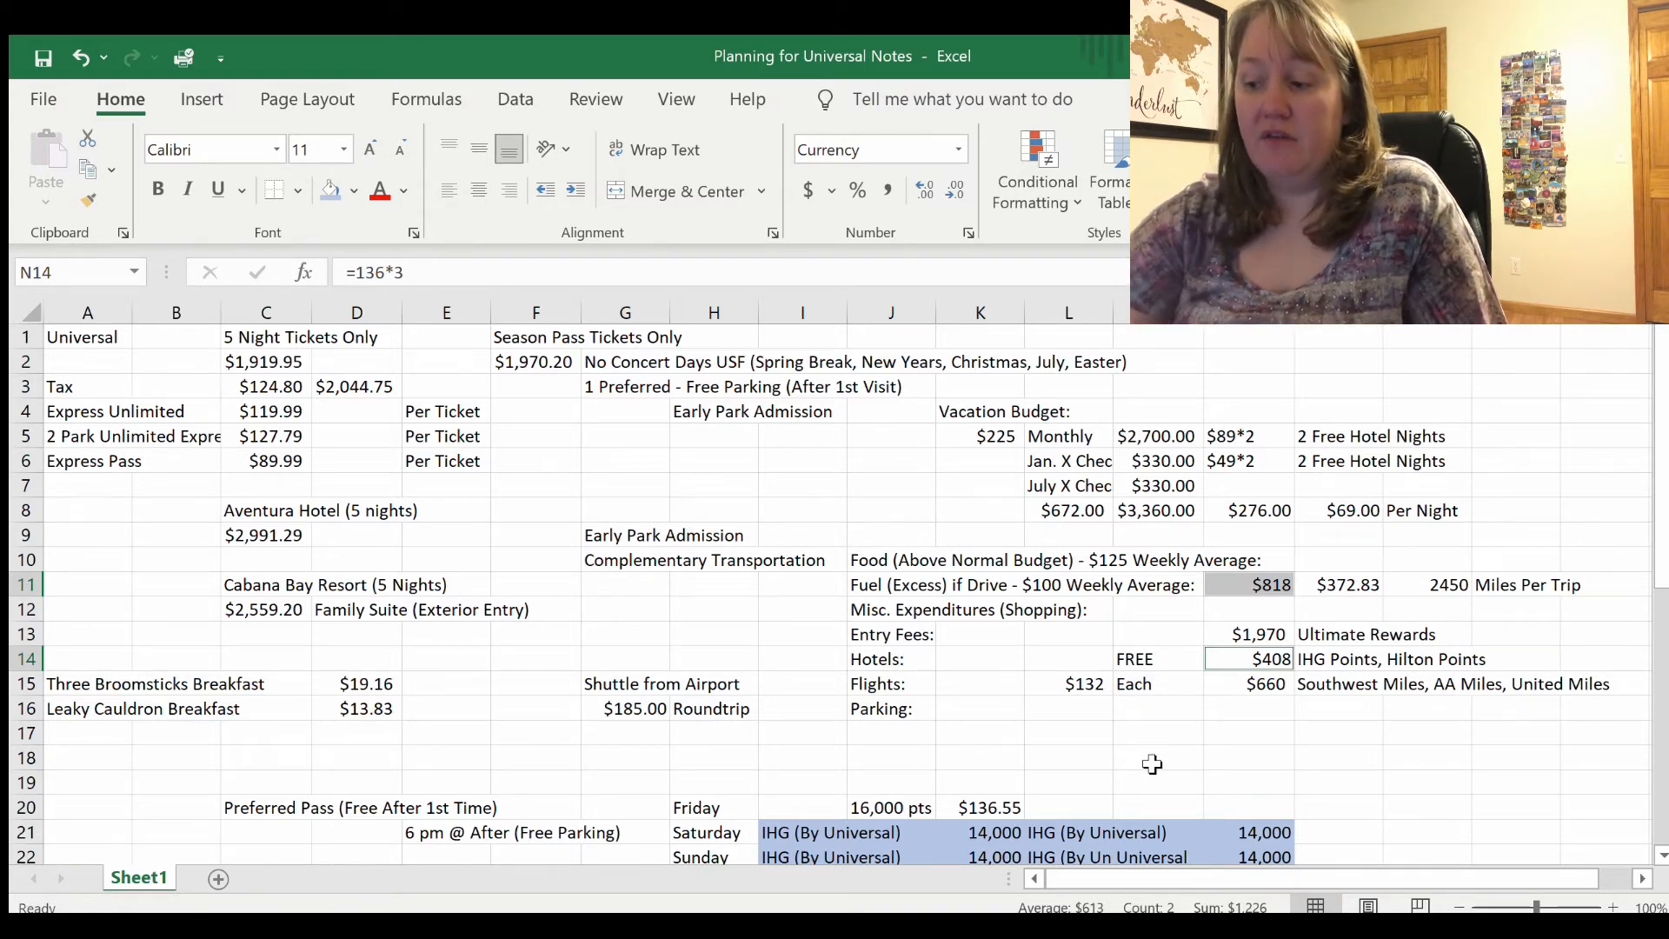
pyautogui.moveTo(1265, 718)
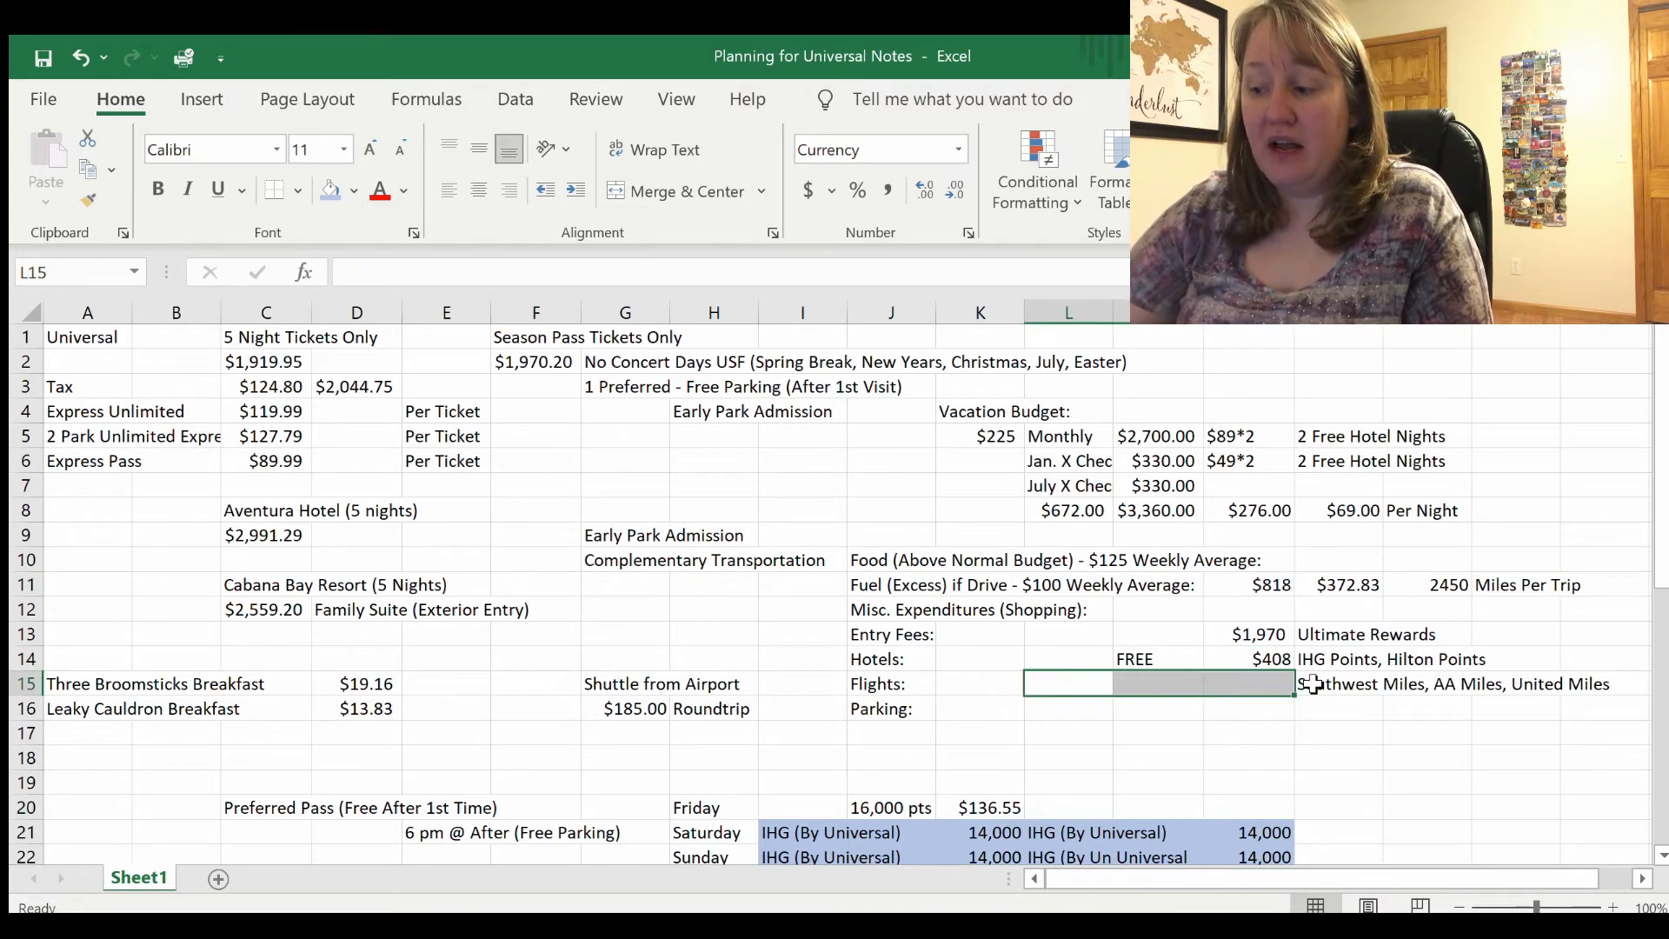
pyautogui.click(1339, 683)
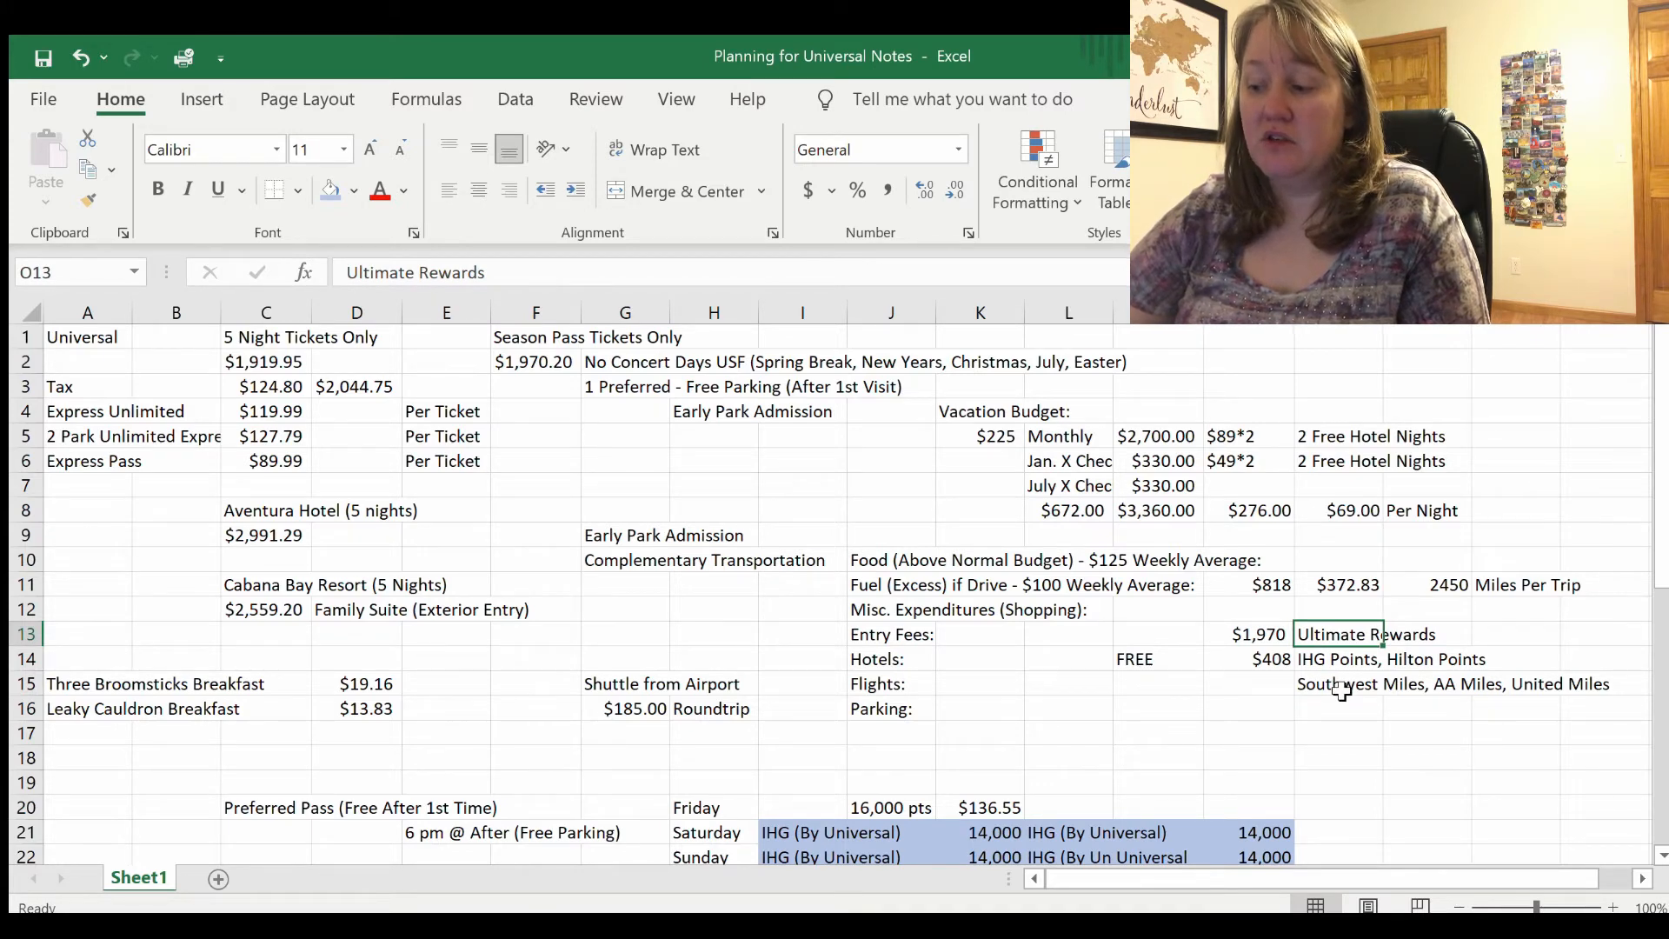
pyautogui.click(1336, 683)
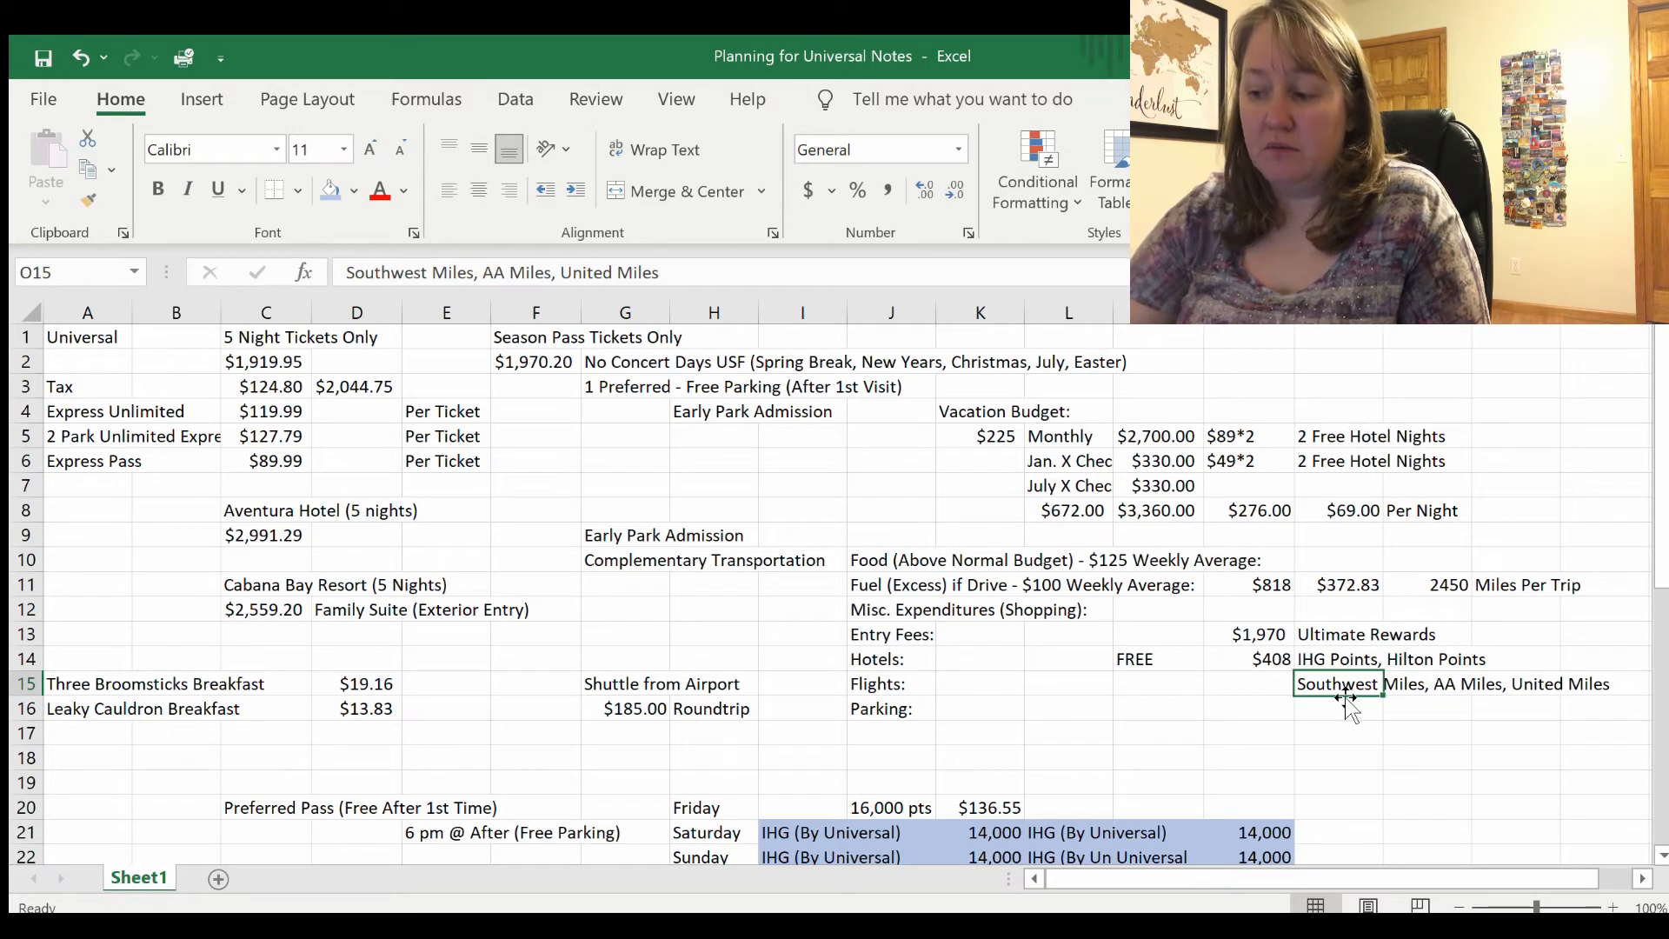
pyautogui.moveTo(1325, 637)
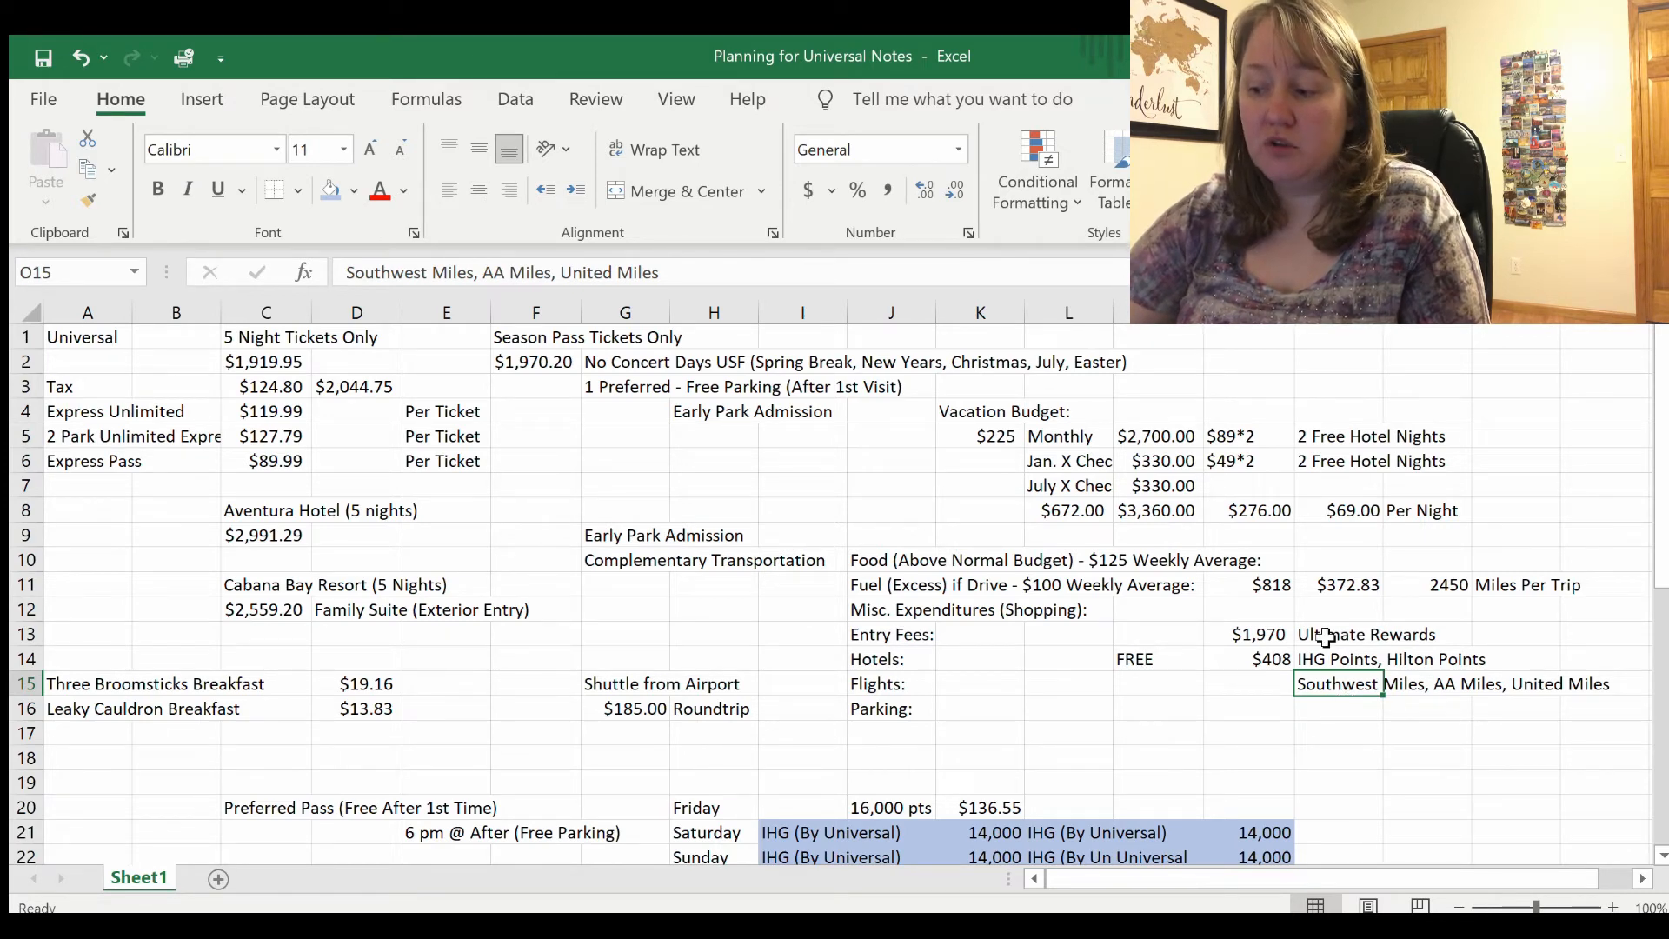
pyautogui.click(1364, 633)
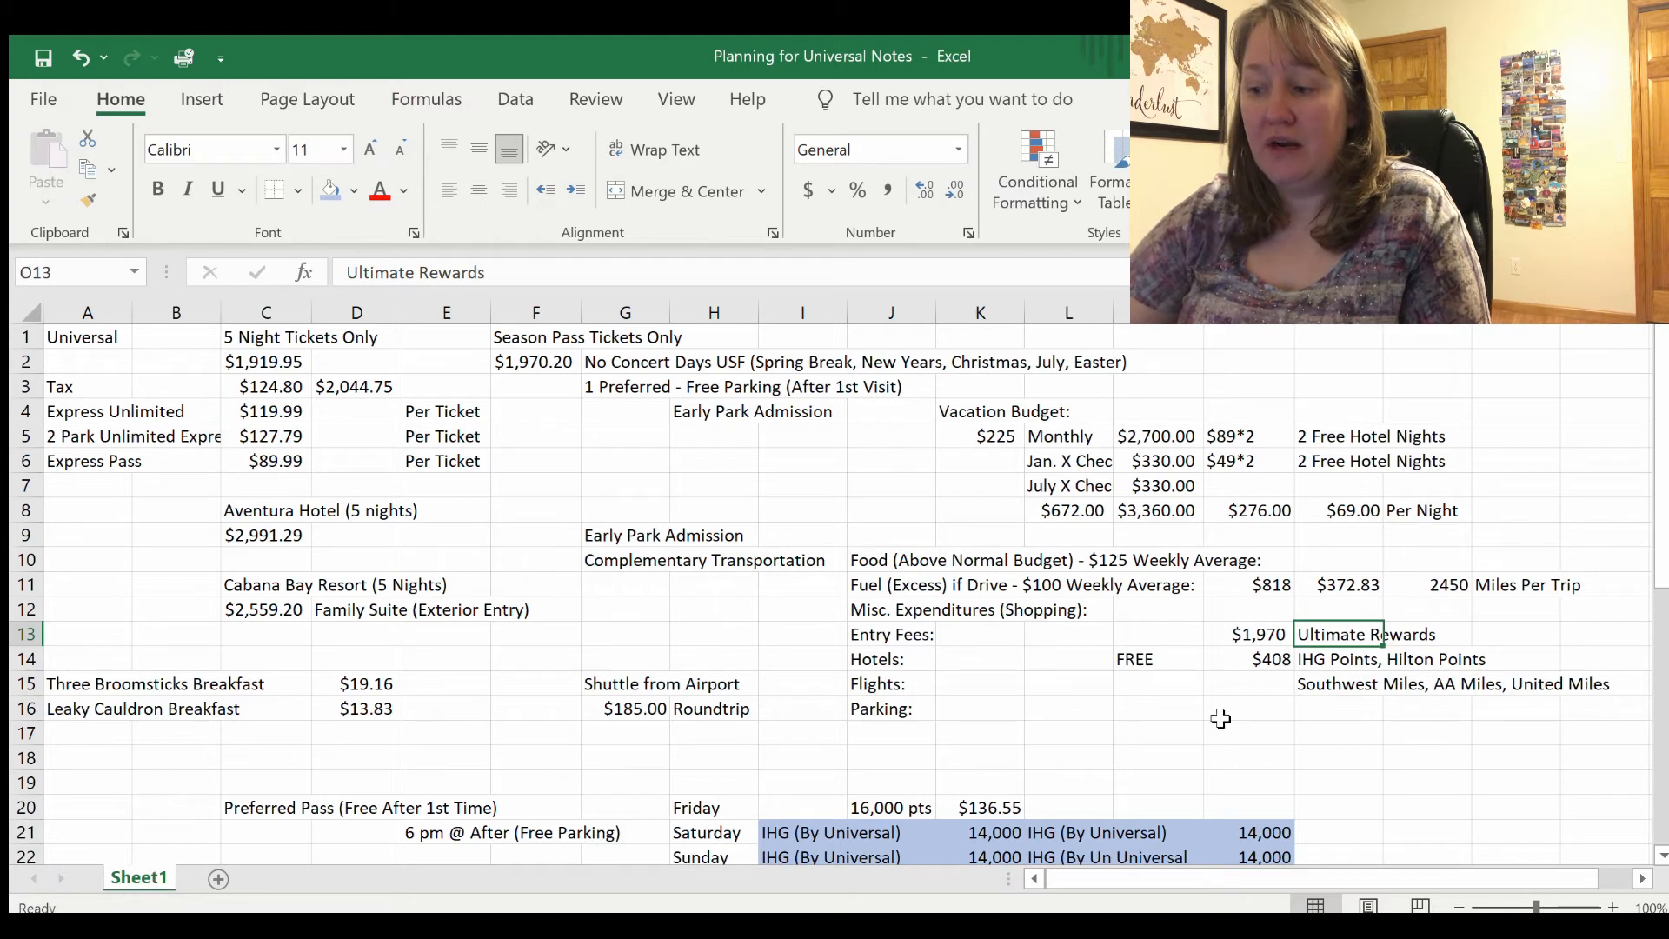
pyautogui.click(1156, 509)
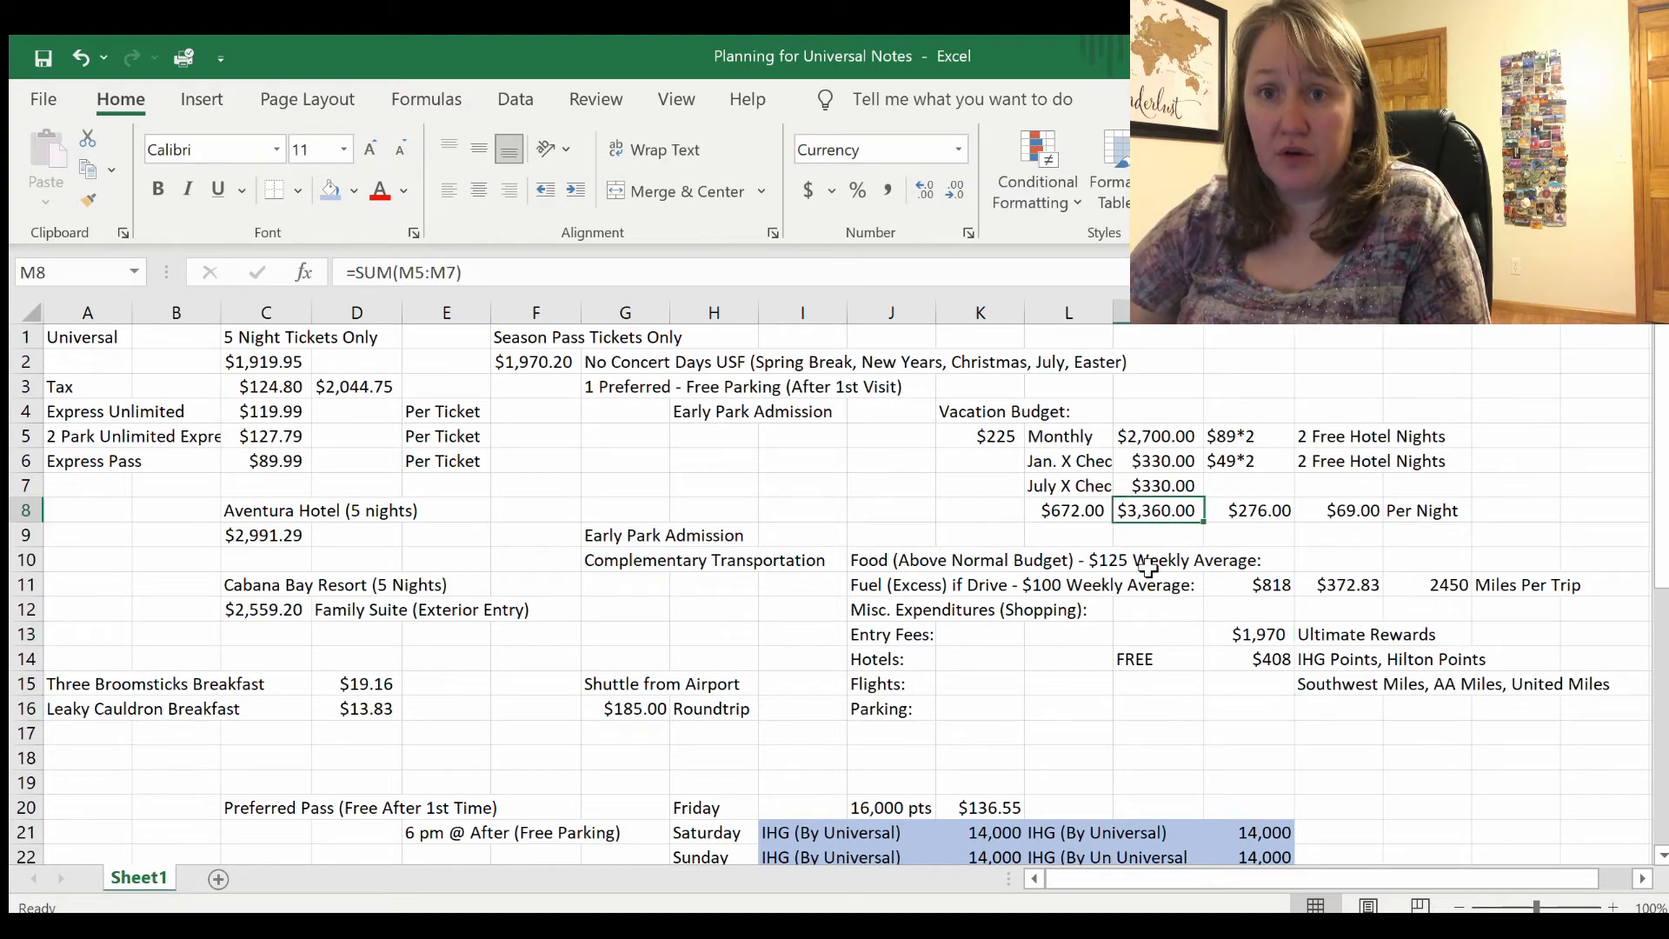
pyautogui.moveTo(1278, 608)
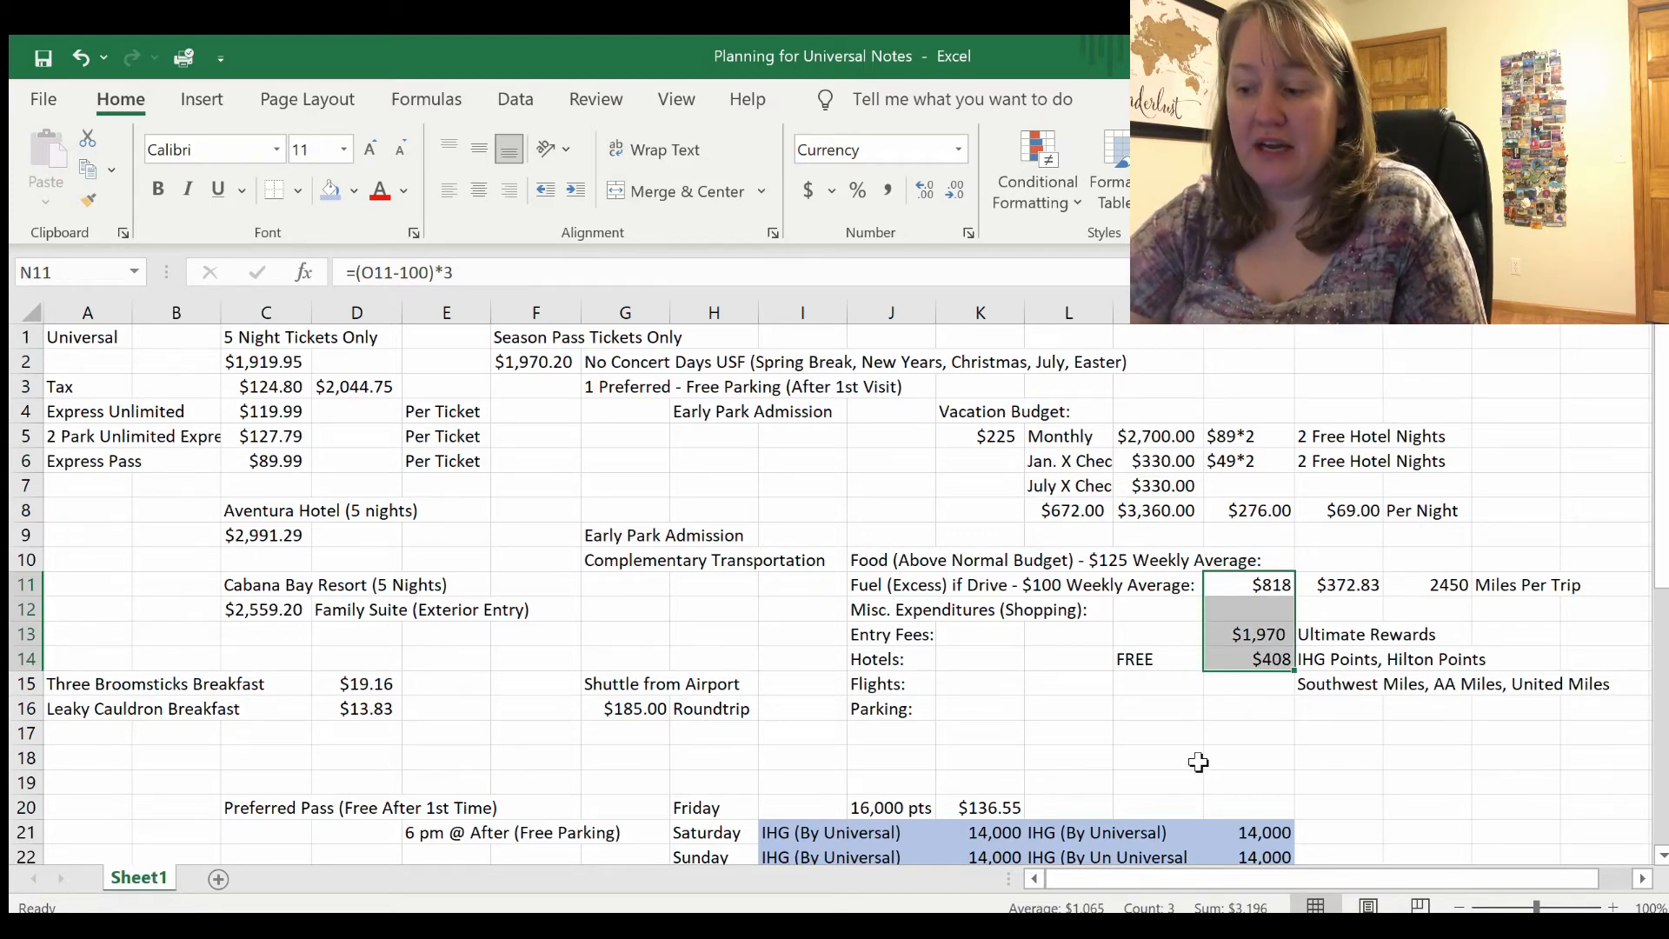
pyautogui.moveTo(1234, 718)
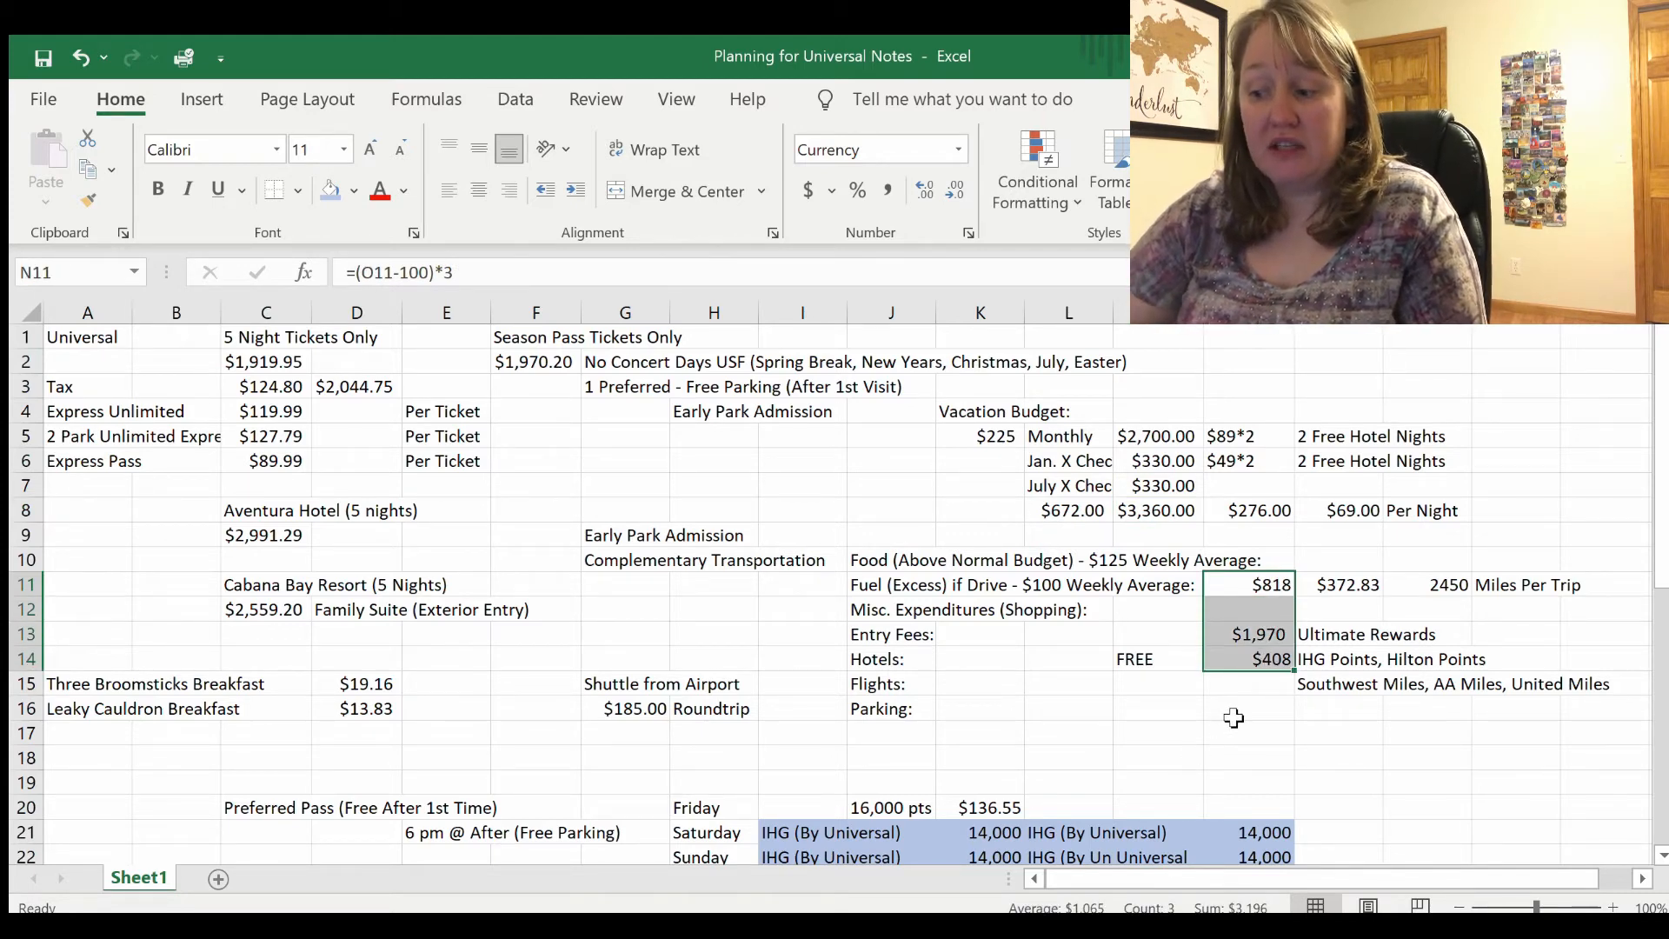
pyautogui.click(1248, 708)
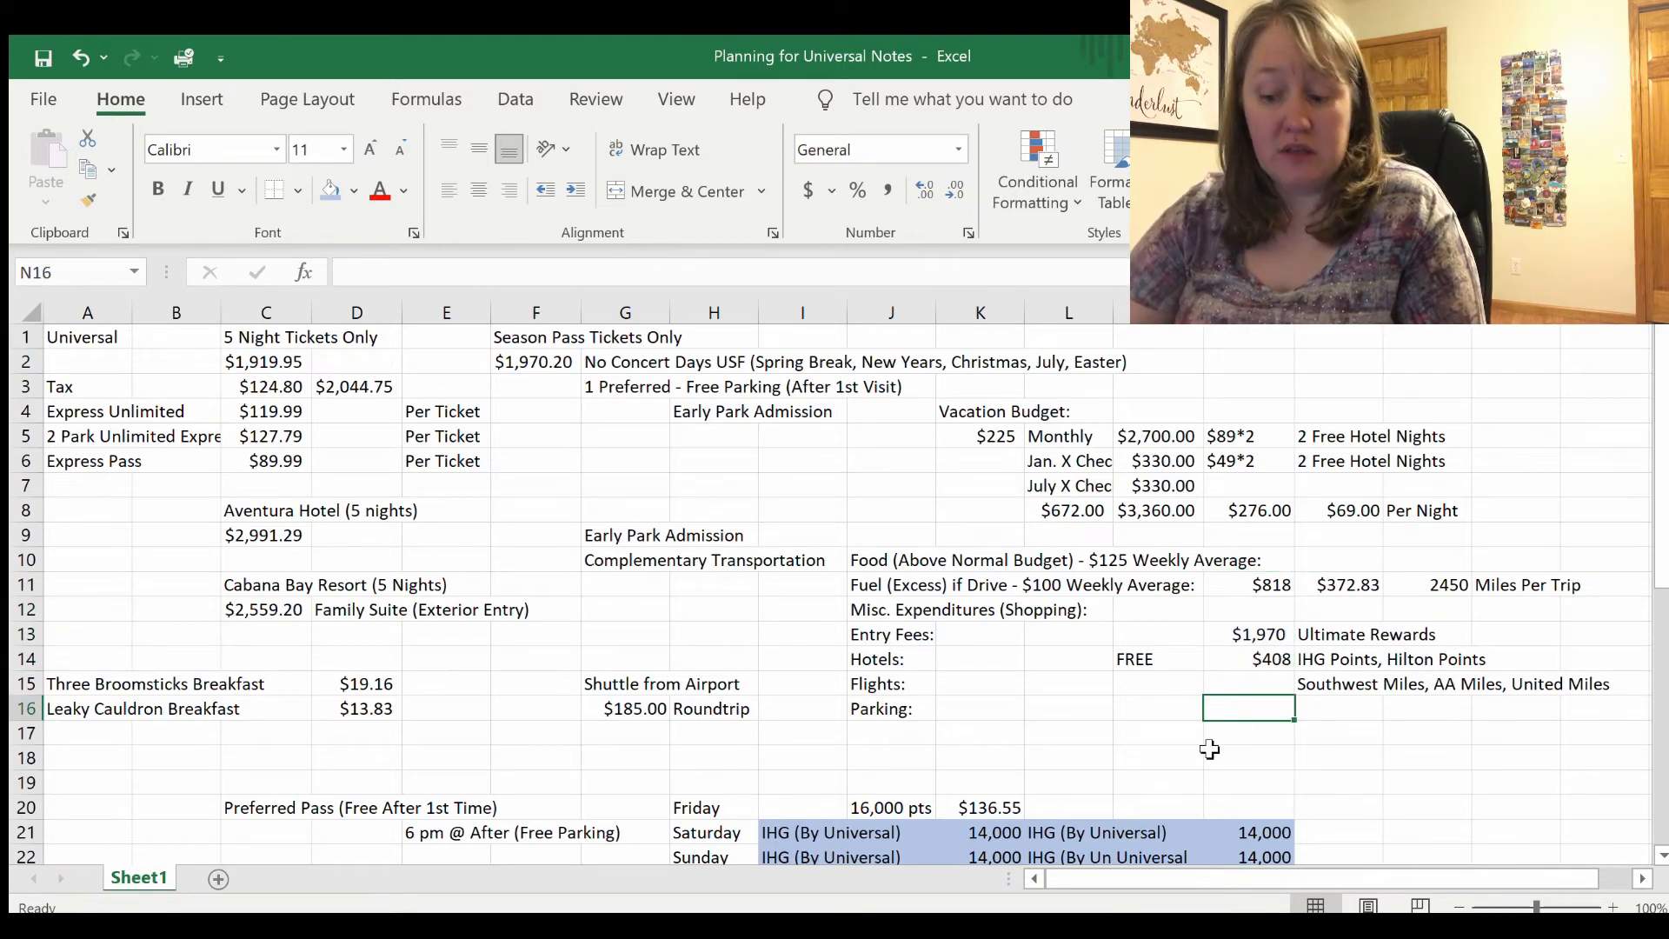
pyautogui.write('FREE')
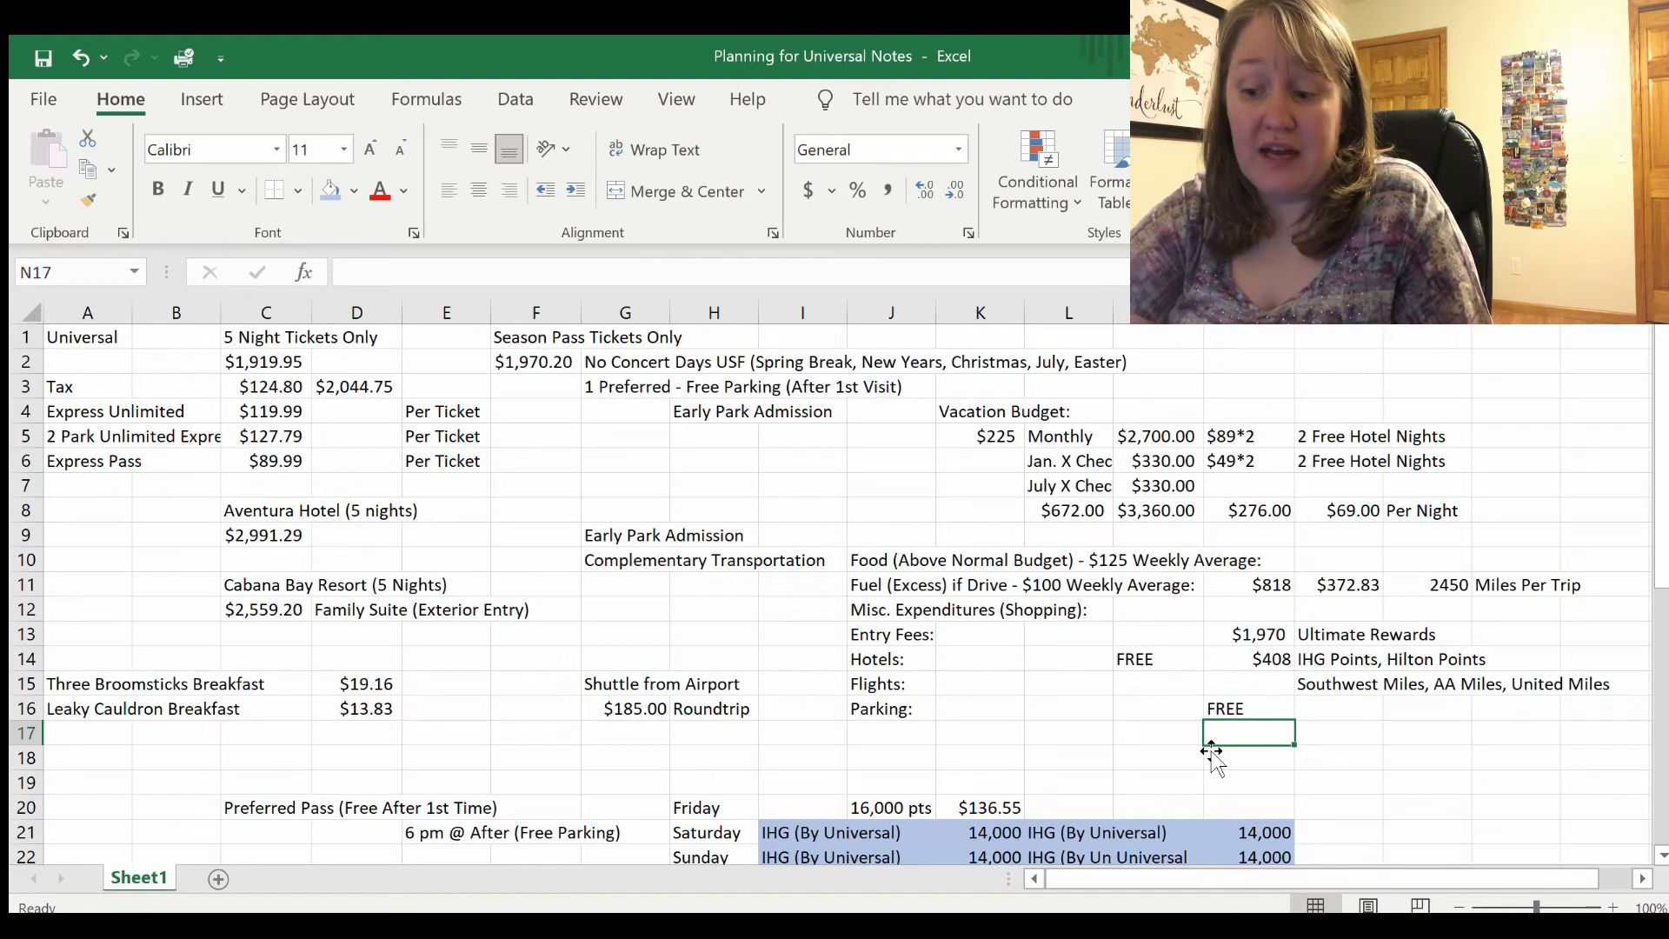
pyautogui.moveTo(422, 821)
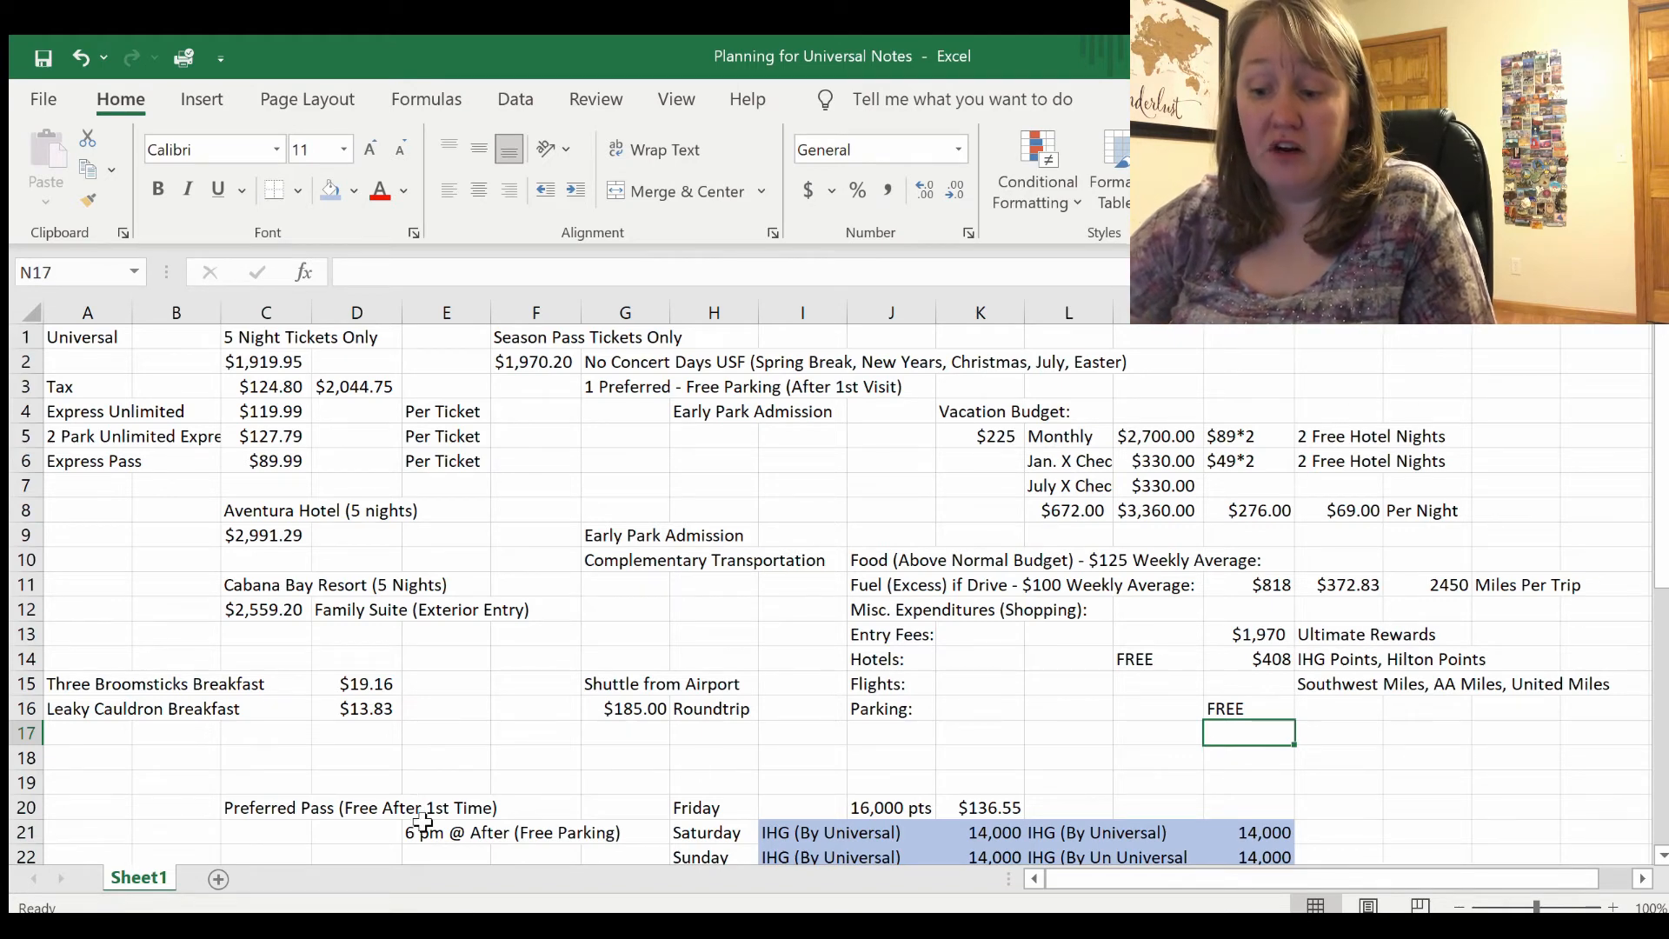
pyautogui.click(447, 833)
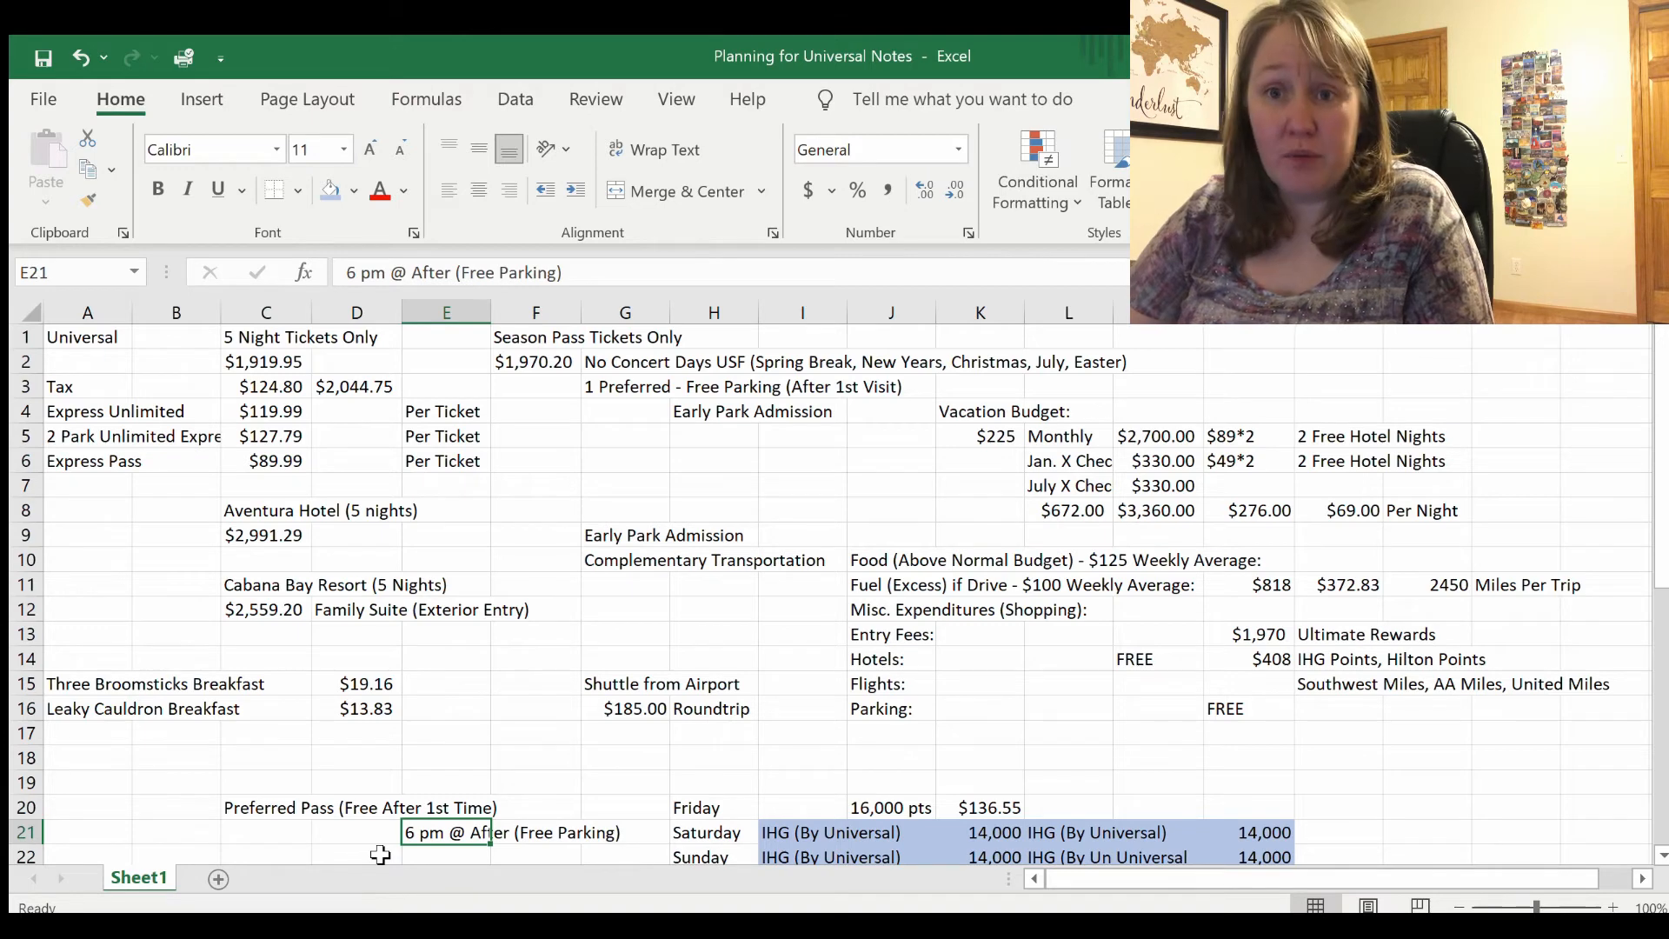
pyautogui.click(265, 807)
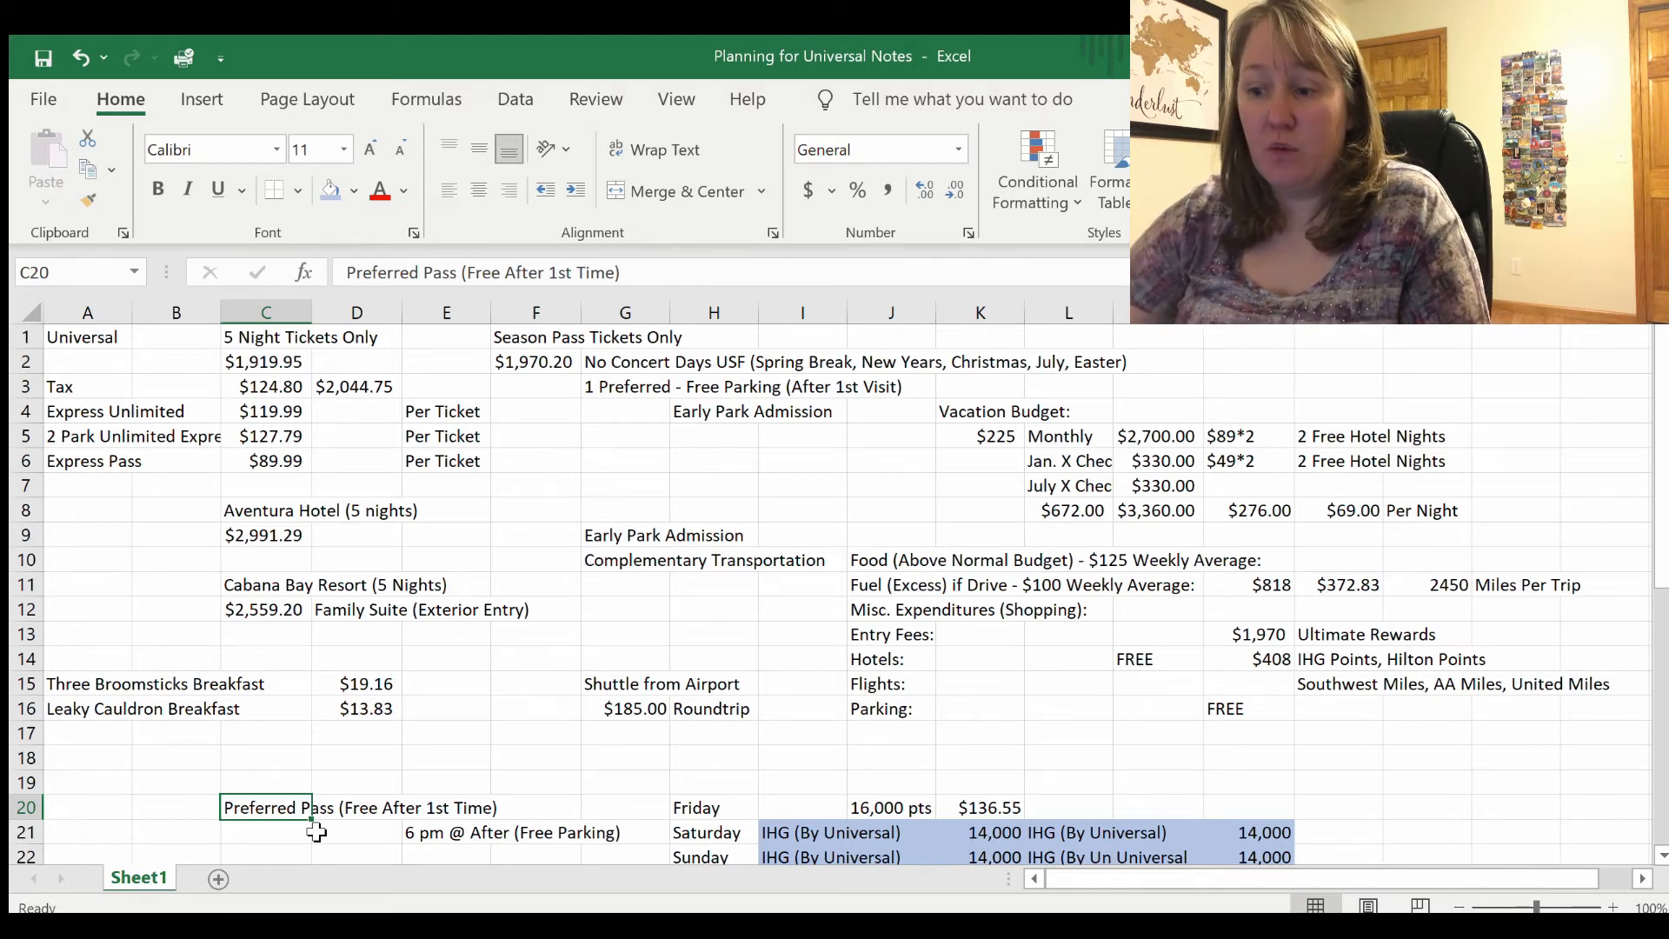
pyautogui.click(624, 386)
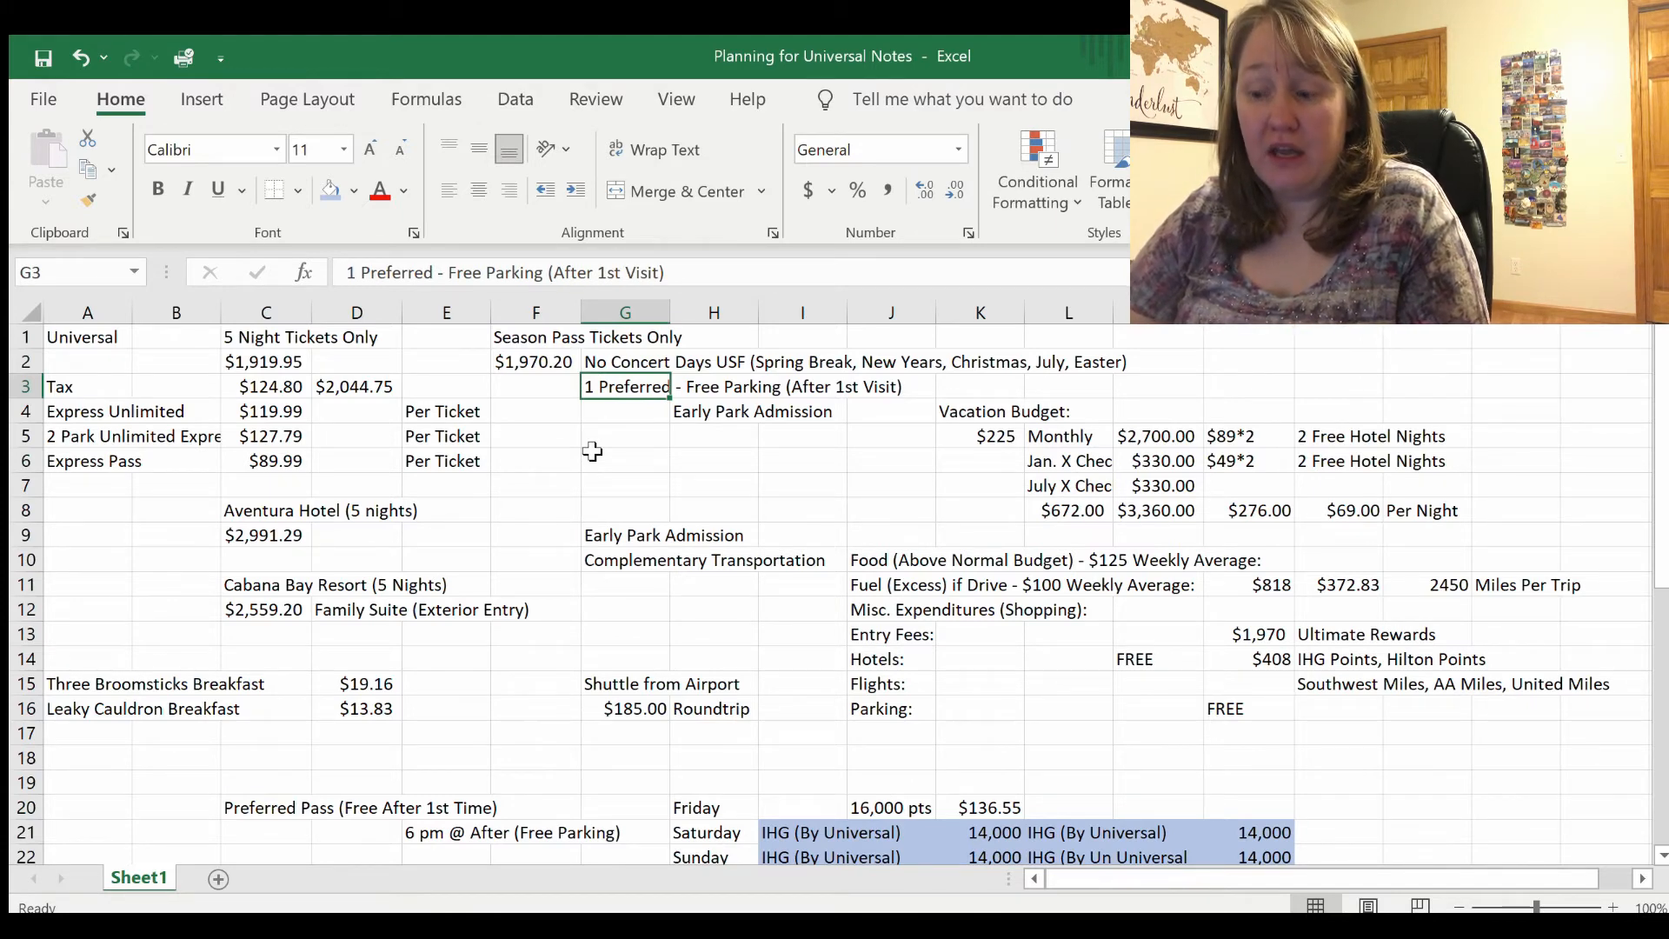
pyautogui.click(713, 410)
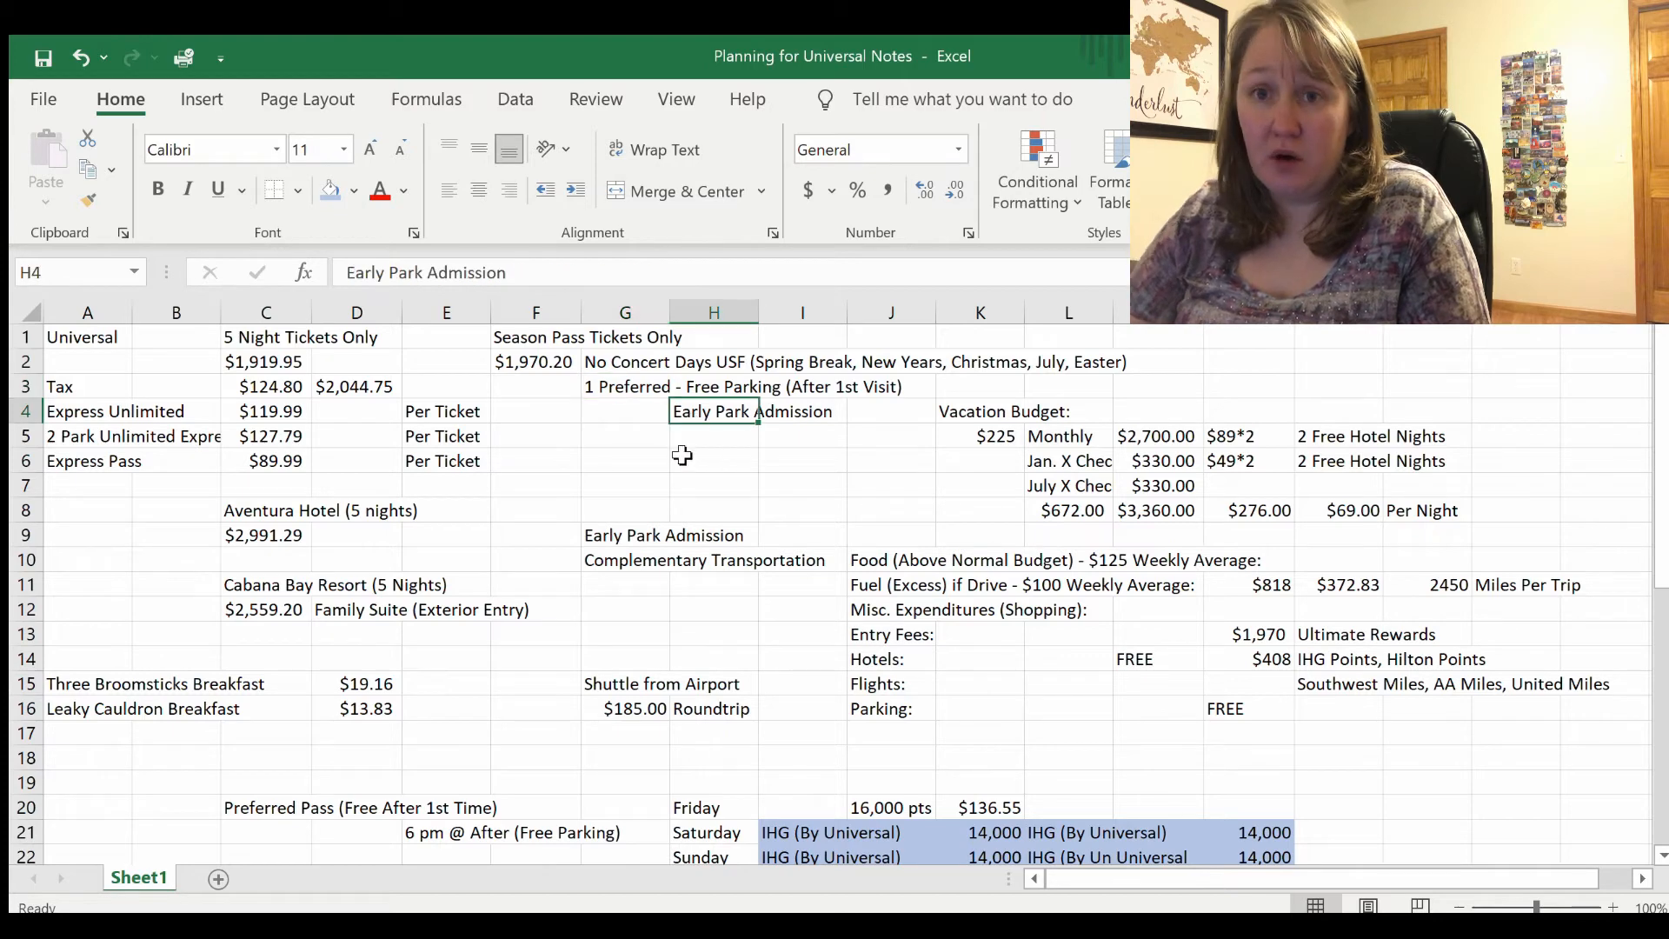
pyautogui.click(713, 459)
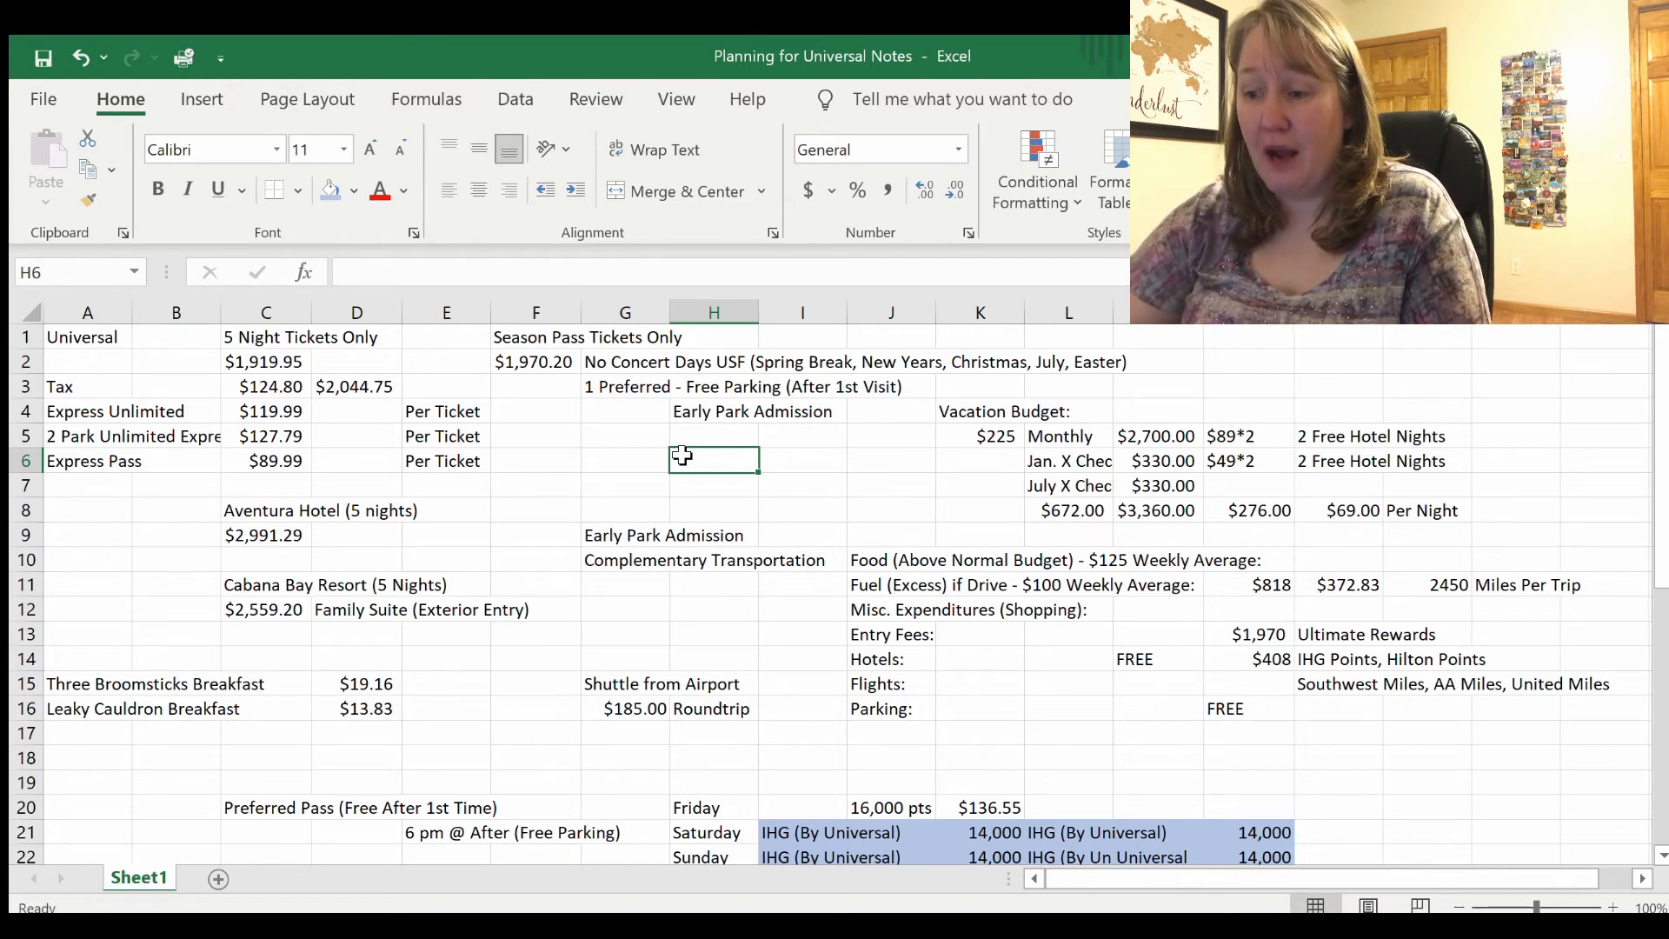
pyautogui.click(713, 410)
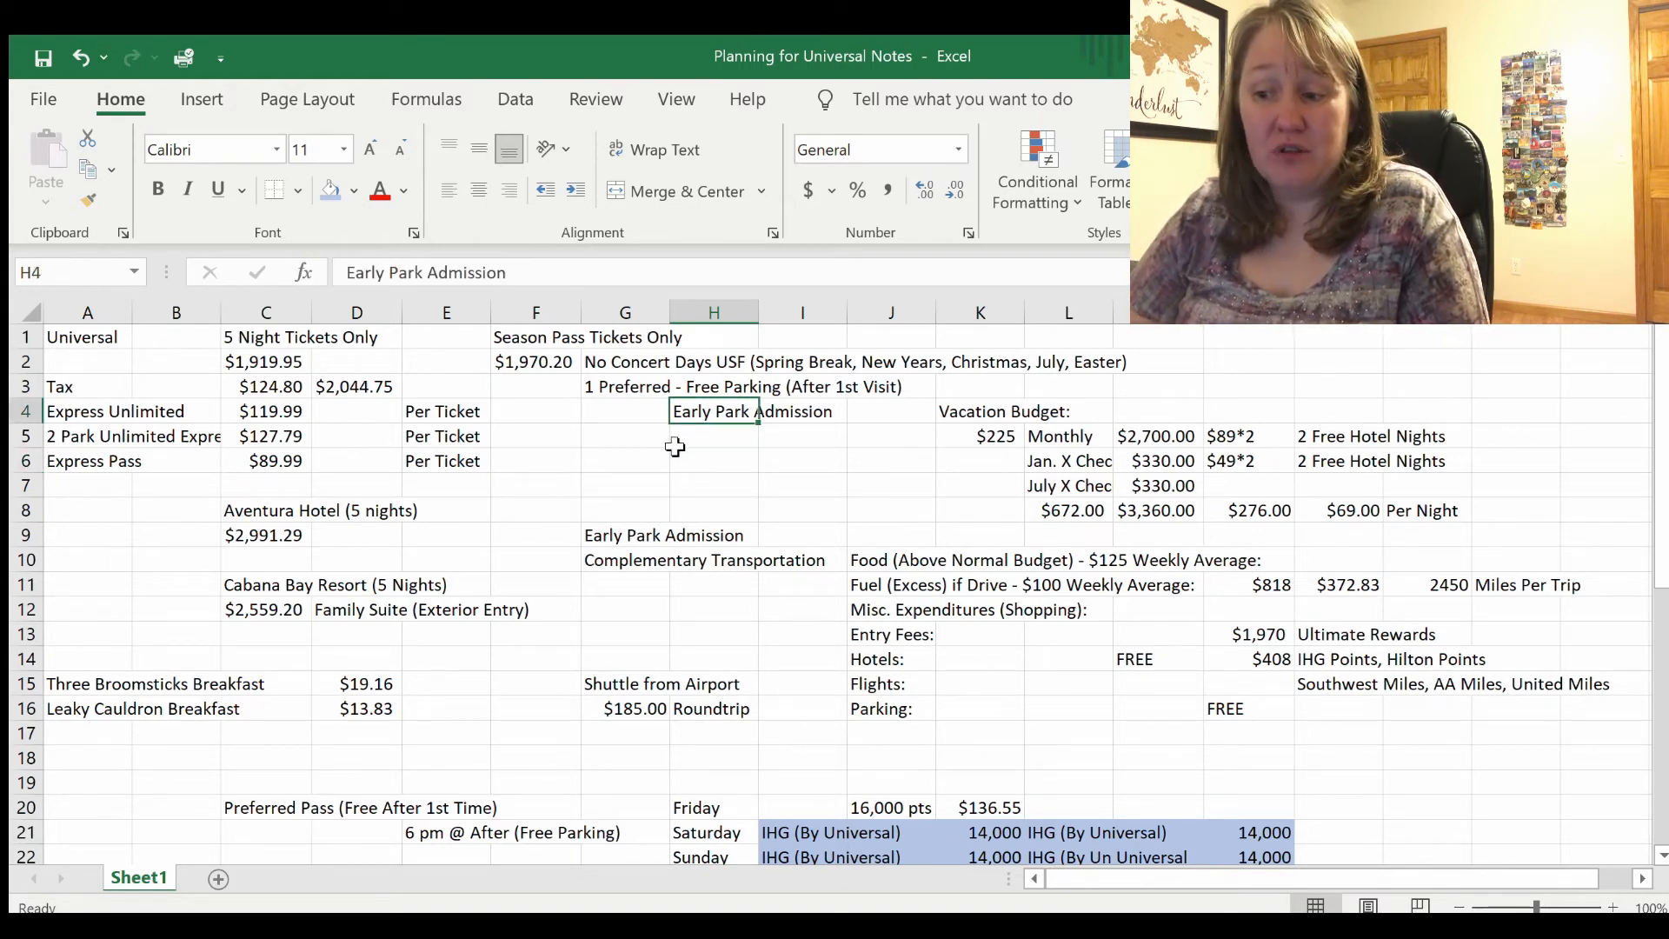
pyautogui.click(713, 435)
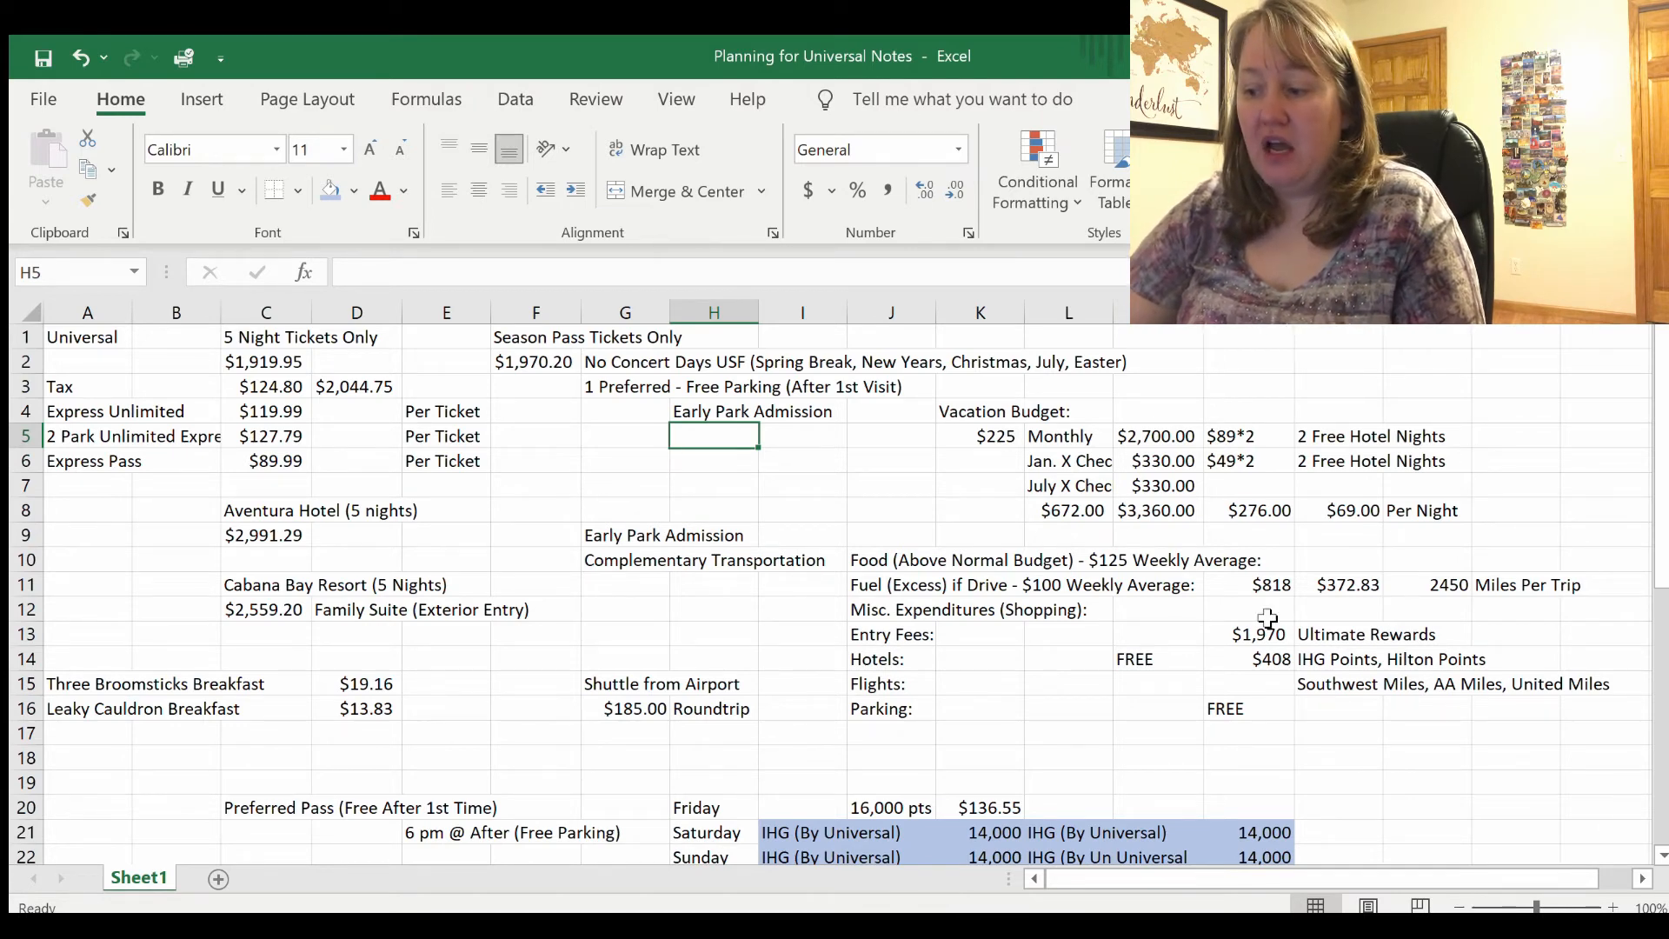
pyautogui.moveTo(897, 689)
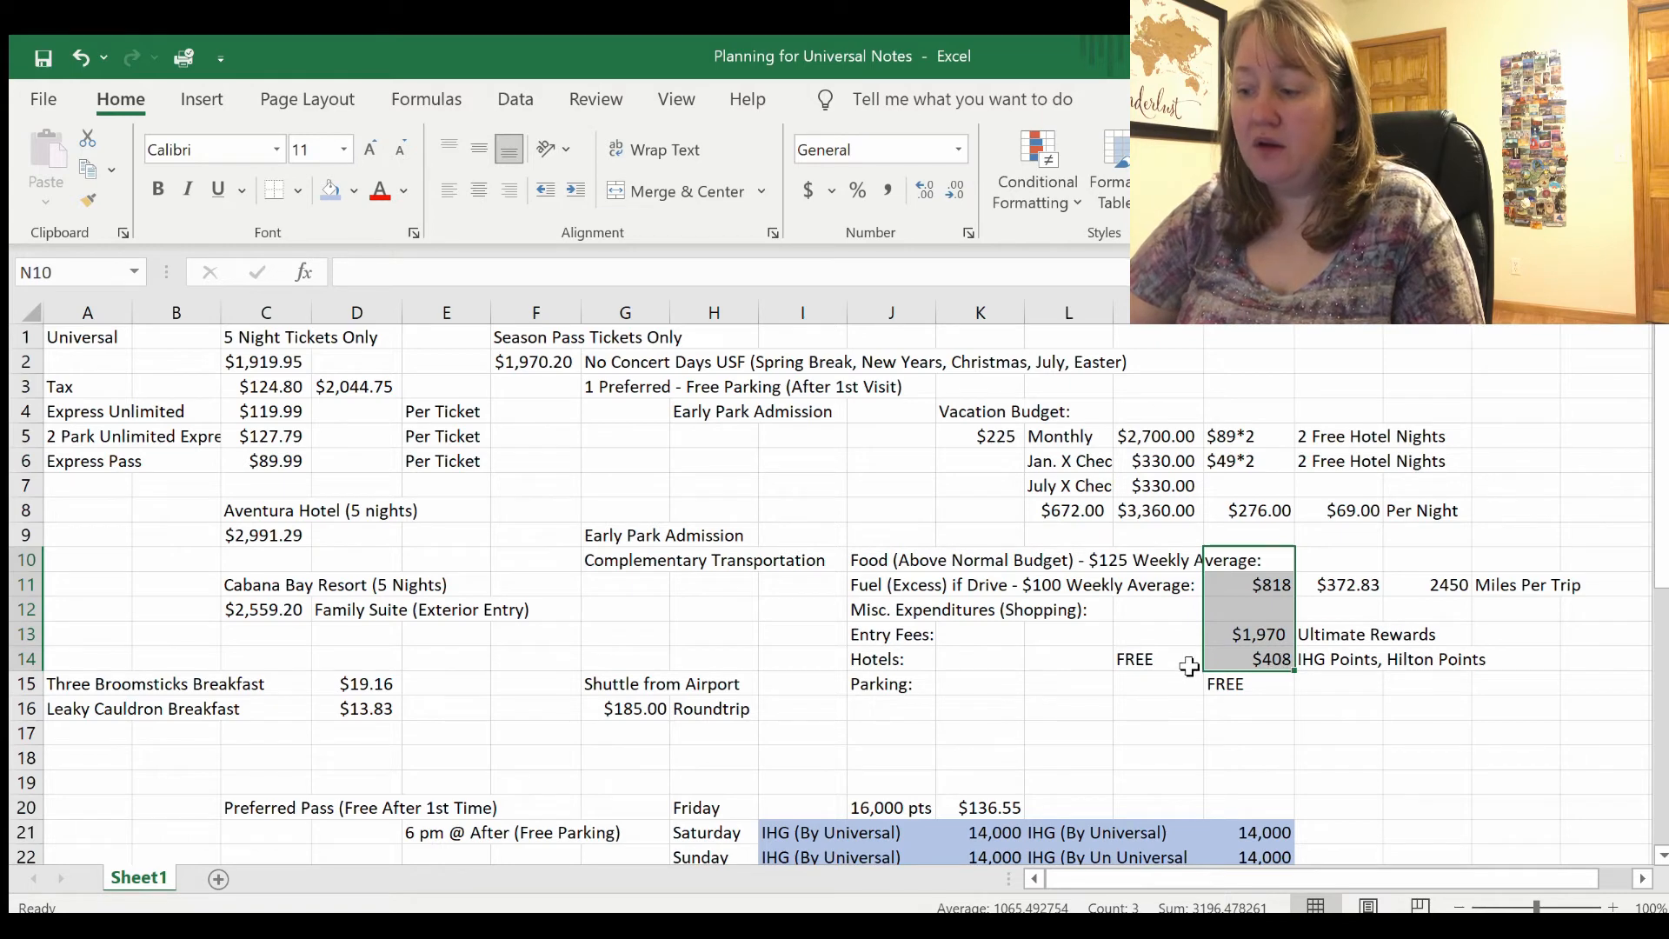
# Step: Delete the Flights row and replace the $408 hotel formula in N14 with FREE
pyautogui.click(1269, 659)
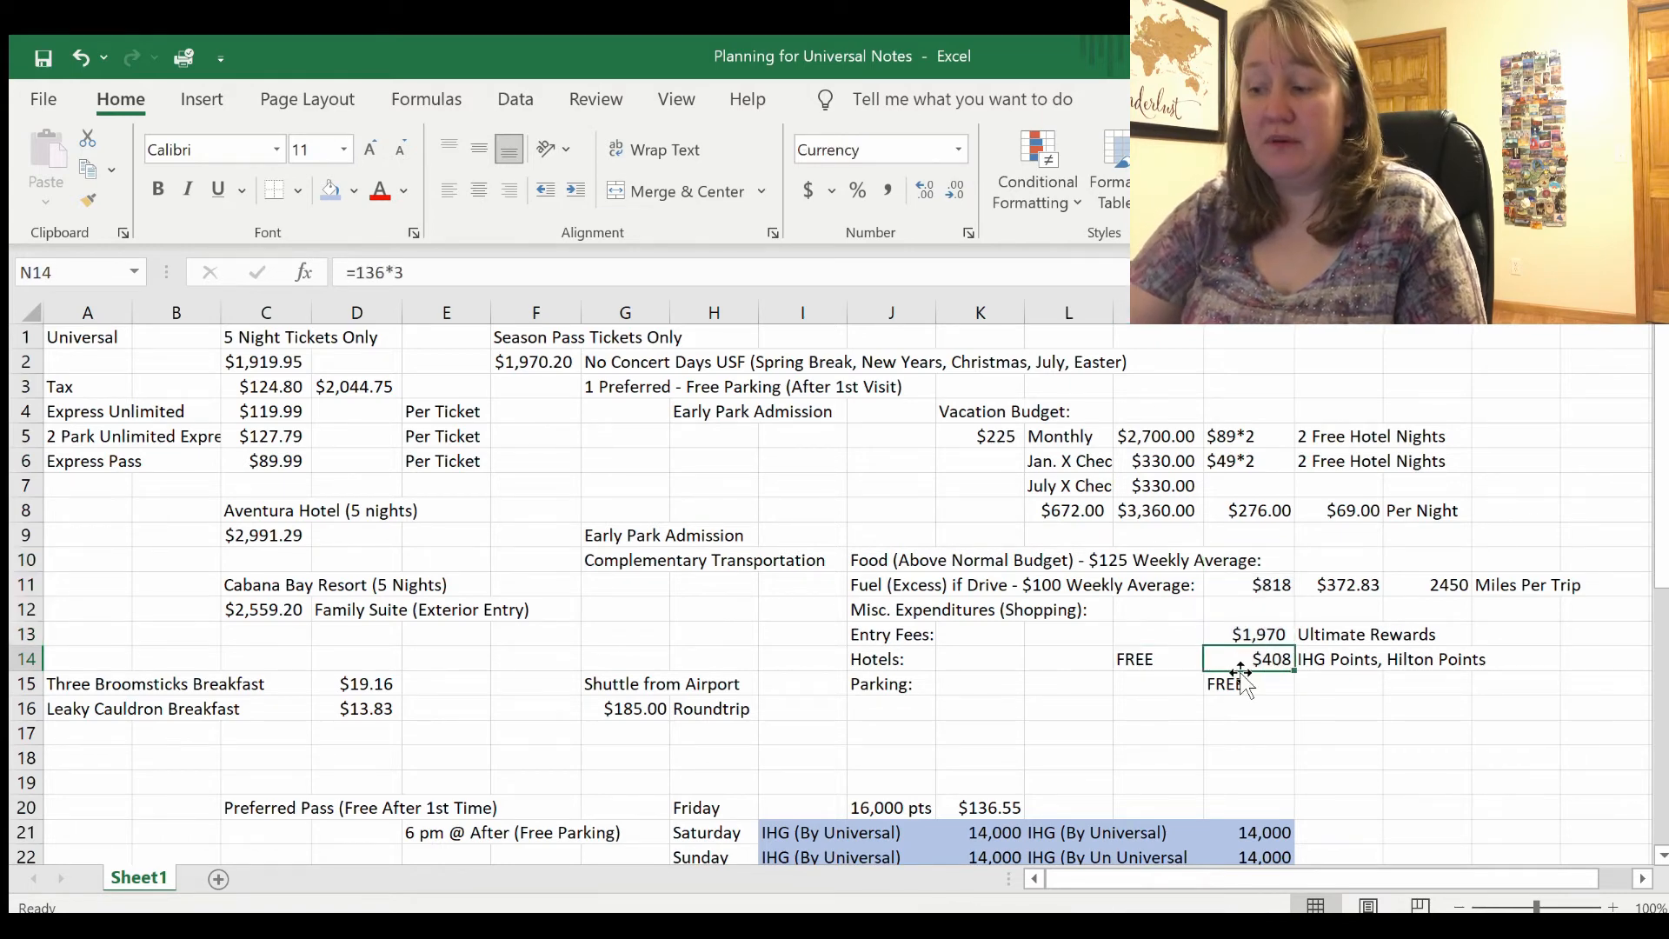
pyautogui.click(1154, 658)
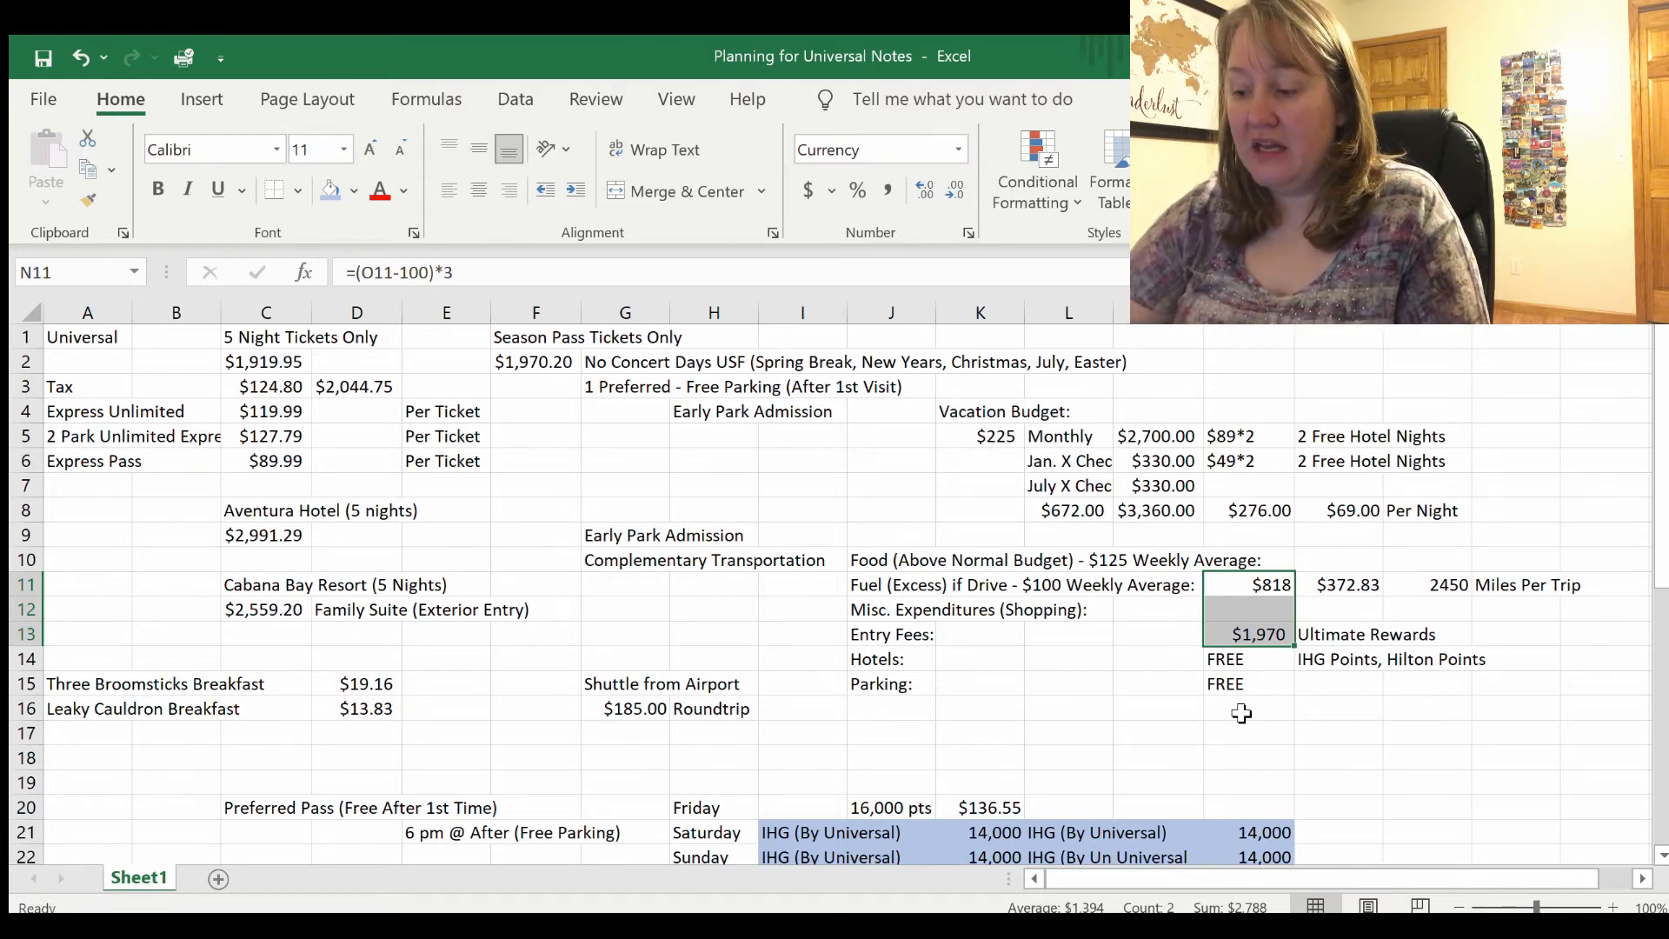
pyautogui.click(1251, 609)
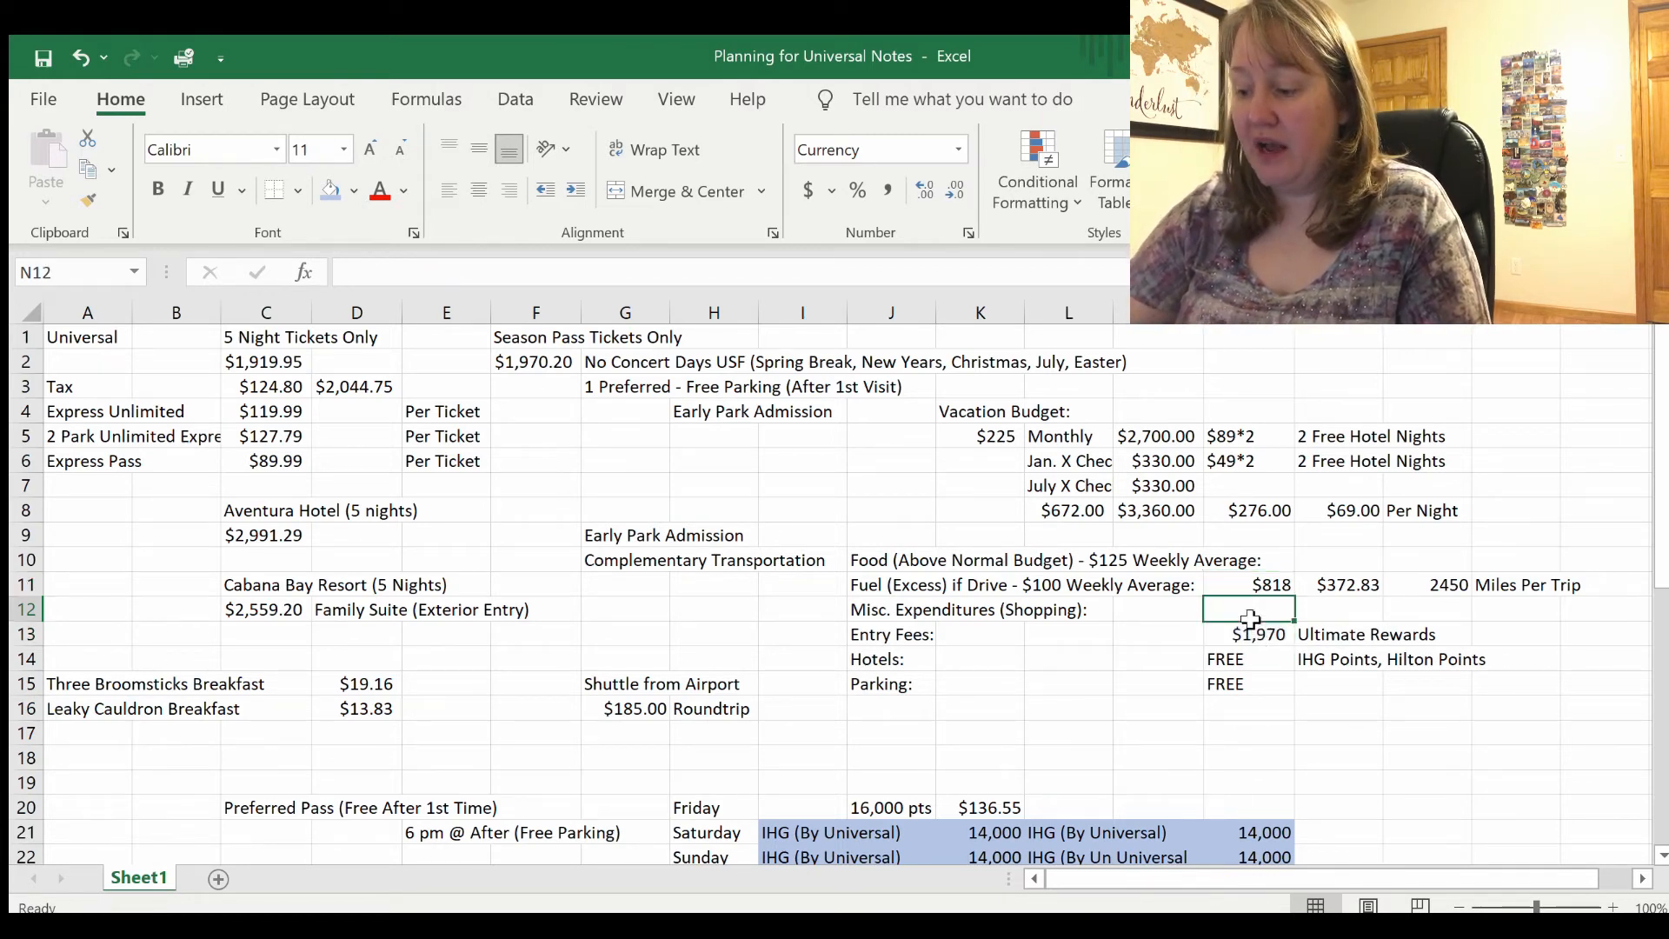
# Step: Enter =M8-N11-N13 in N12 so shopping shows $571.52 of the $3,360 budget
pyautogui.write('=M8-N11')
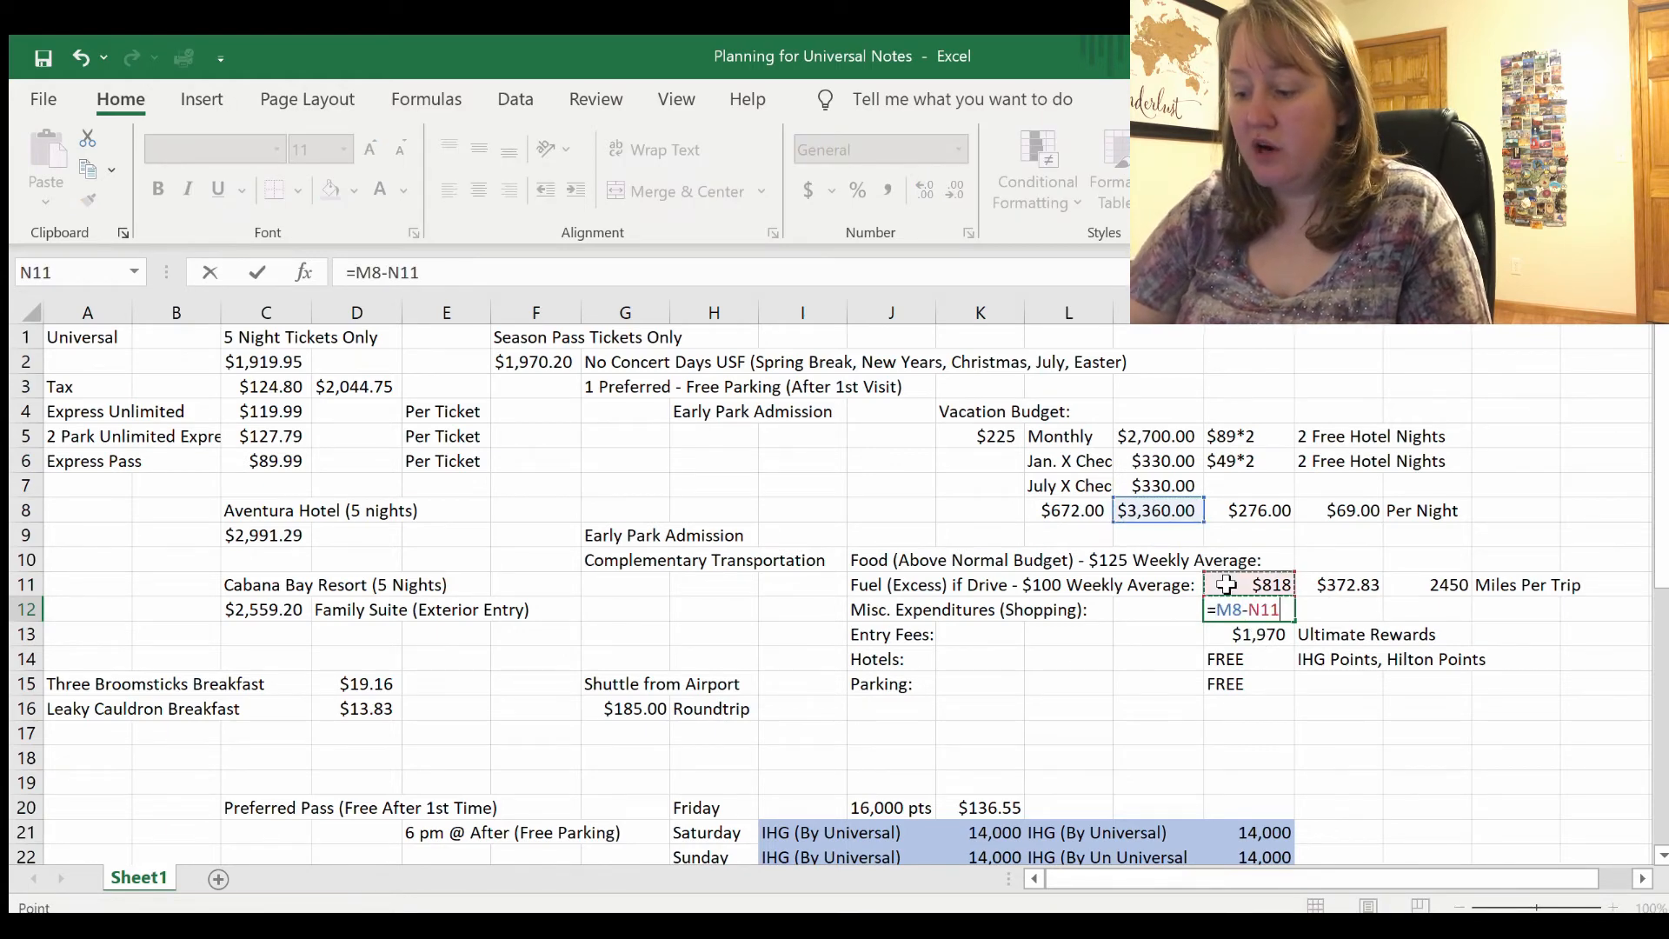
pyautogui.write('-')
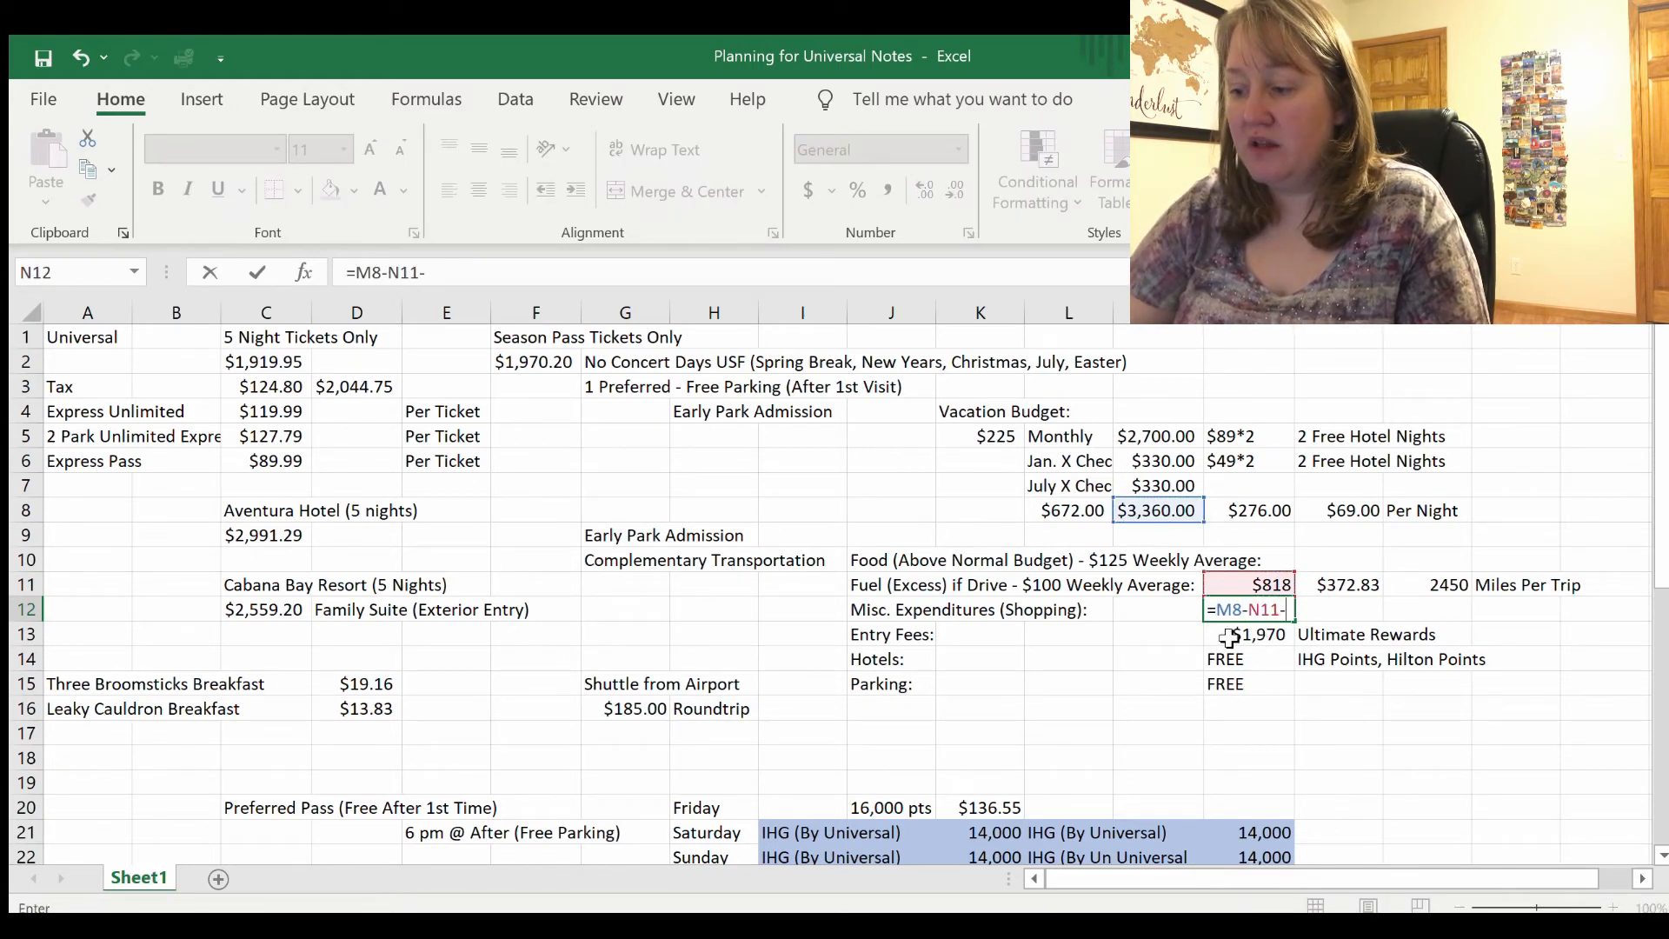
pyautogui.press('enter')
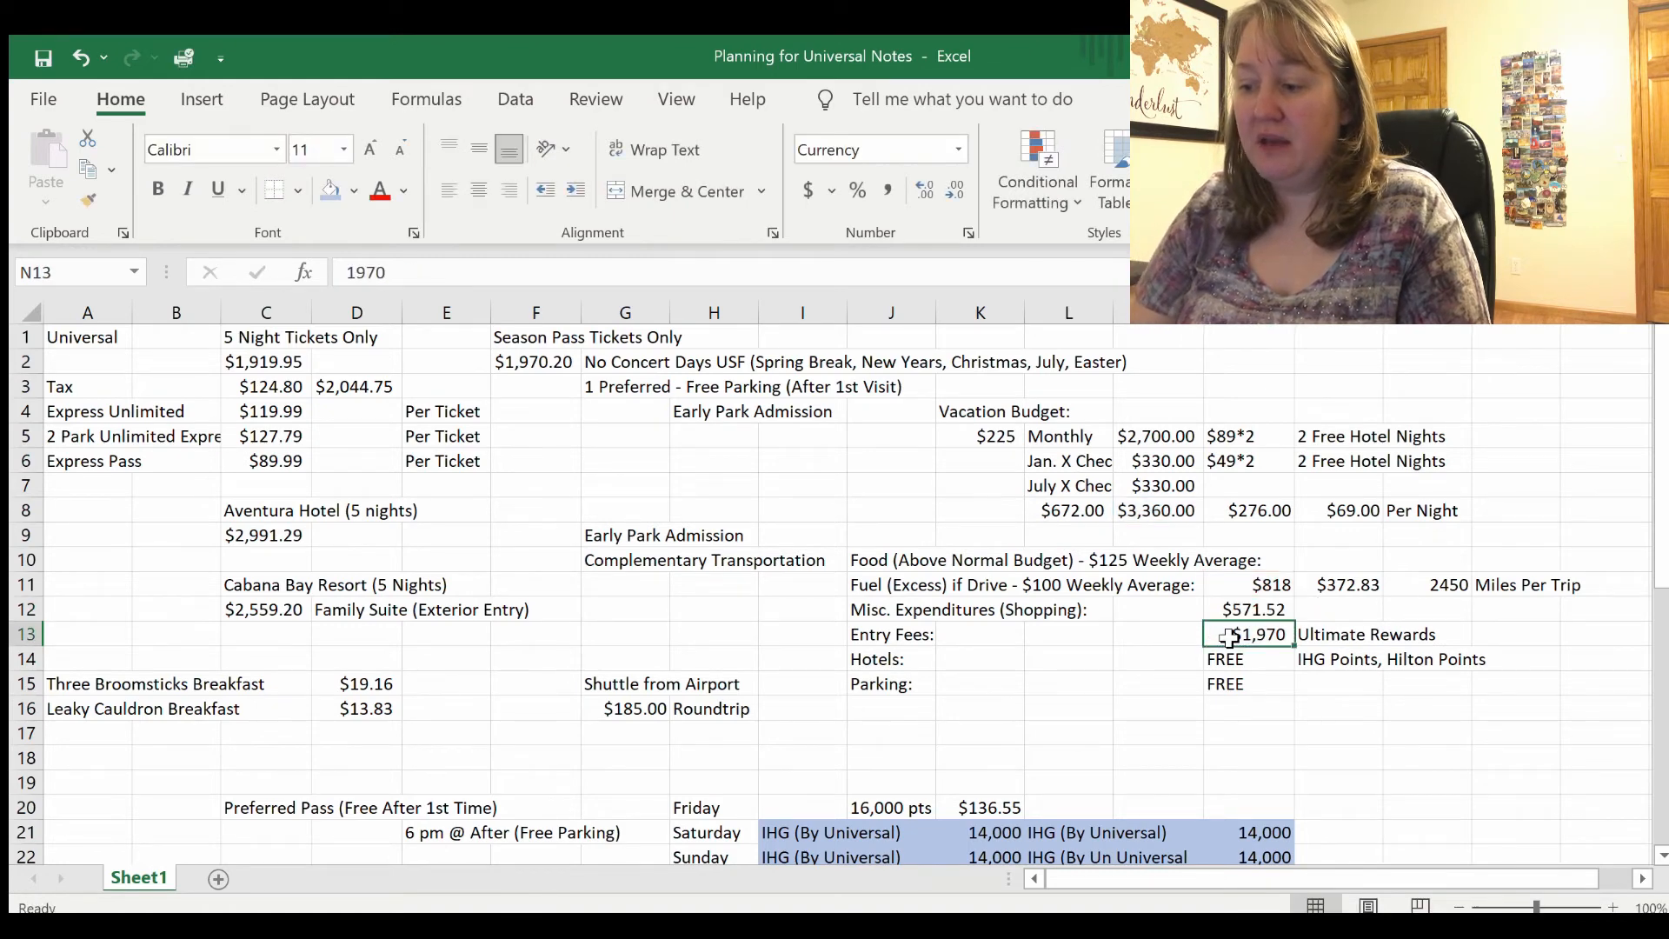
pyautogui.click(1252, 608)
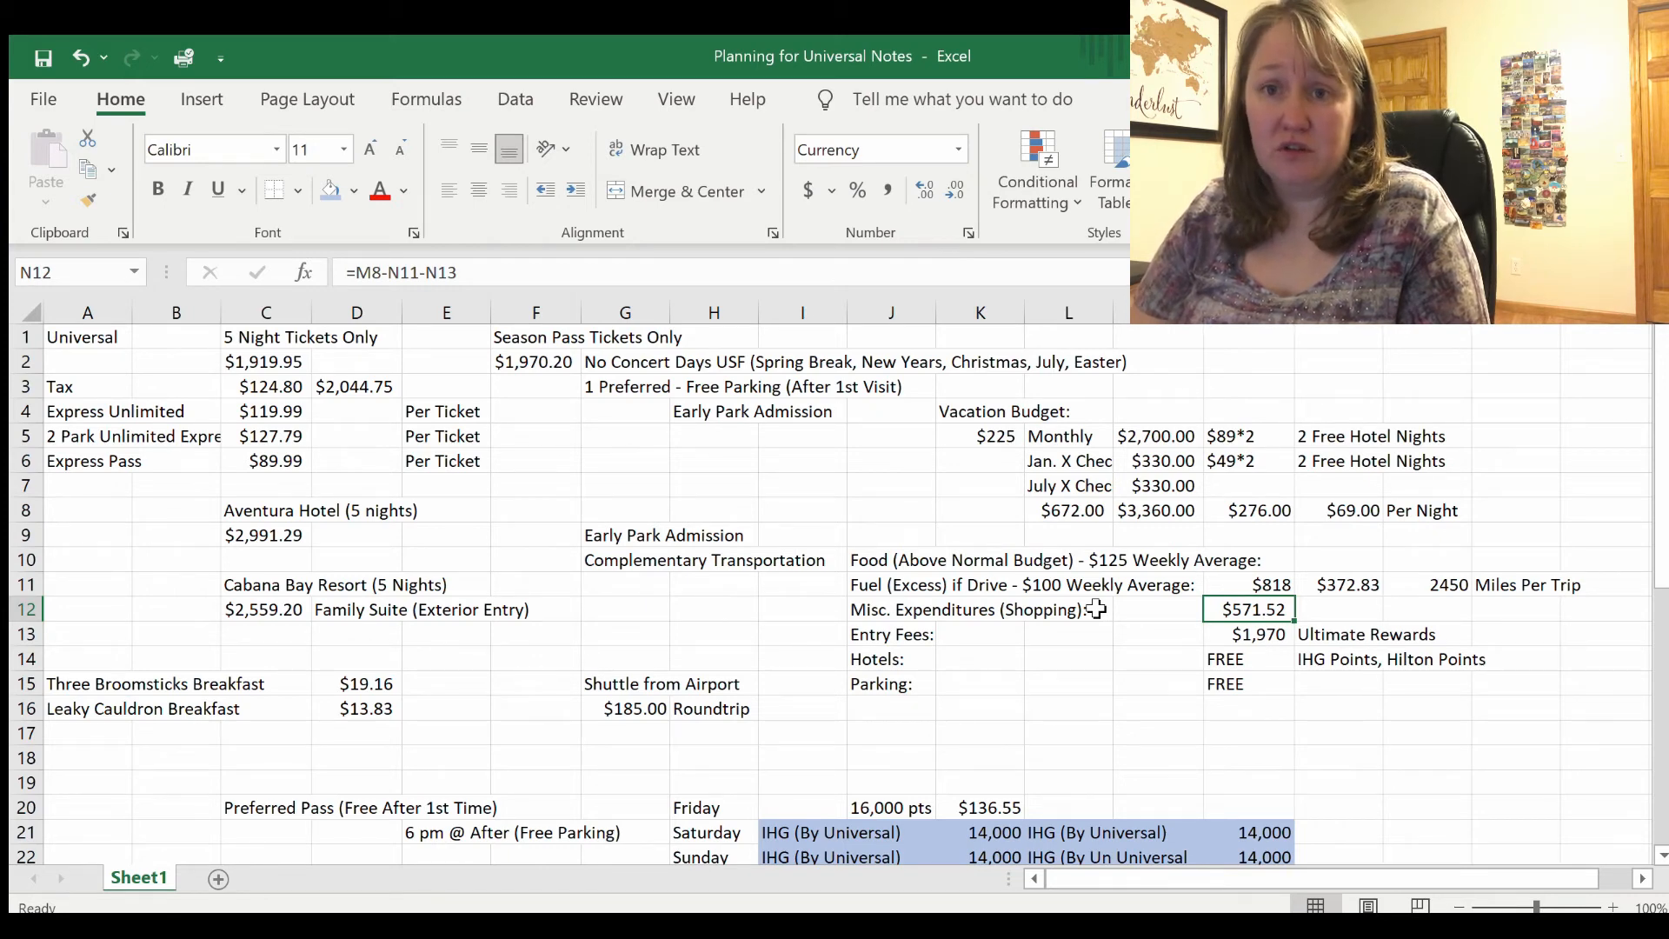
pyautogui.moveTo(1238, 559)
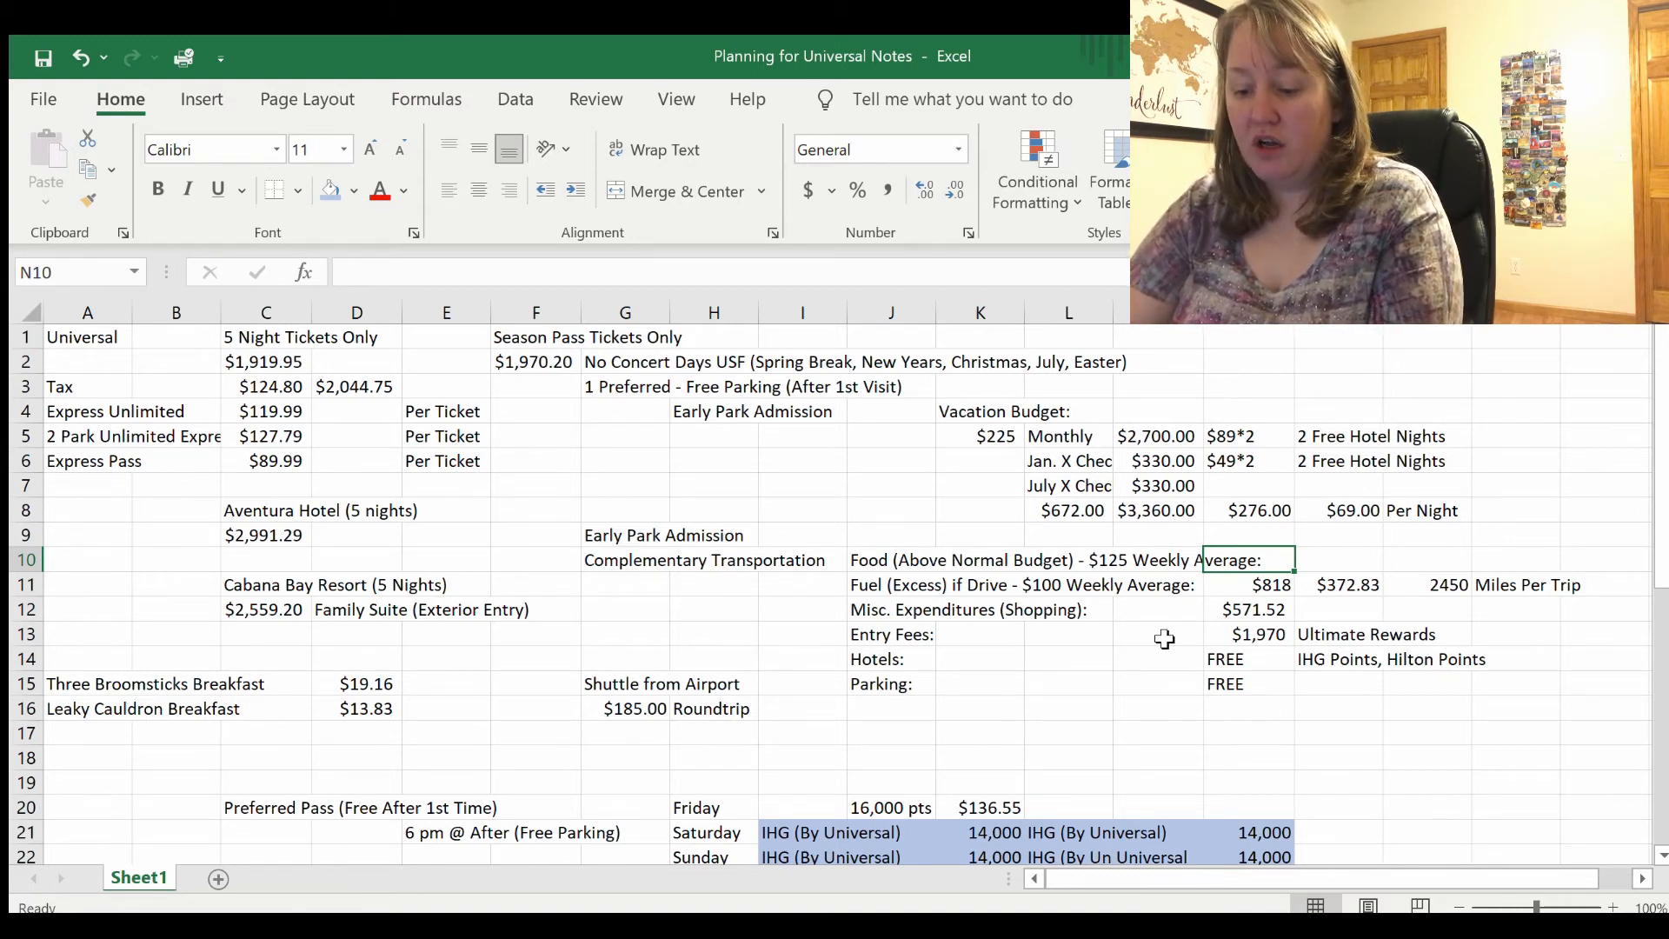
# Step: Enter $100*3 for food in N10 and subtract it in N12's shopping formula, leaving $272
pyautogui.write('$100')
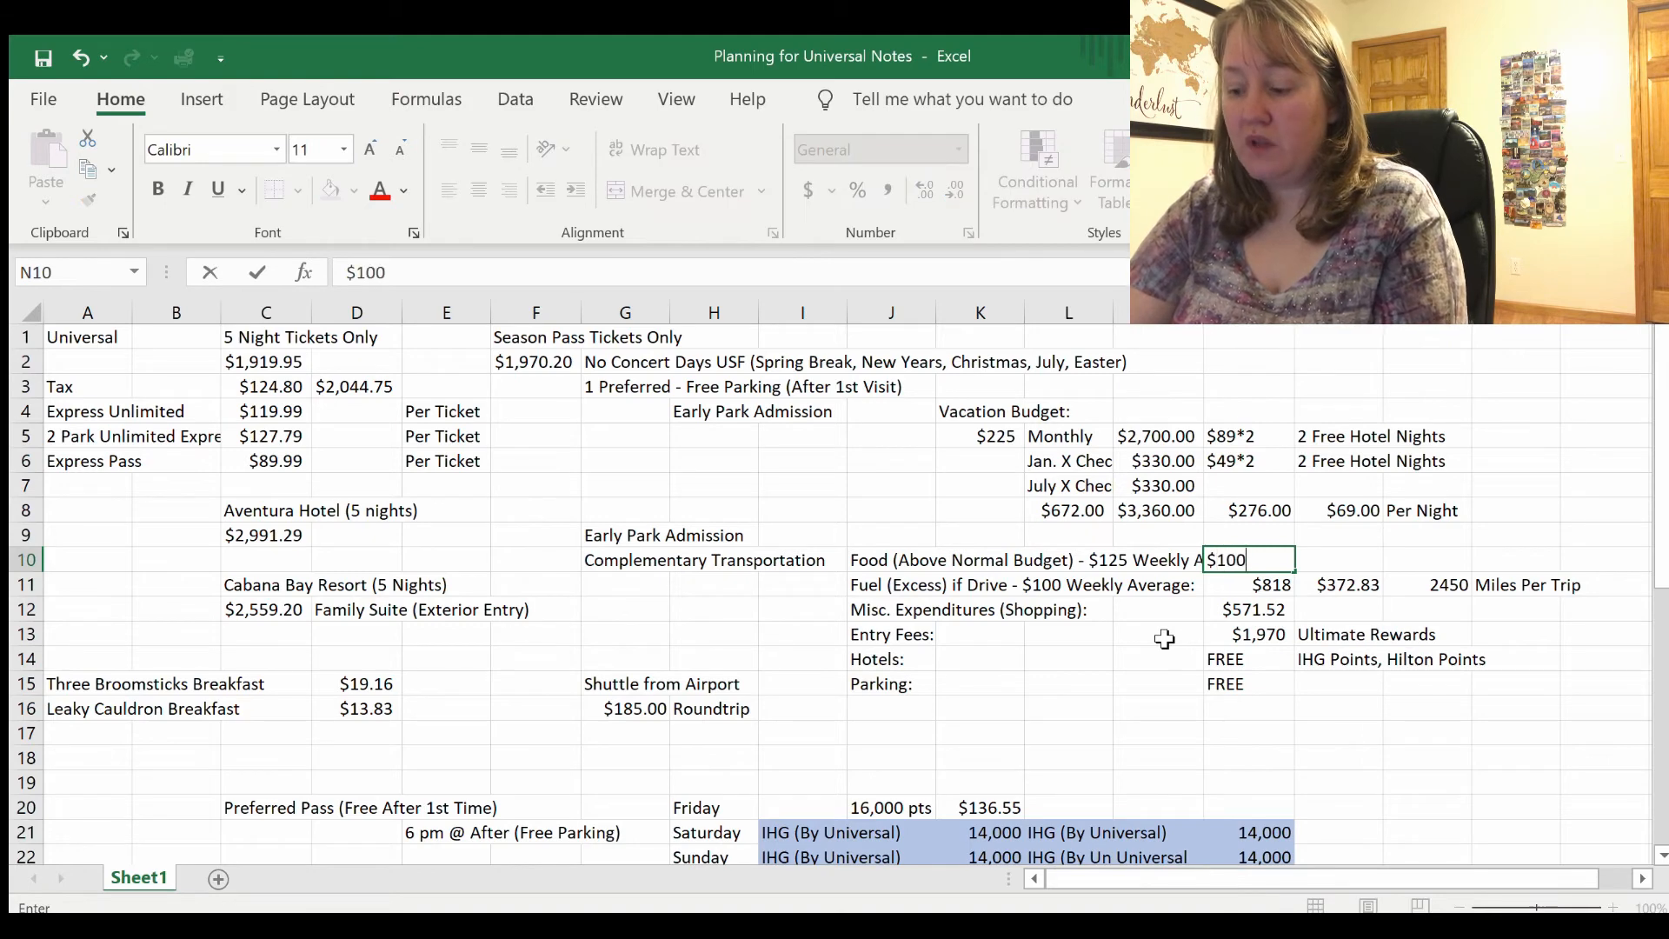
pyautogui.write('*3')
pyautogui.click(1248, 611)
pyautogui.write('=M8-N11-N13')
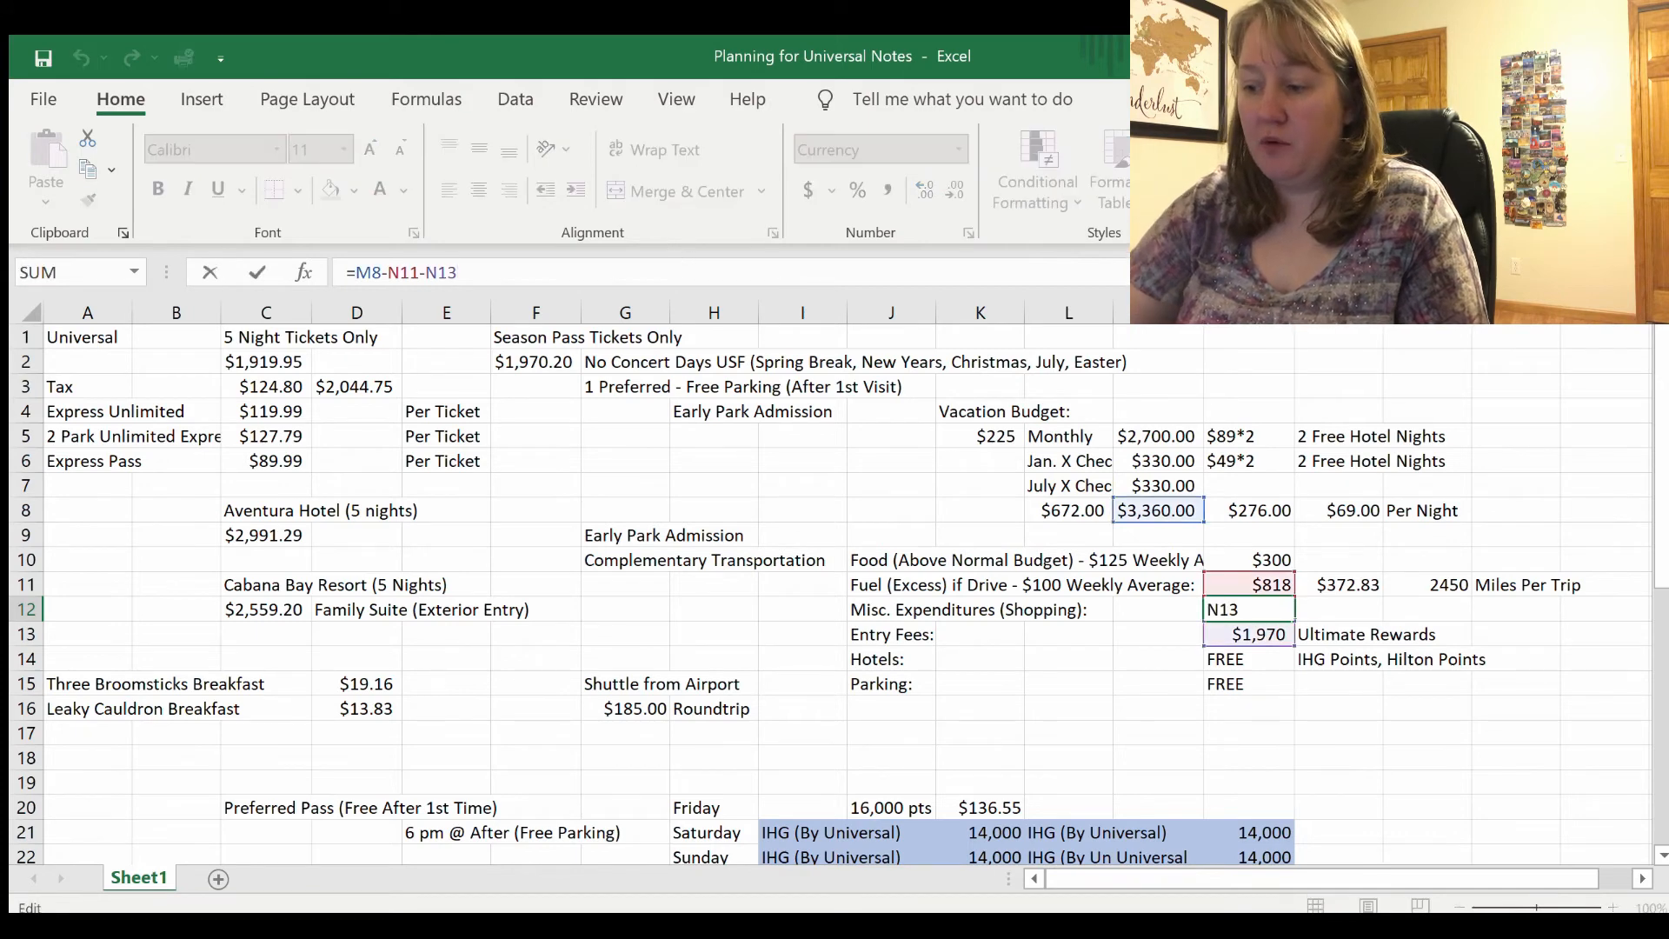
pyautogui.click(1269, 558)
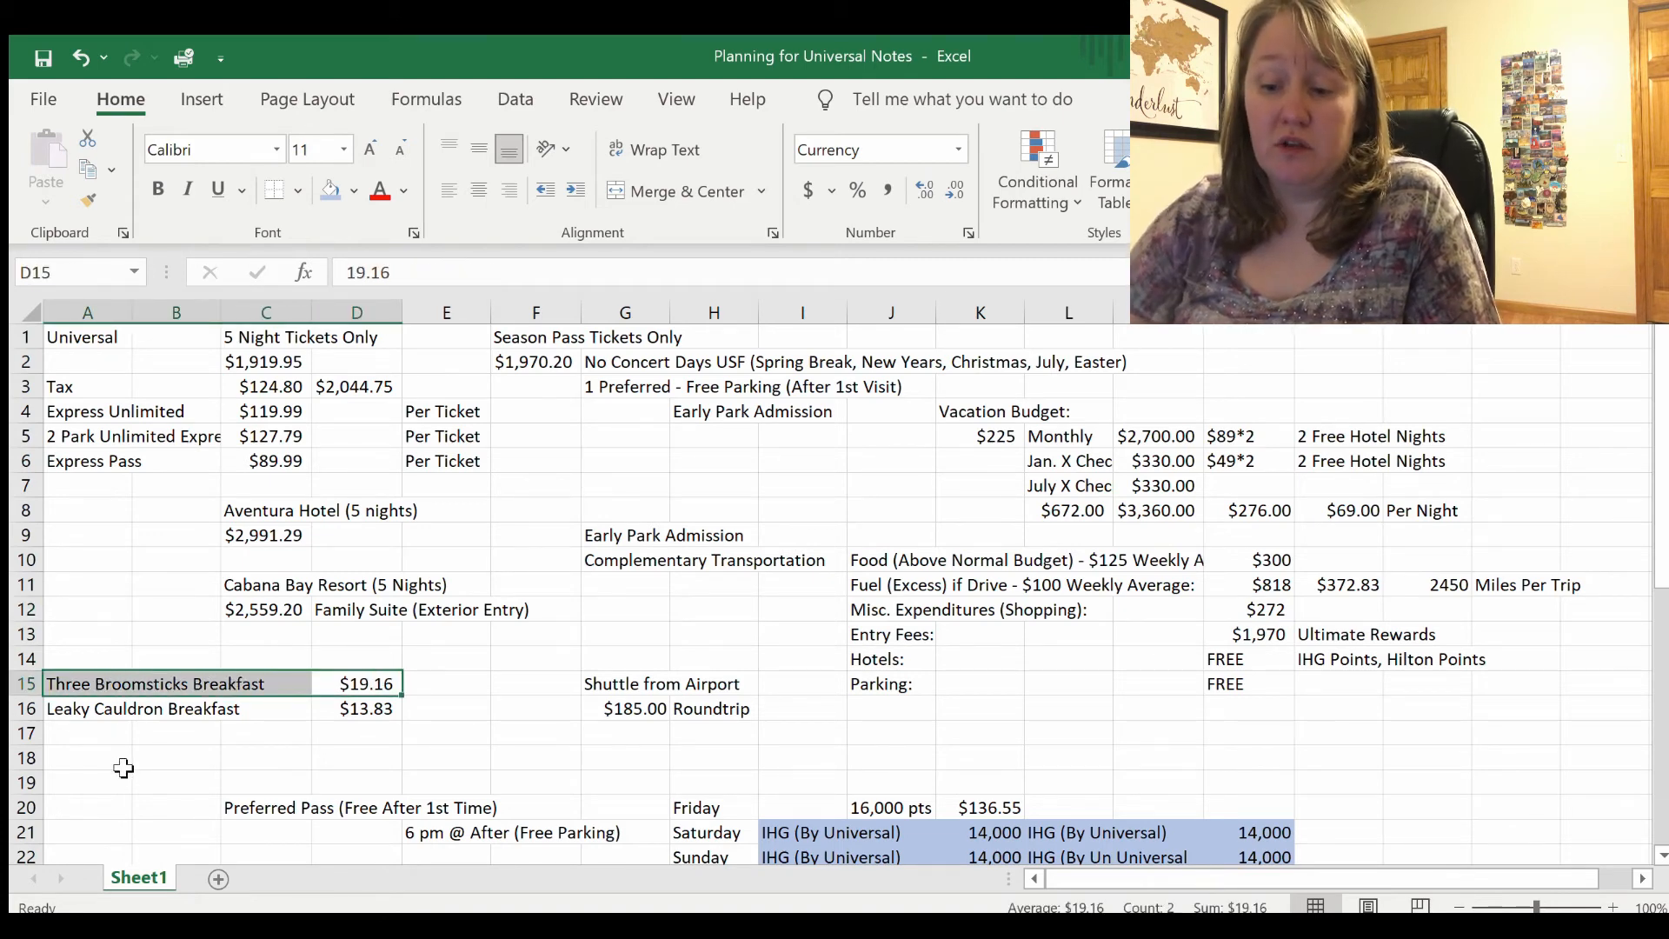
# Step: Enter a formula multiplying Three Broomsticks breakfast by 2 plus Leaky Cauldron by 3, giving $79.81
pyautogui.click(87, 732)
pyautogui.write('=D15*')
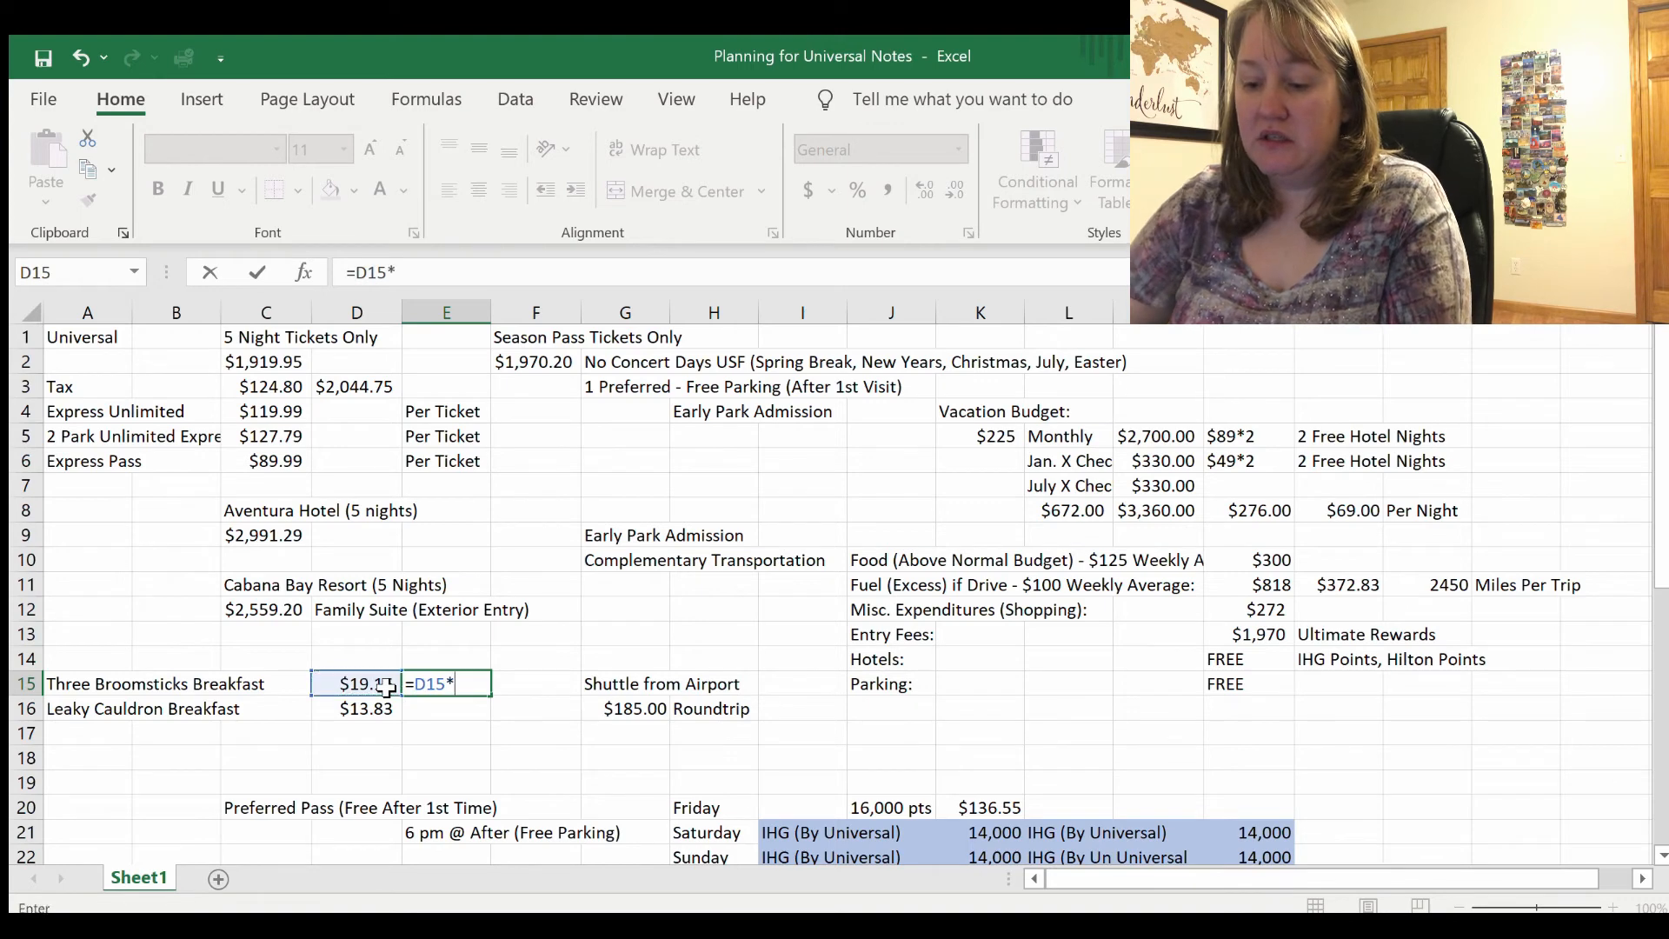
pyautogui.write('2')
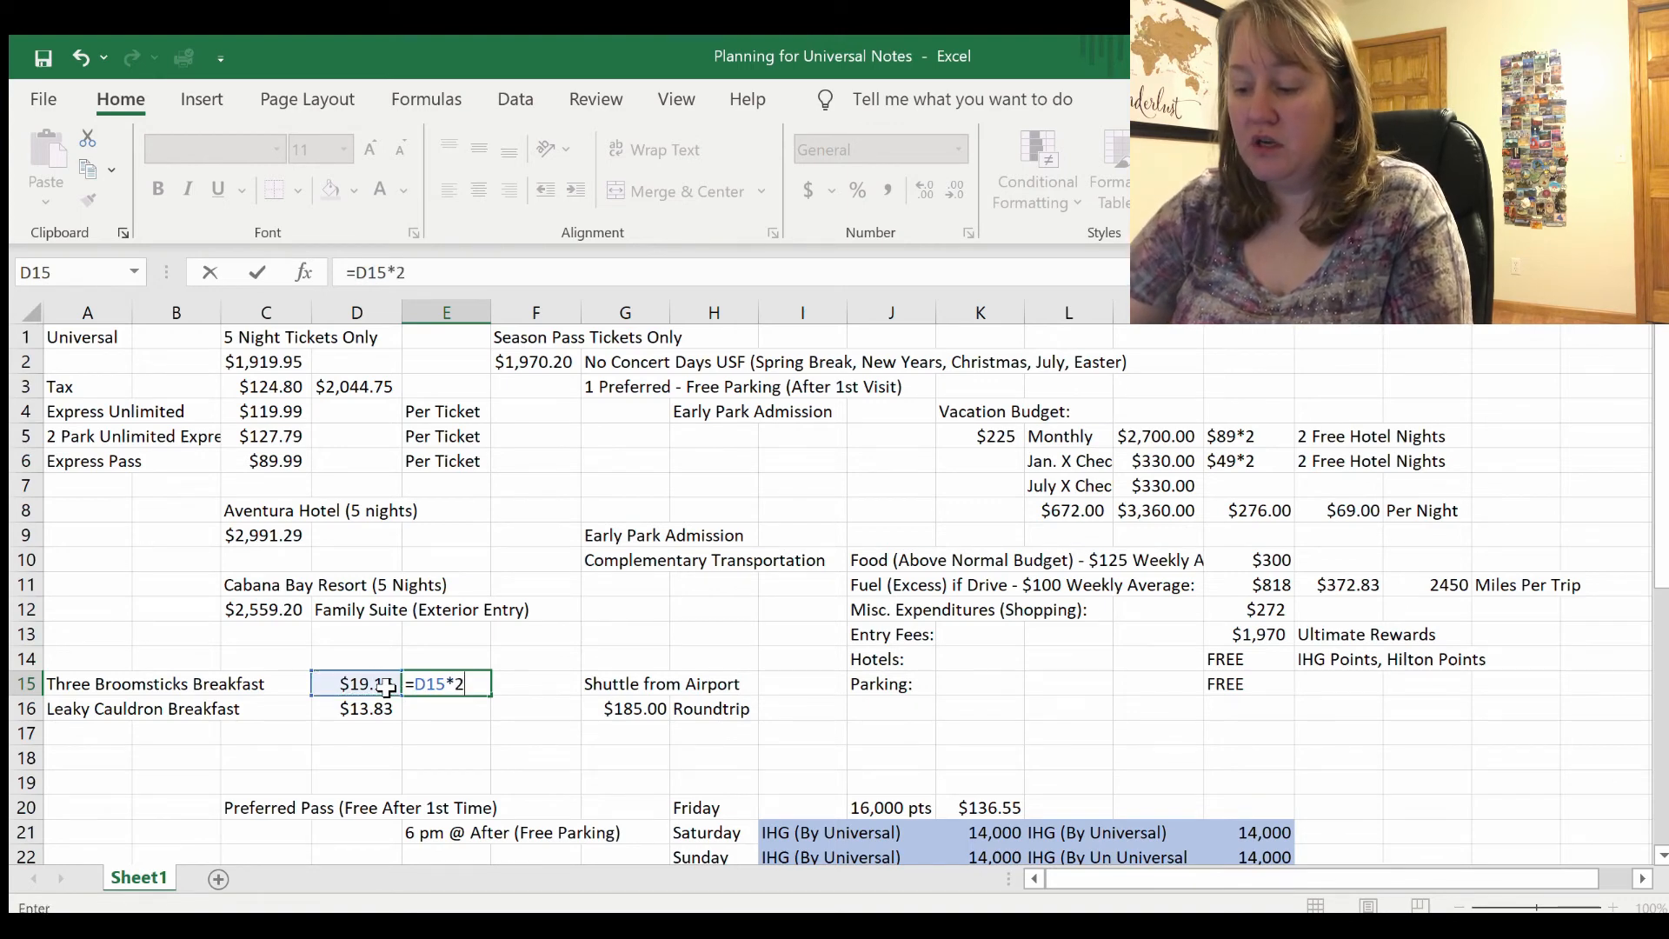
pyautogui.write('+')
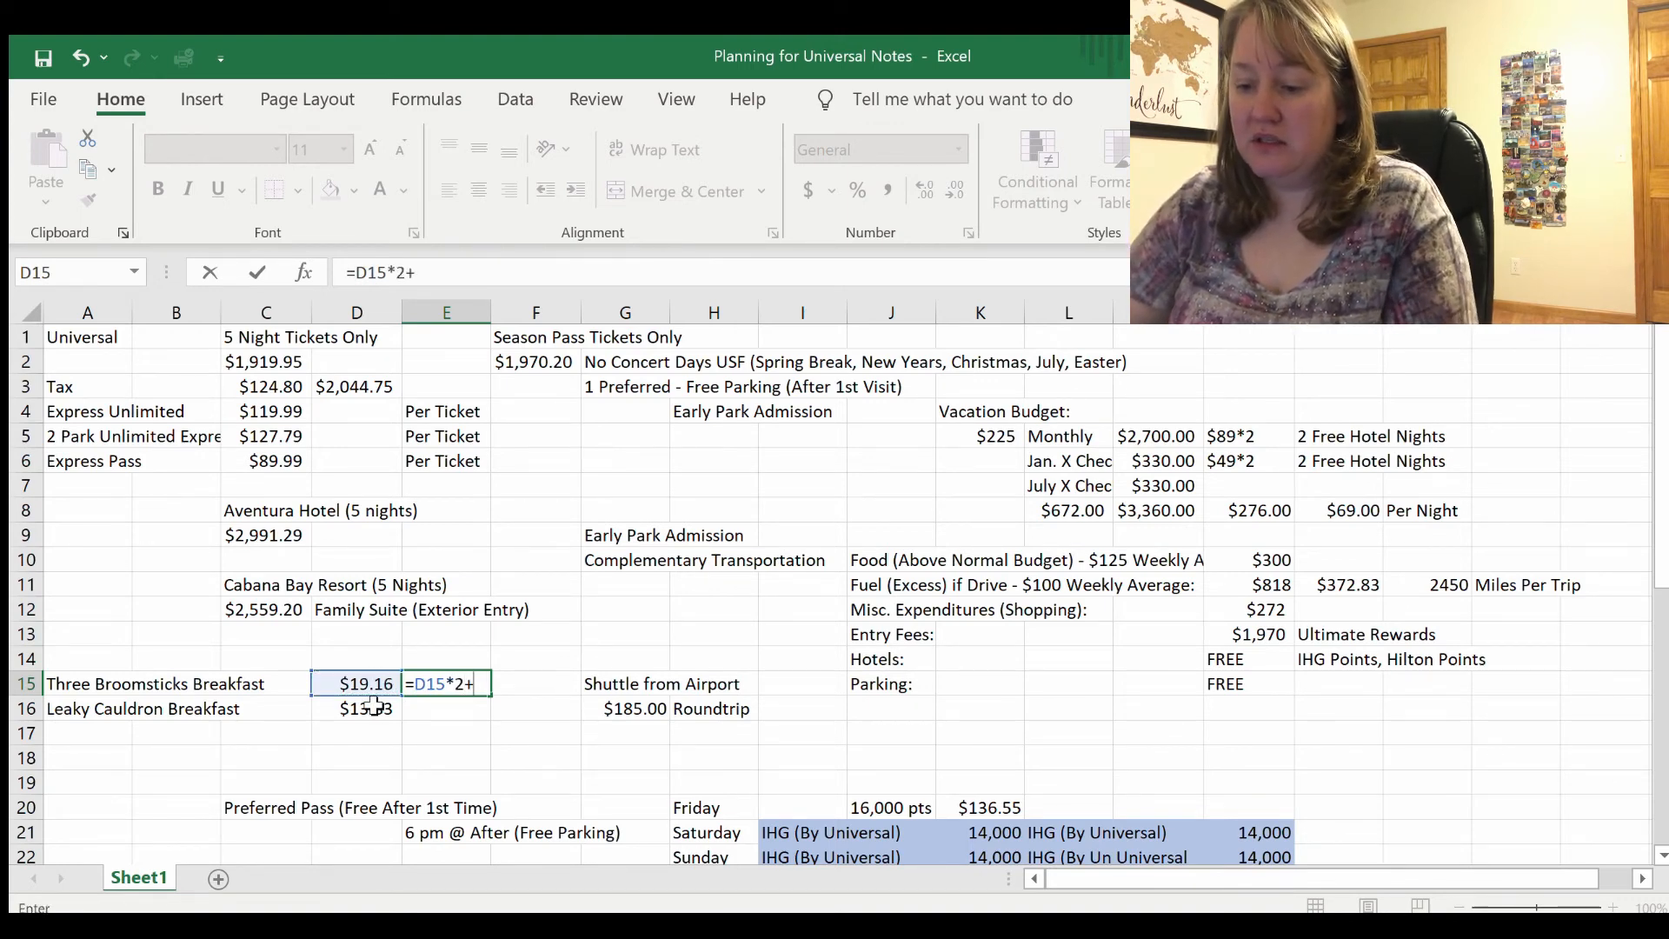
pyautogui.click(357, 708)
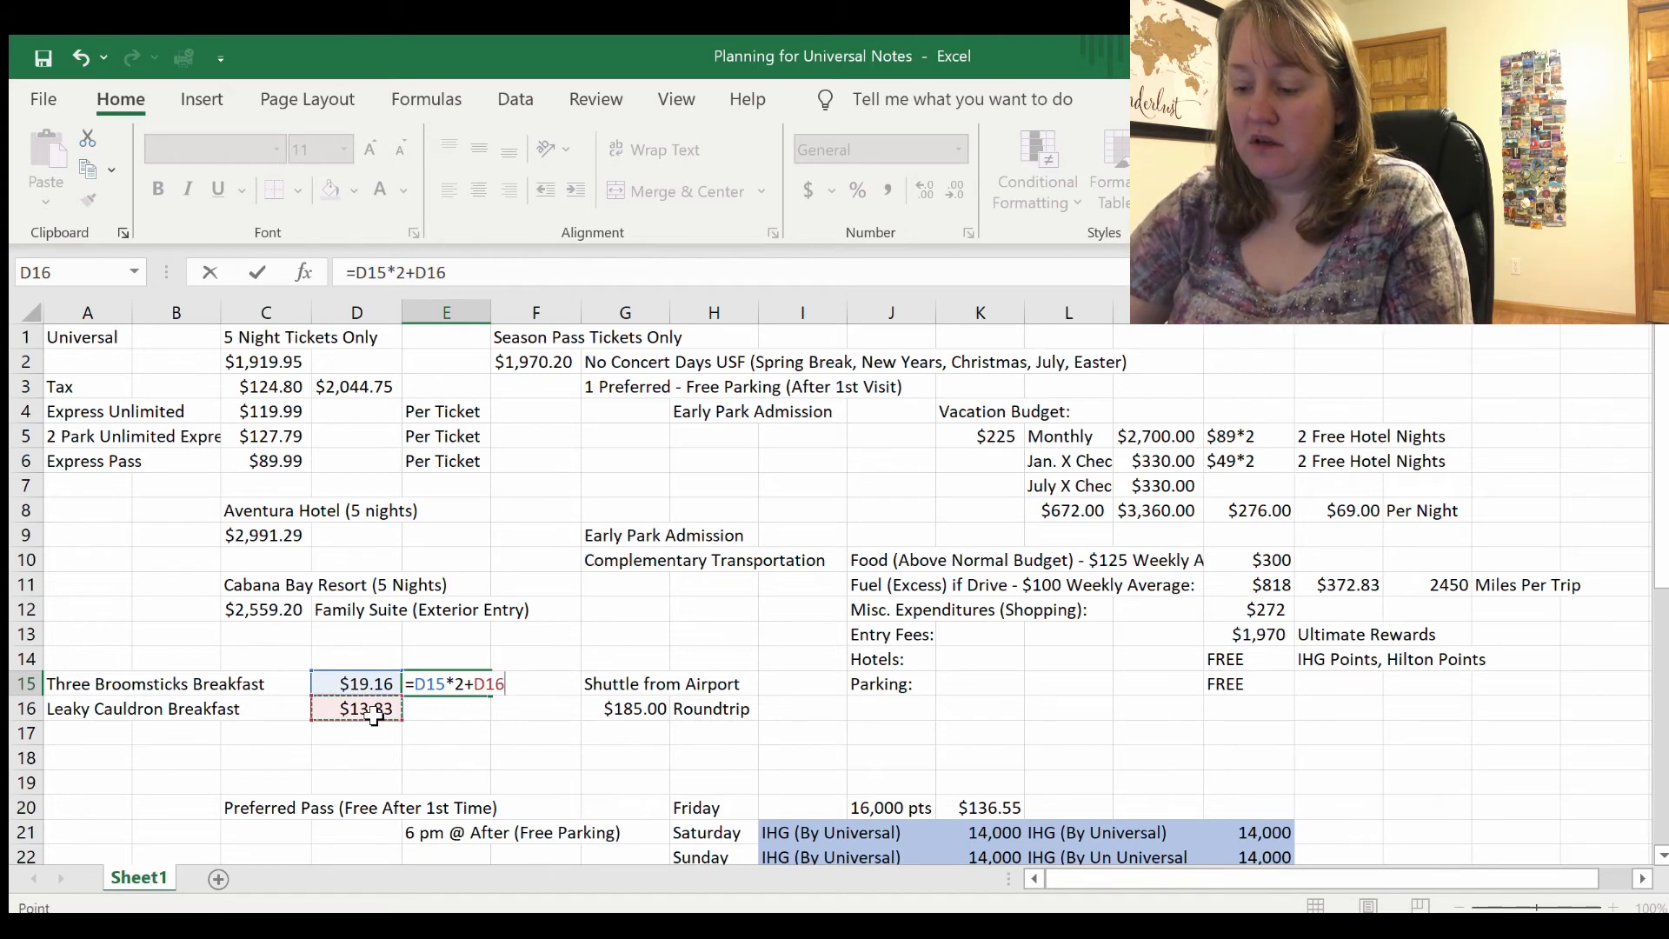
pyautogui.write('*3')
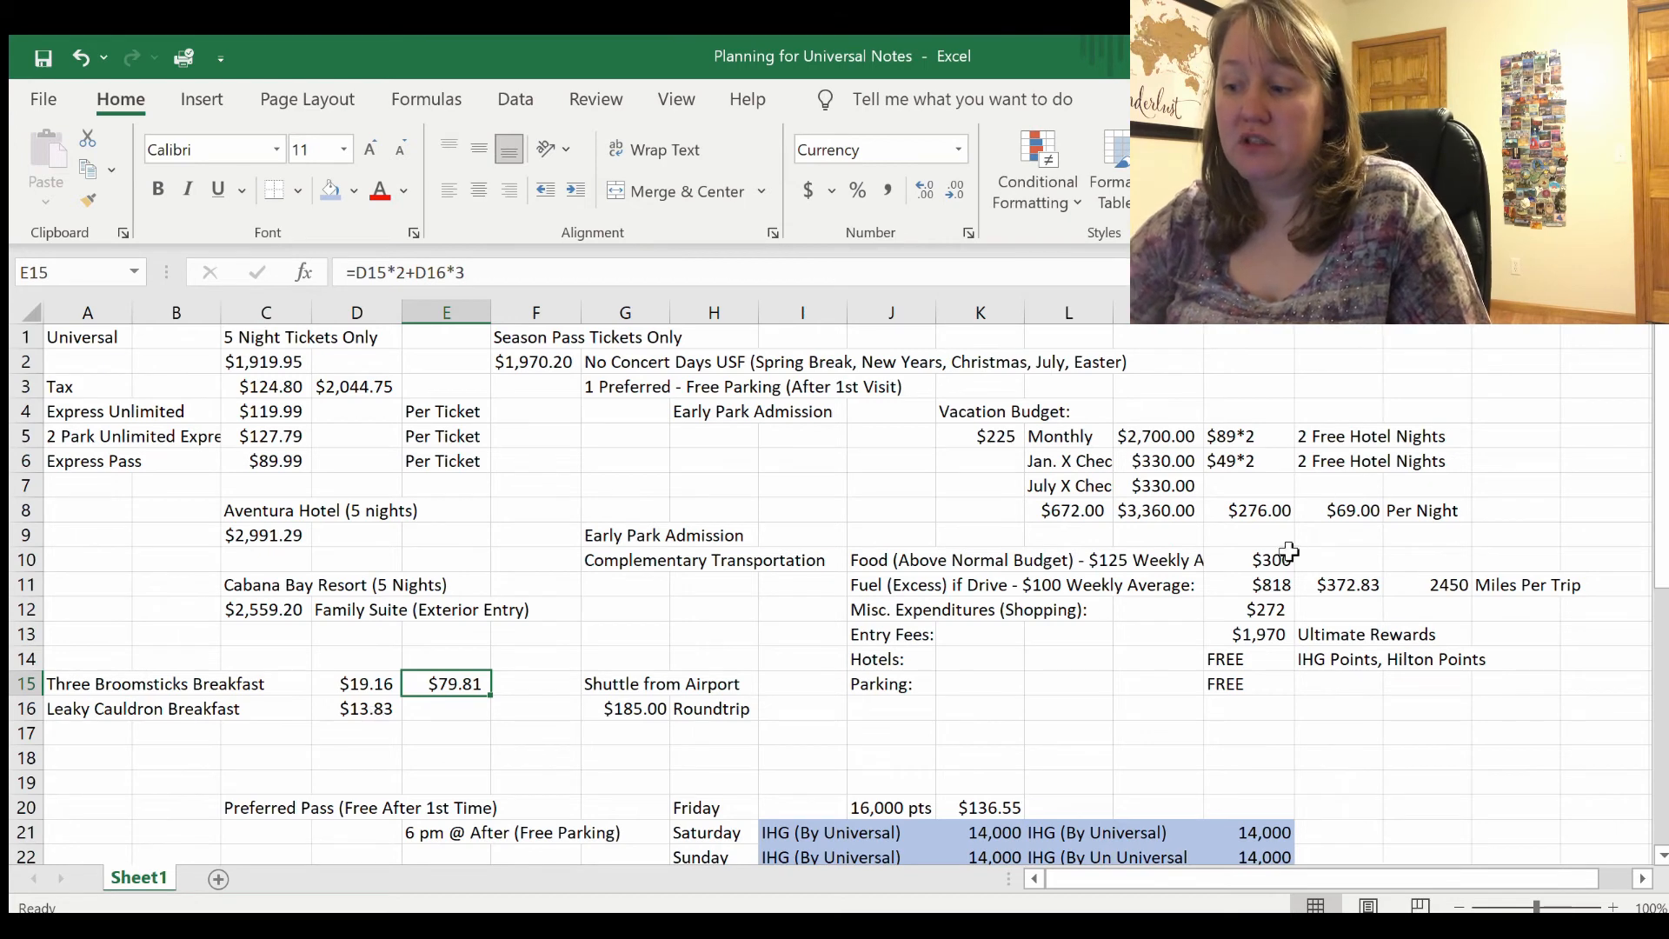
pyautogui.click(1158, 683)
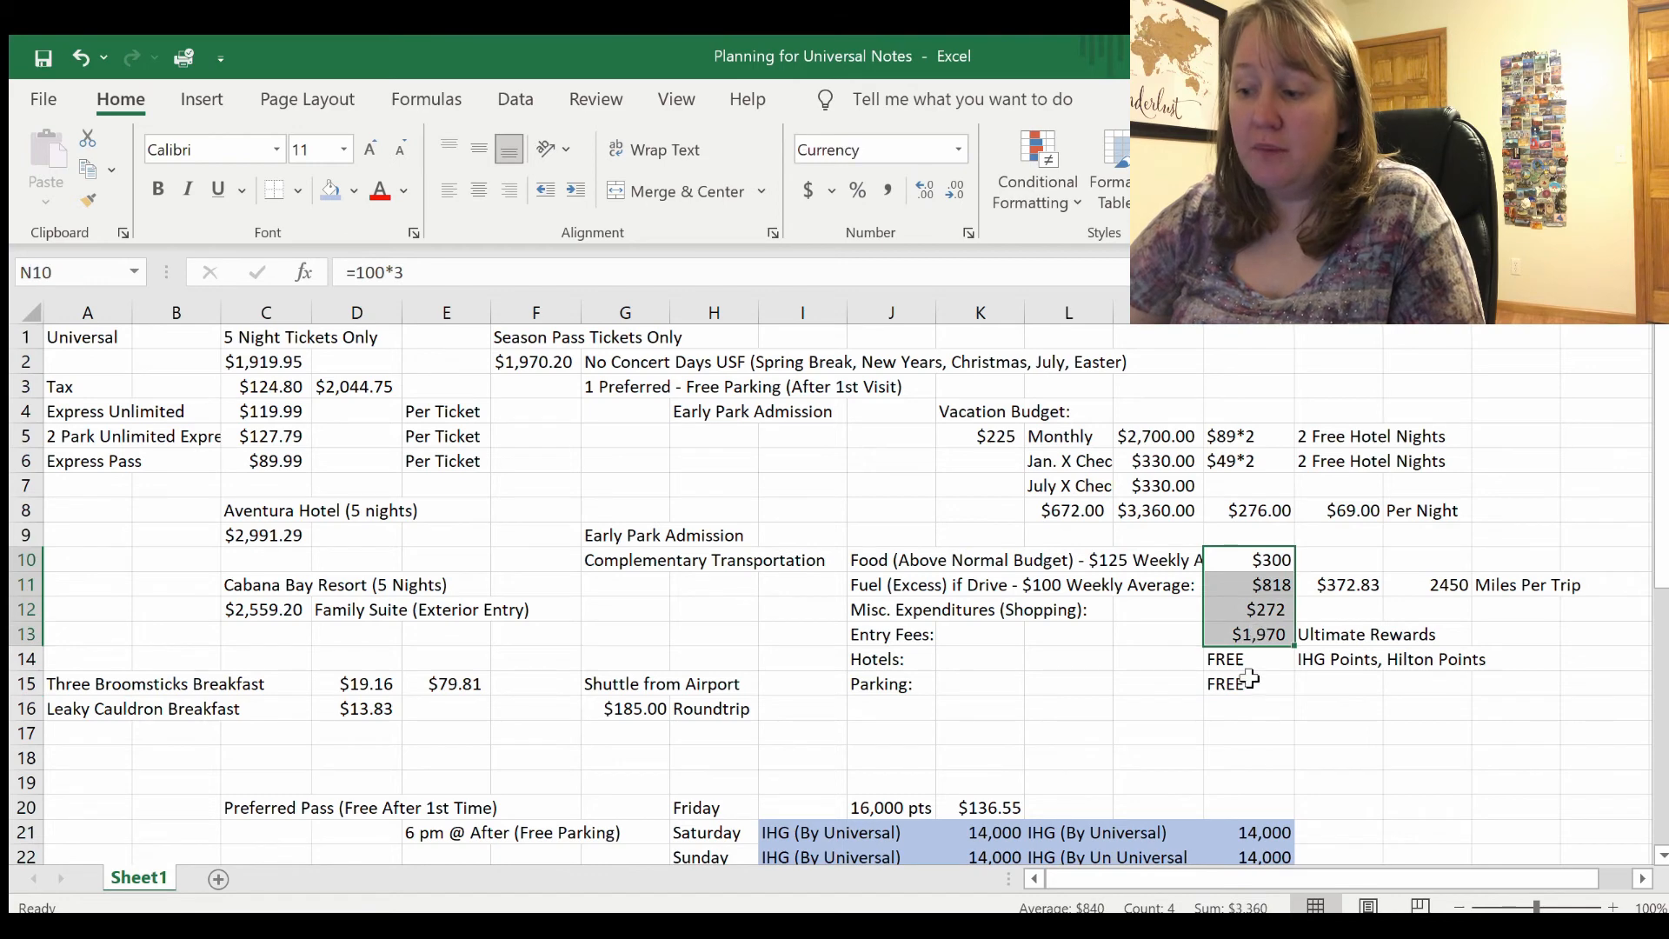
pyautogui.click(1155, 509)
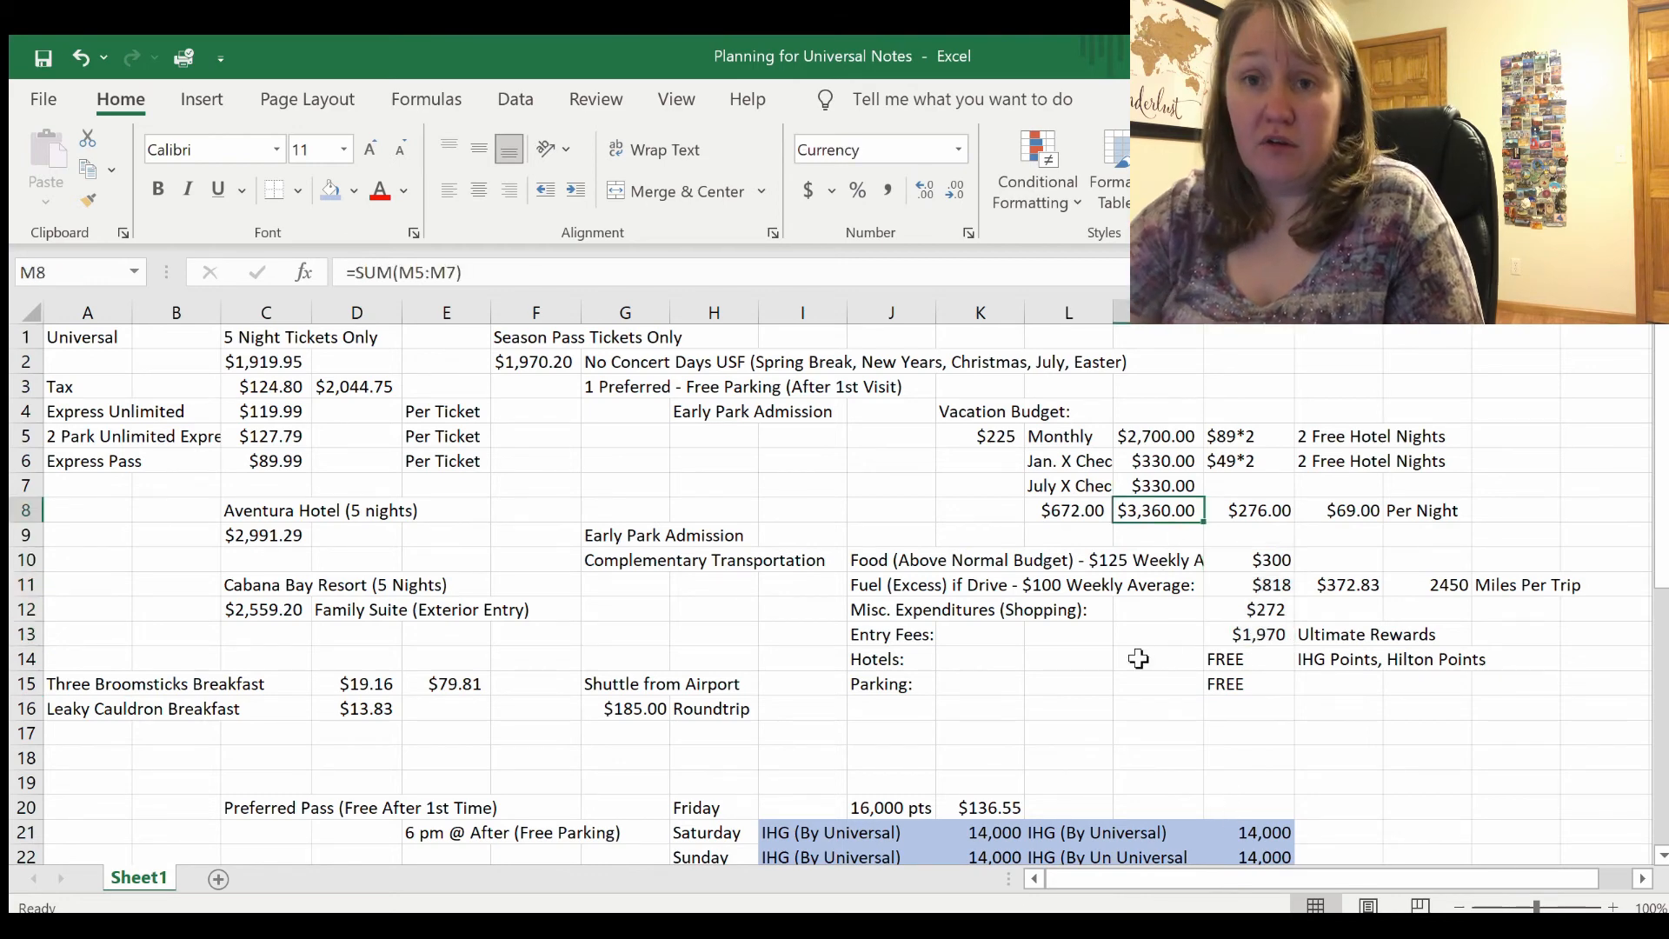